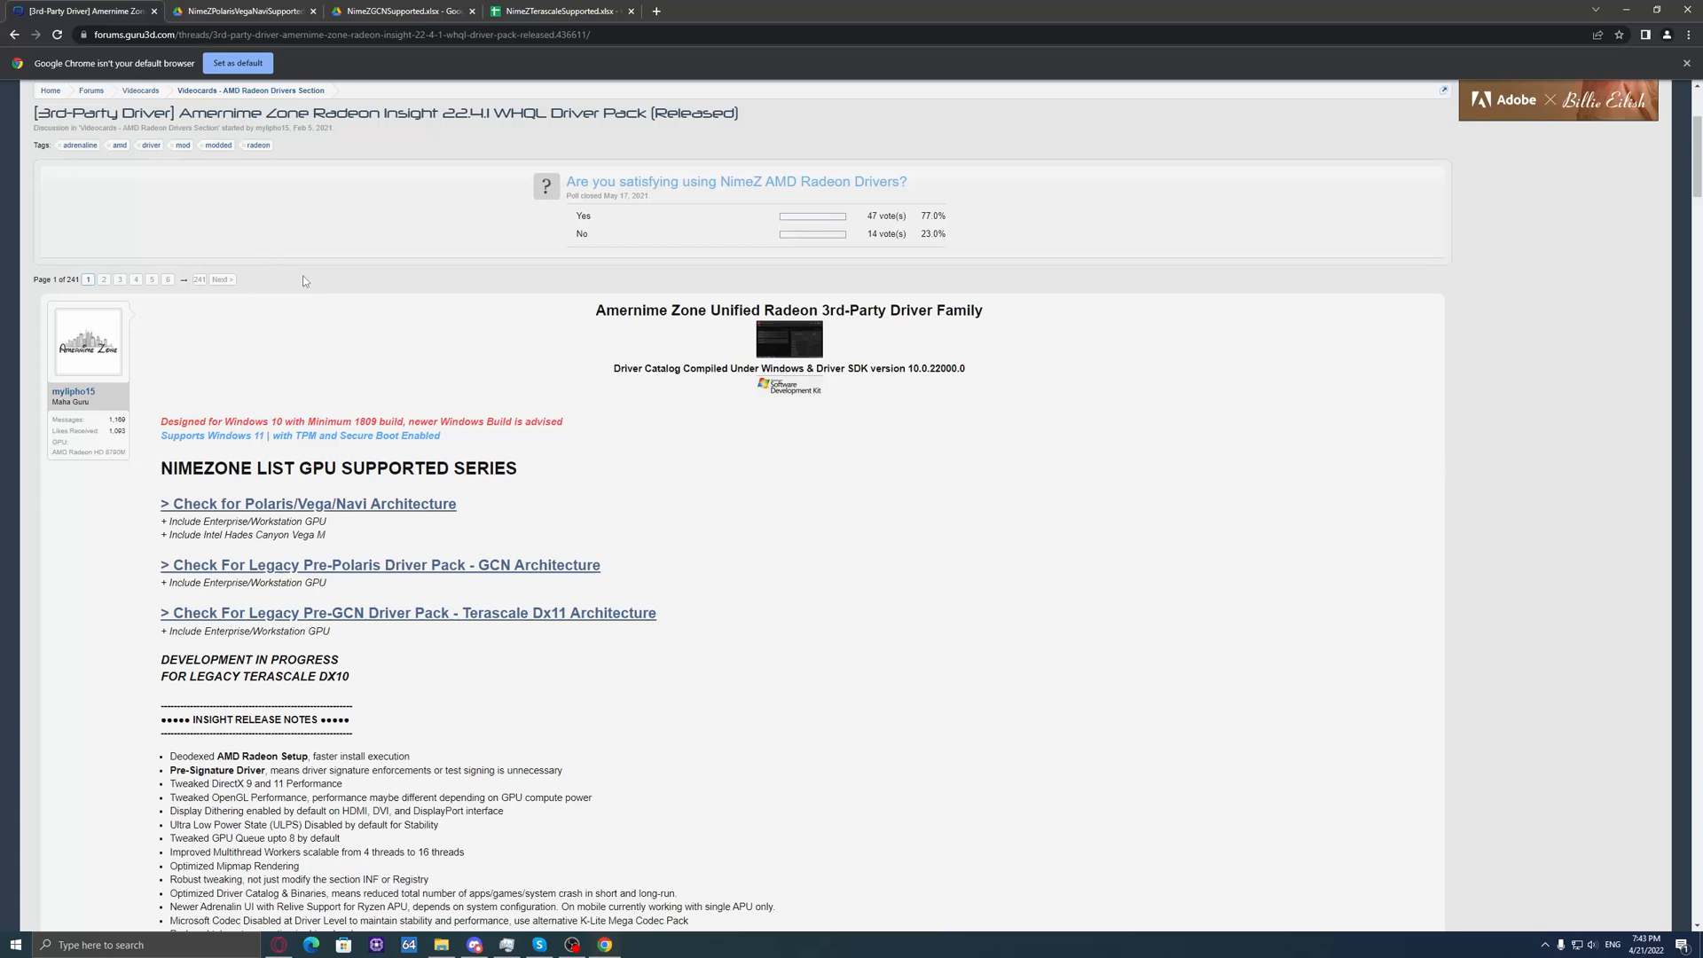
mouse_move(315, 282)
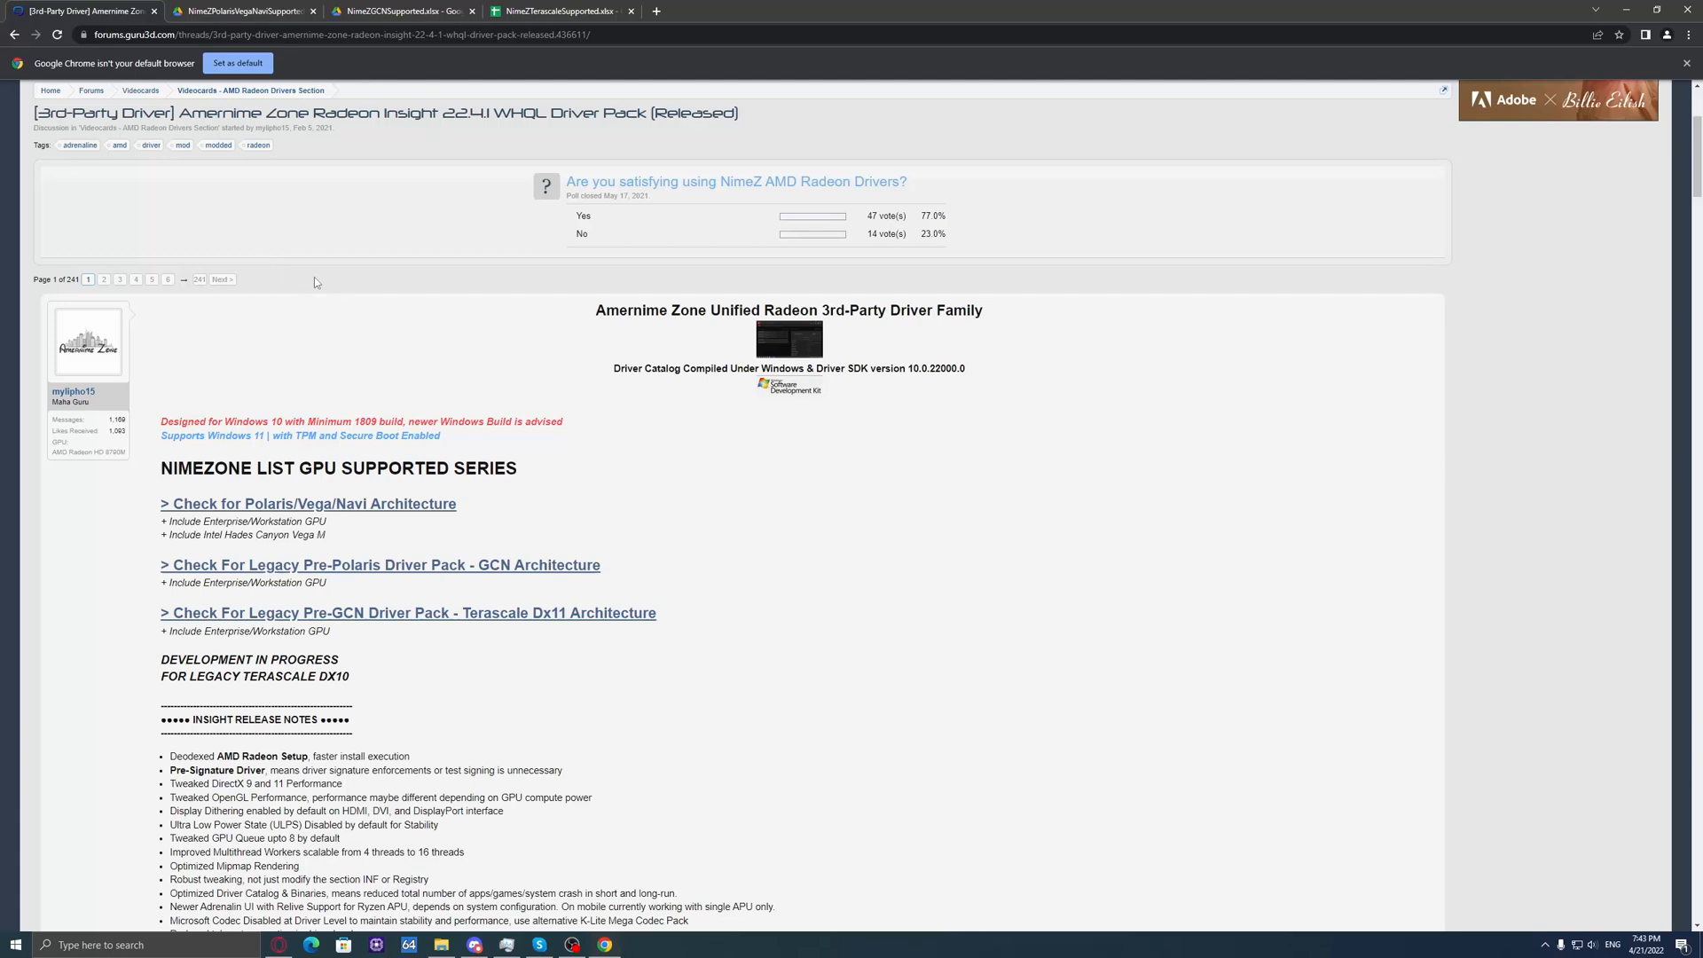
mouse_move(315, 283)
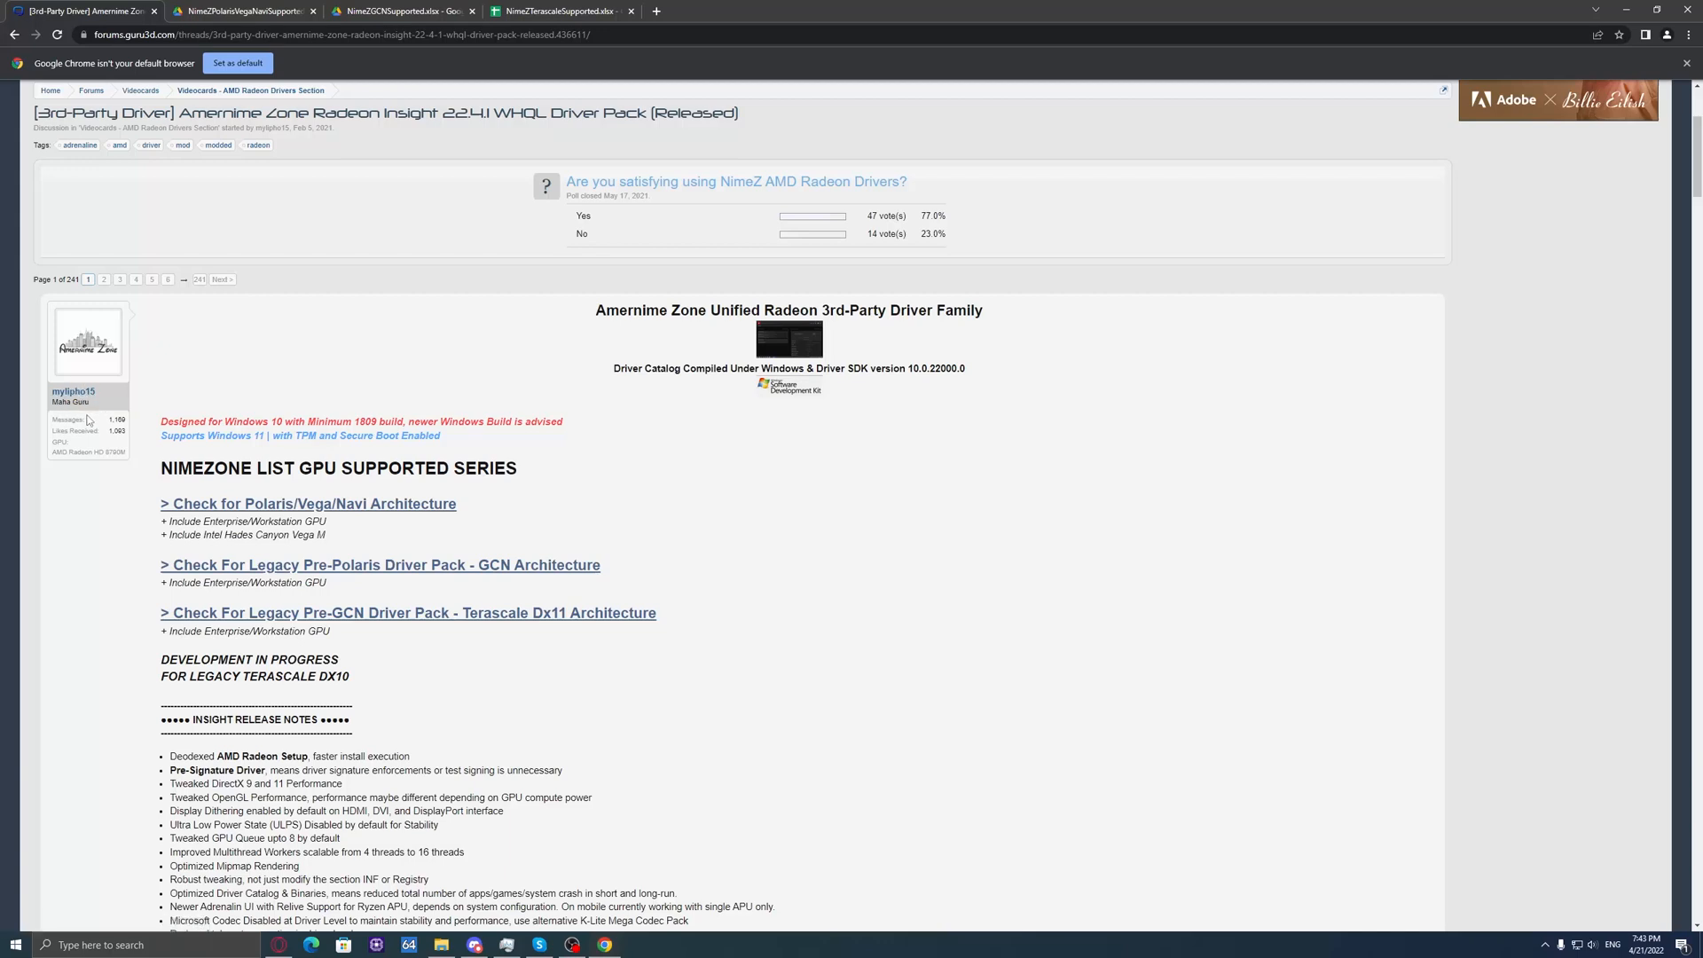
mouse_move(238, 440)
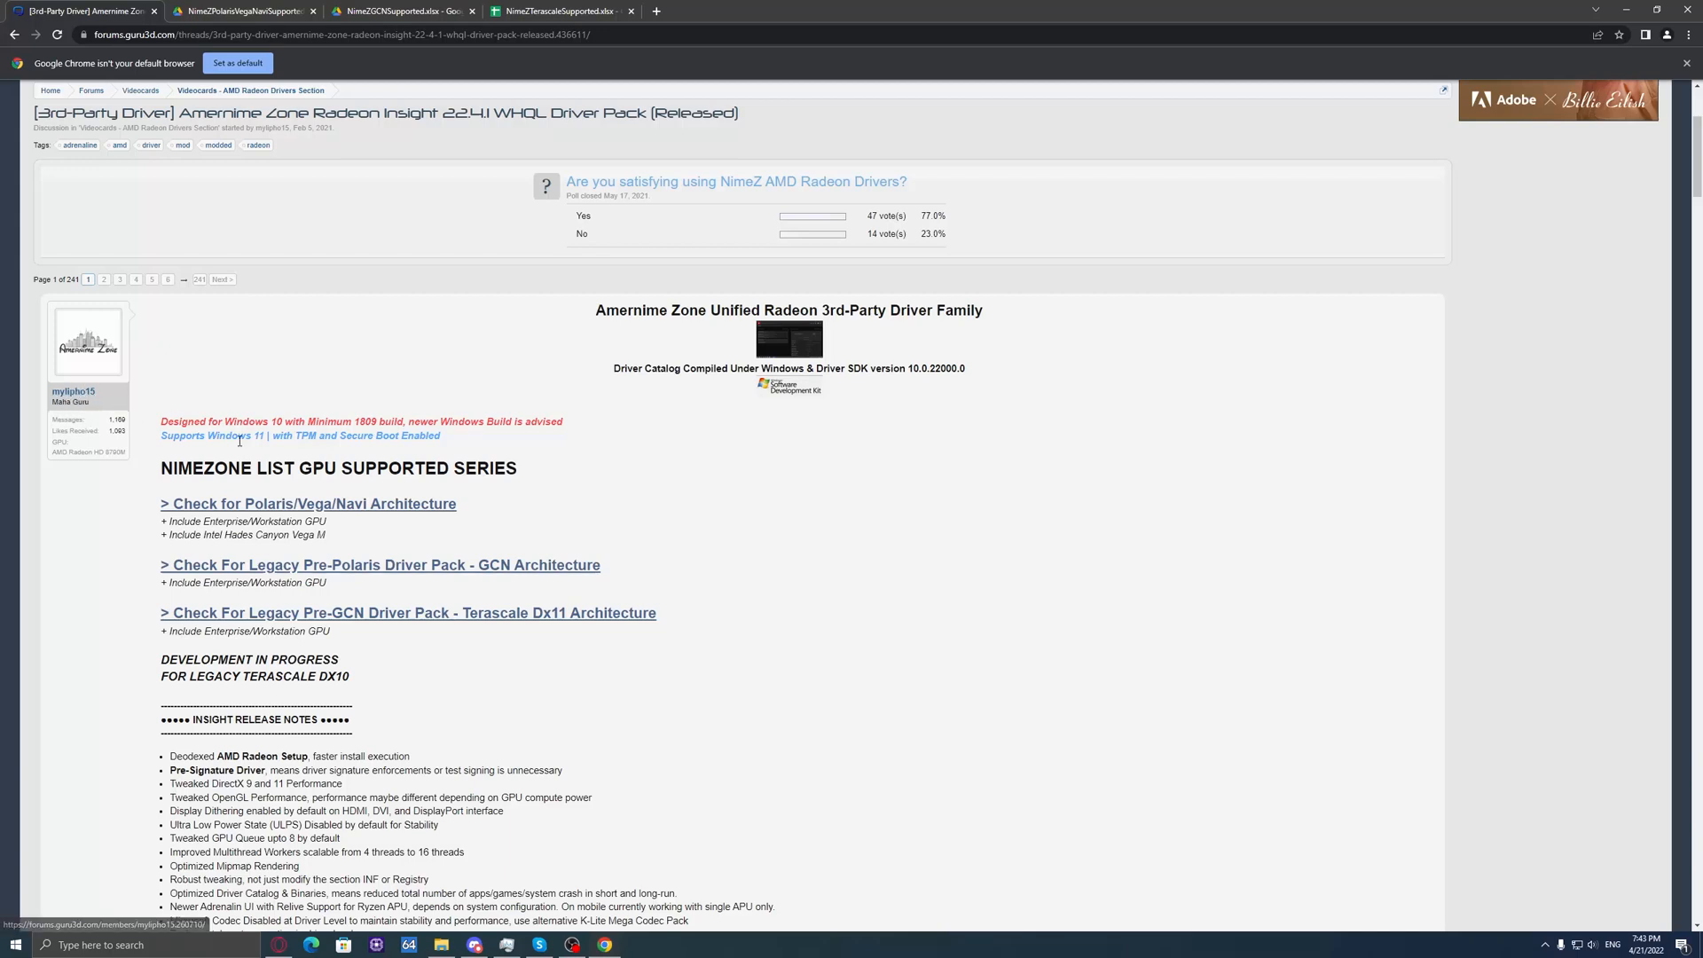
mouse_move(466, 616)
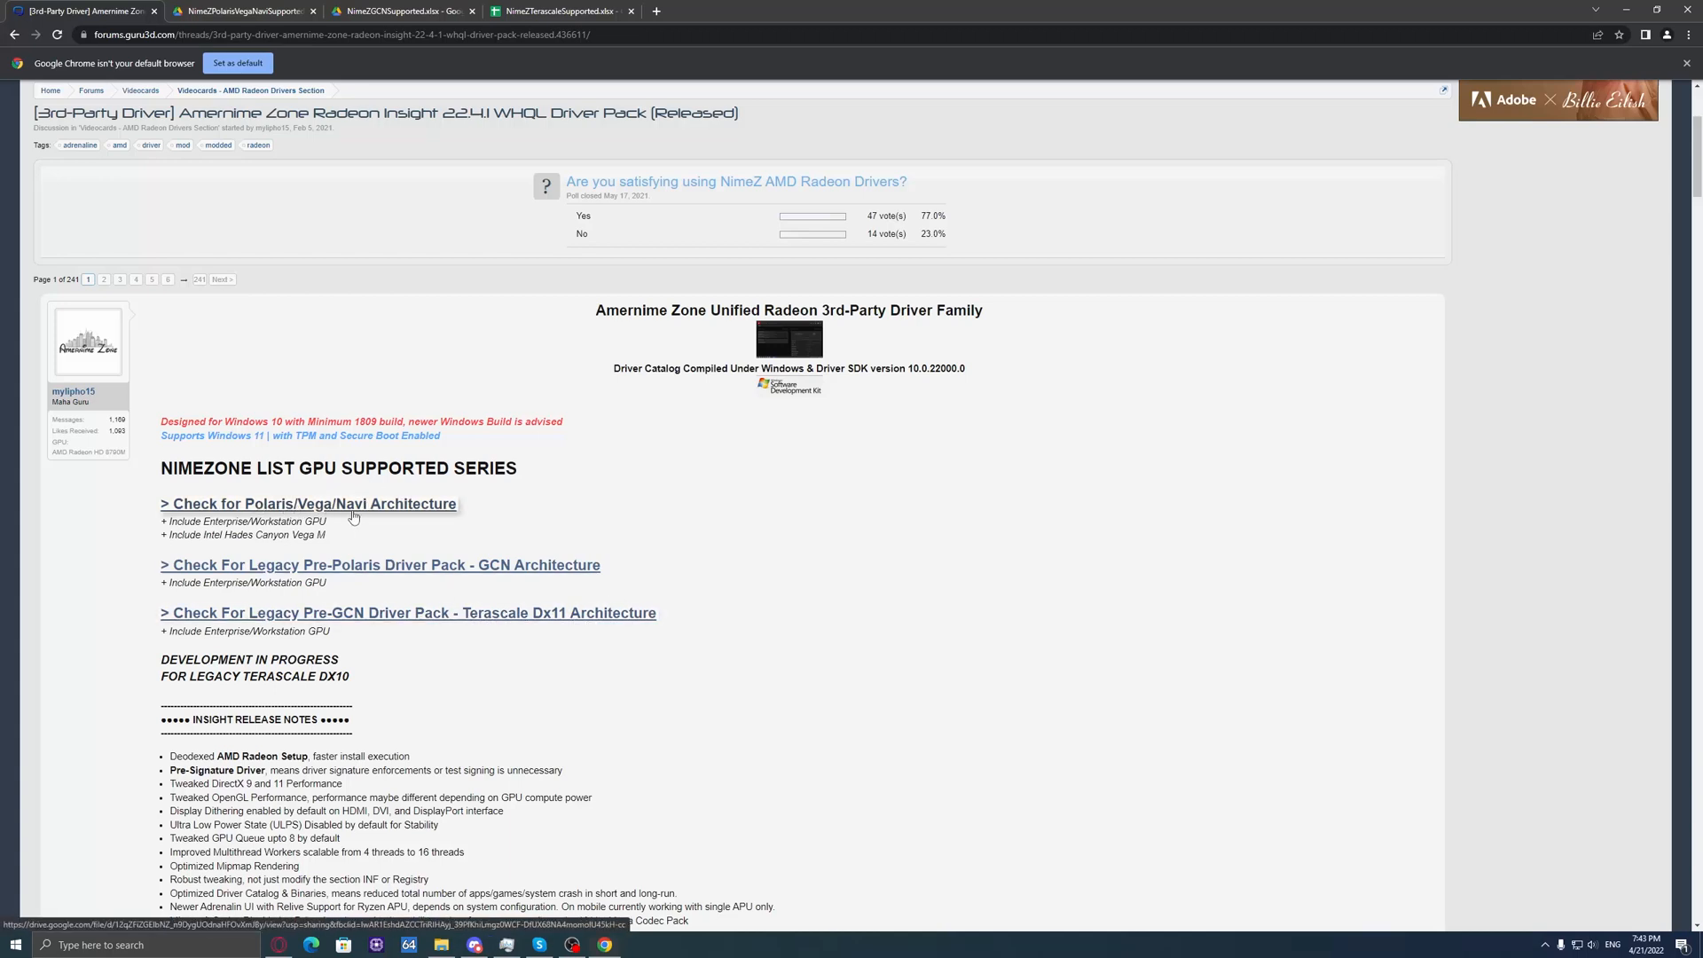
mouse_move(440, 565)
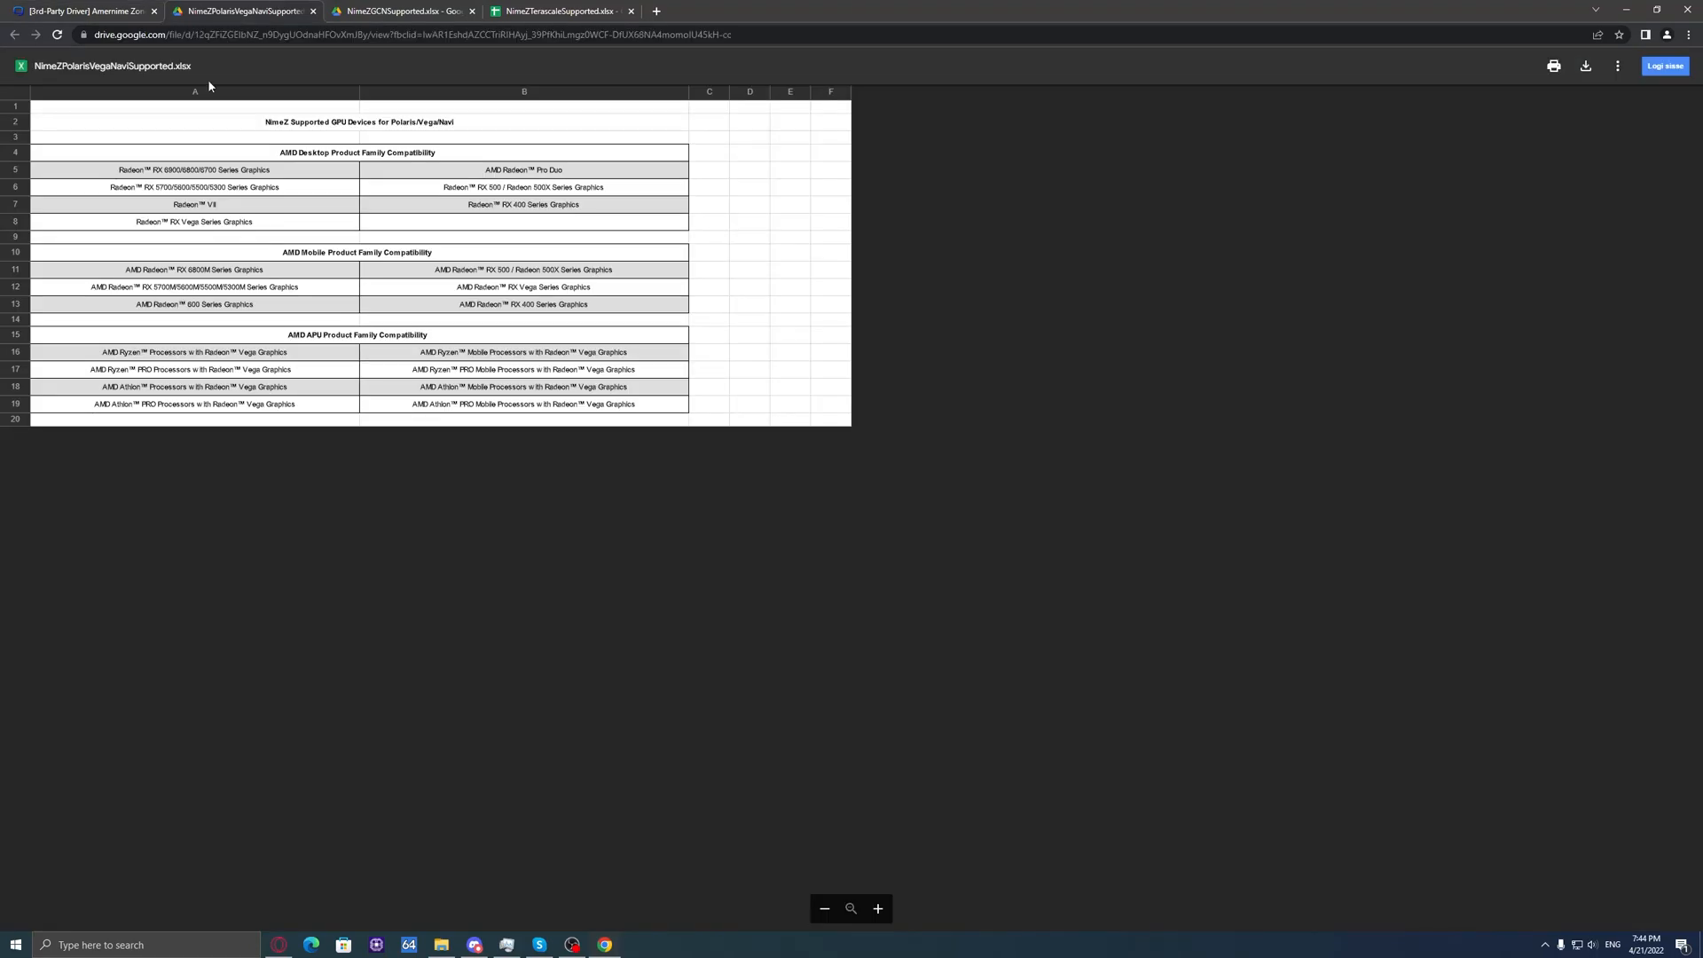
mouse_move(537, 371)
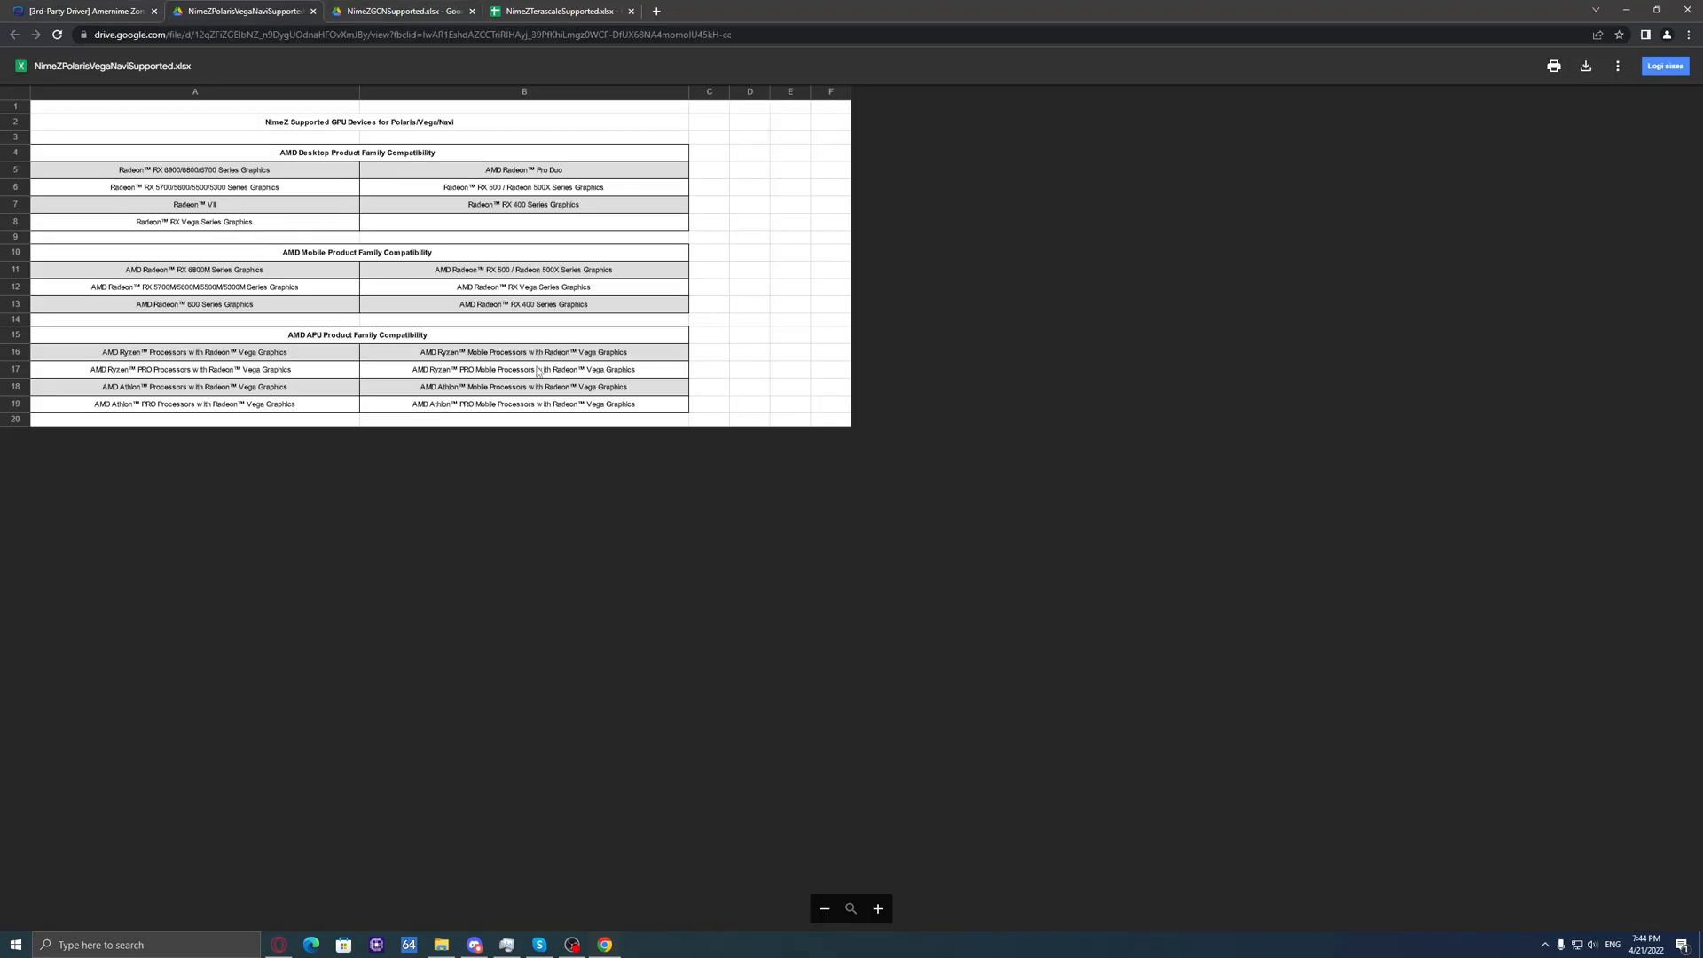
Step: Check the Terascale and GCN supported-device tabs, then return to the driver forum thread
click(560, 11)
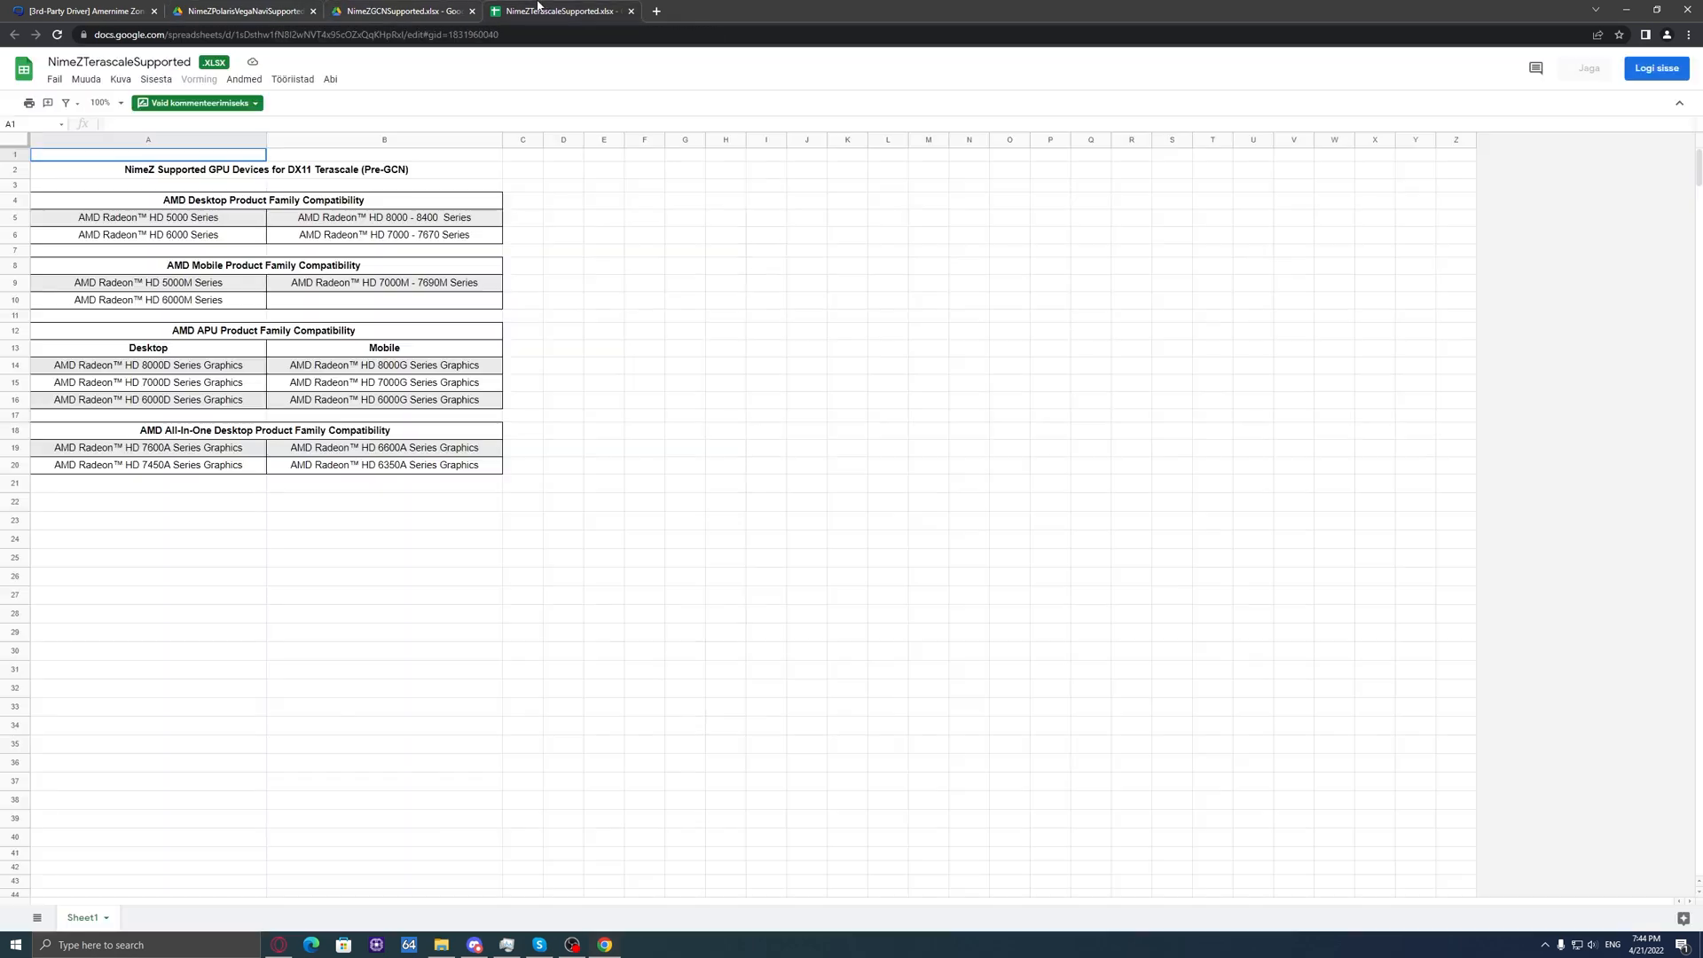
click(402, 11)
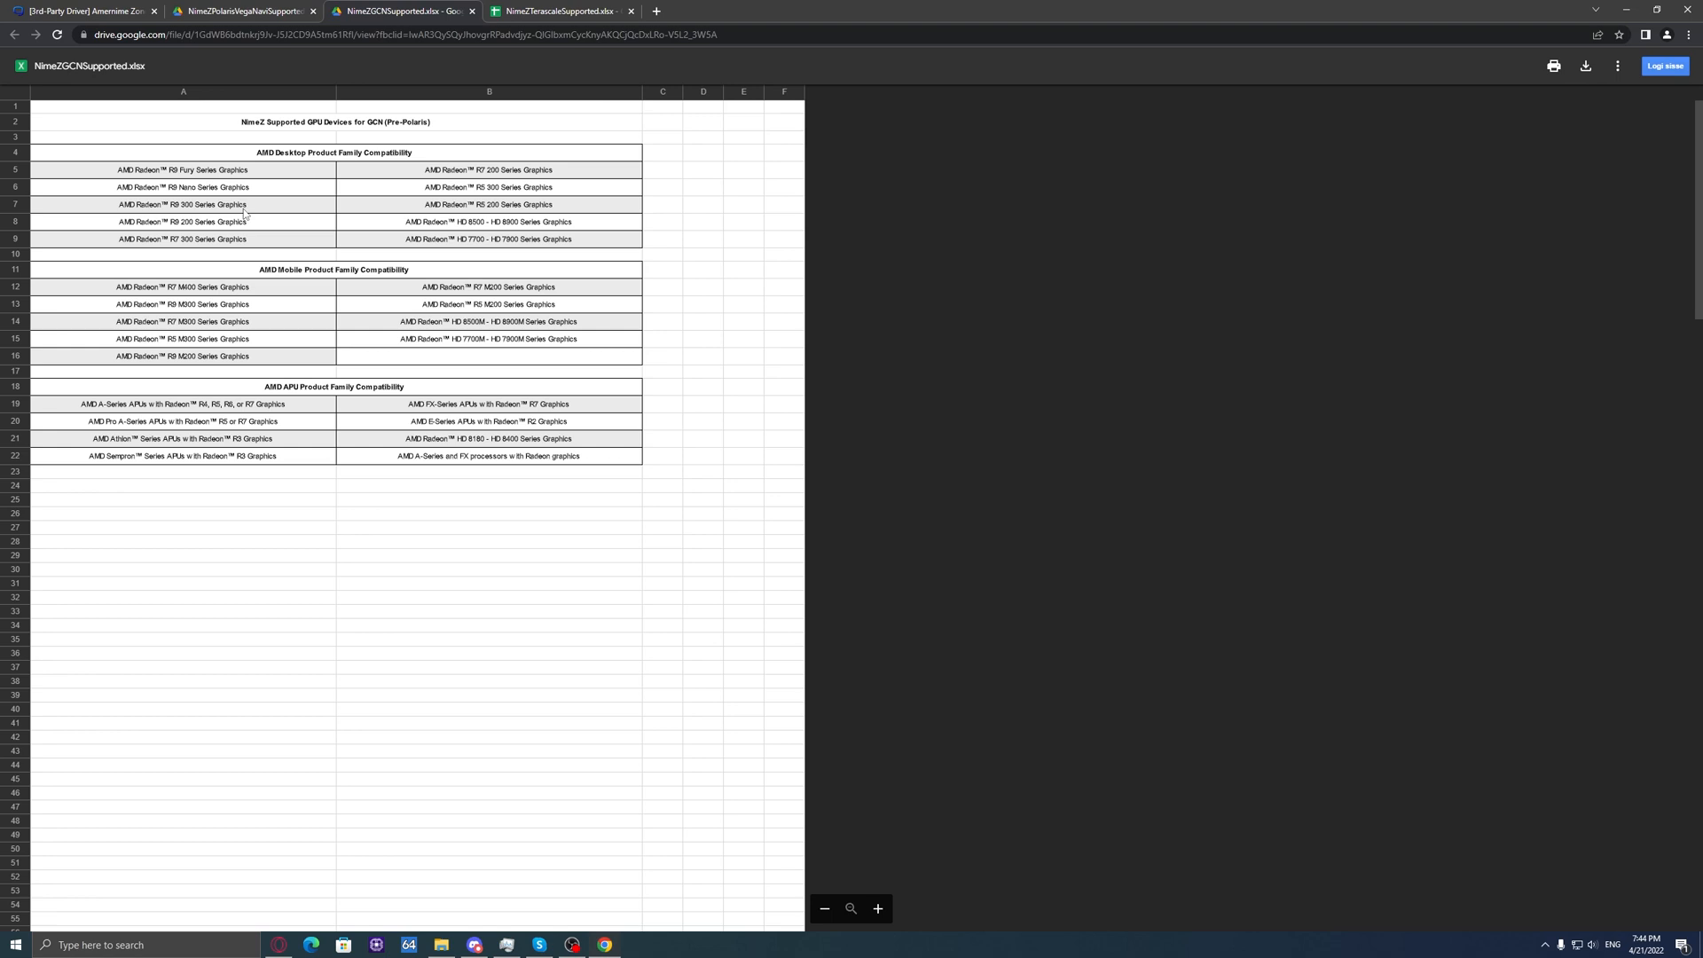
mouse_move(441, 134)
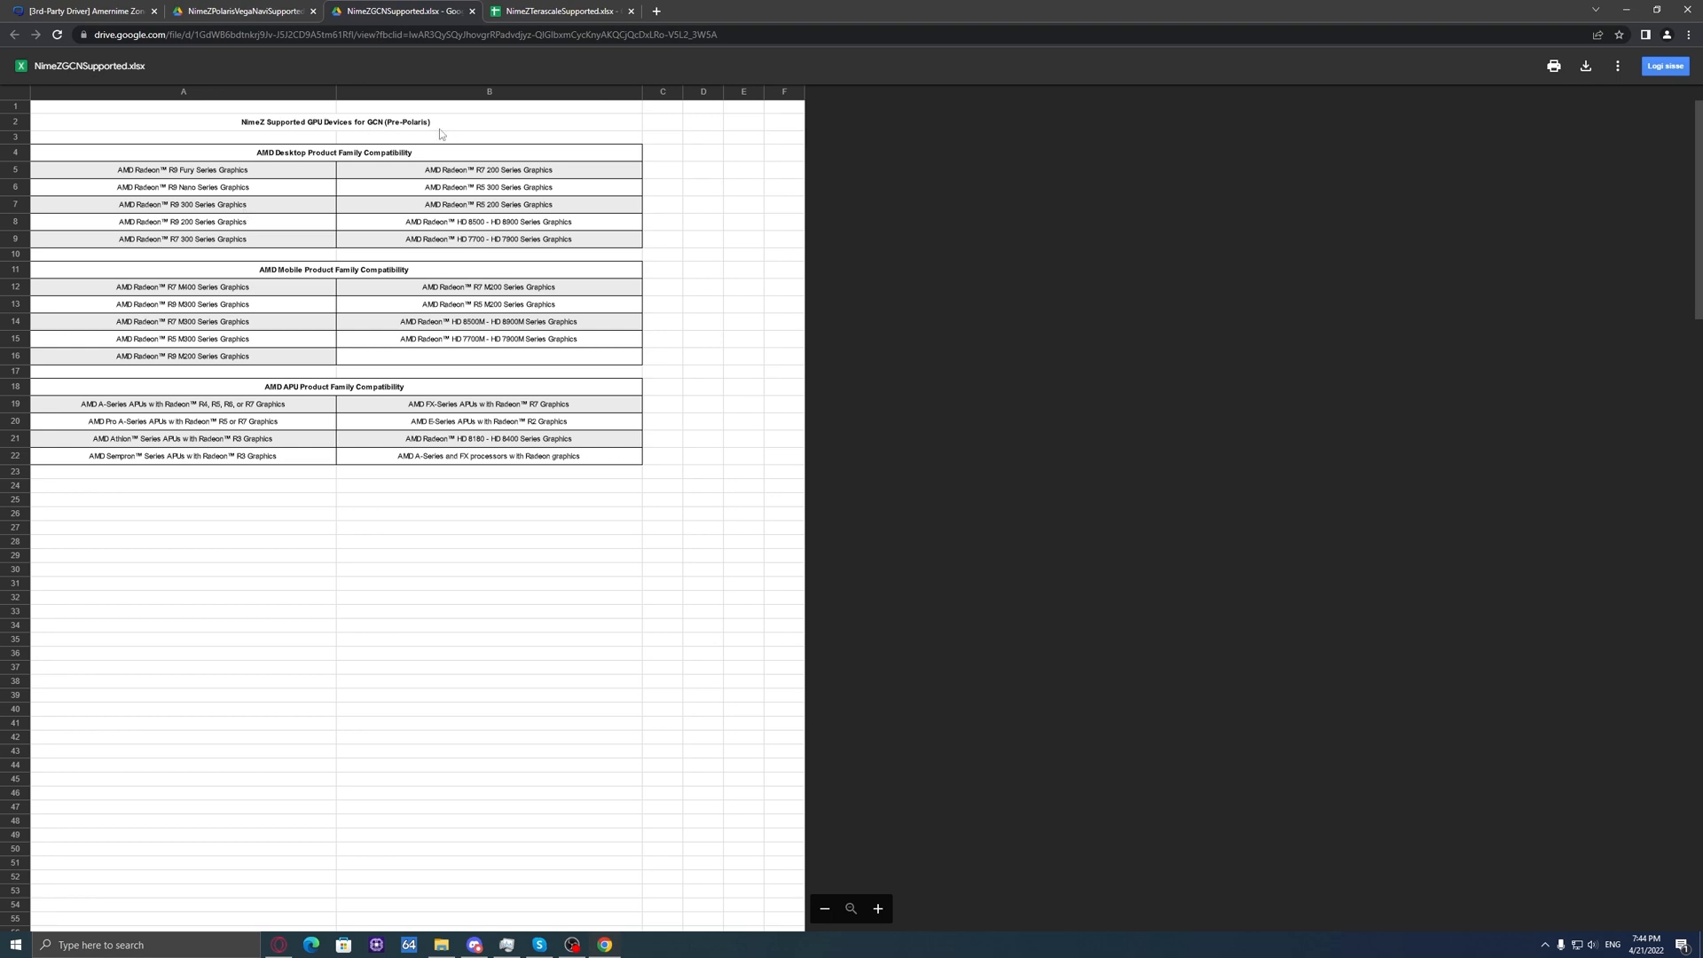
mouse_move(221, 219)
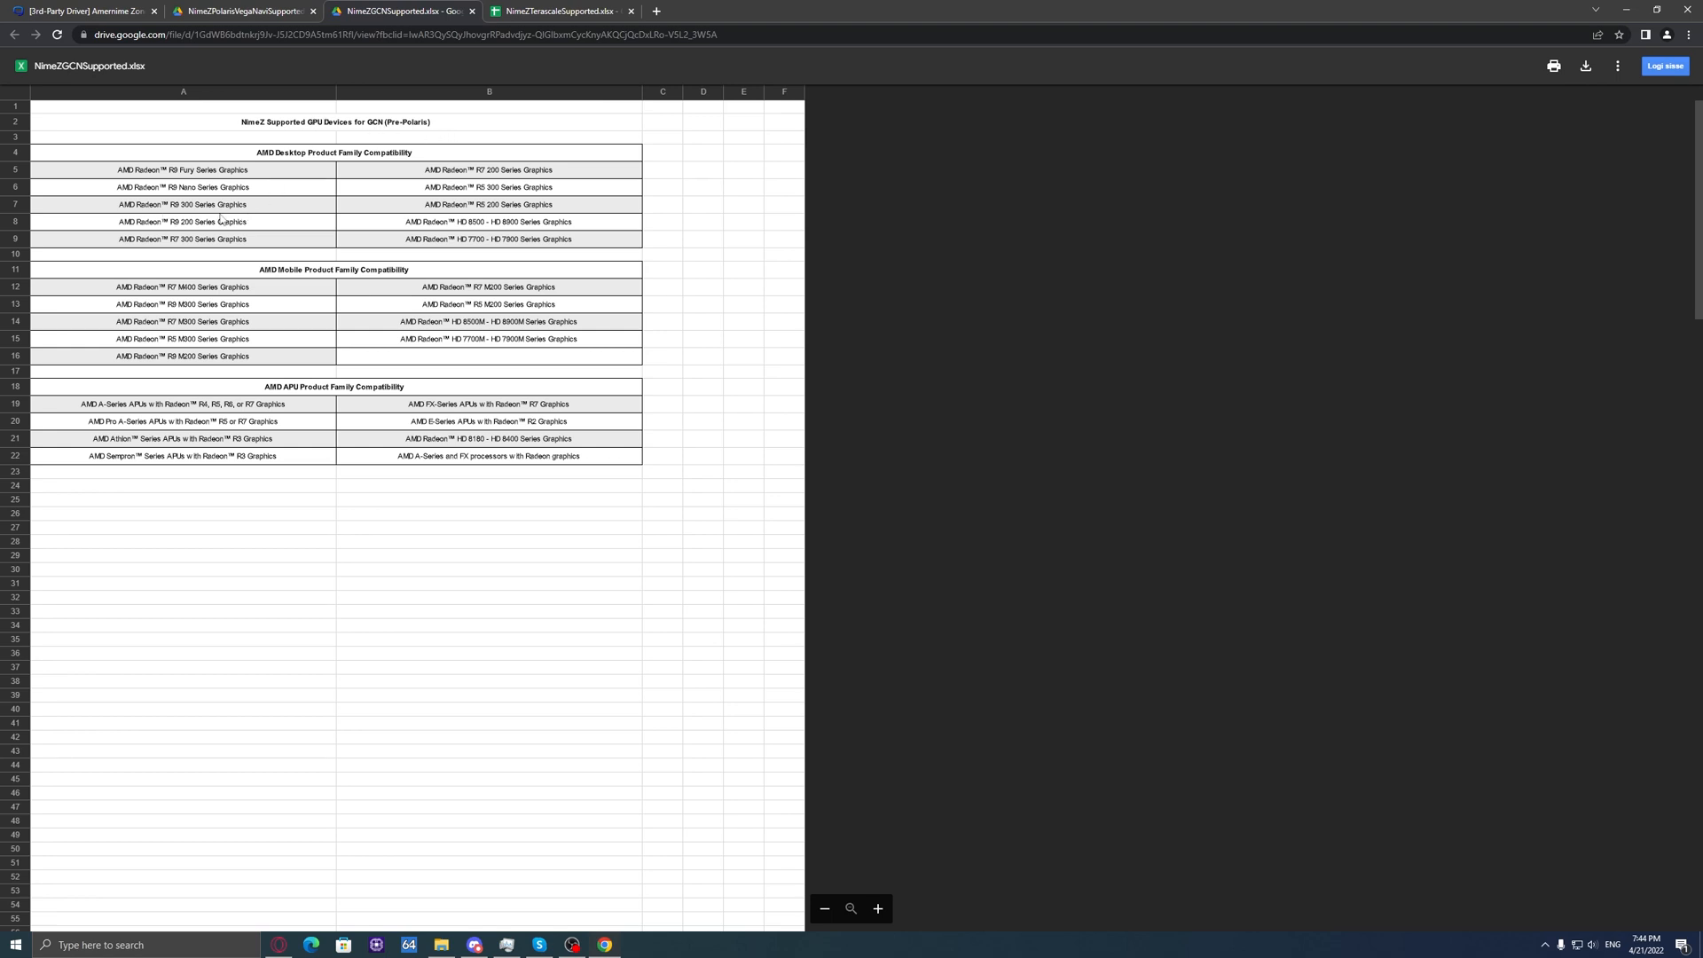
mouse_move(204, 206)
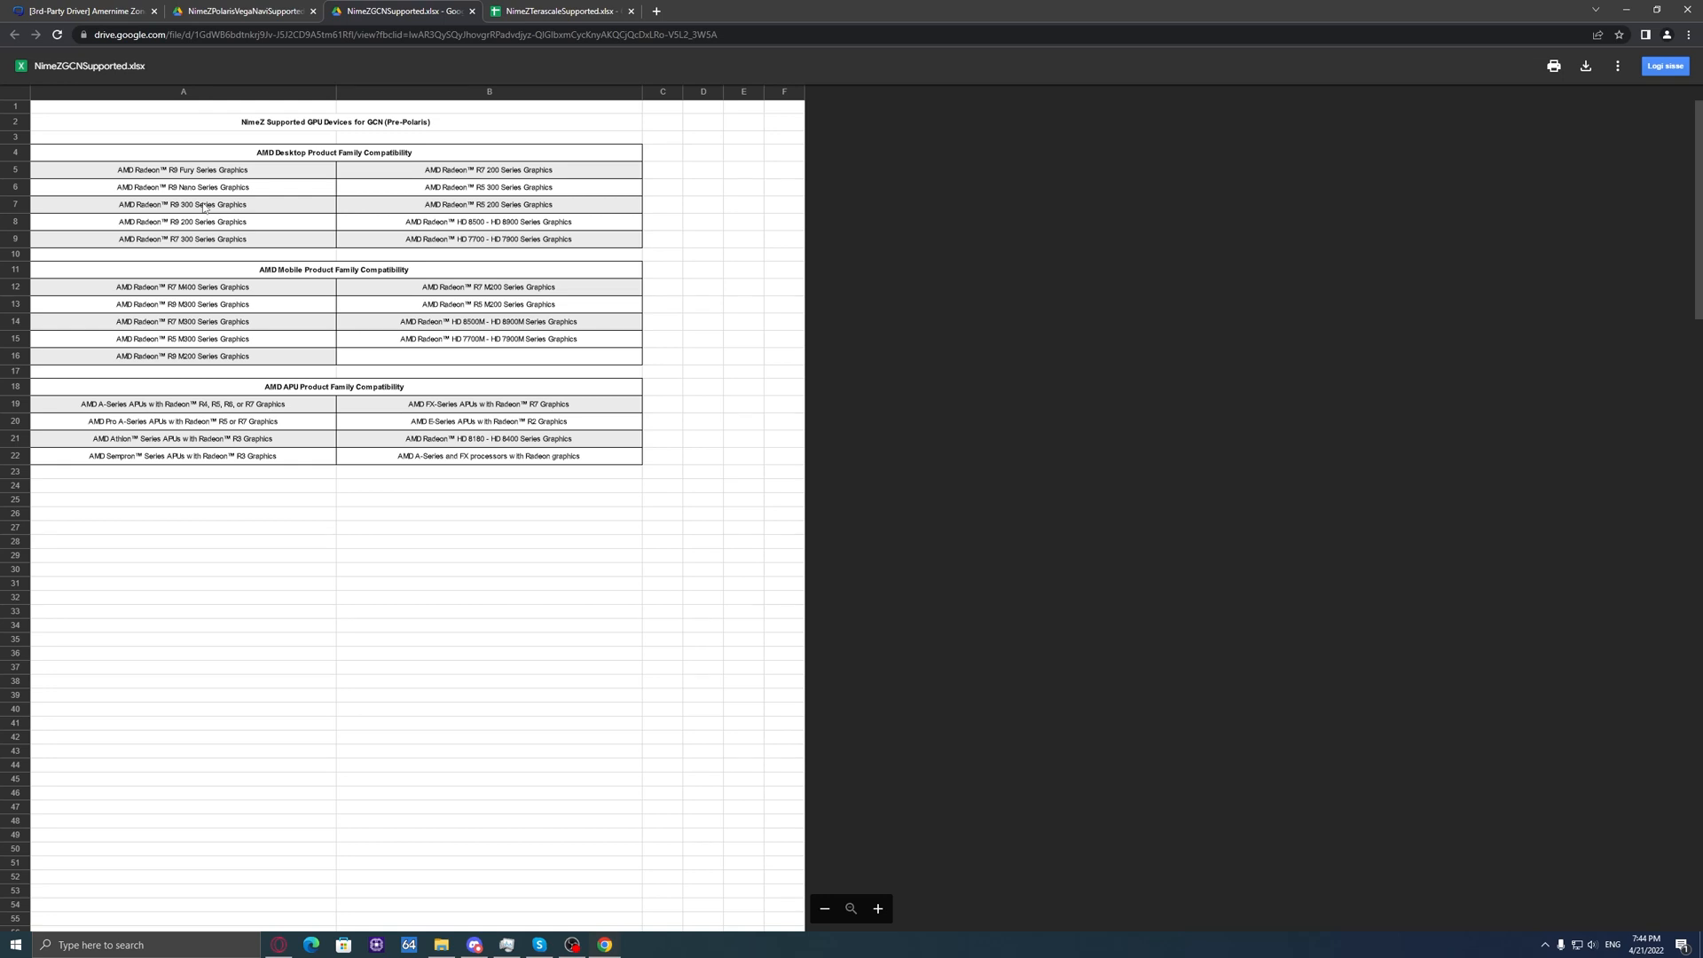
click(82, 11)
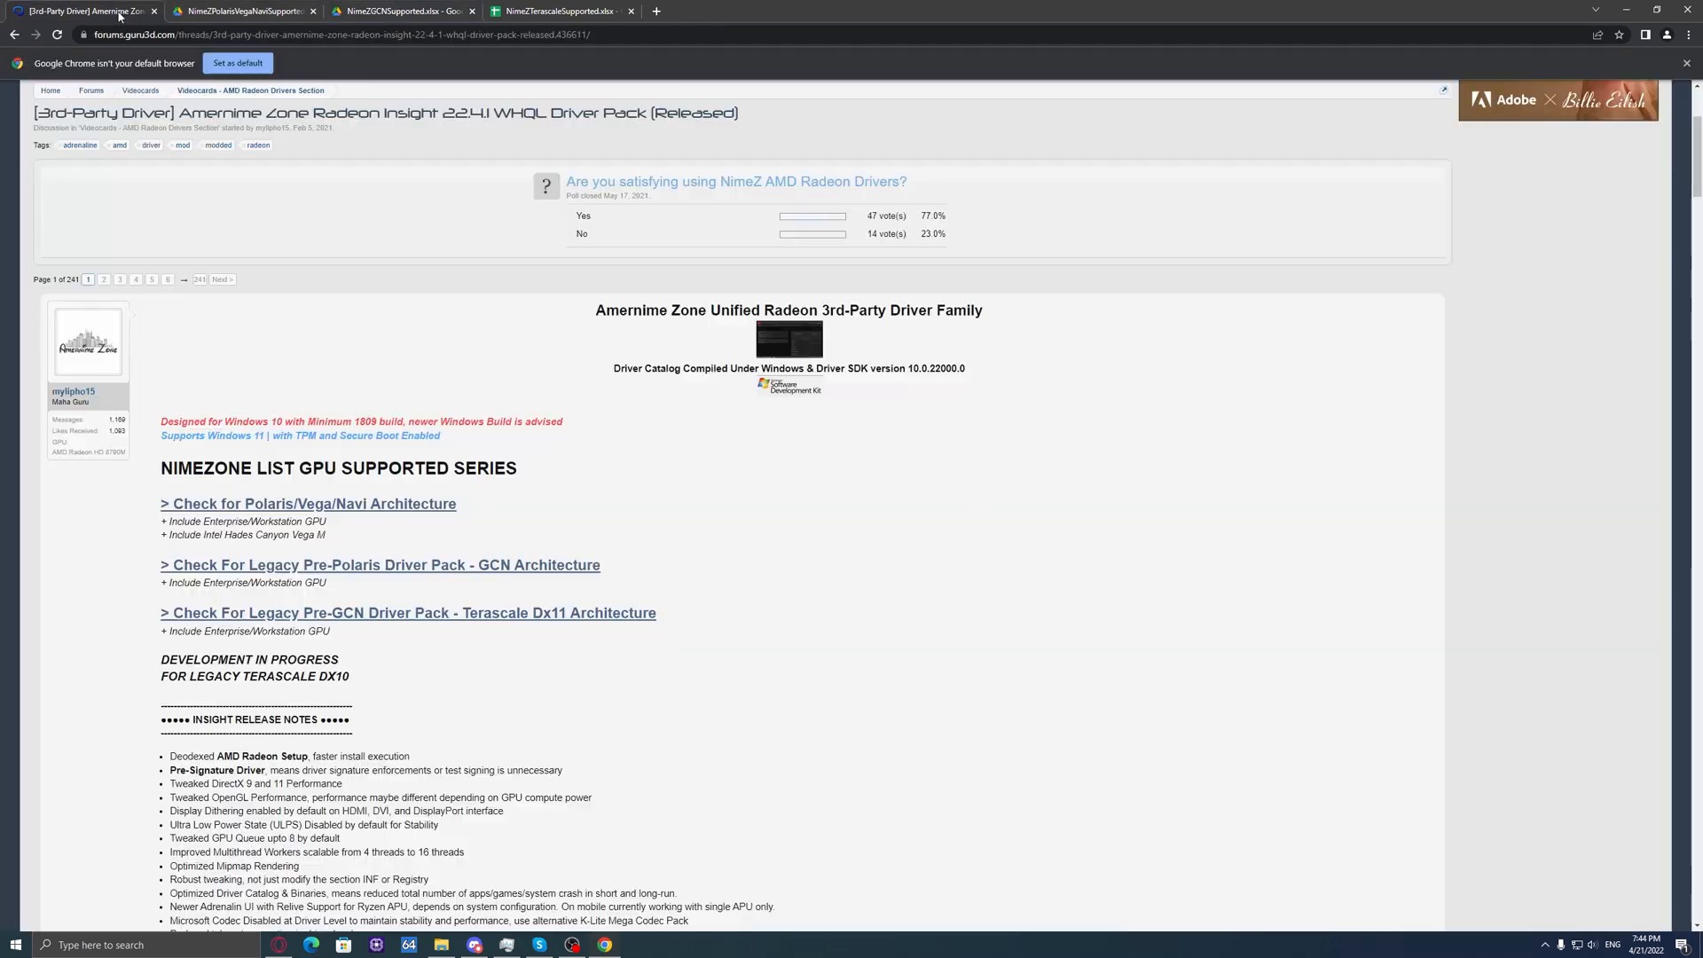
mouse_move(625, 719)
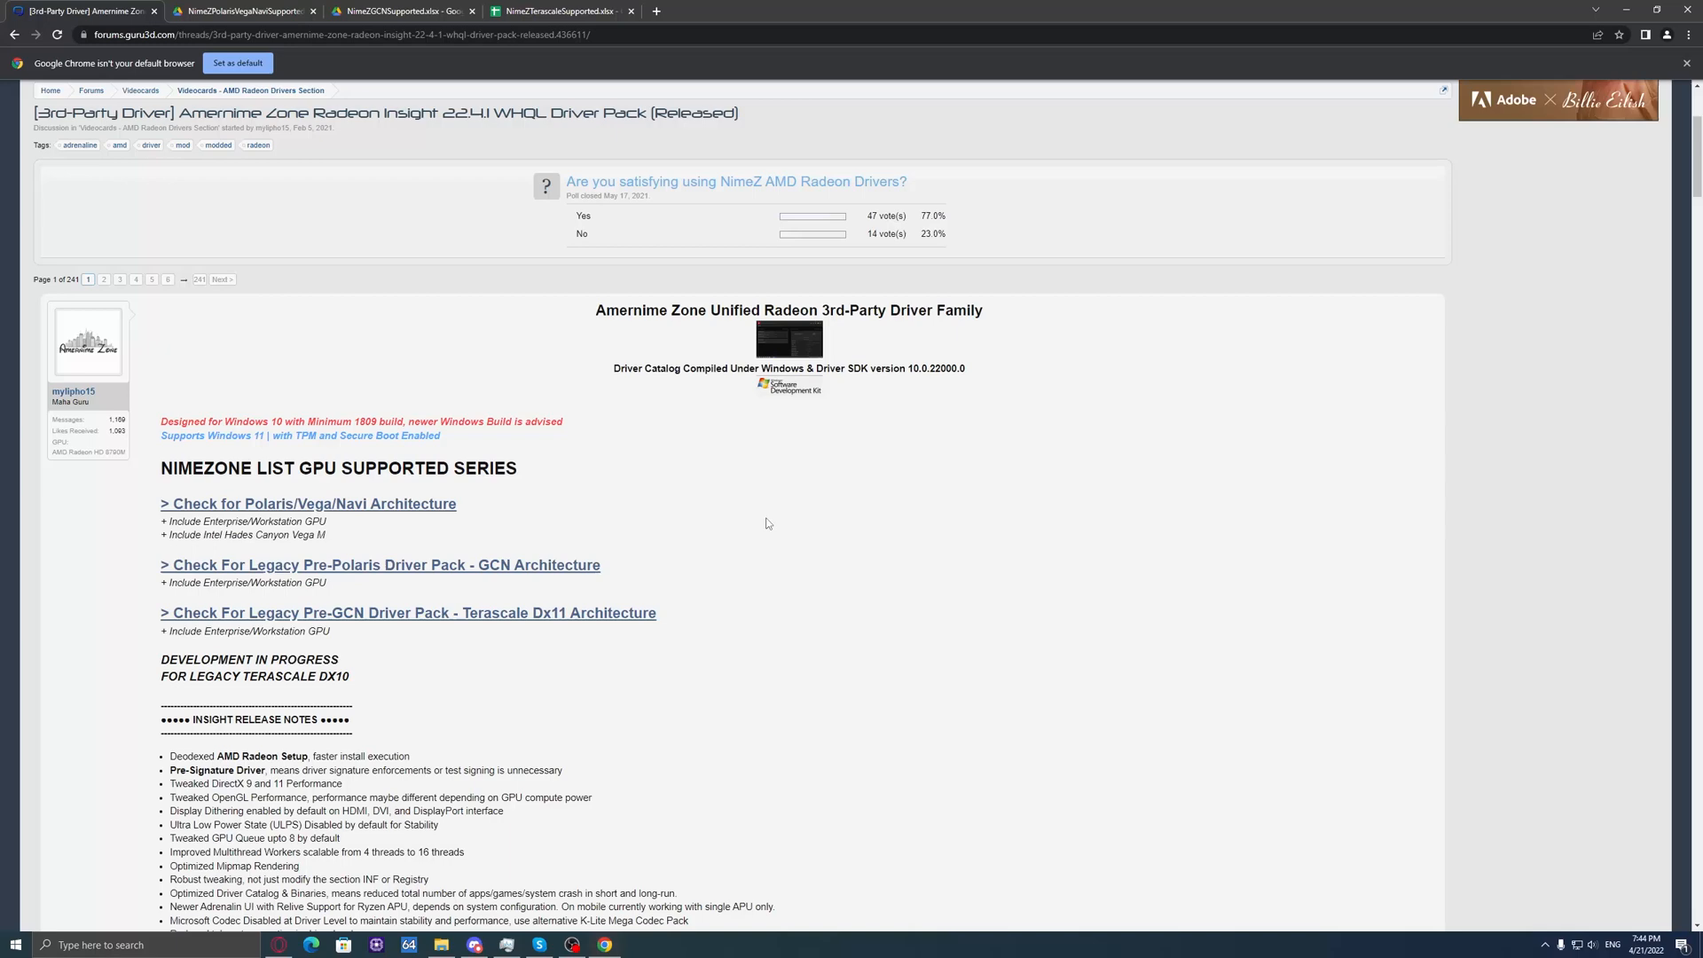
Step: Scroll the first post past the Insight release notes and anti-cheat workaround to Download Link
scroll(down, 3)
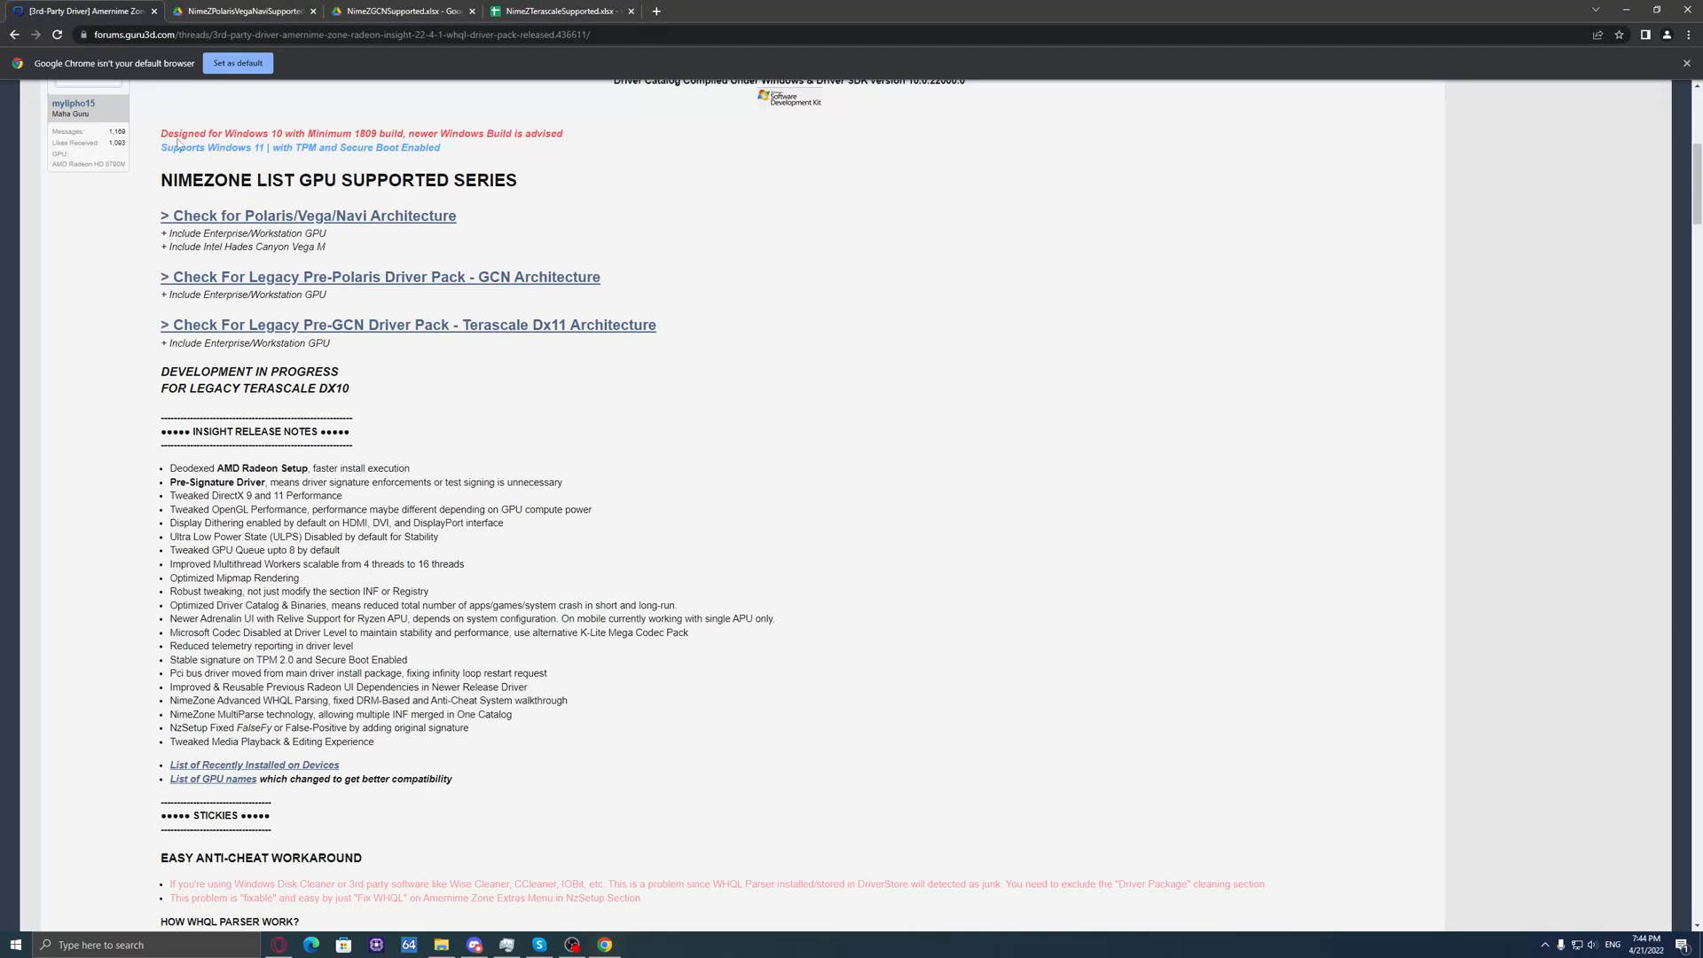
drag(161, 132, 276, 132)
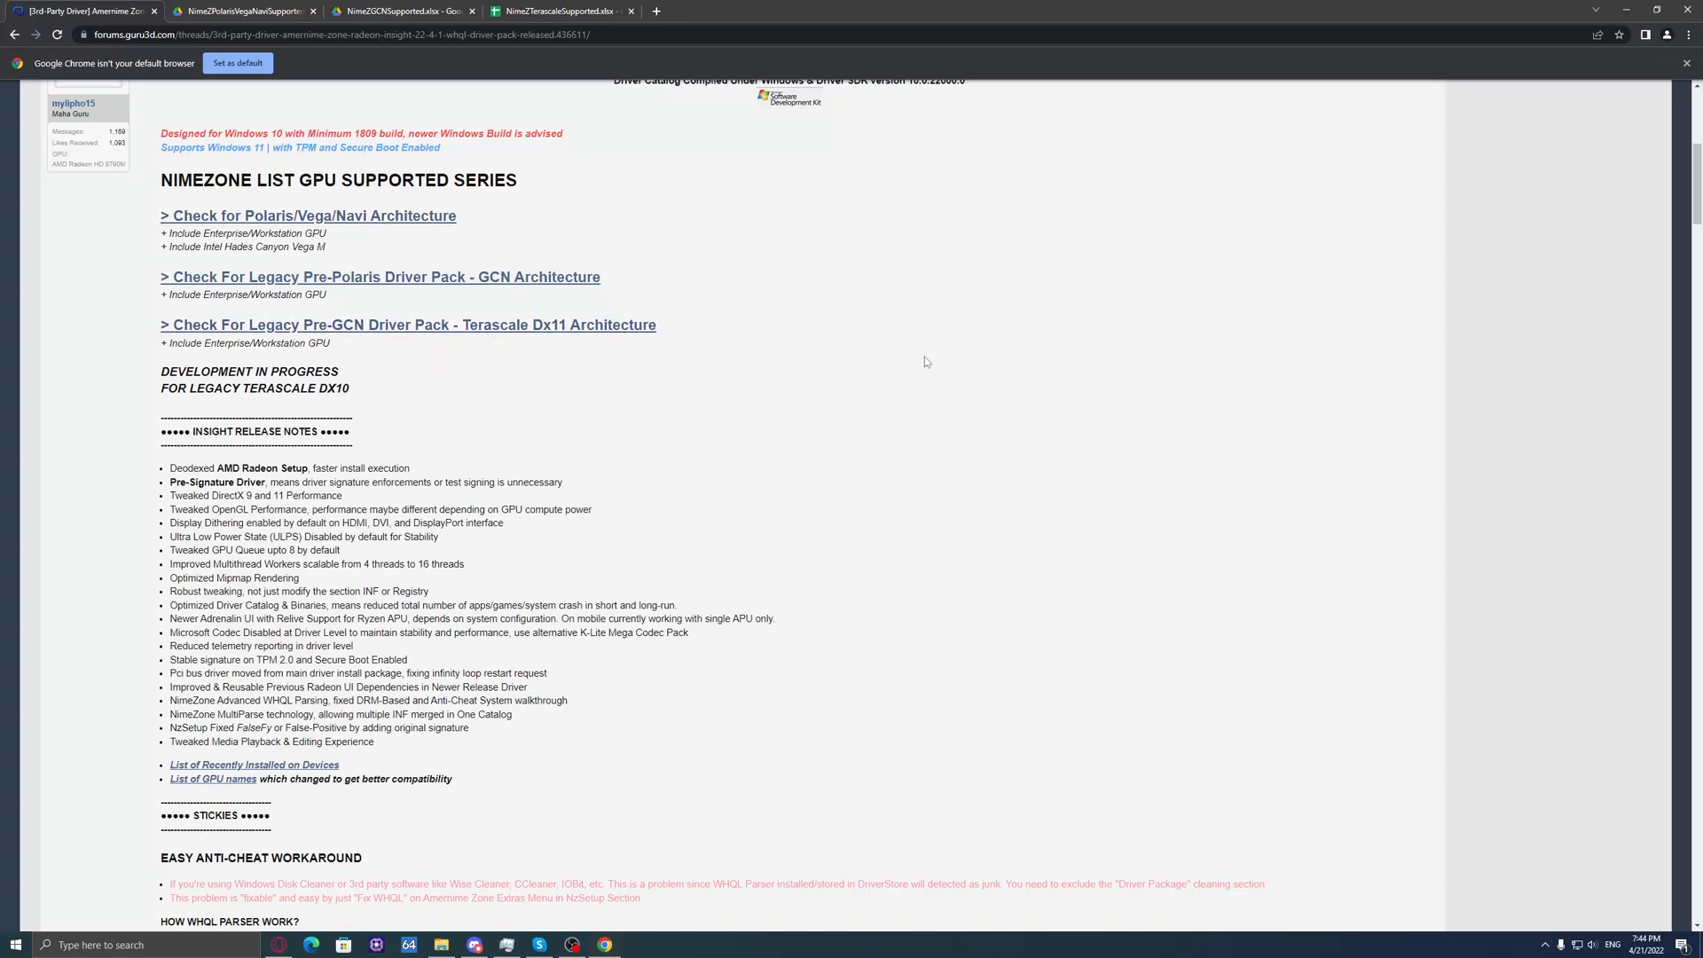
scroll(down, 3)
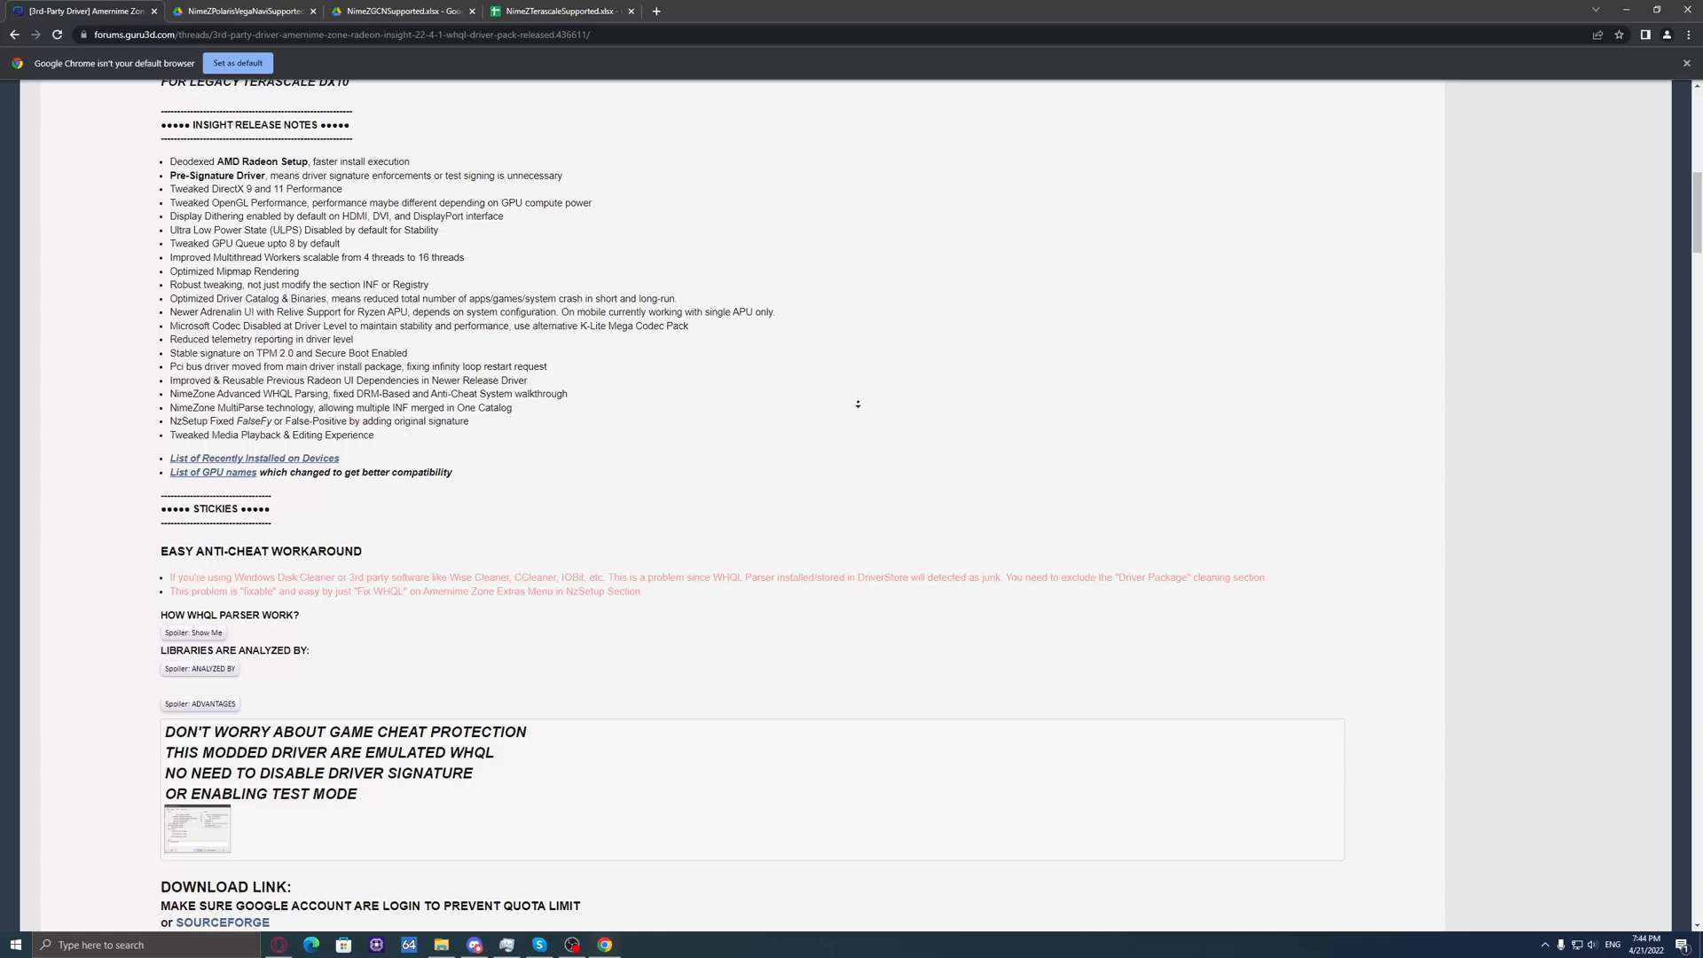
scroll(down, 3)
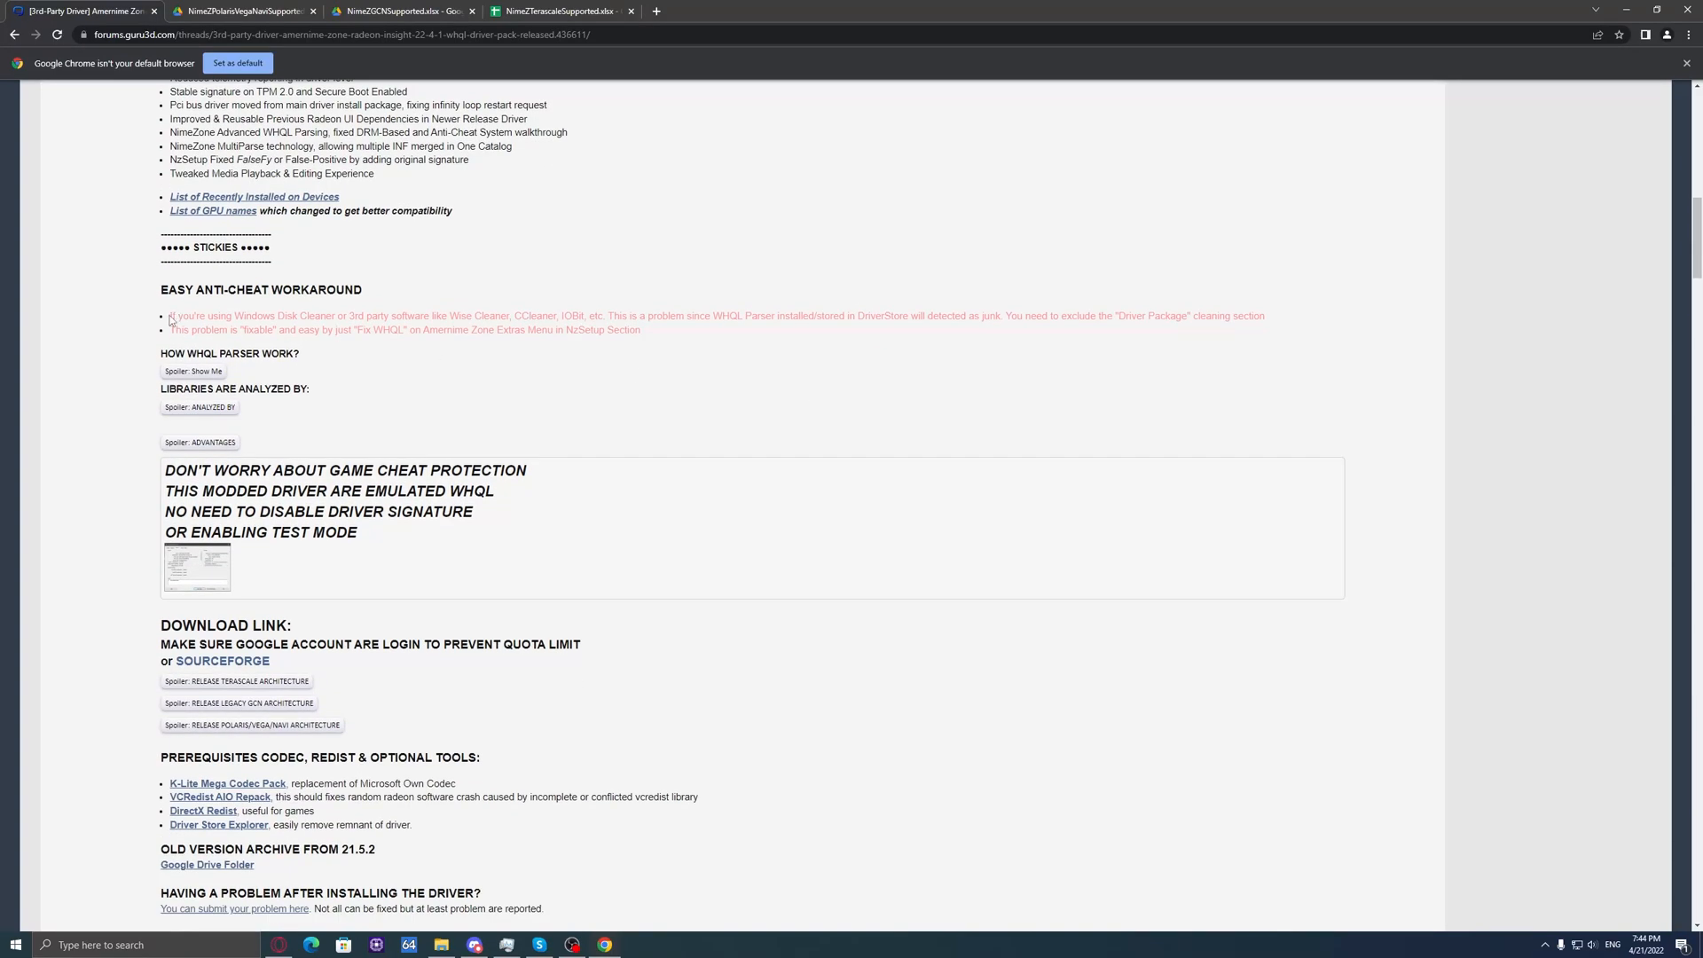
drag(160, 289, 642, 329)
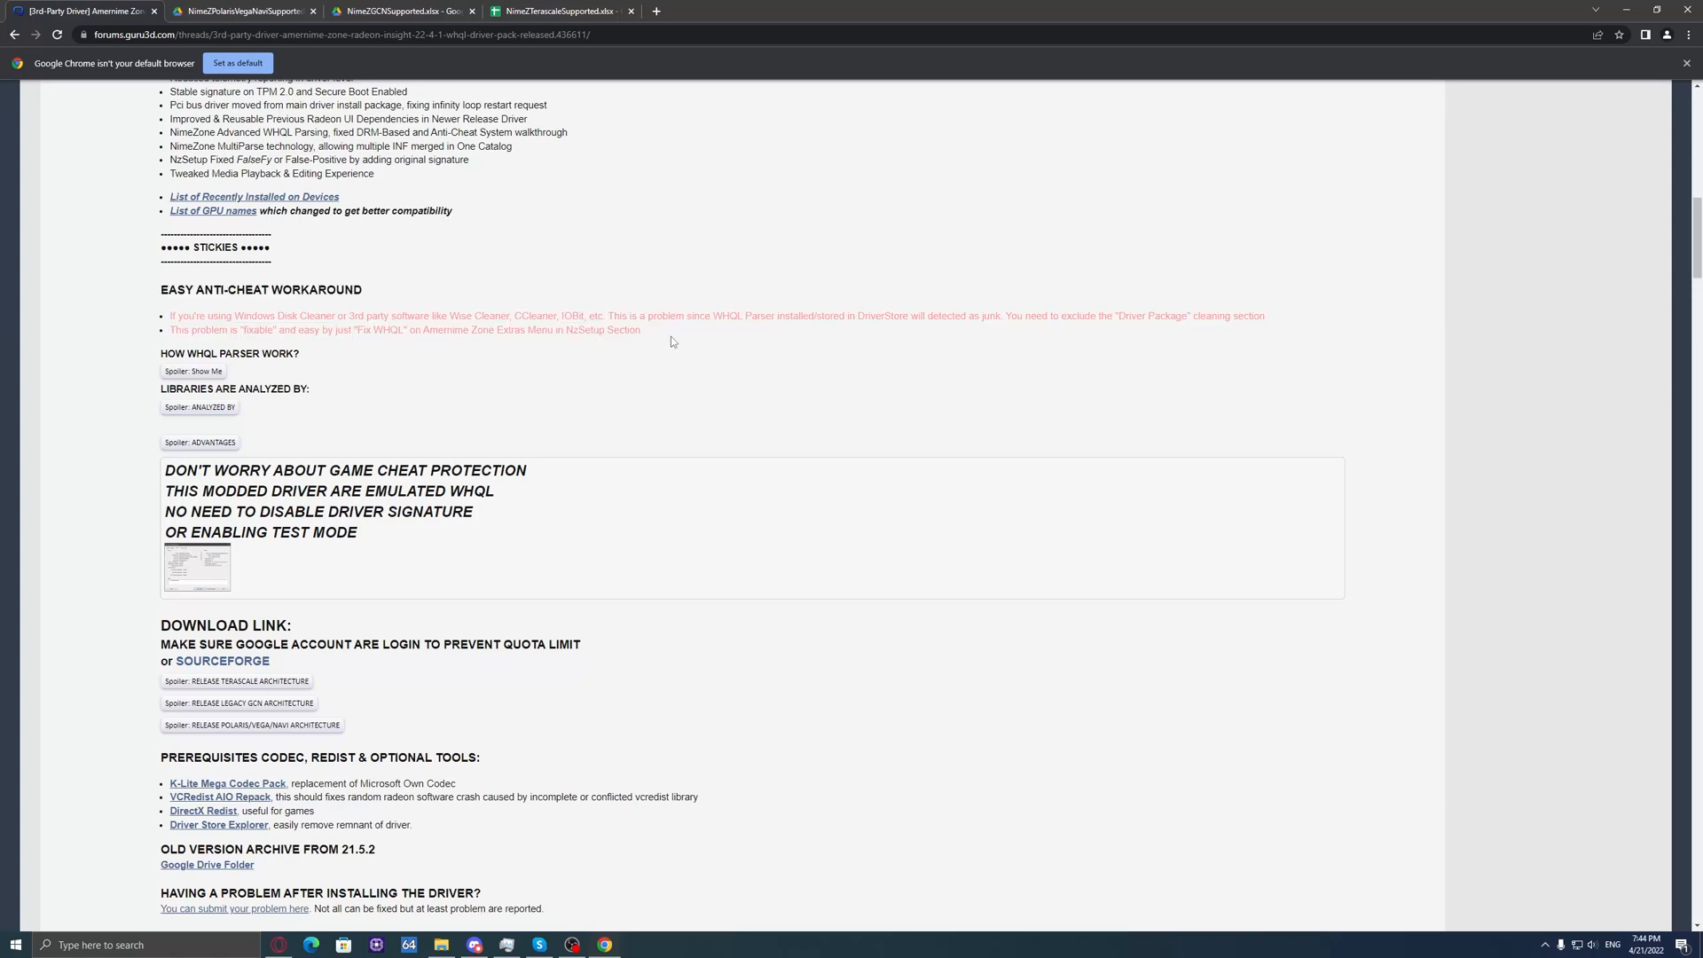
scroll(down, 3)
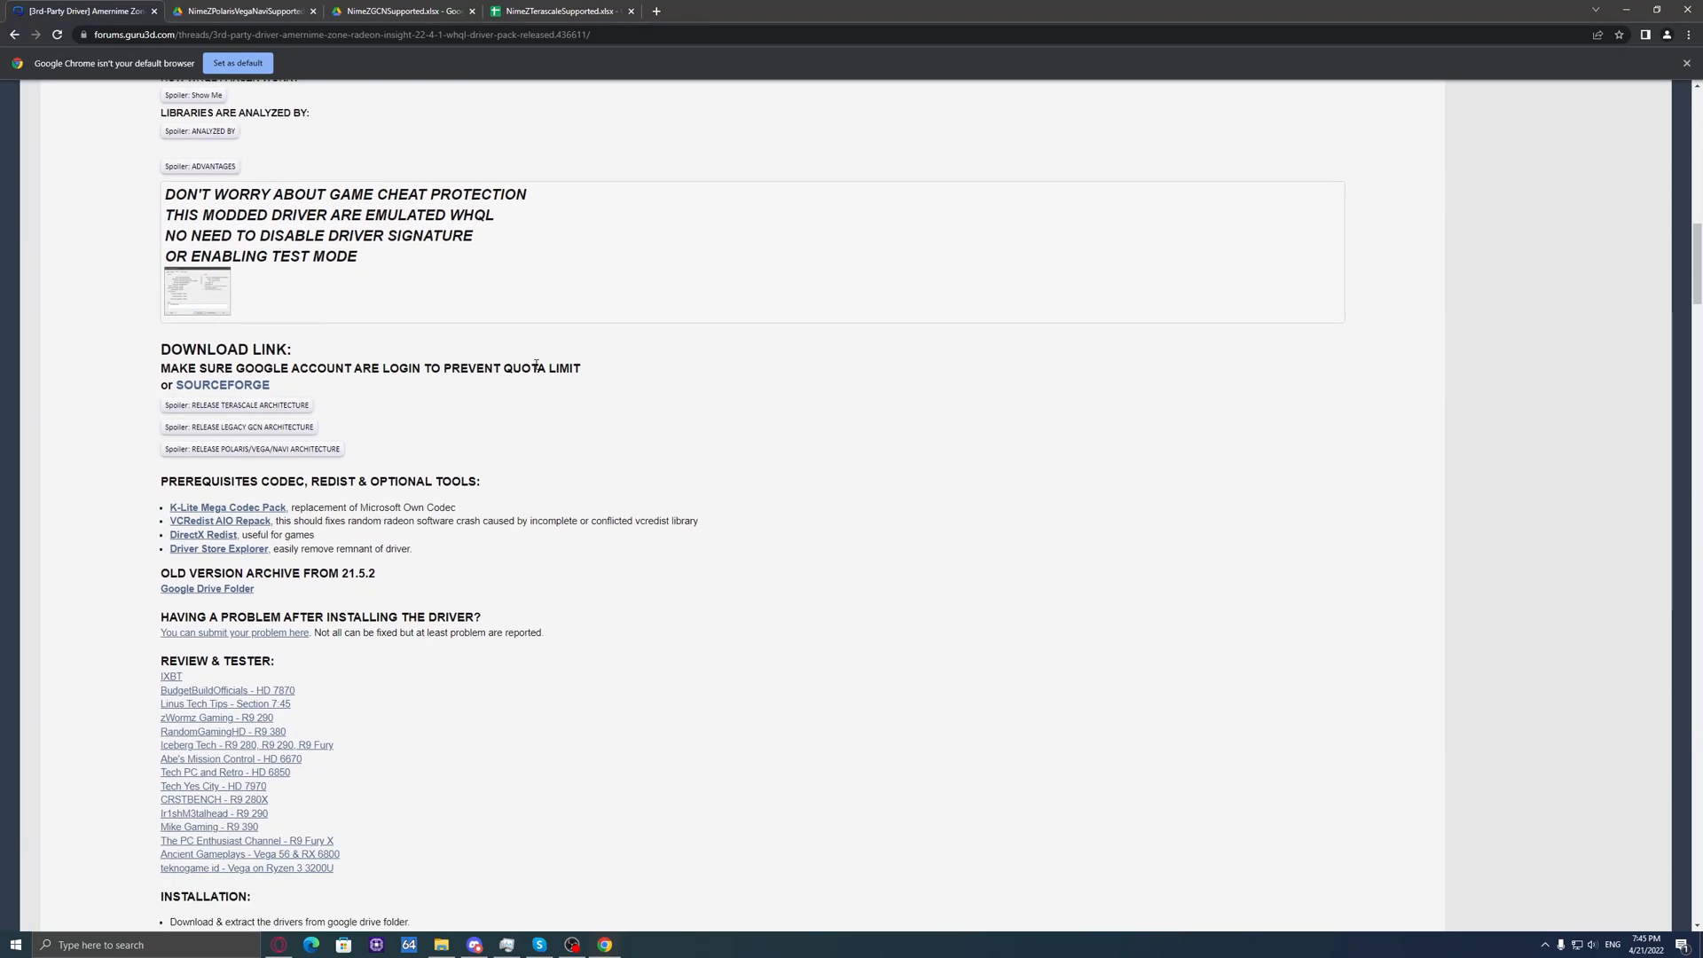
Step: Highlight the DOWNLOAD heading and MAKE SURE warning, then clear the highlight
double_click(183, 349)
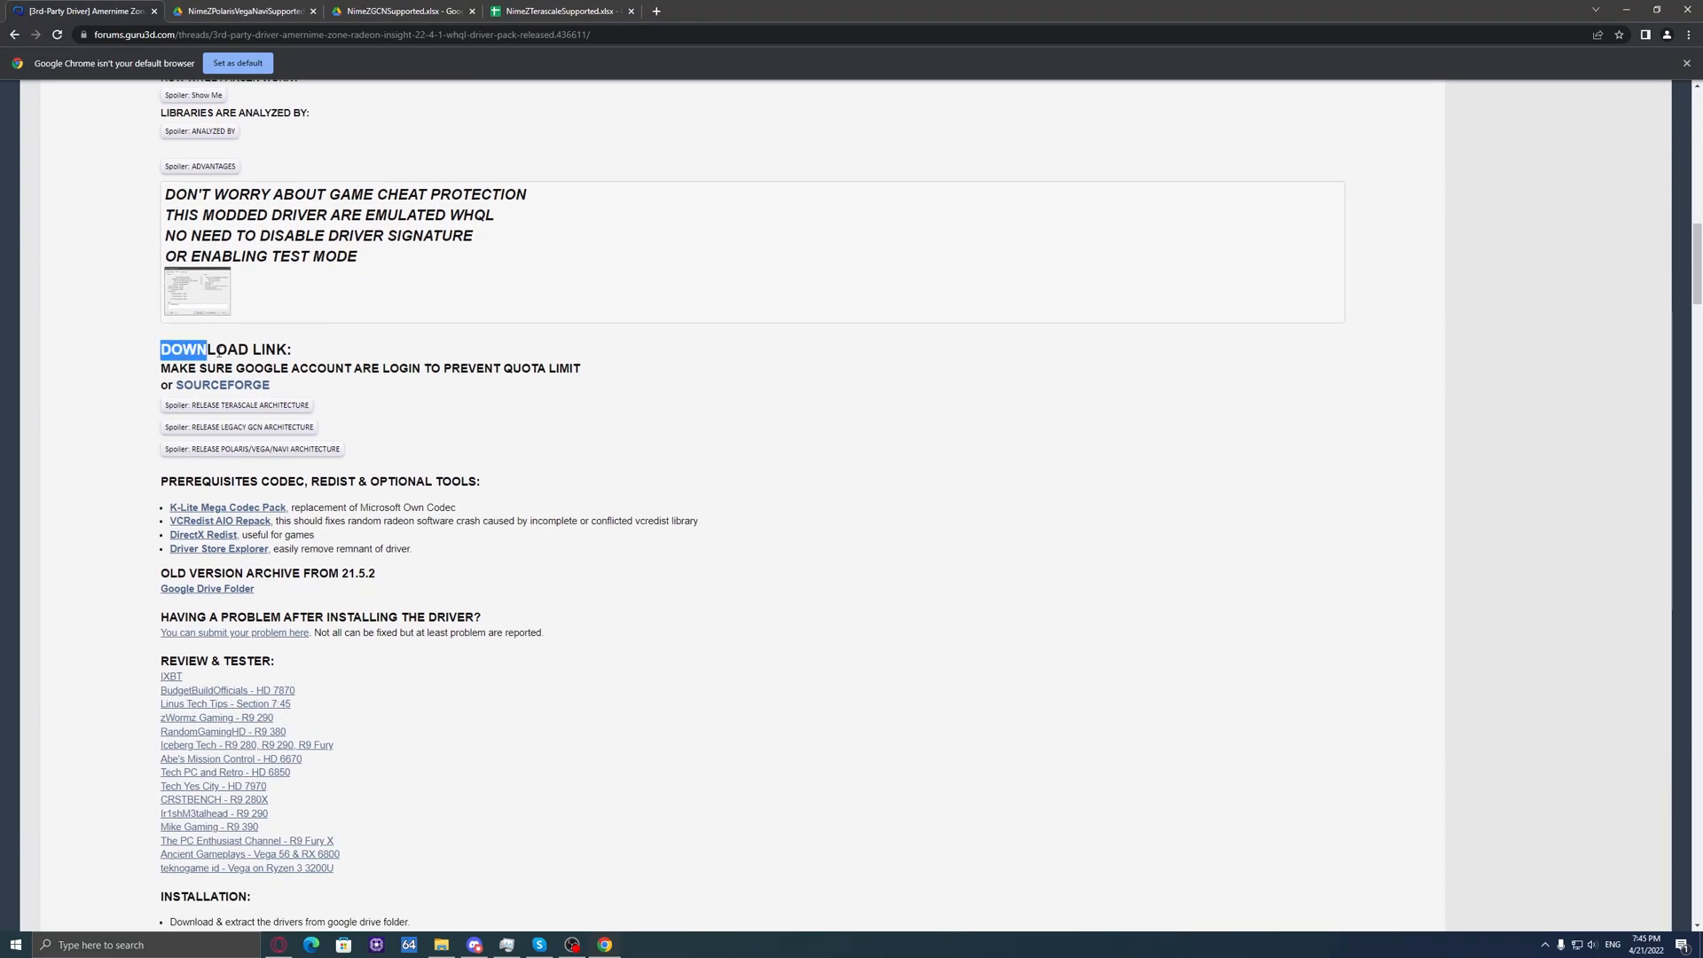
double_click(195, 368)
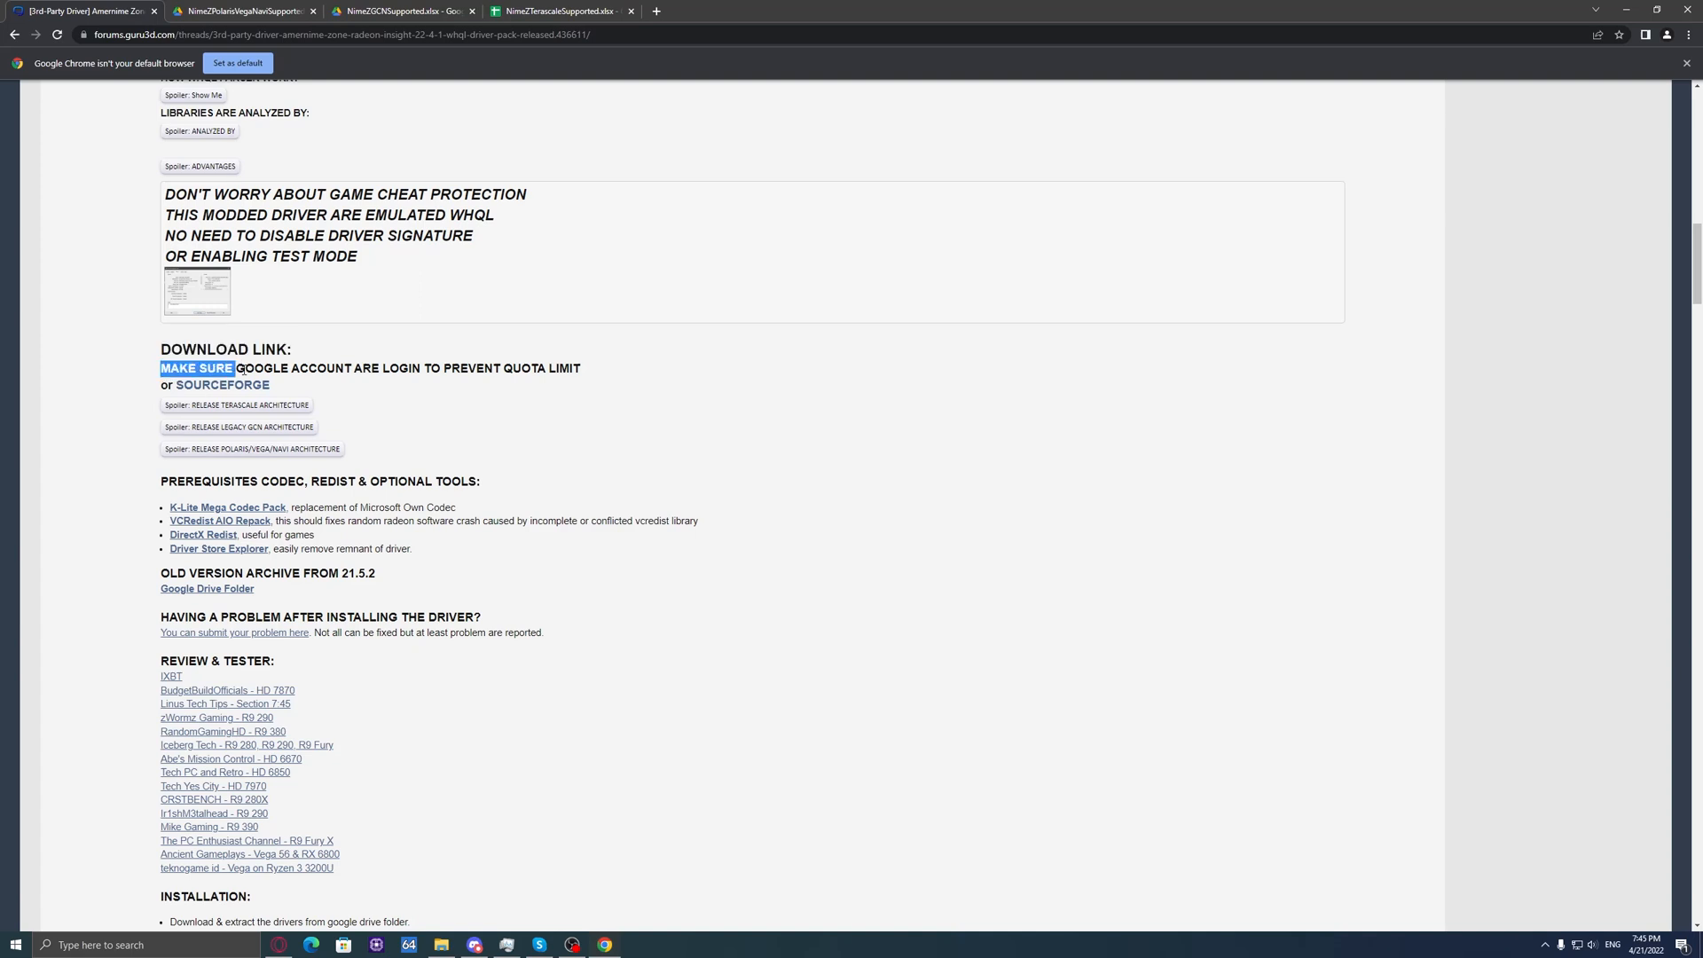
click(411, 403)
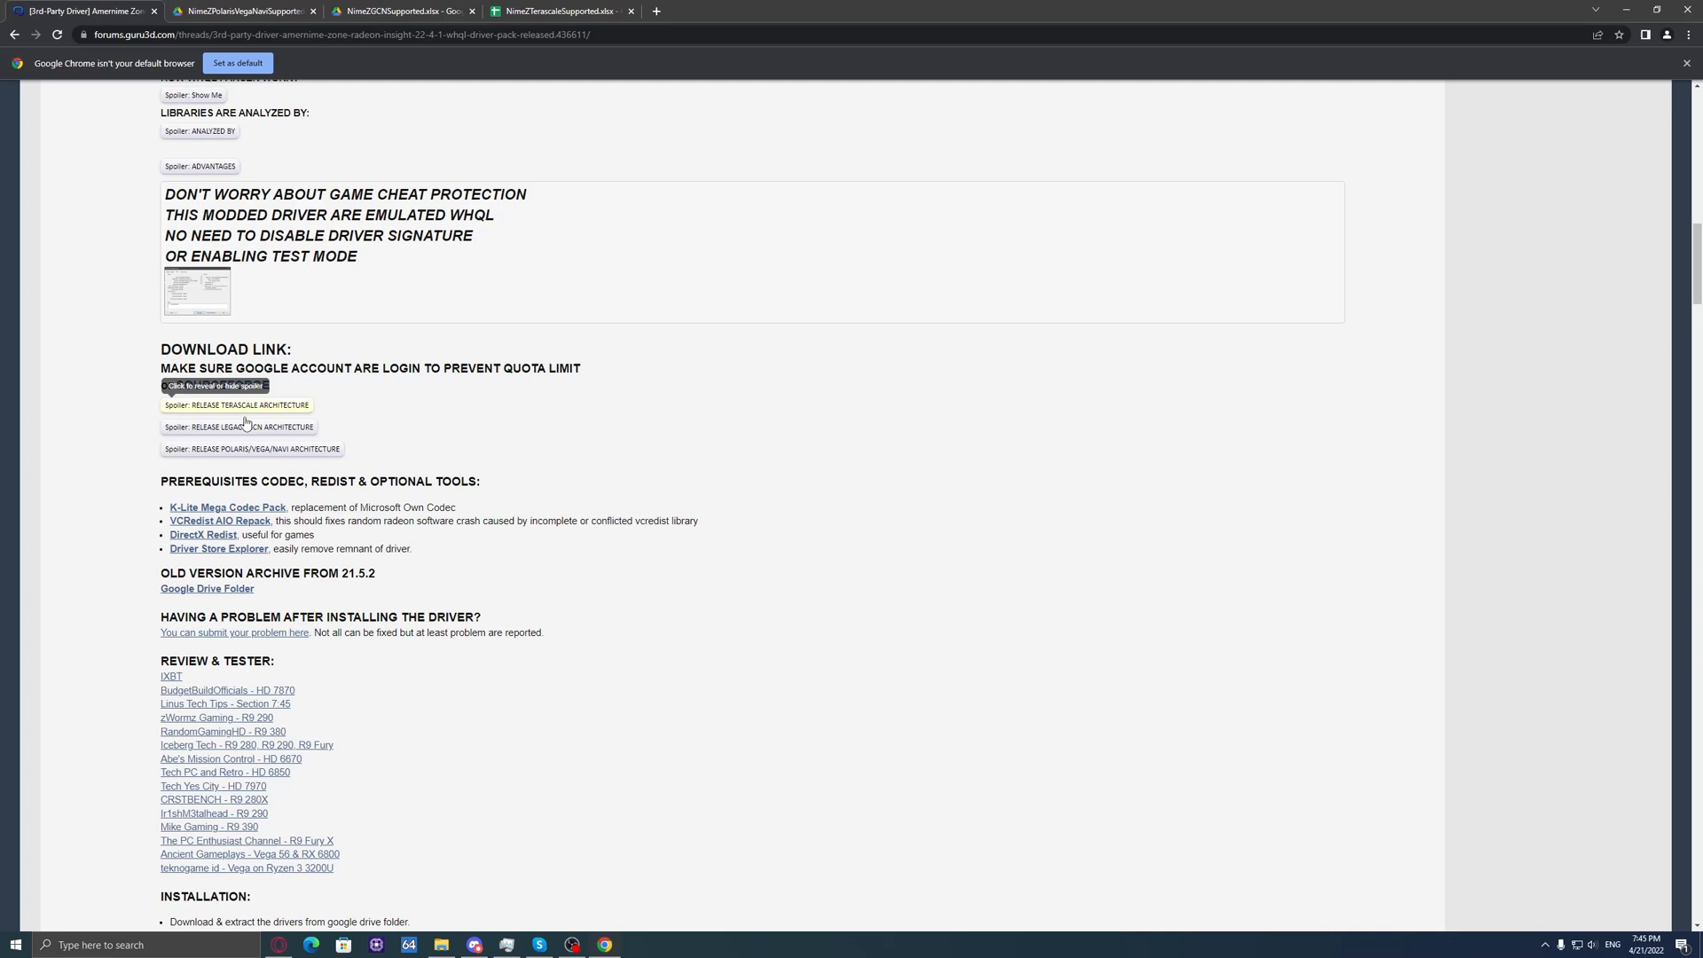
Step: Expand the Terascale, Legacy GCN and Polaris/Vega/Navi spoilers, collapsing Polaris/Vega/Navi again
click(236, 405)
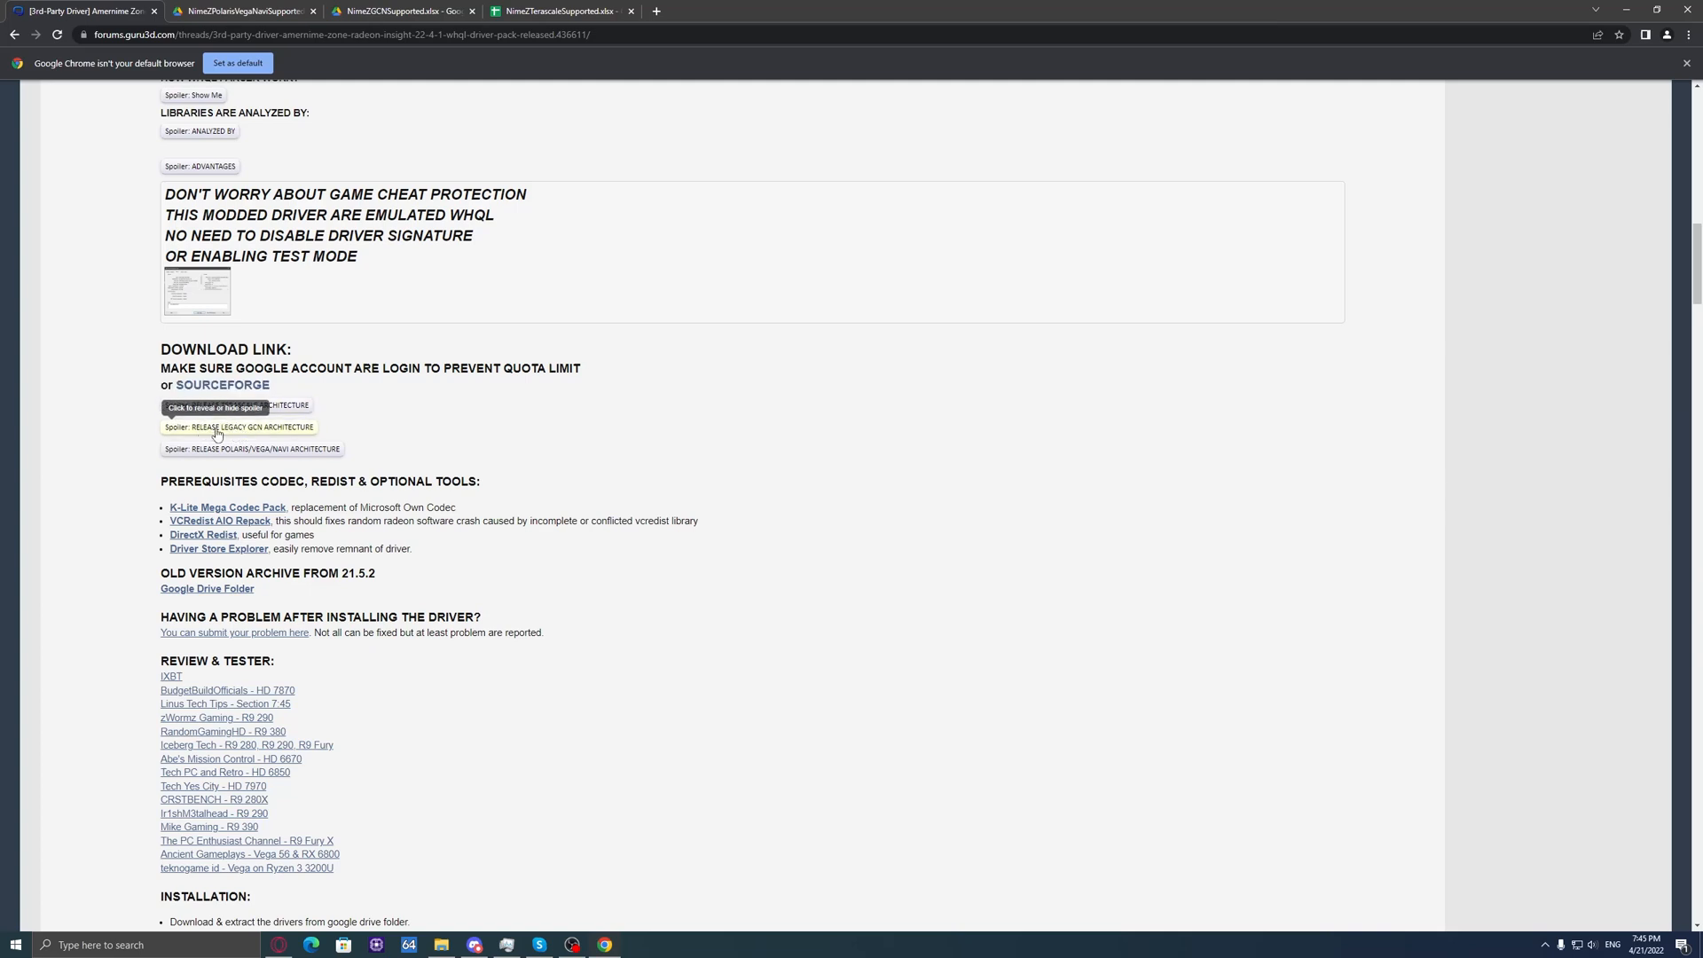
click(237, 427)
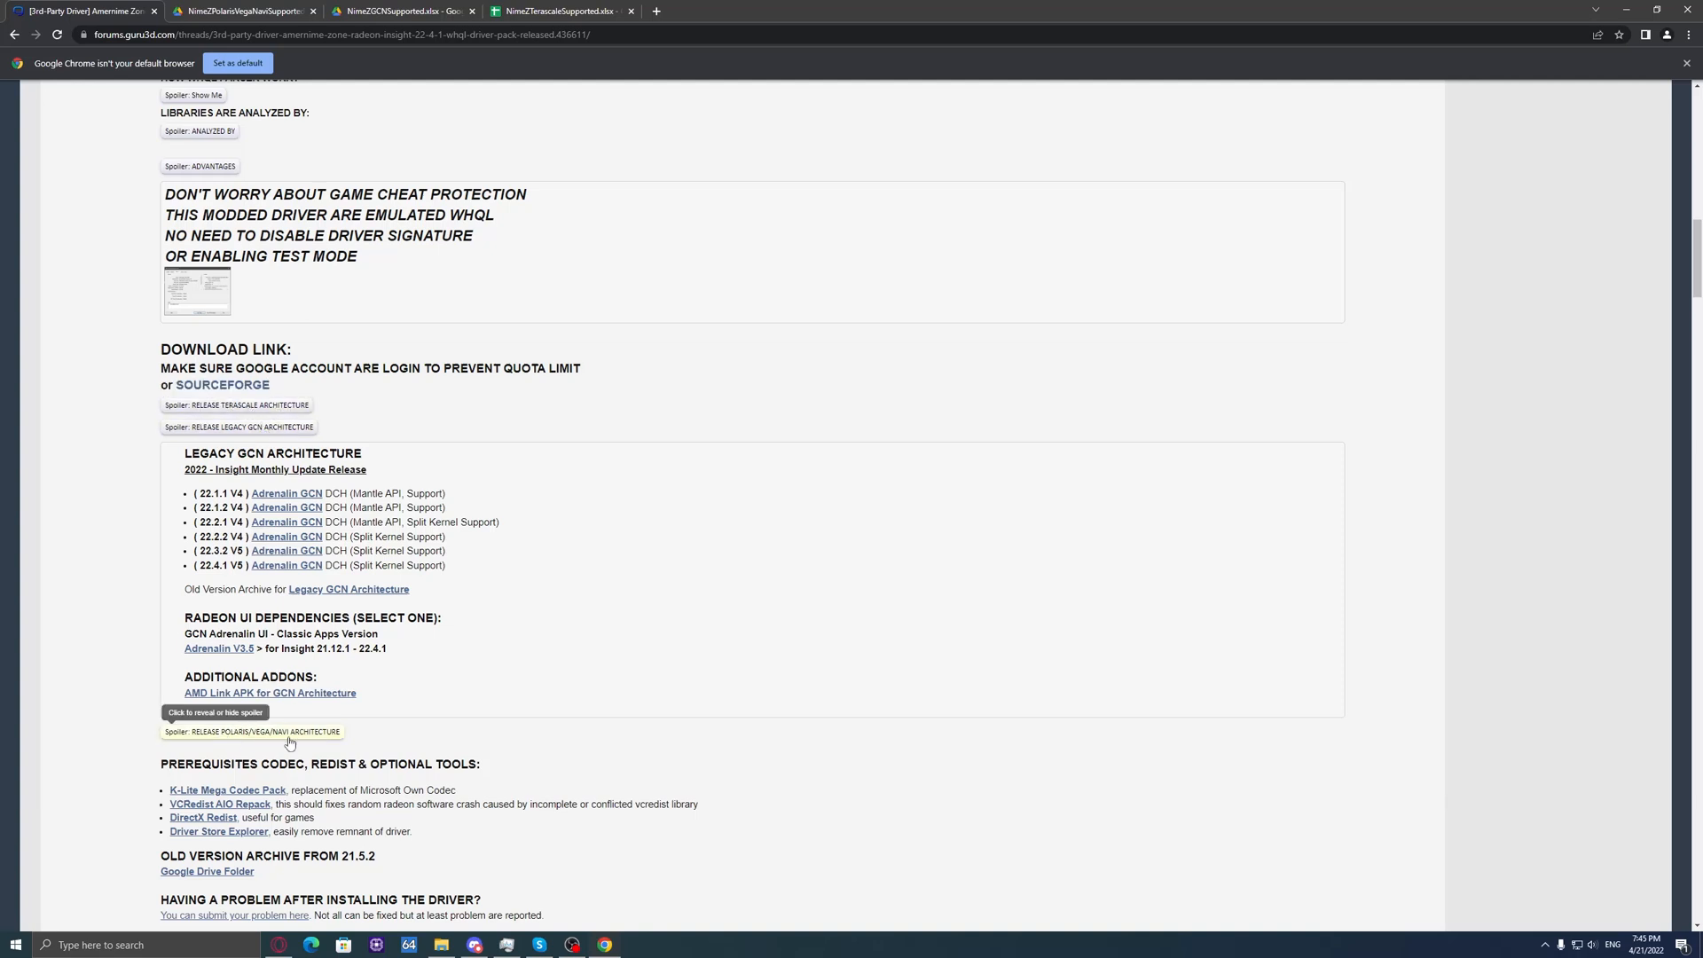
click(252, 731)
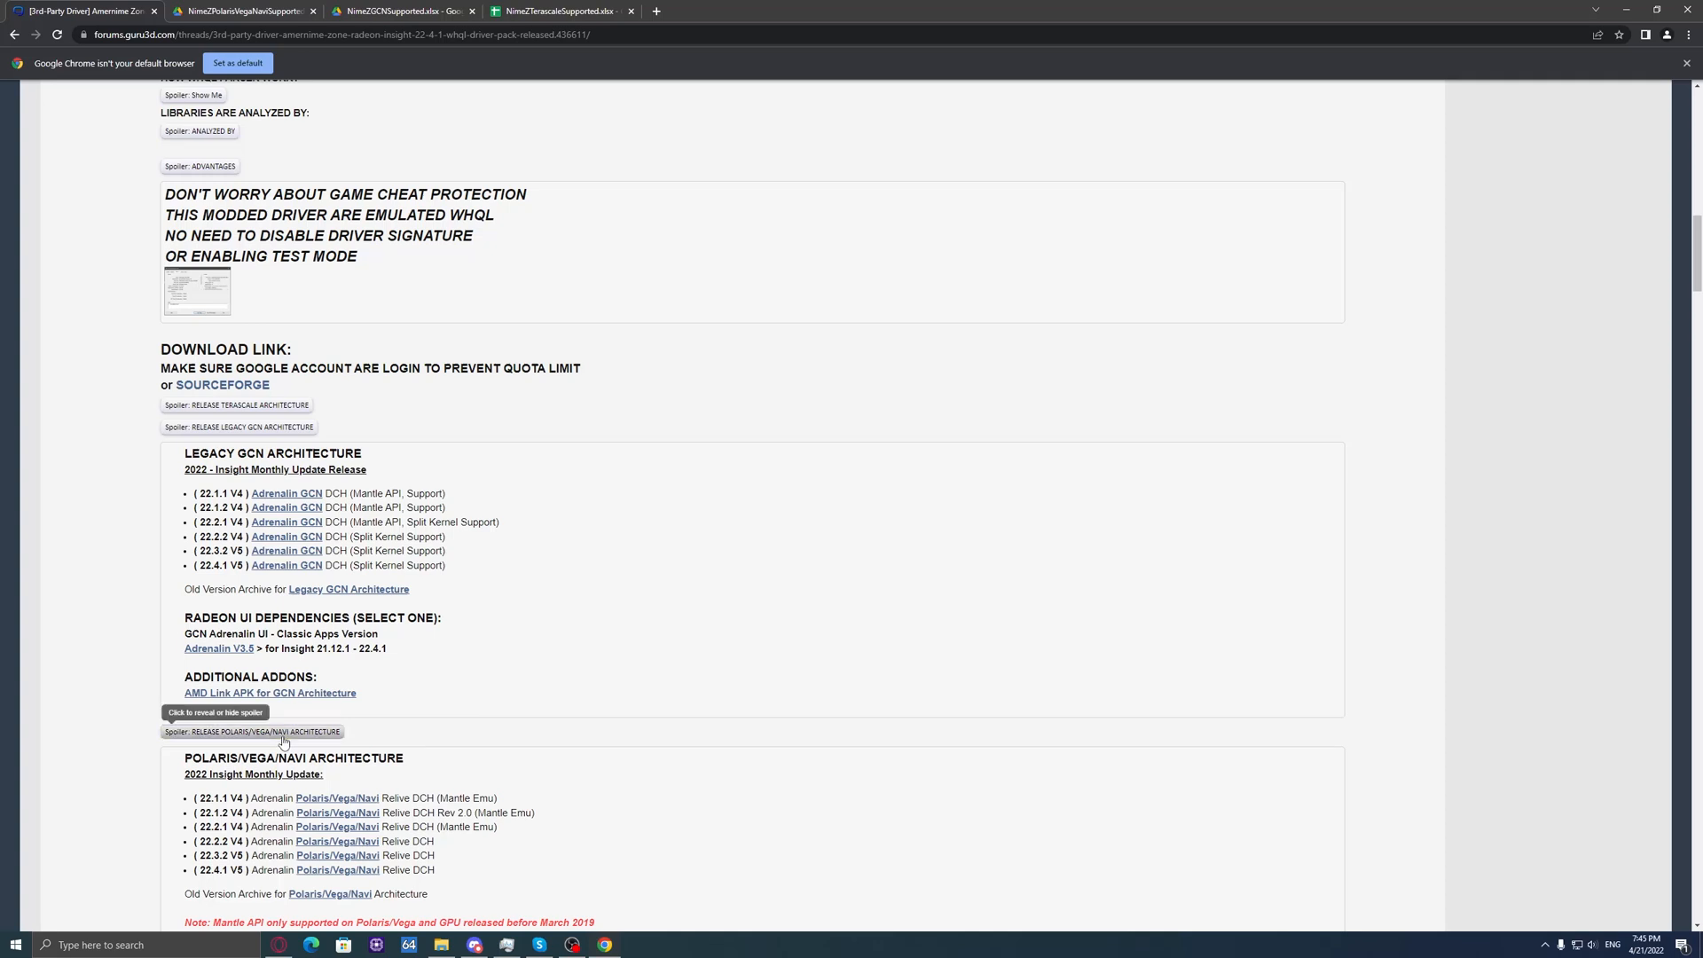
click(235, 405)
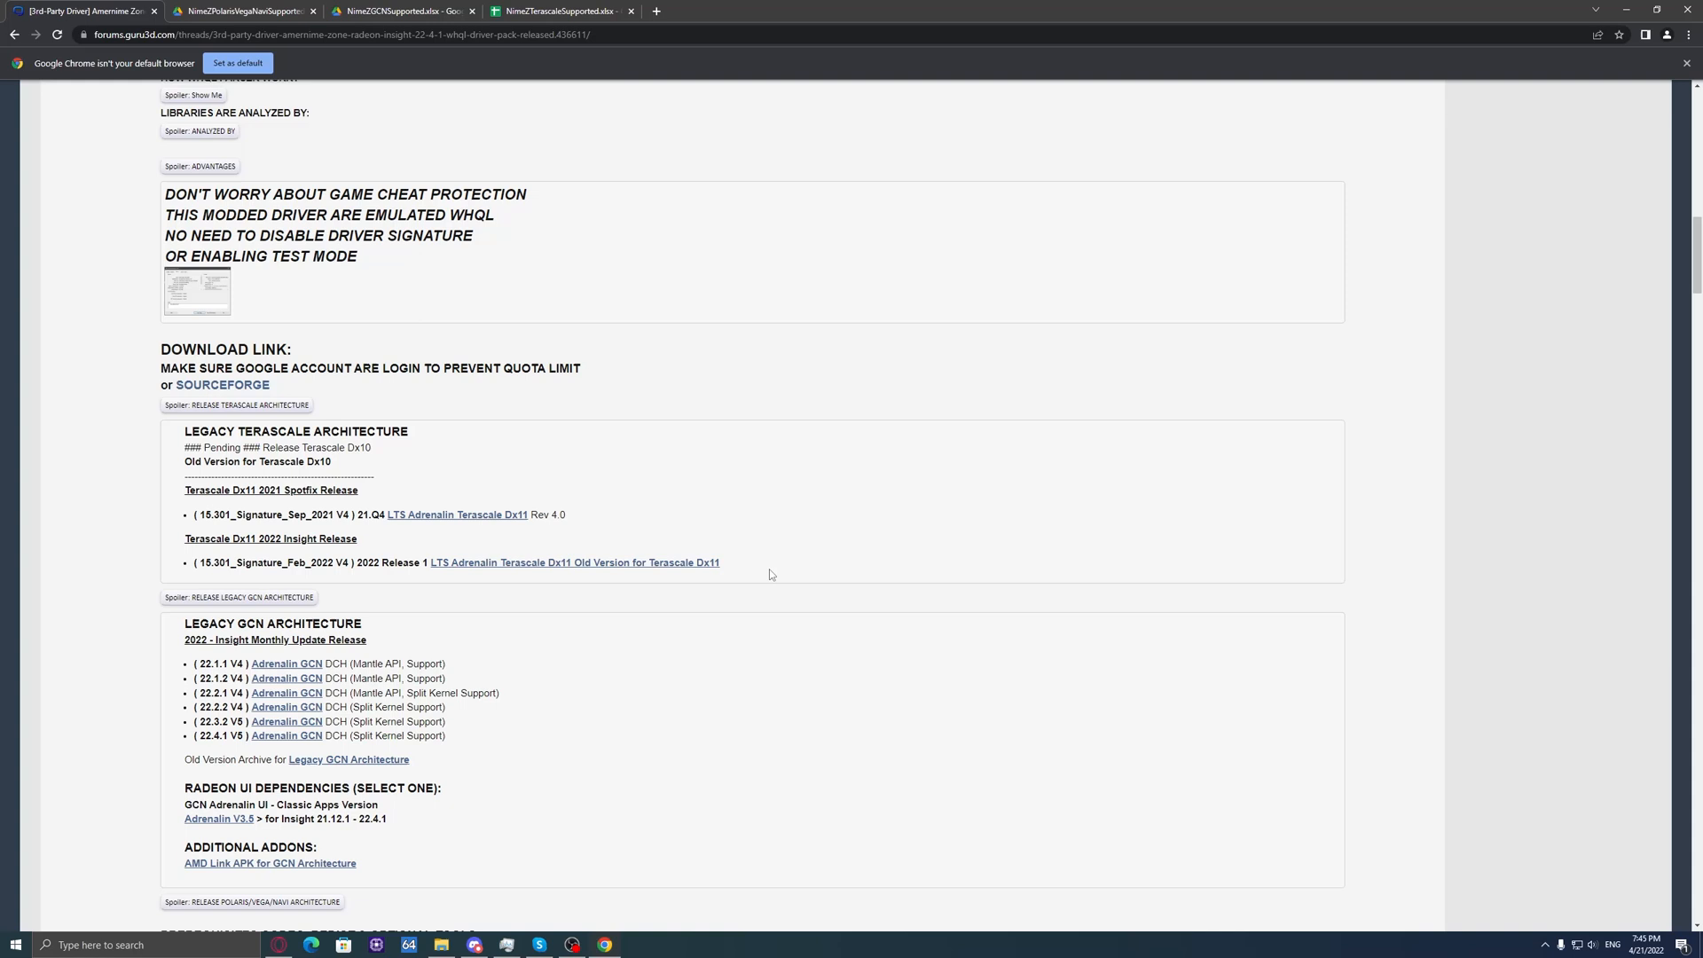
mouse_move(490, 457)
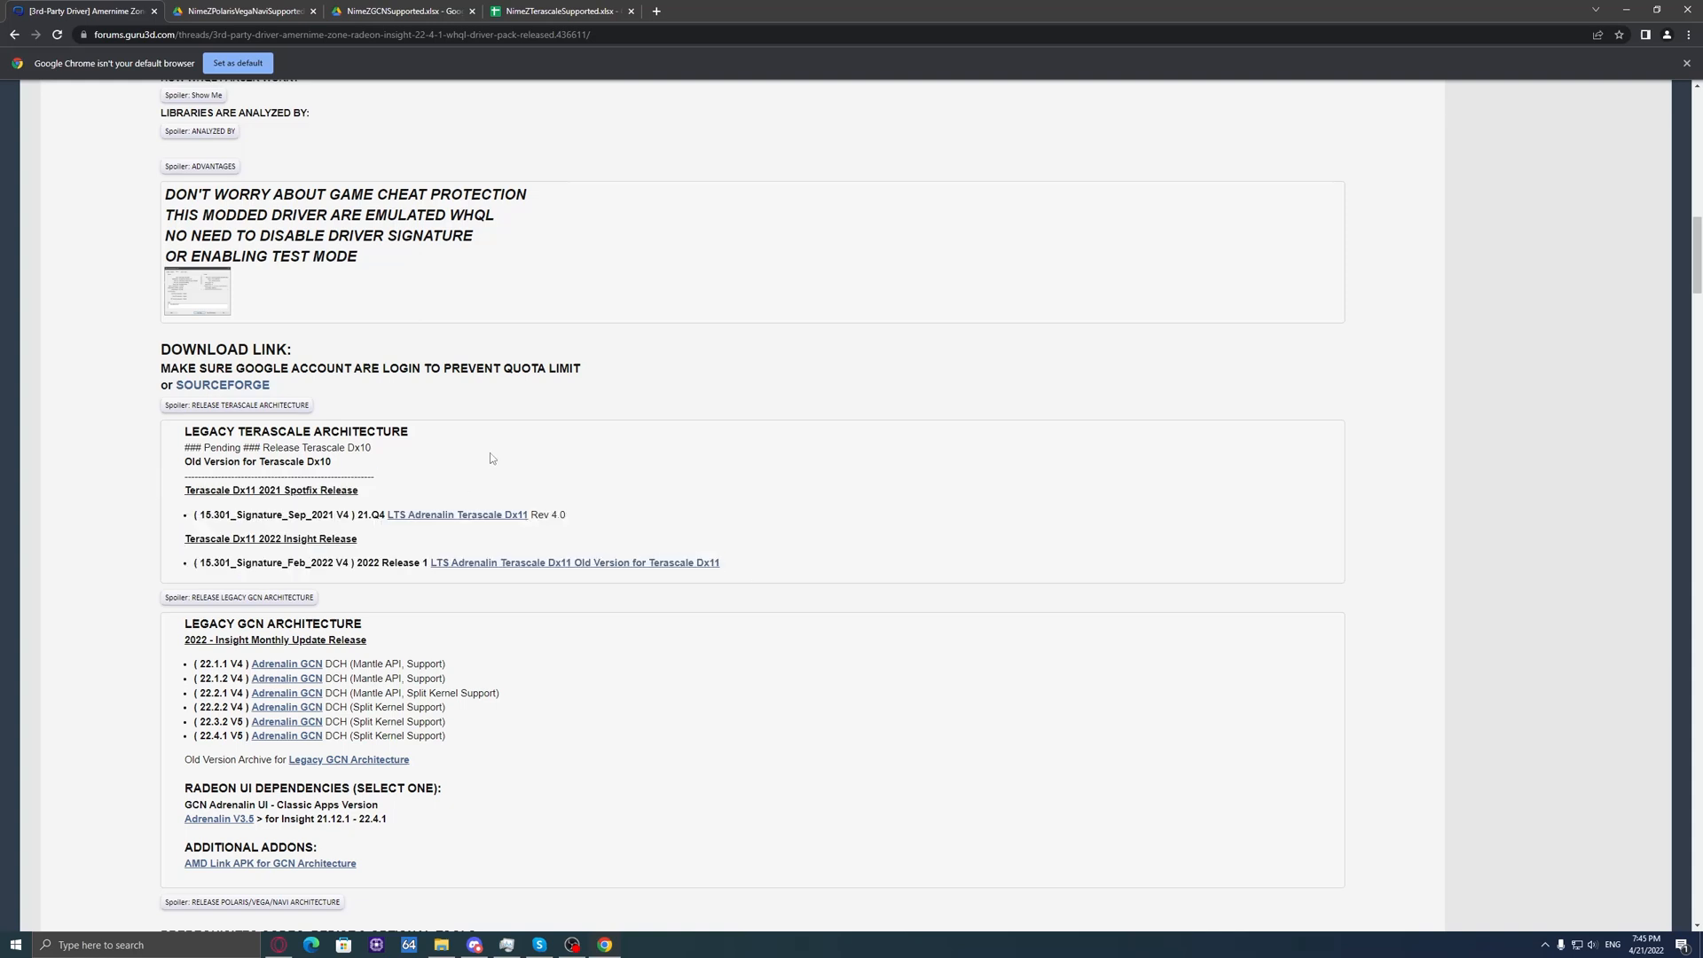
mouse_move(321, 562)
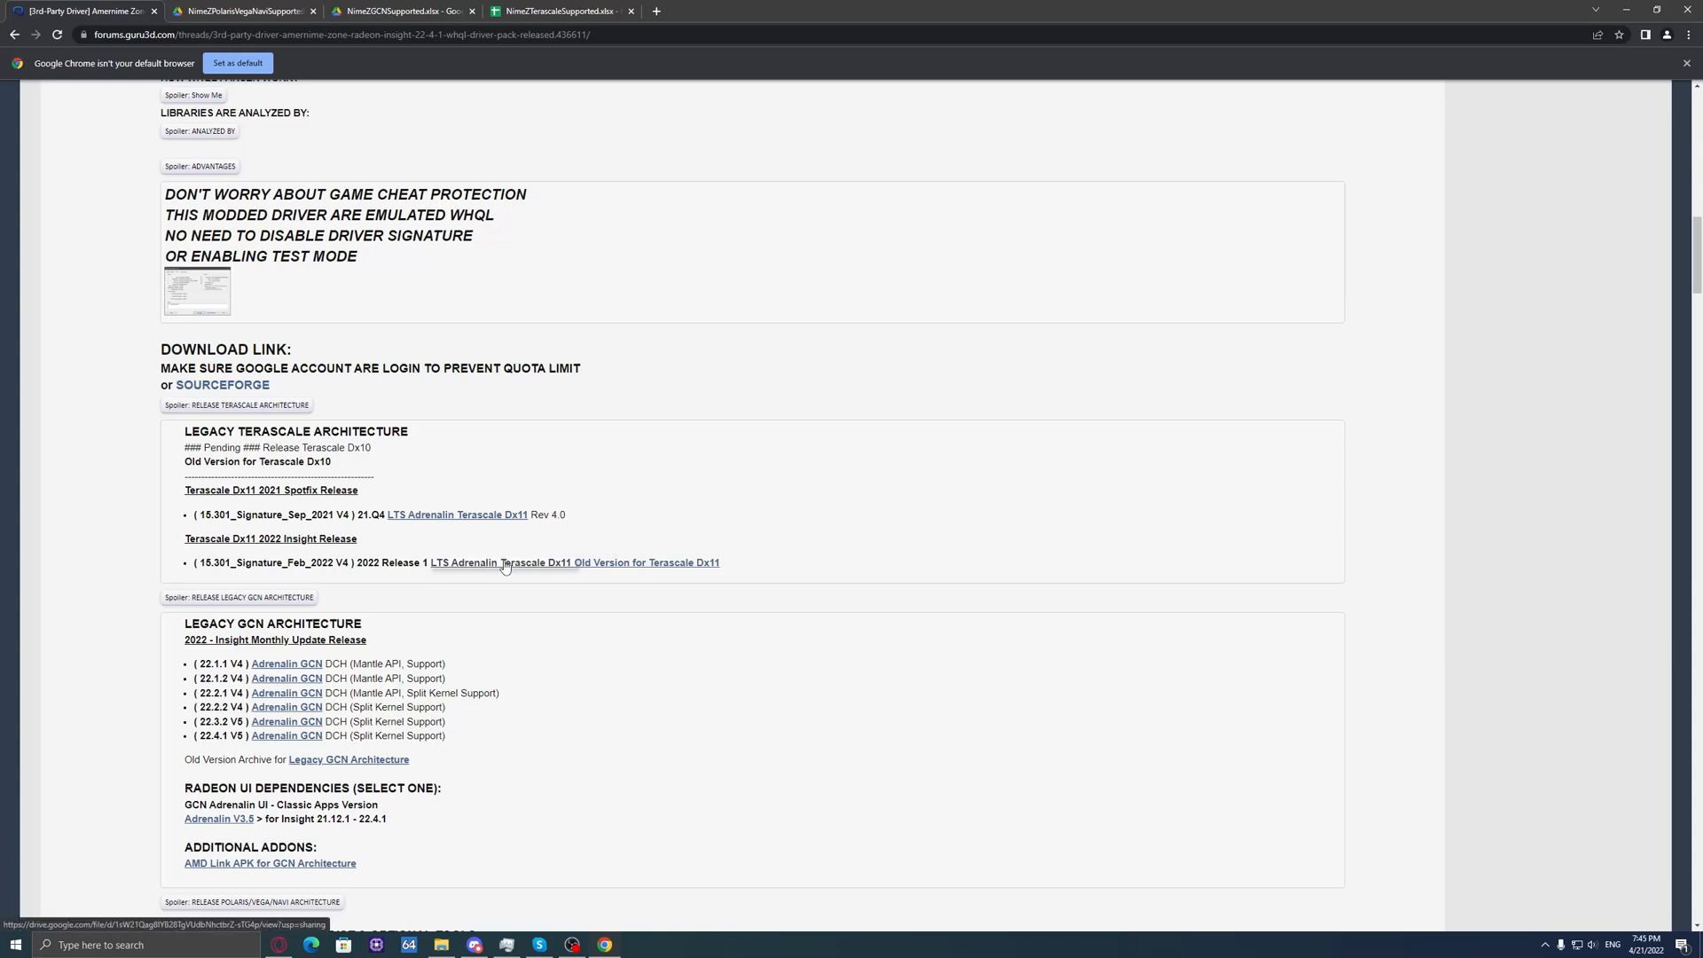
mouse_move(456, 514)
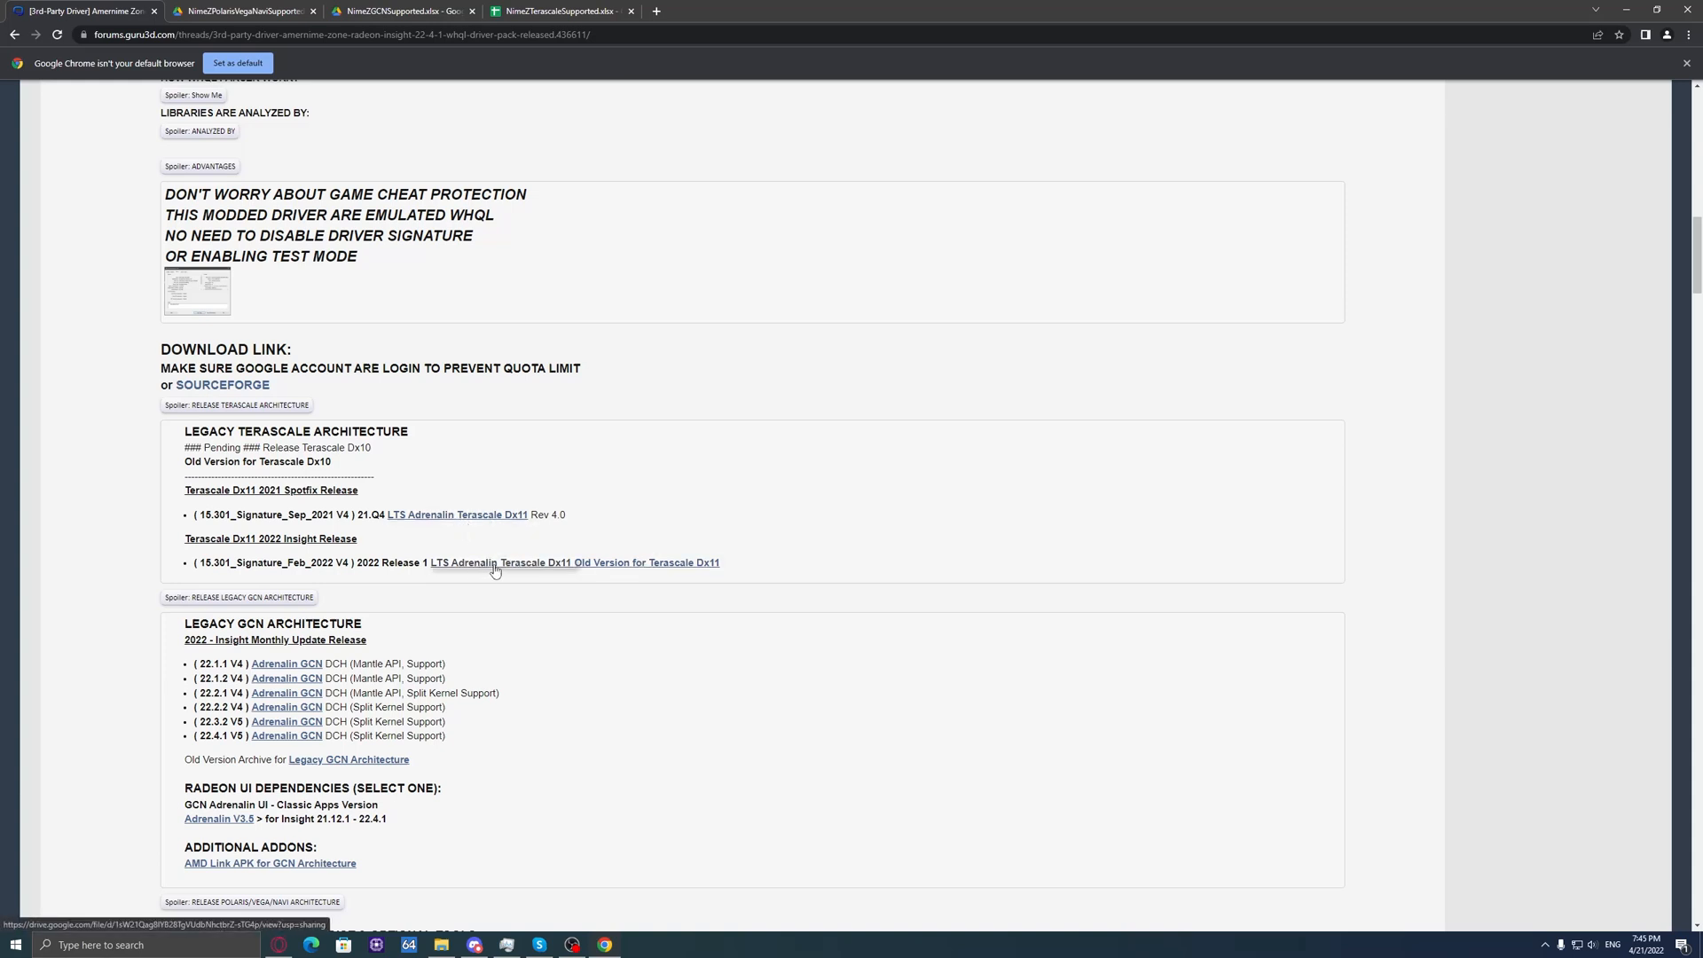
Step: Collapse the Terascale downloads and highlight the 22.4.1 Legacy GCN version number
click(235, 406)
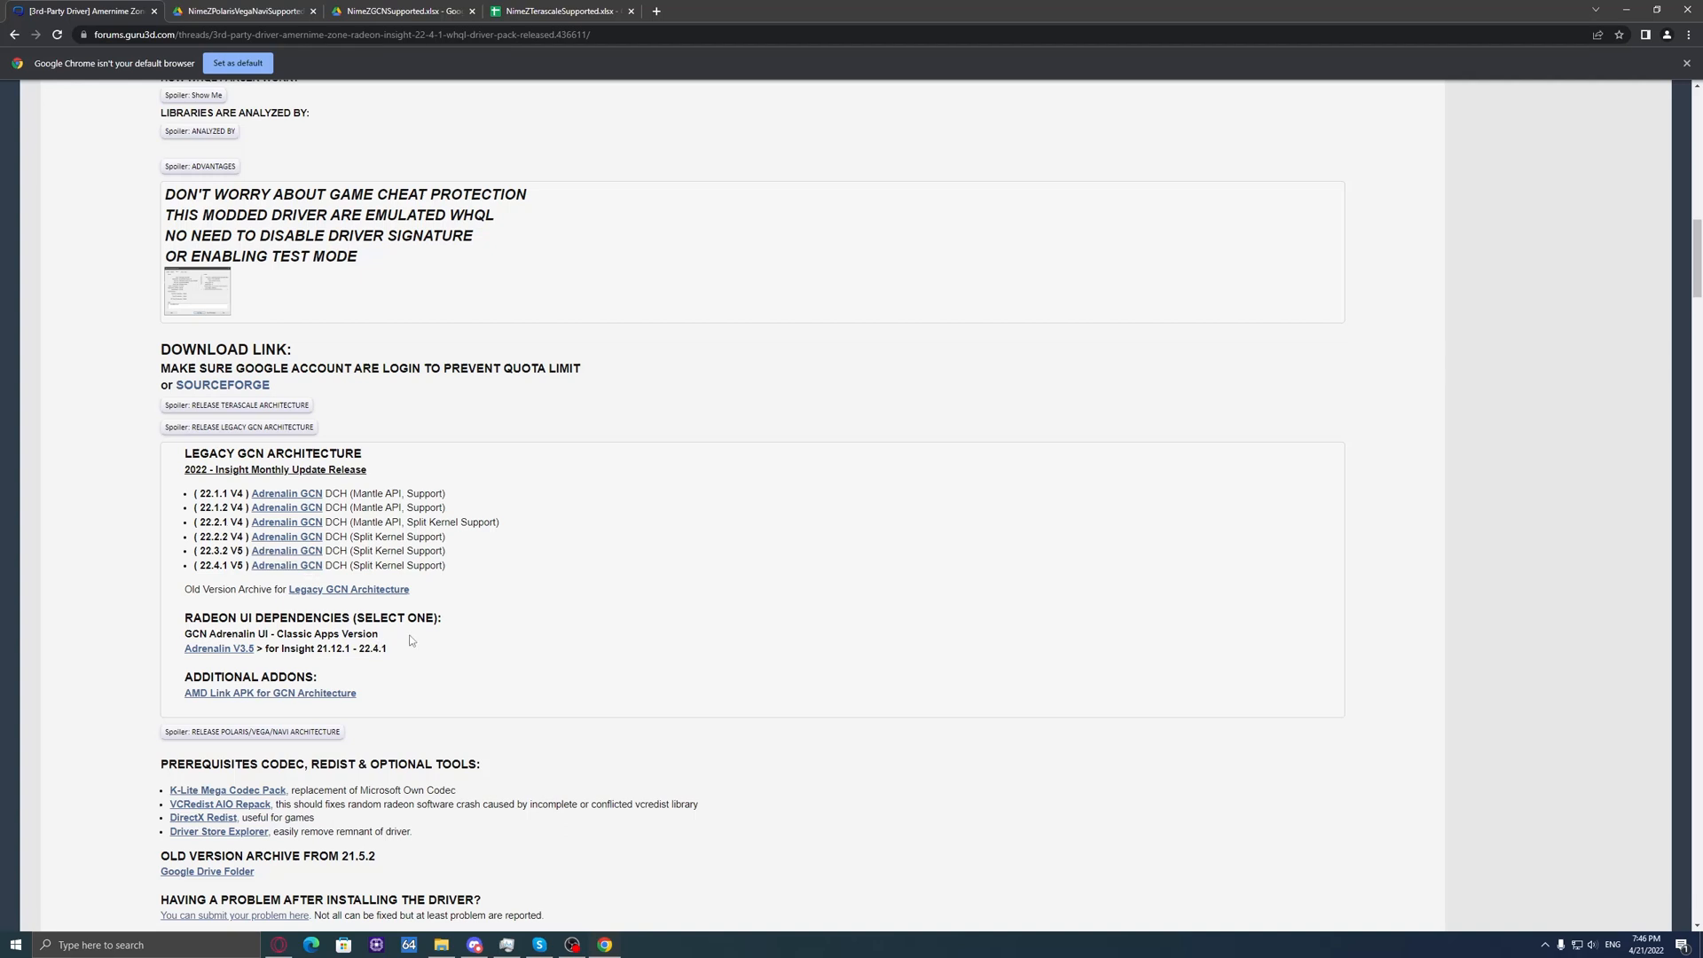
mouse_move(387, 648)
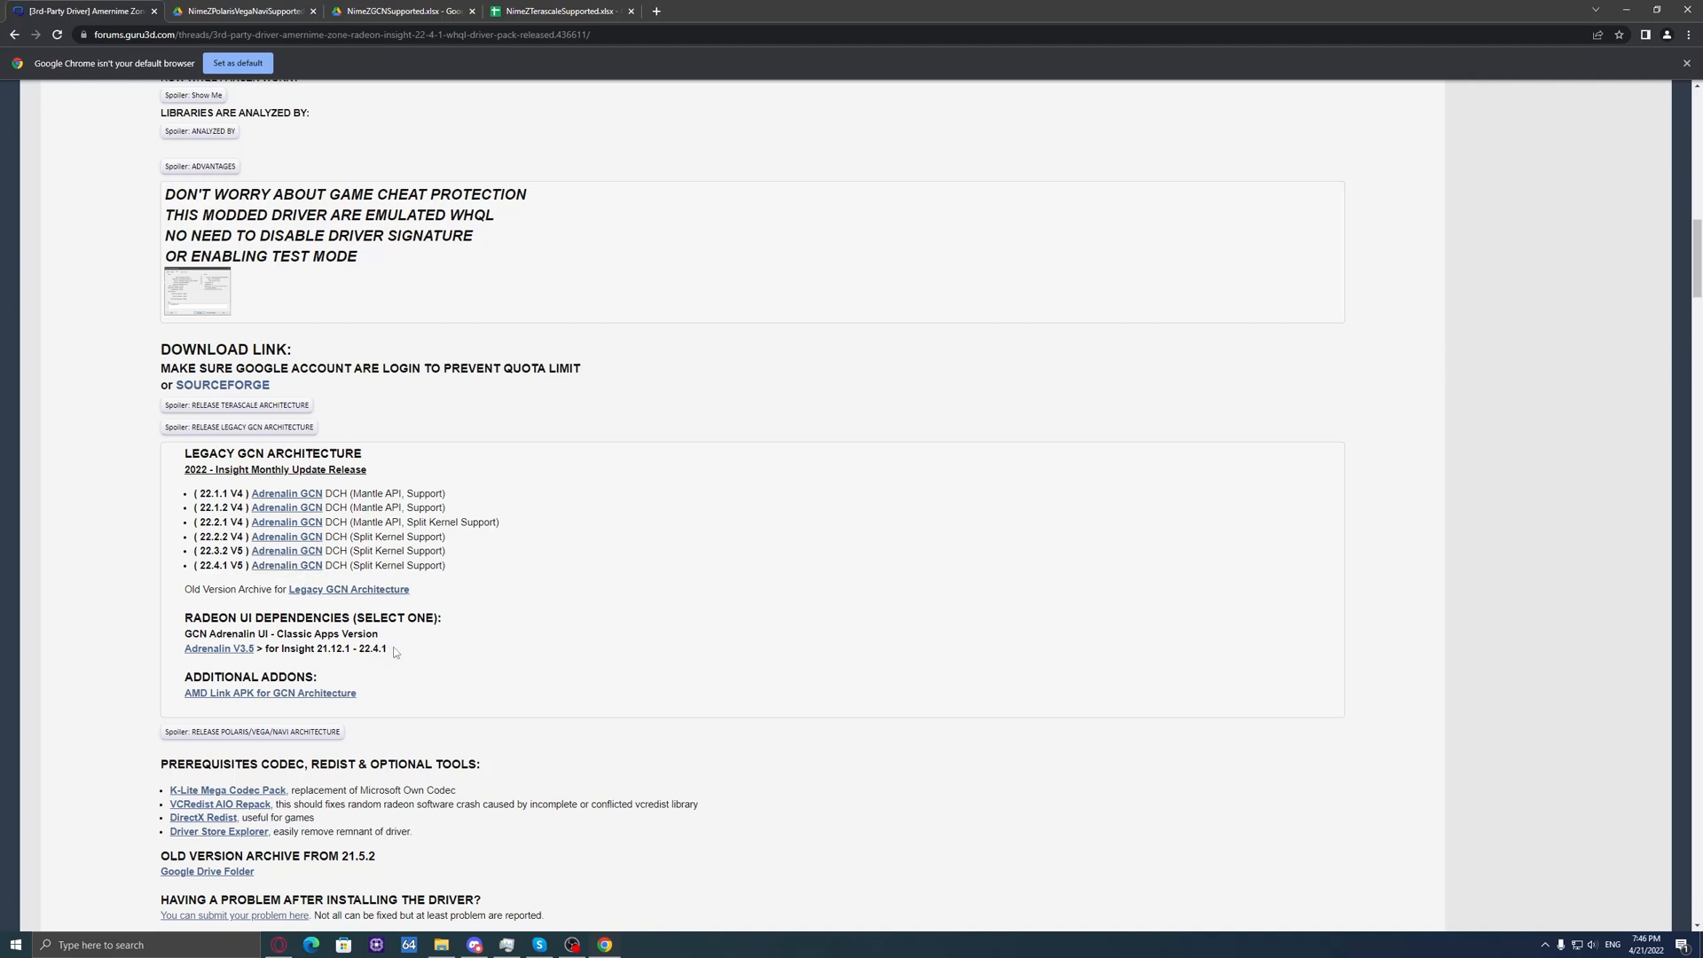
double_click(379, 649)
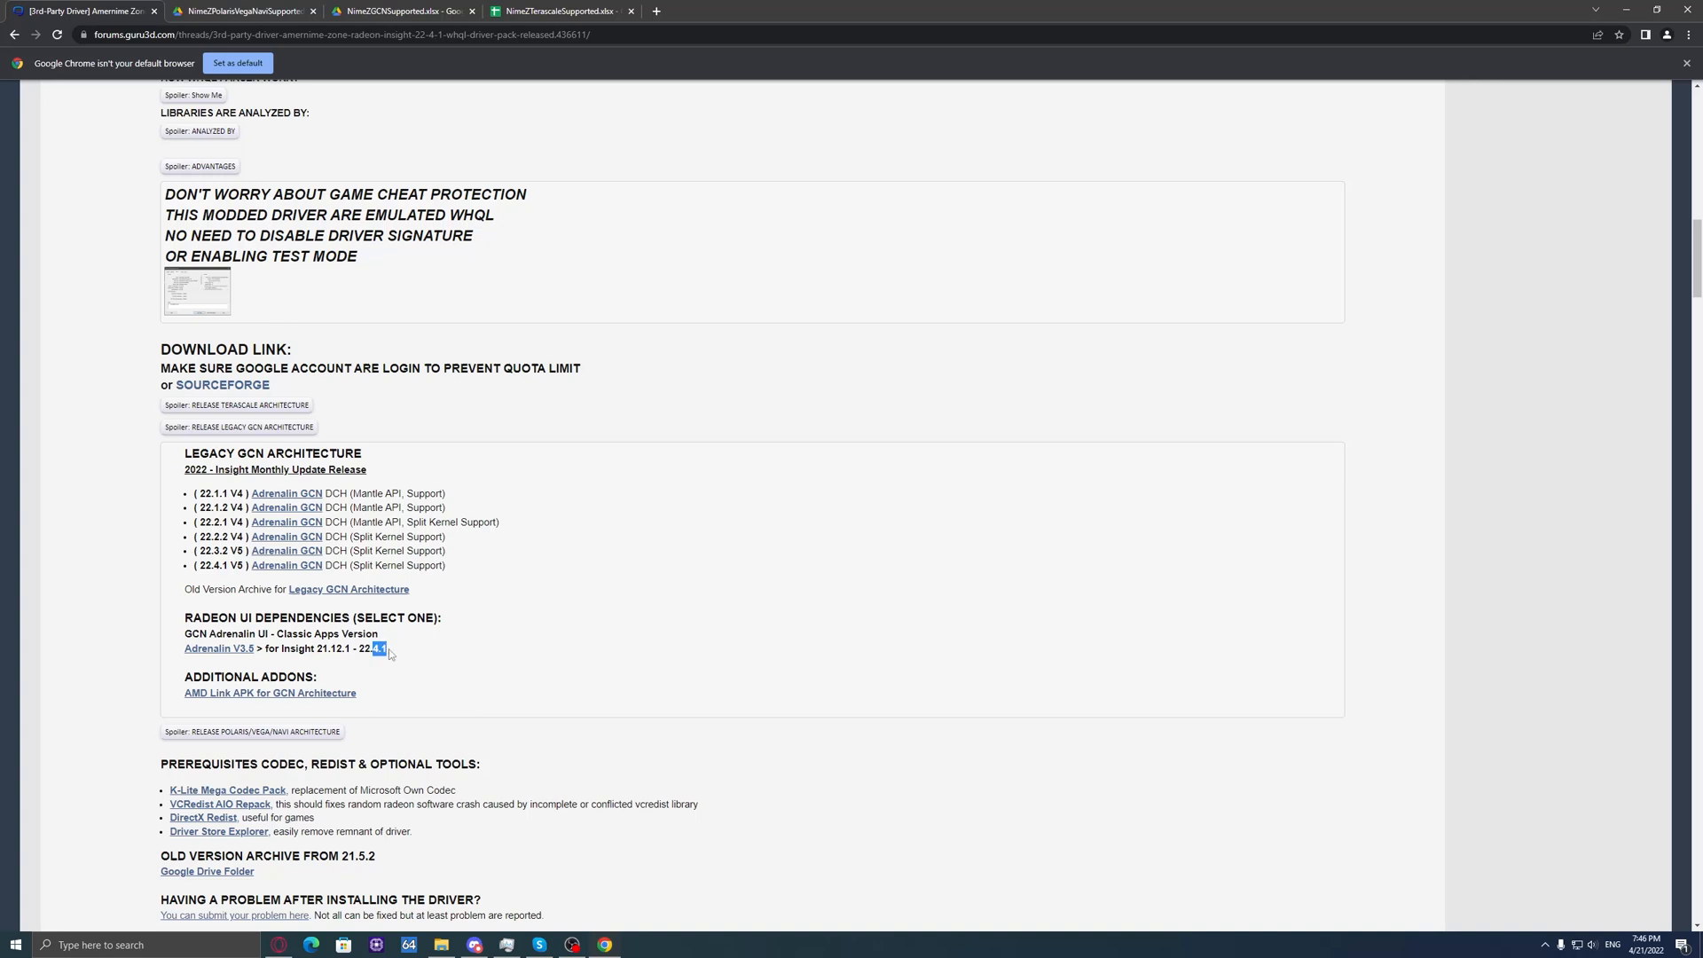
click(378, 648)
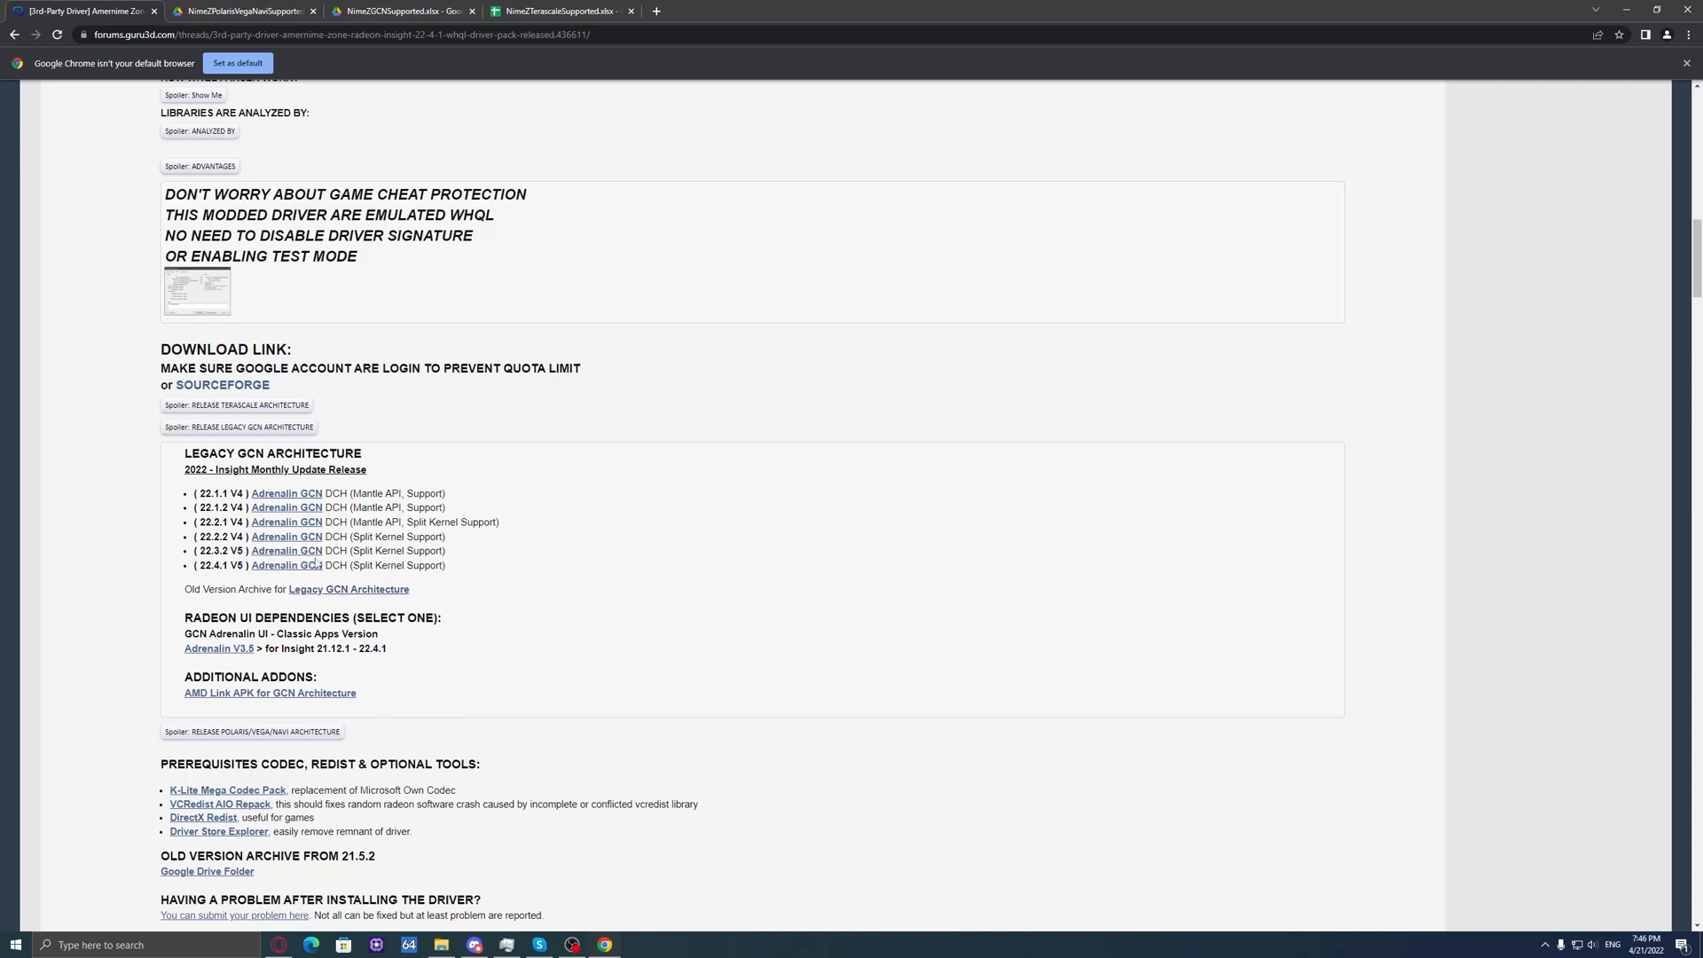
mouse_move(402, 656)
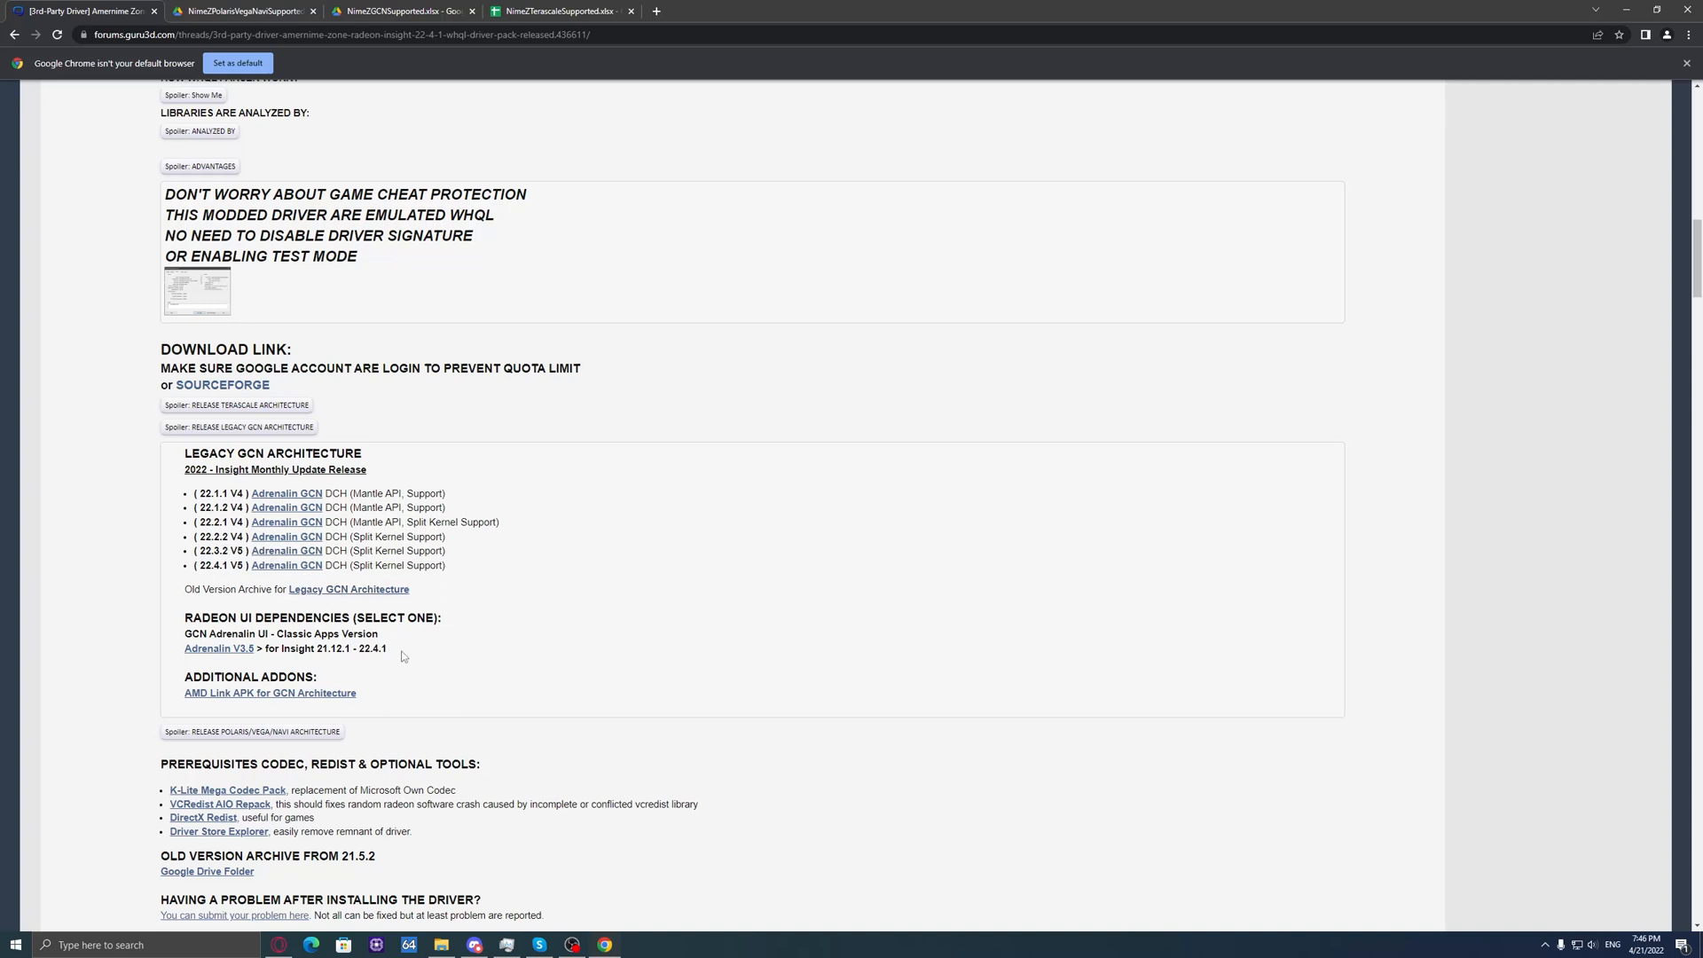
double_click(371, 648)
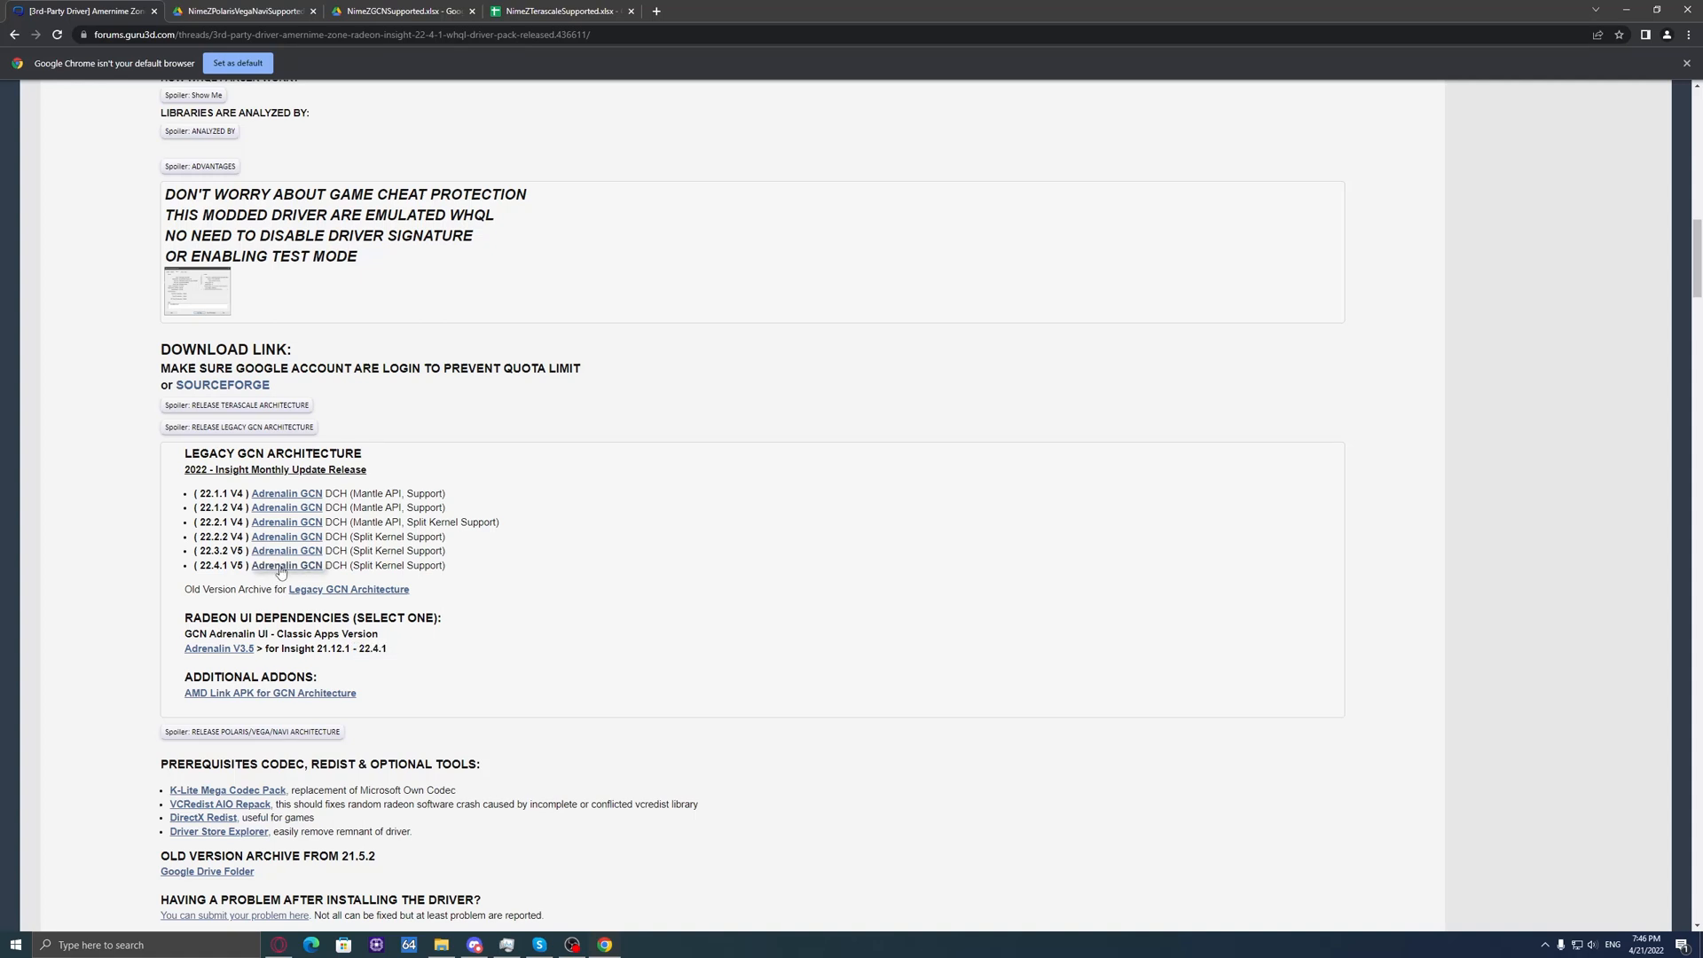
Step: Open the 22.4.1 V5 Adrenalin GCN link on SourceForge and download the latest version
double_click(285, 565)
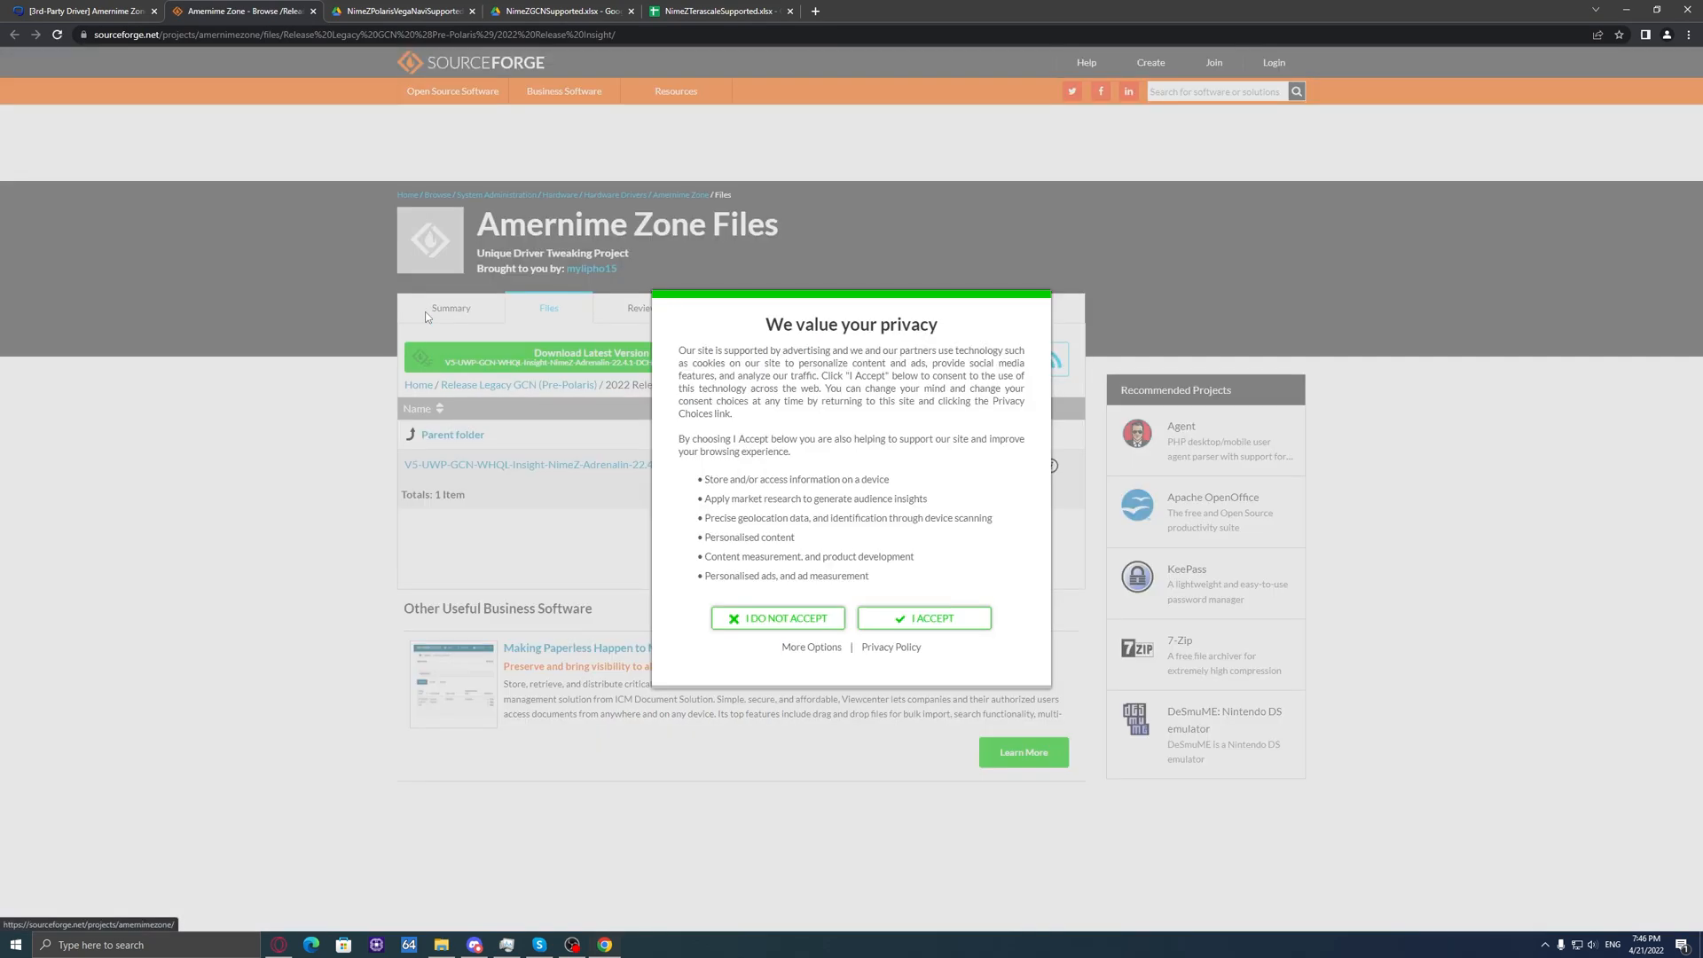
click(924, 618)
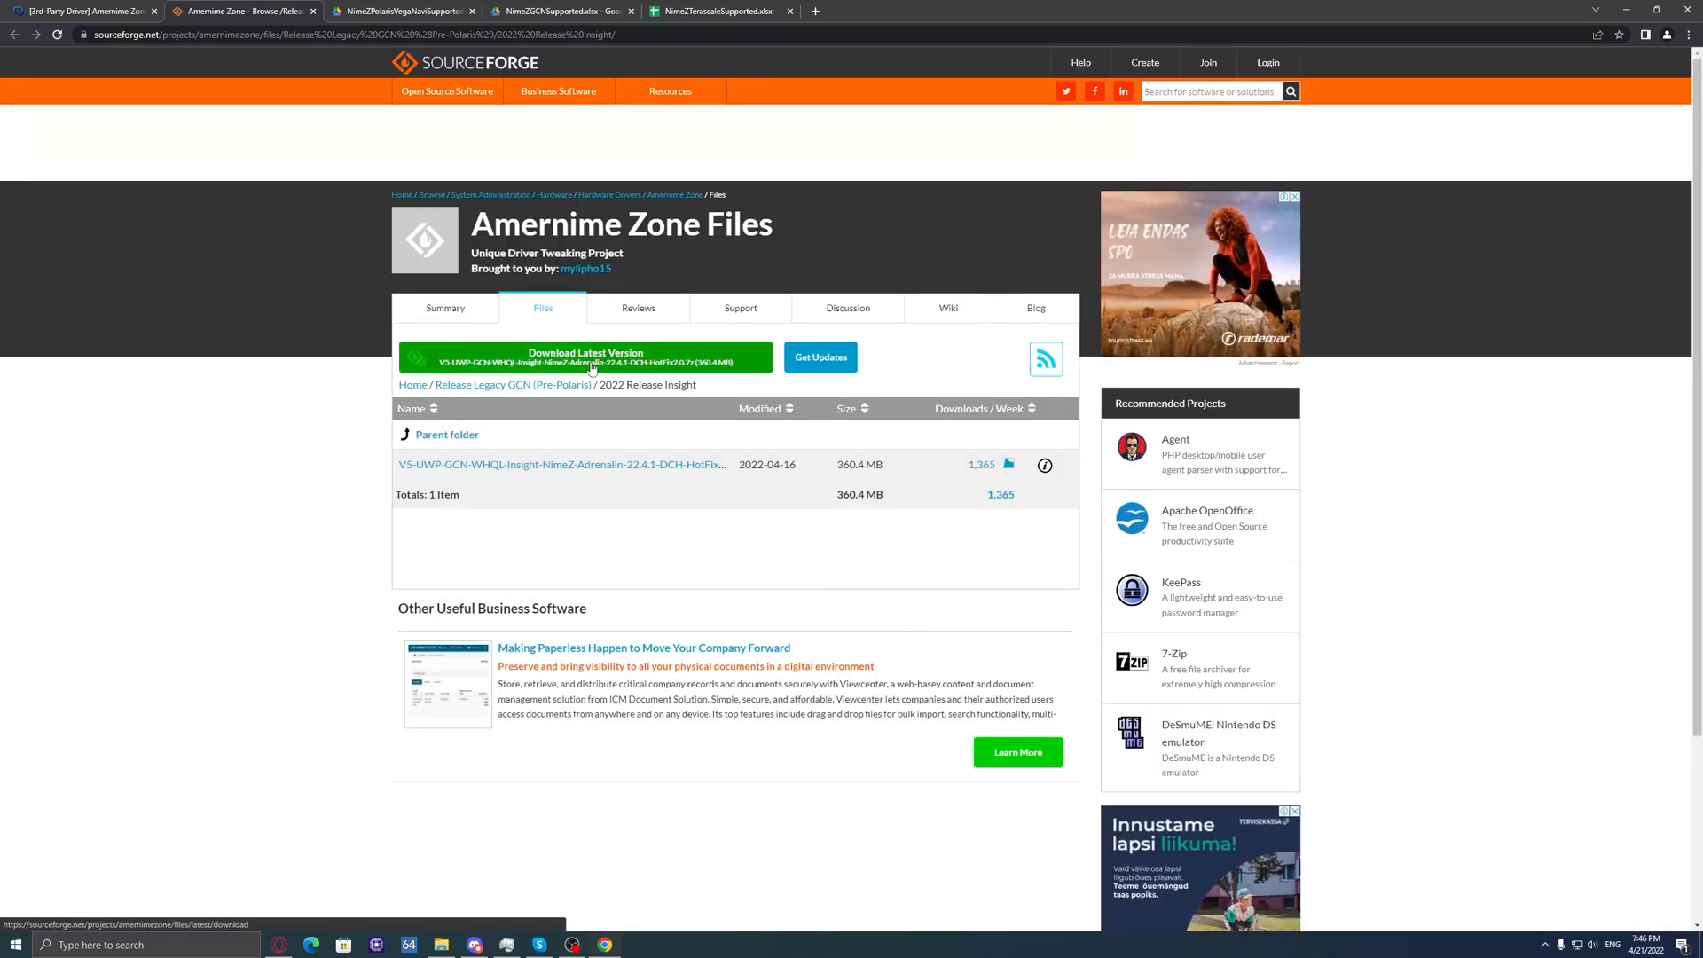
click(585, 357)
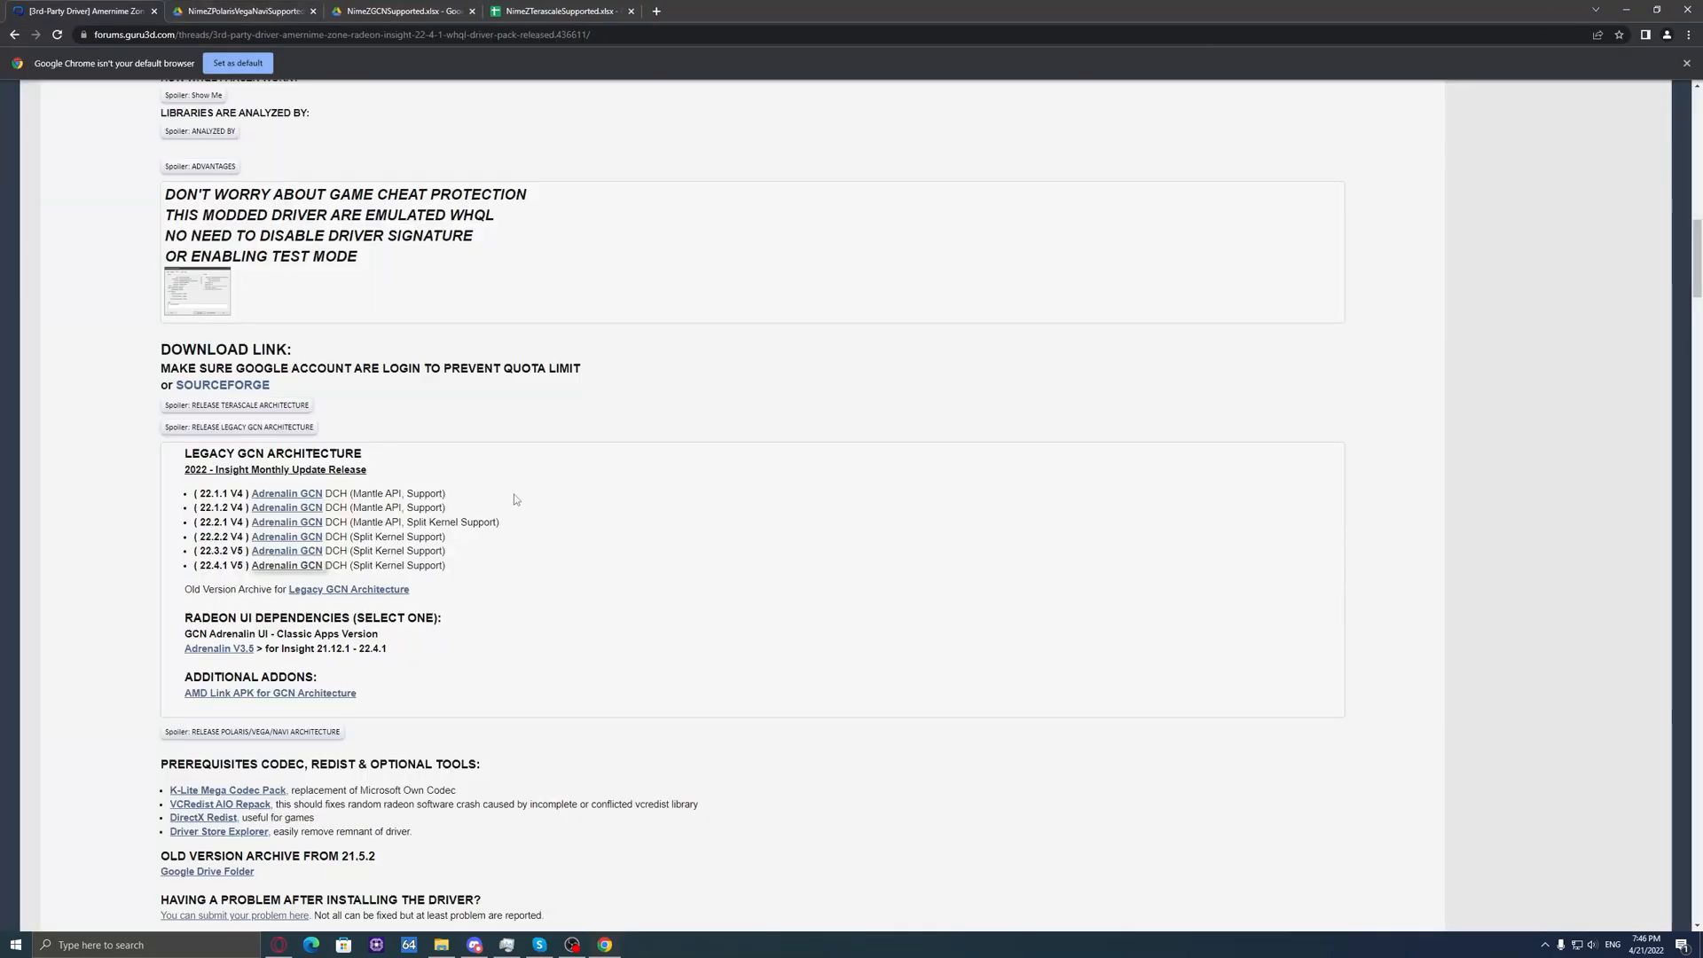
mouse_move(503, 562)
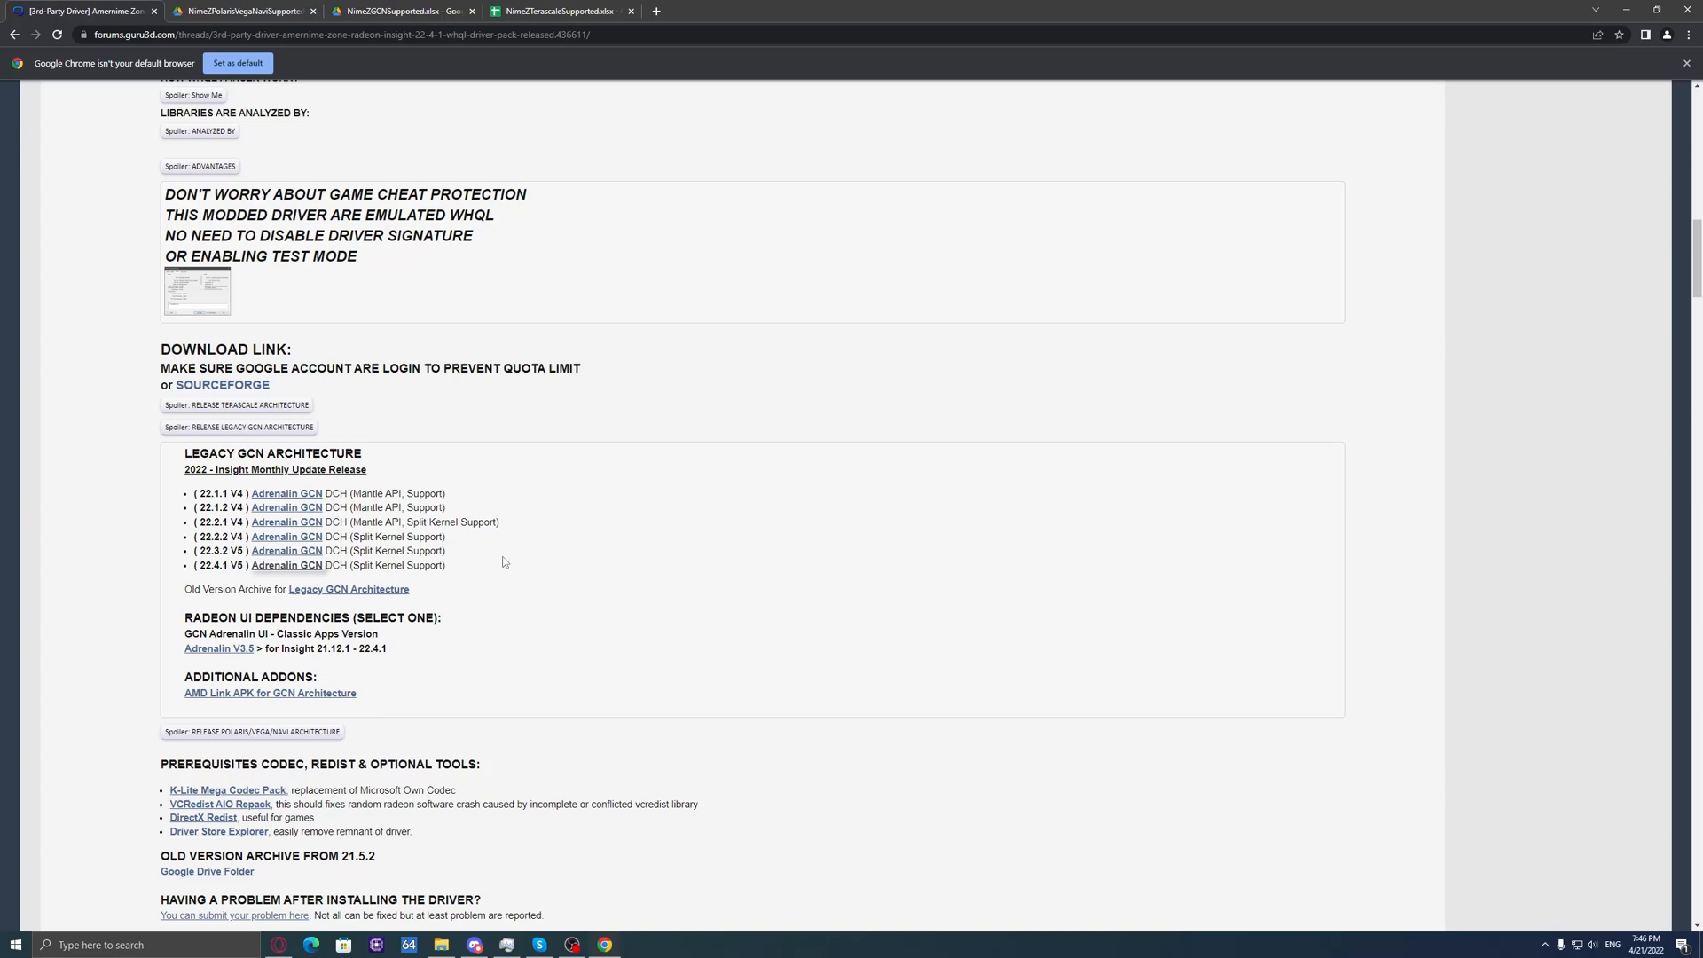
mouse_move(331, 101)
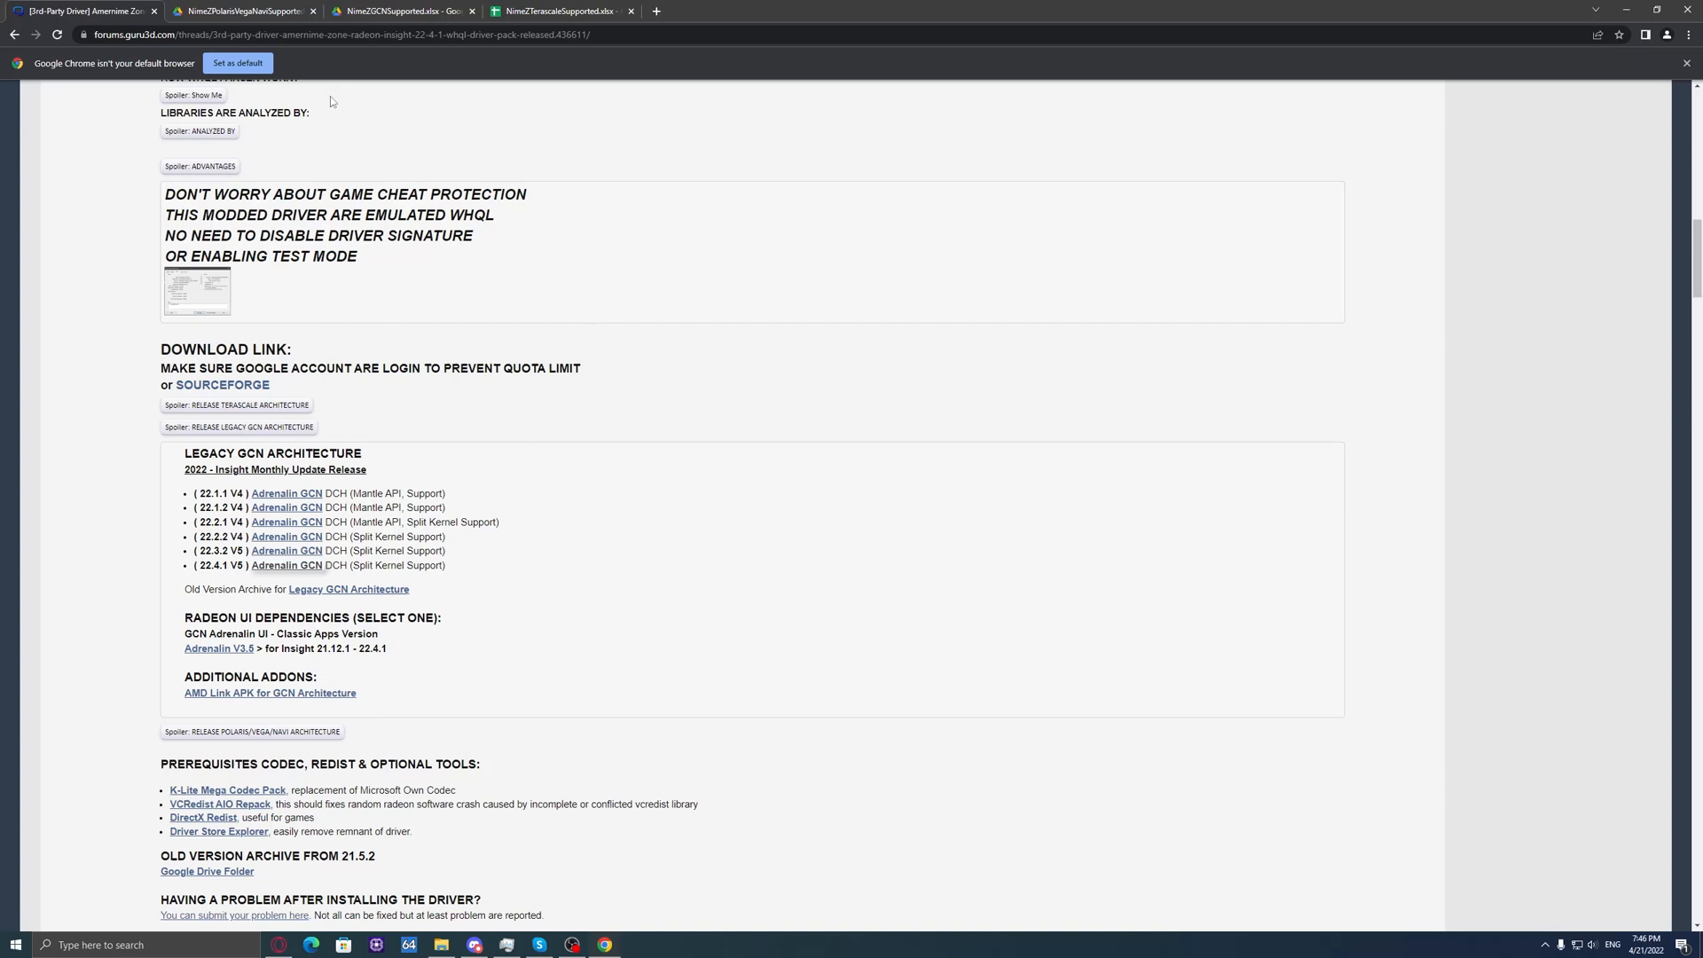
mouse_move(484, 604)
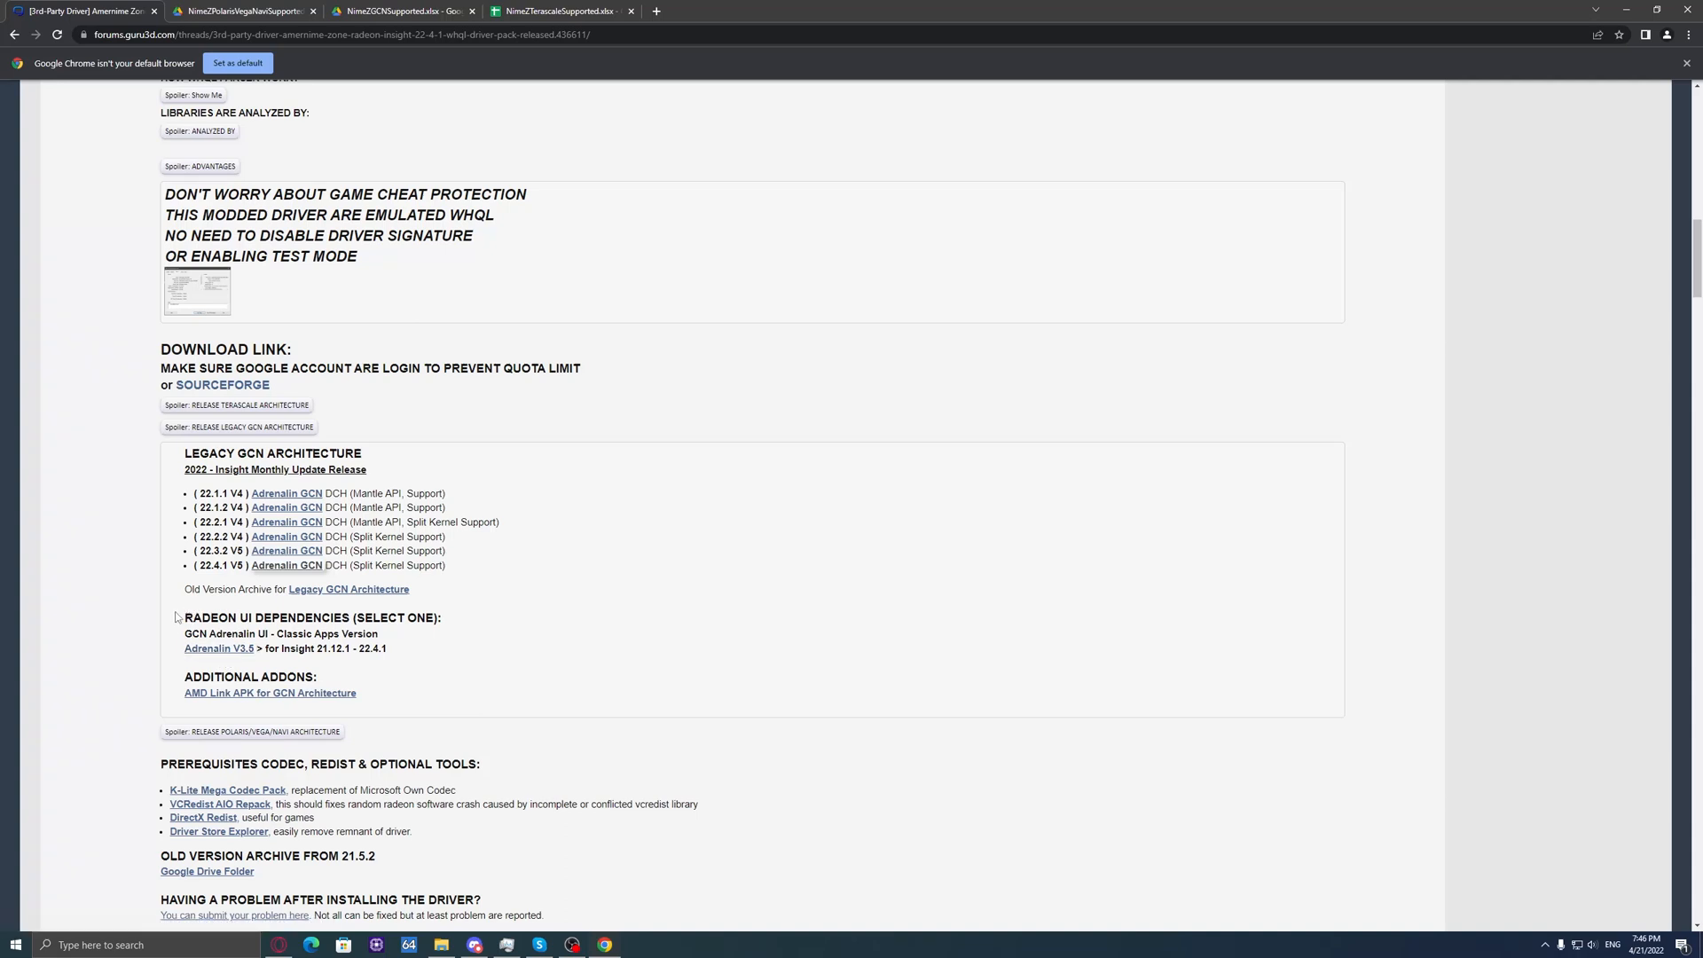
Step: Open the Adrenalin V3.5 folder and download ccc2_gcn_install.exe despite the virus-scan warning
click(219, 649)
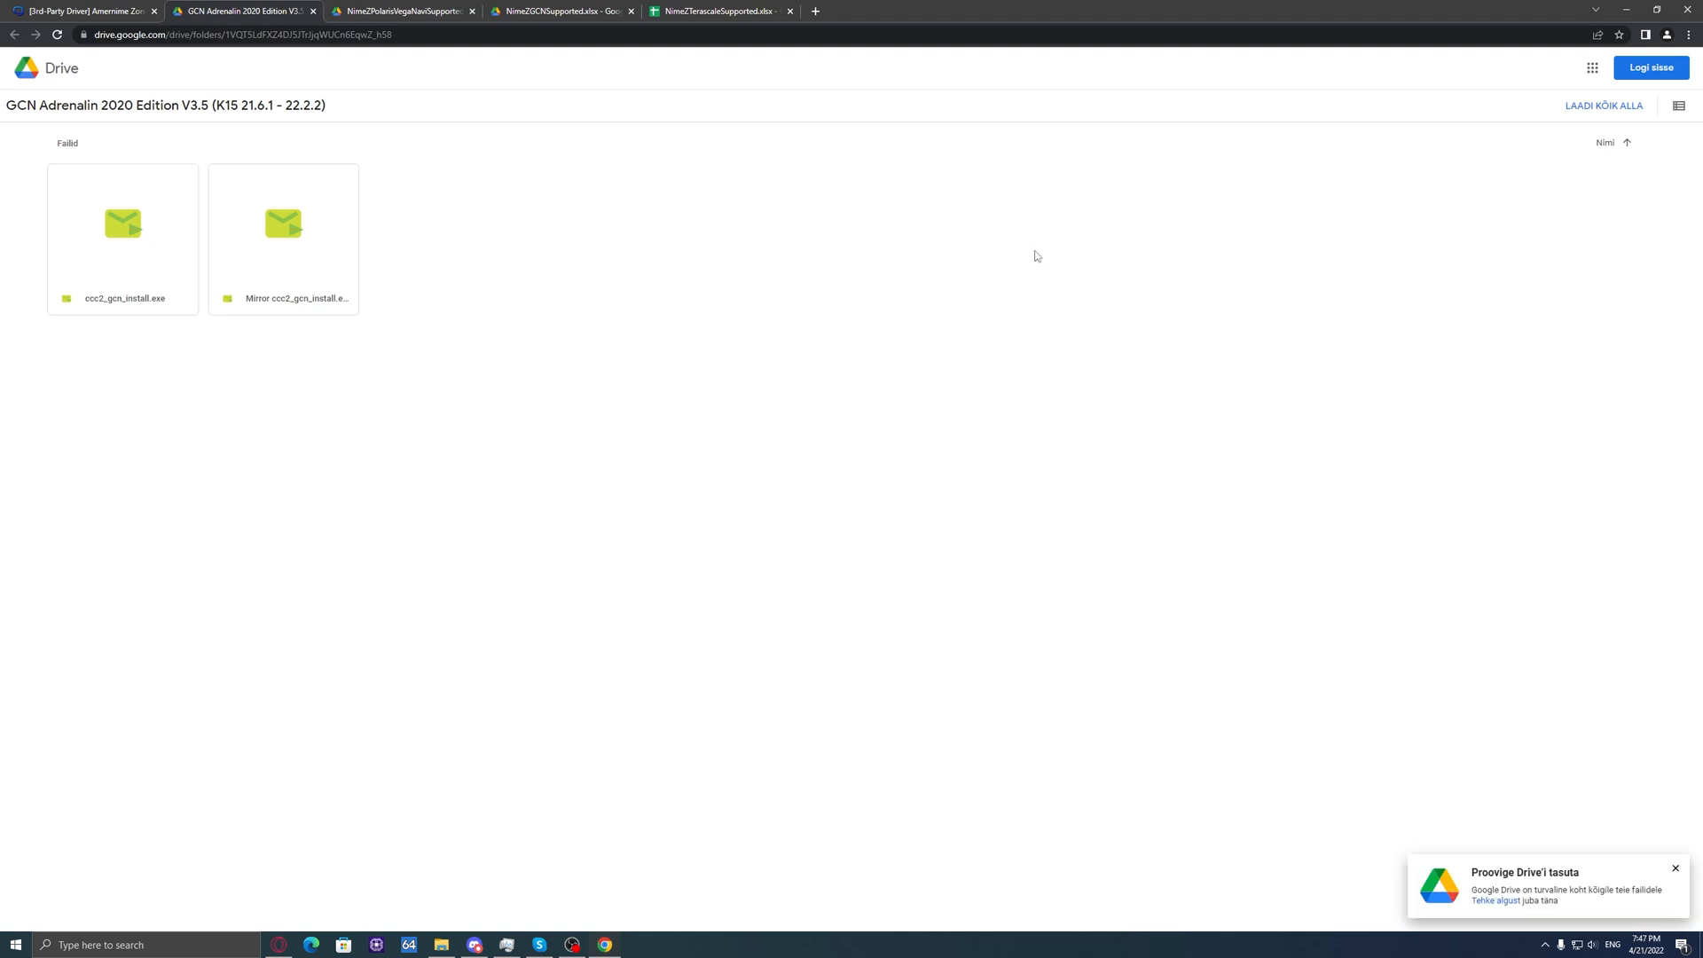
mouse_move(543, 403)
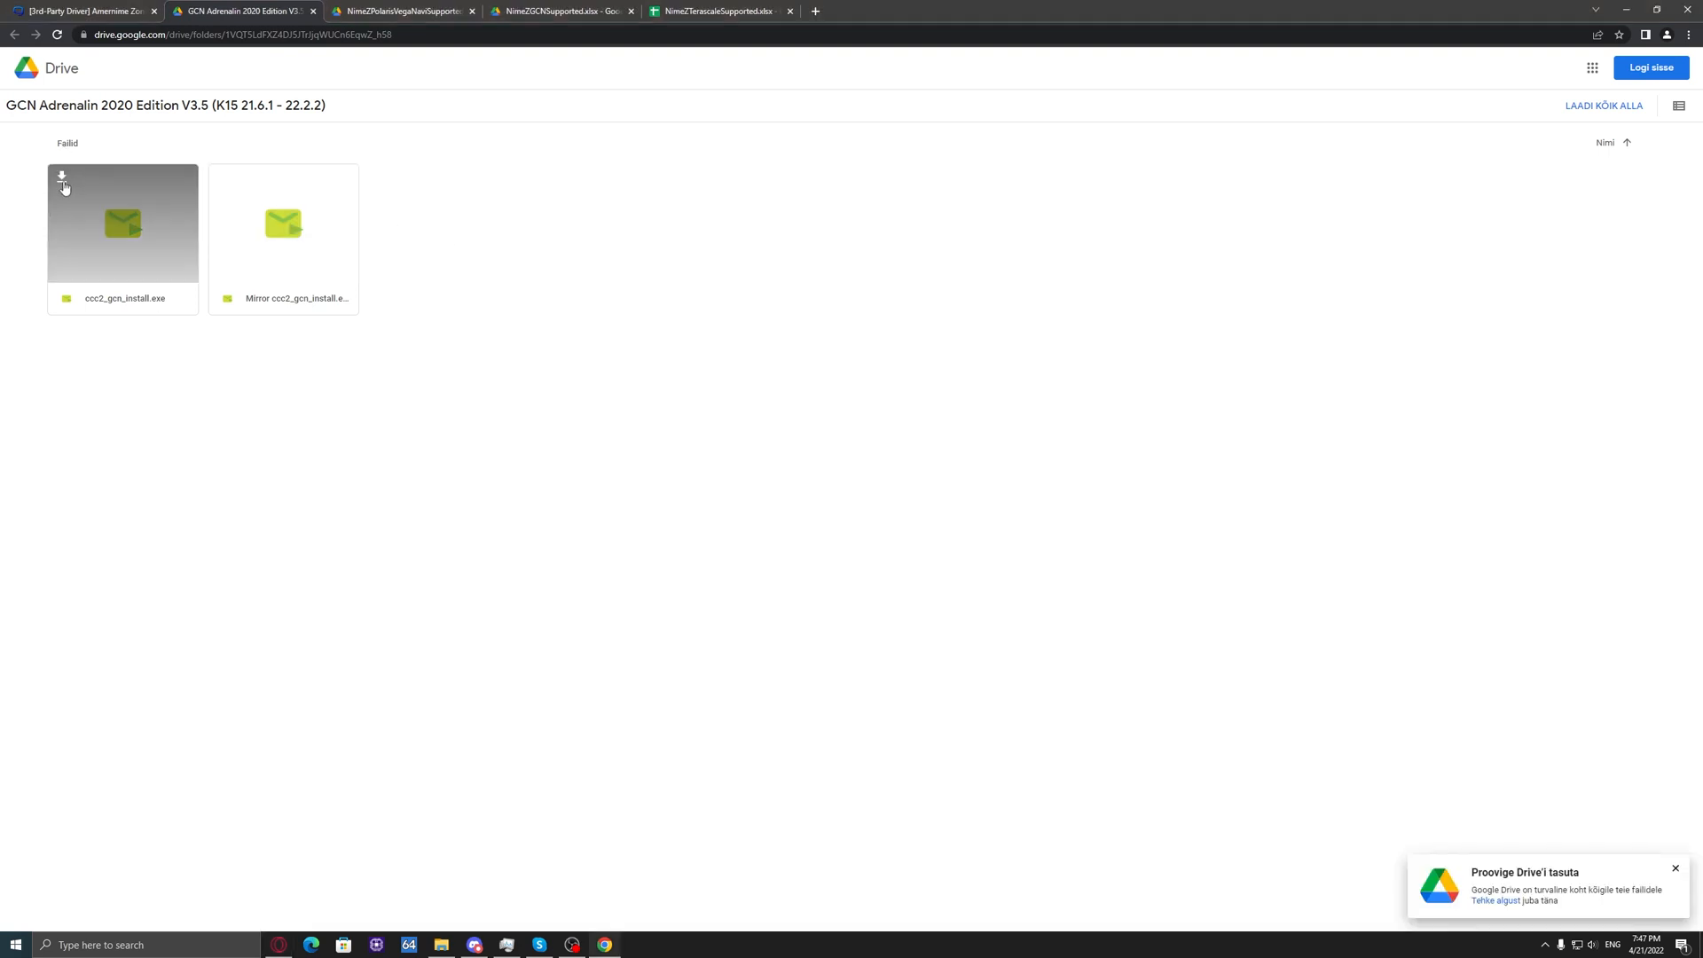
click(62, 179)
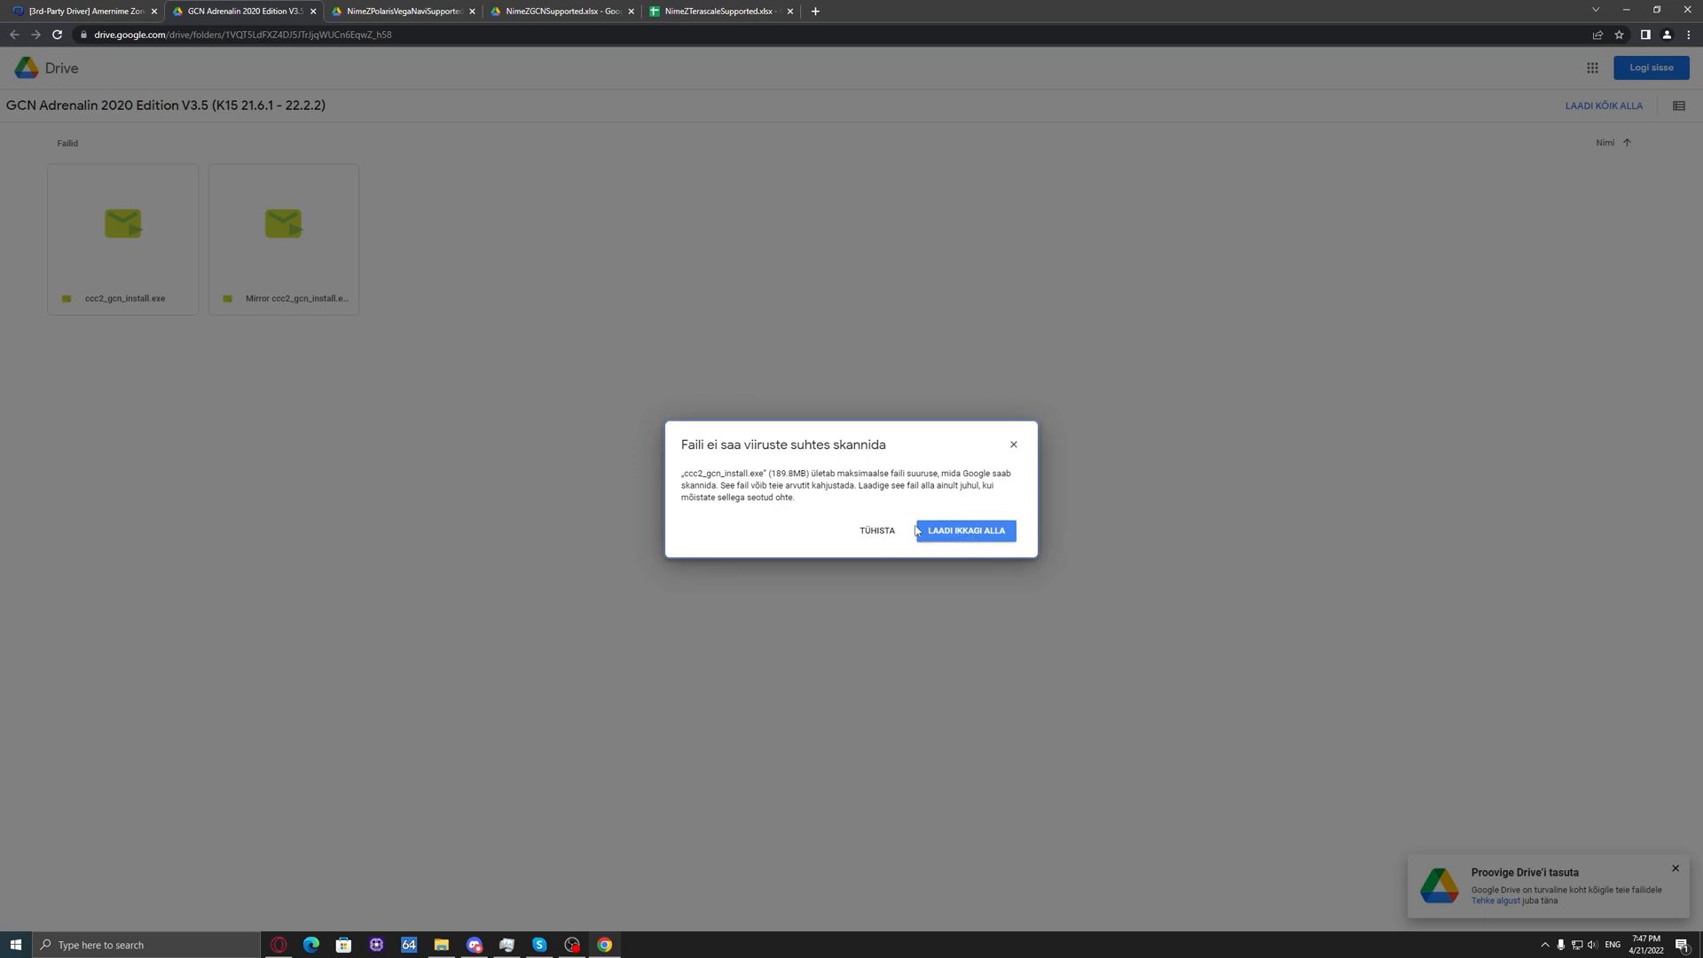
click(963, 531)
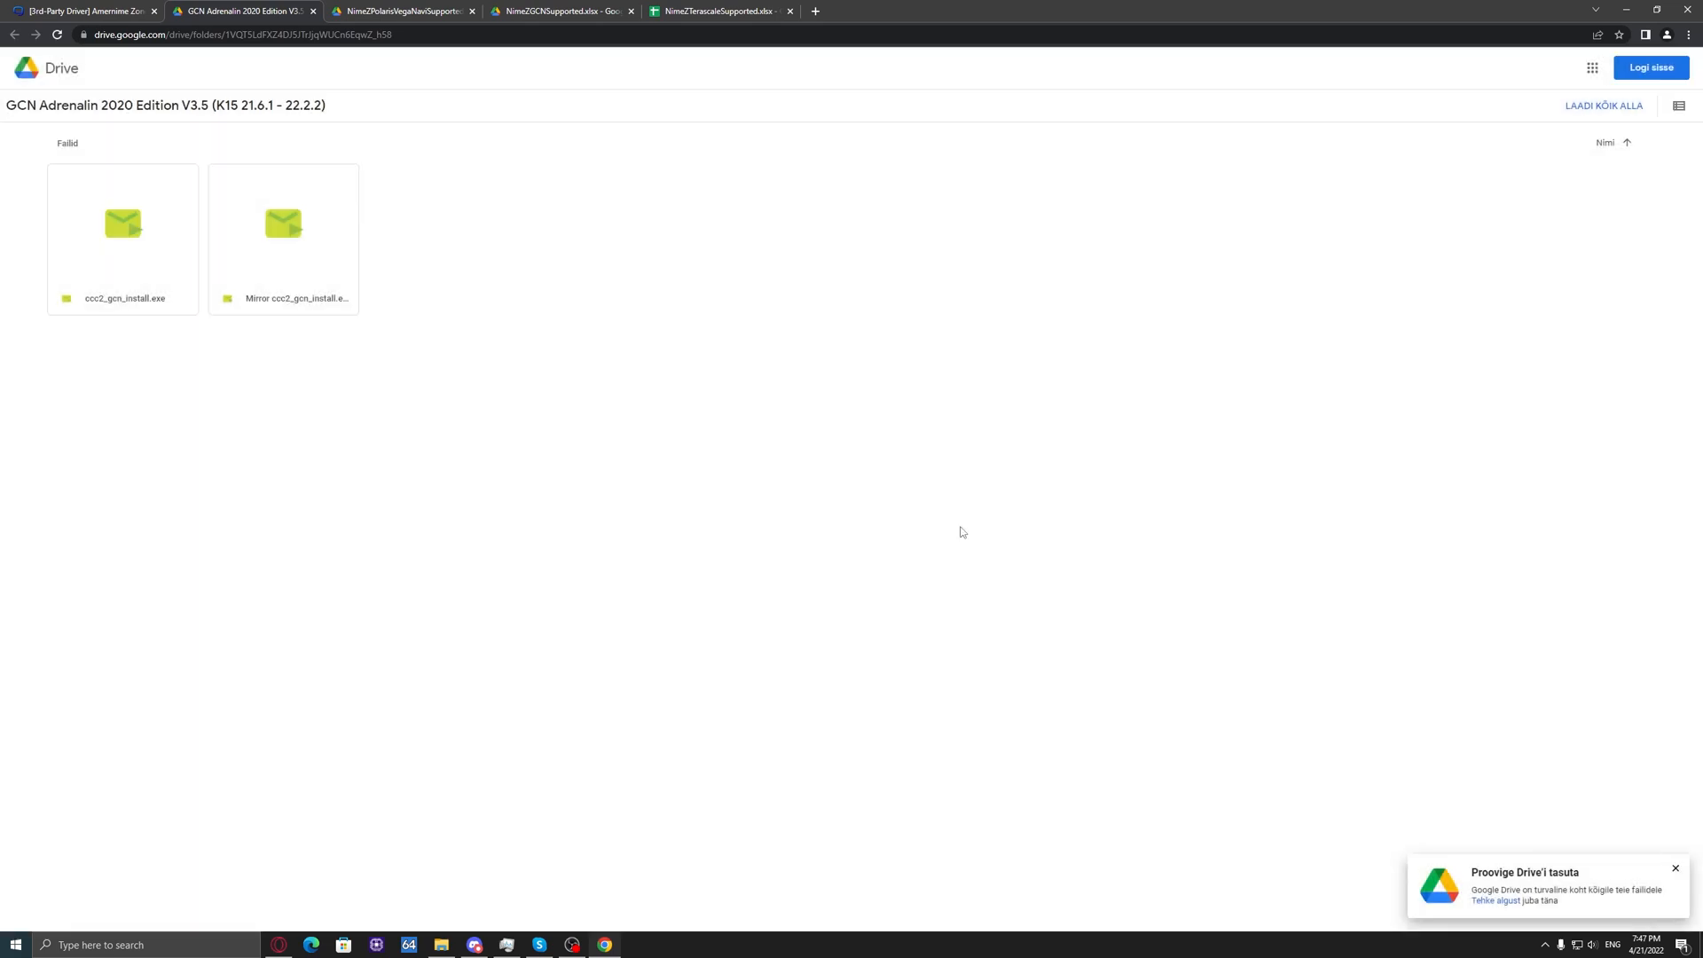
click(122, 222)
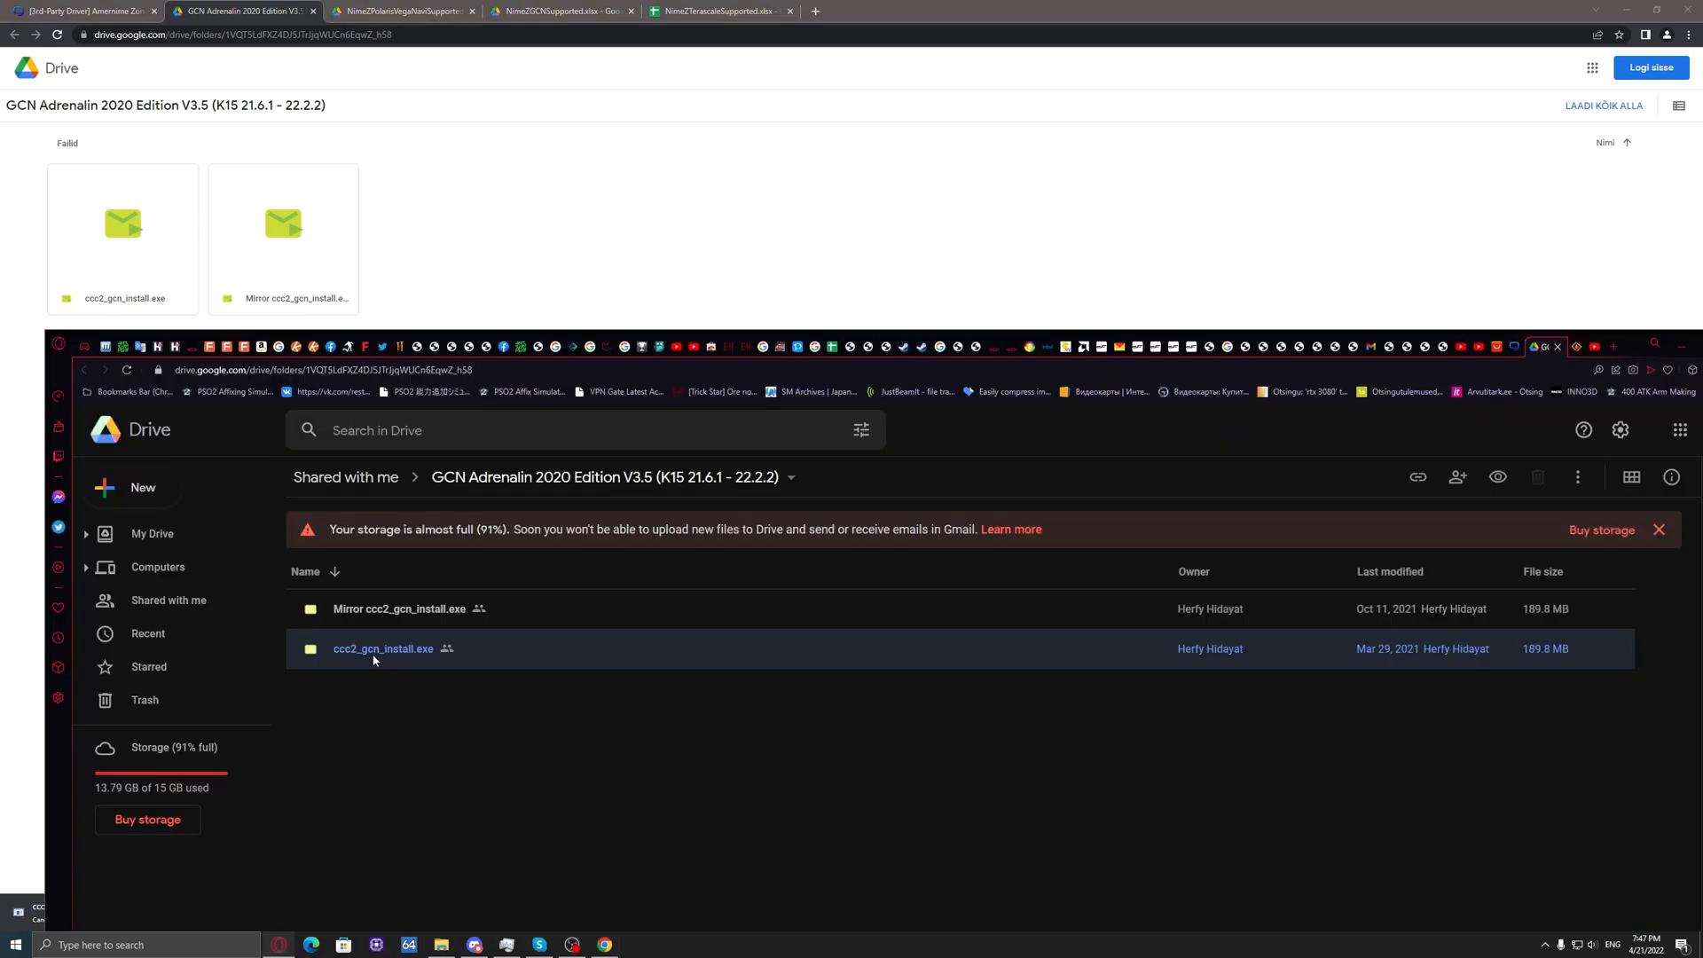
Step: Re-download ccc2_gcn_install.exe from its context menu, accepting the virus-scan warning
right_click(382, 649)
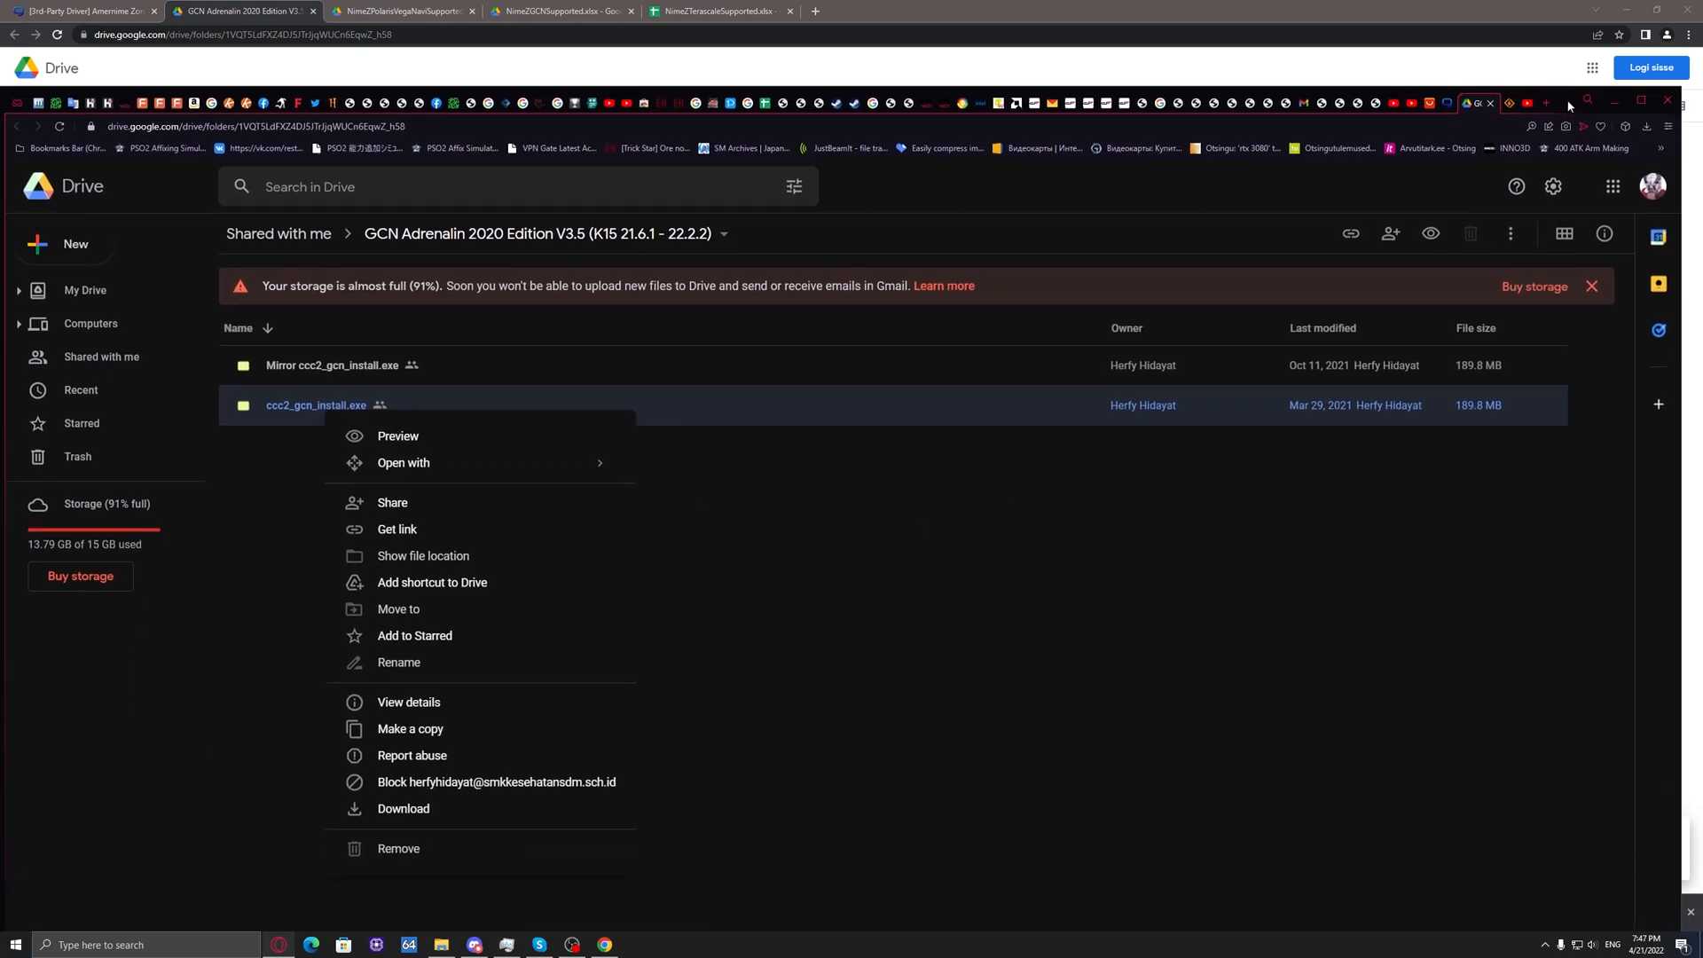
mouse_move(402, 808)
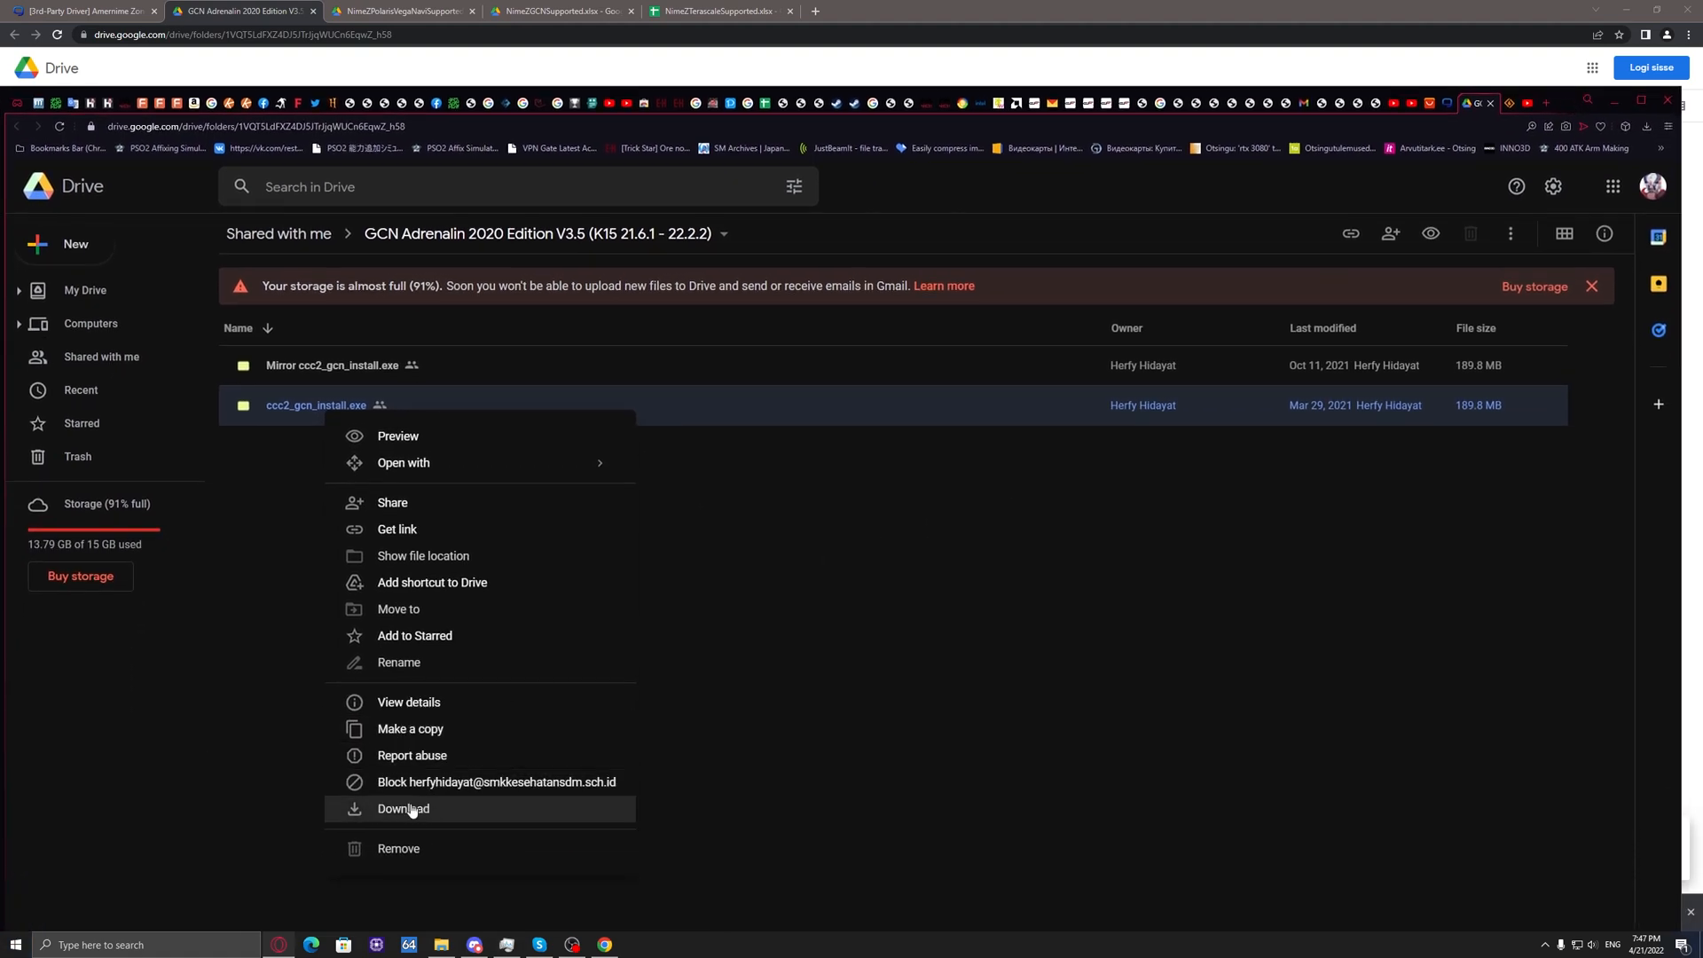
click(402, 808)
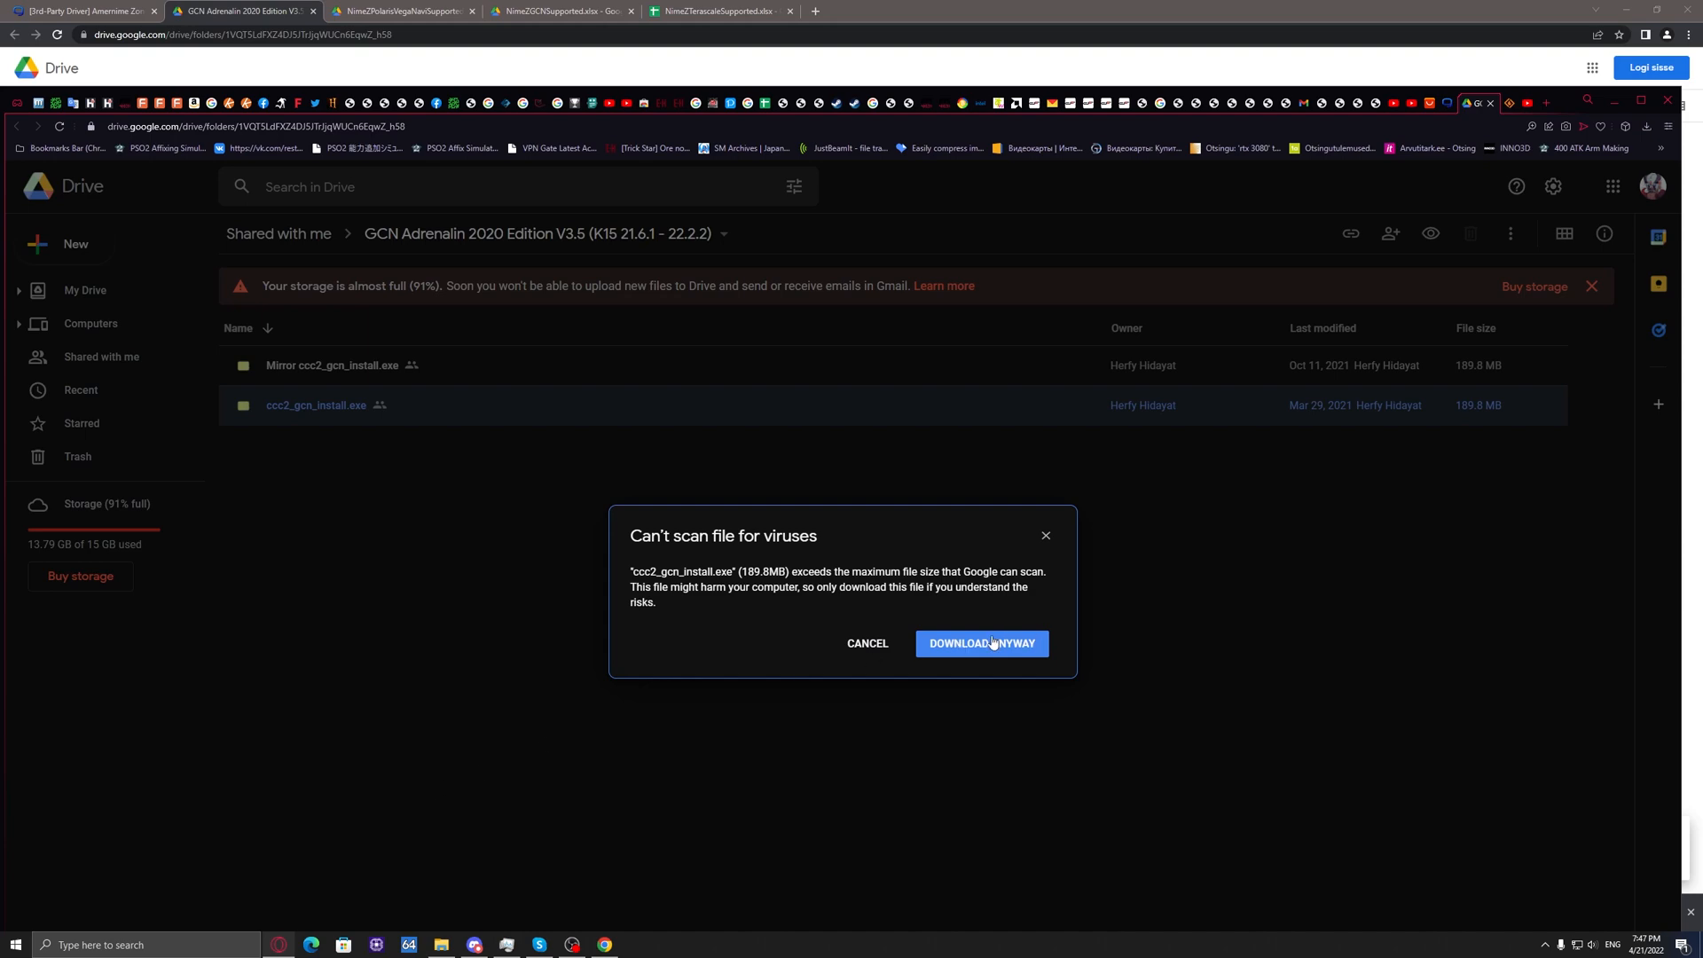
click(981, 643)
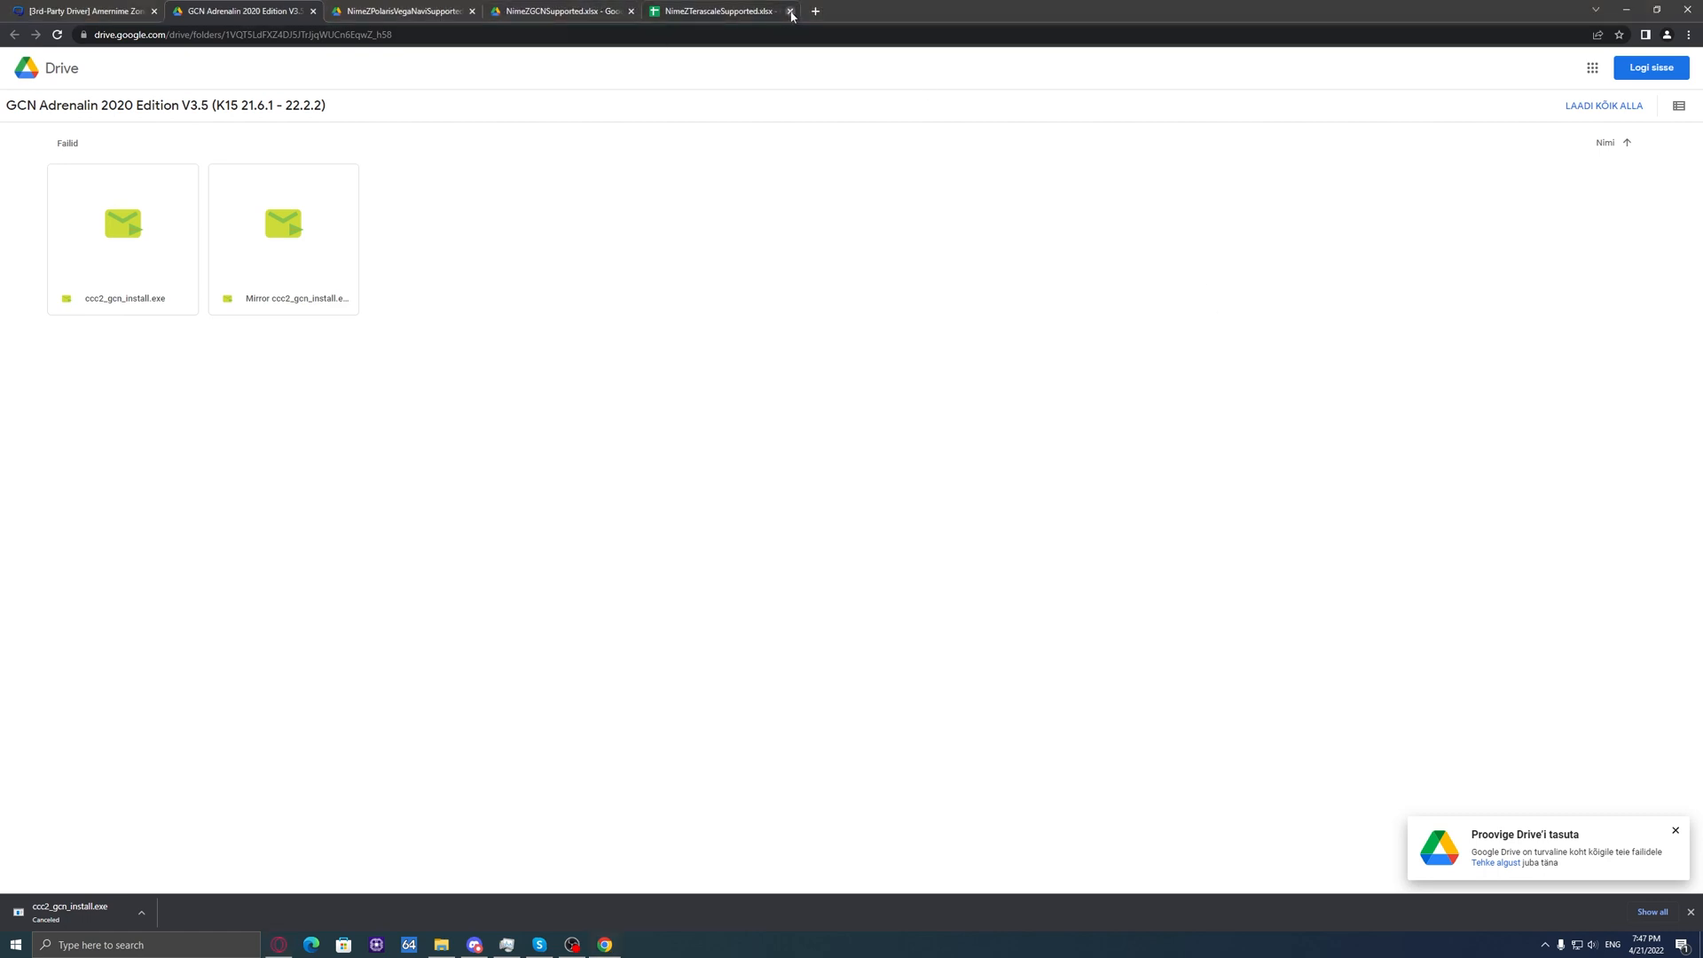
Step: Extract the V5 Adrenalin 22.4.1 .7z archive into its own named folder with 7-Zip
click(790, 11)
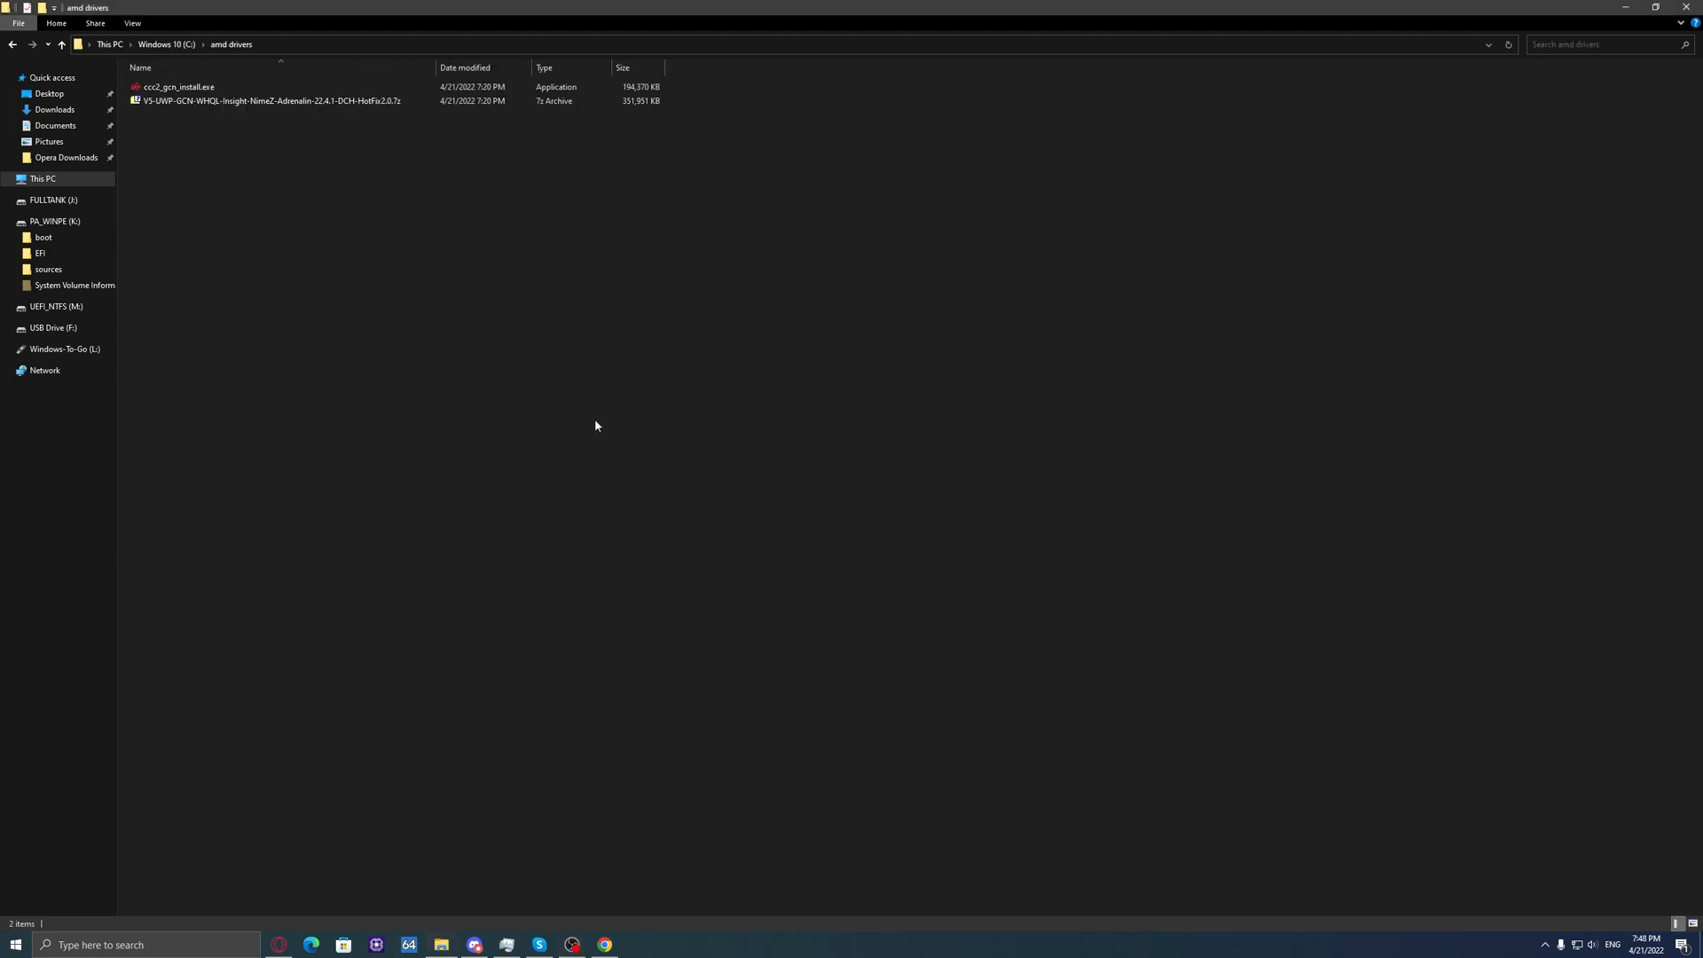
mouse_move(187, 112)
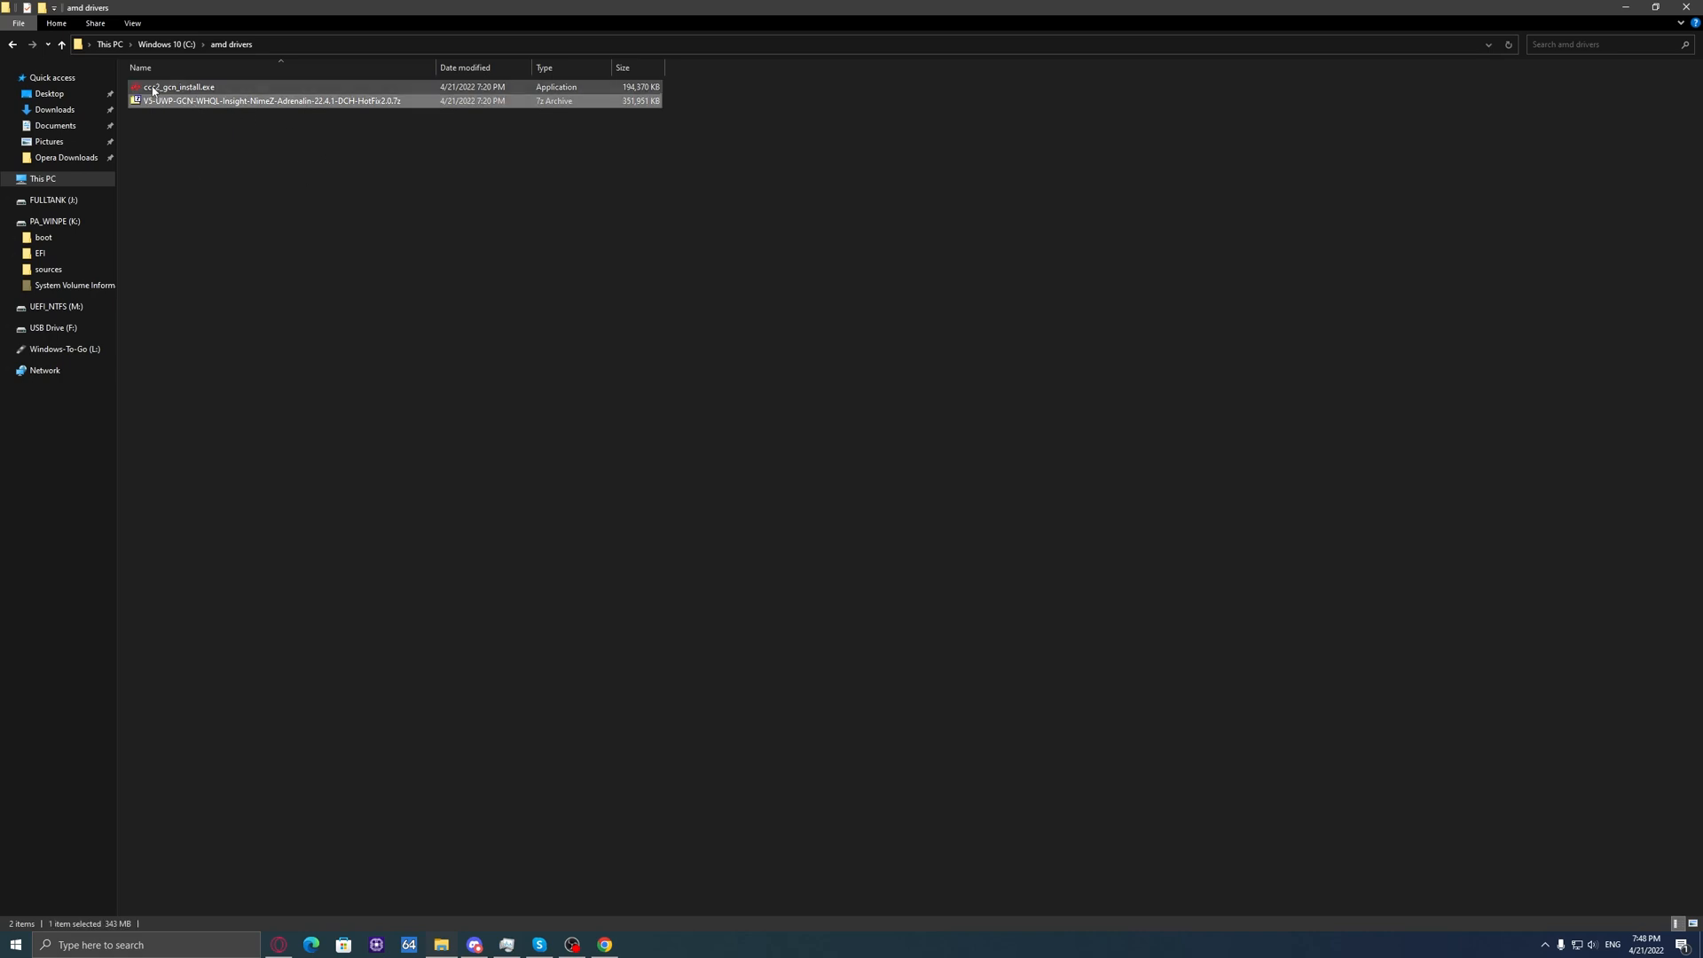
click(271, 100)
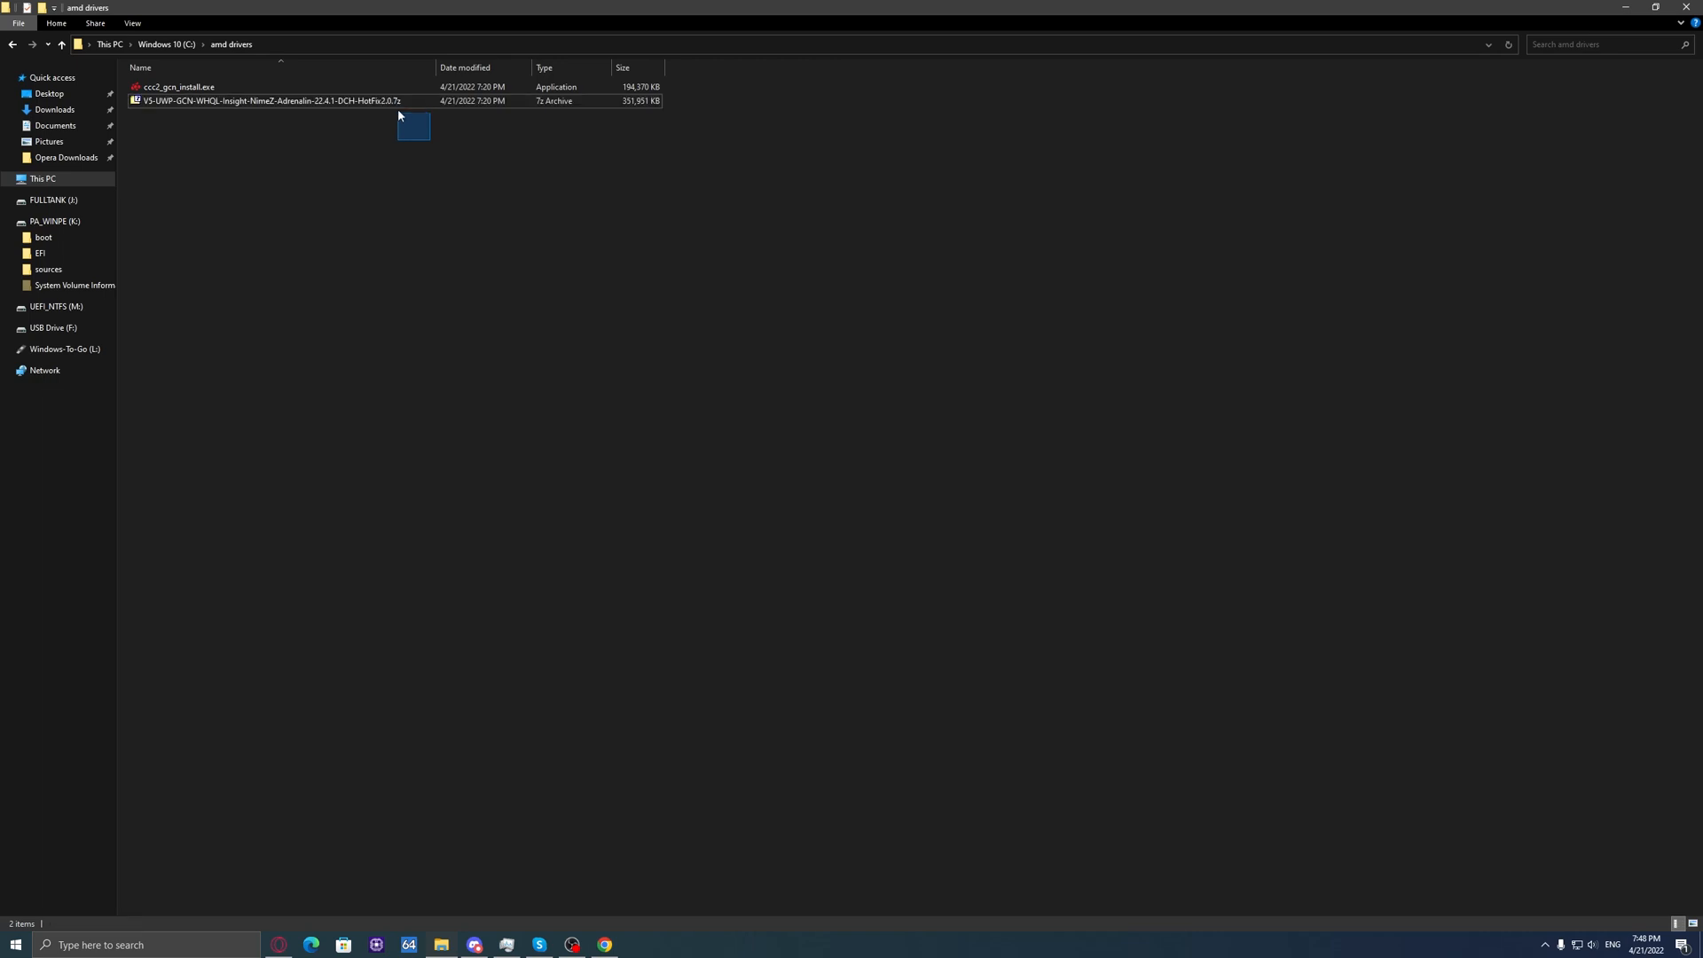
click(272, 100)
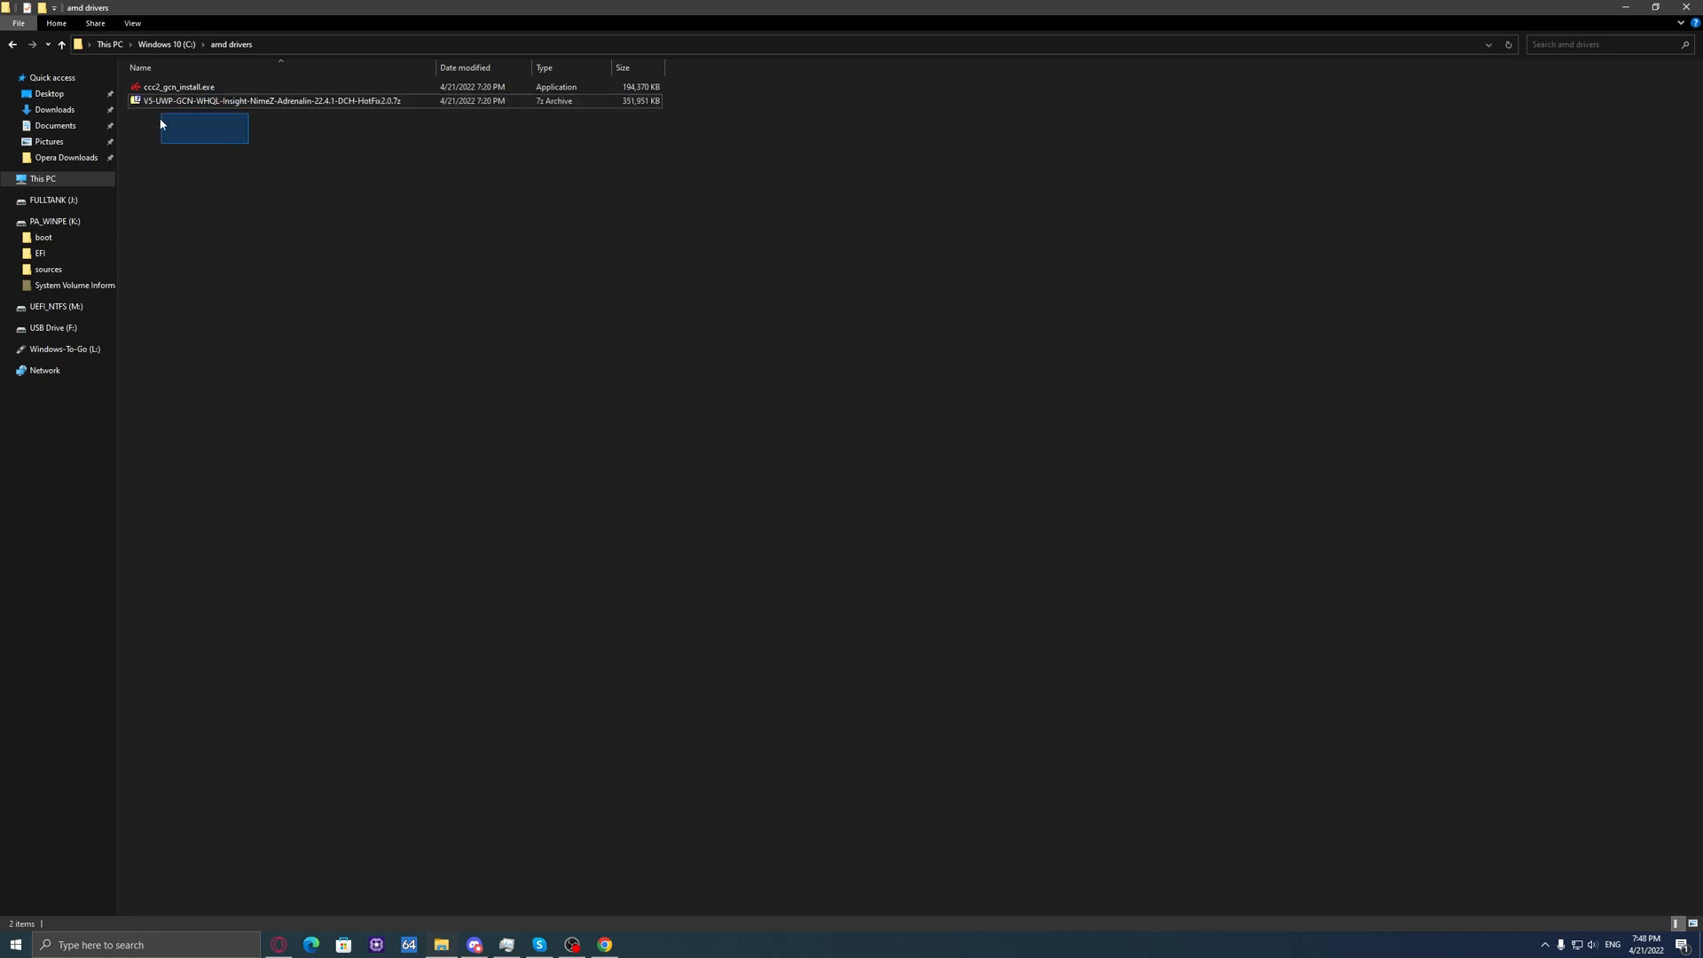
right_click(266, 100)
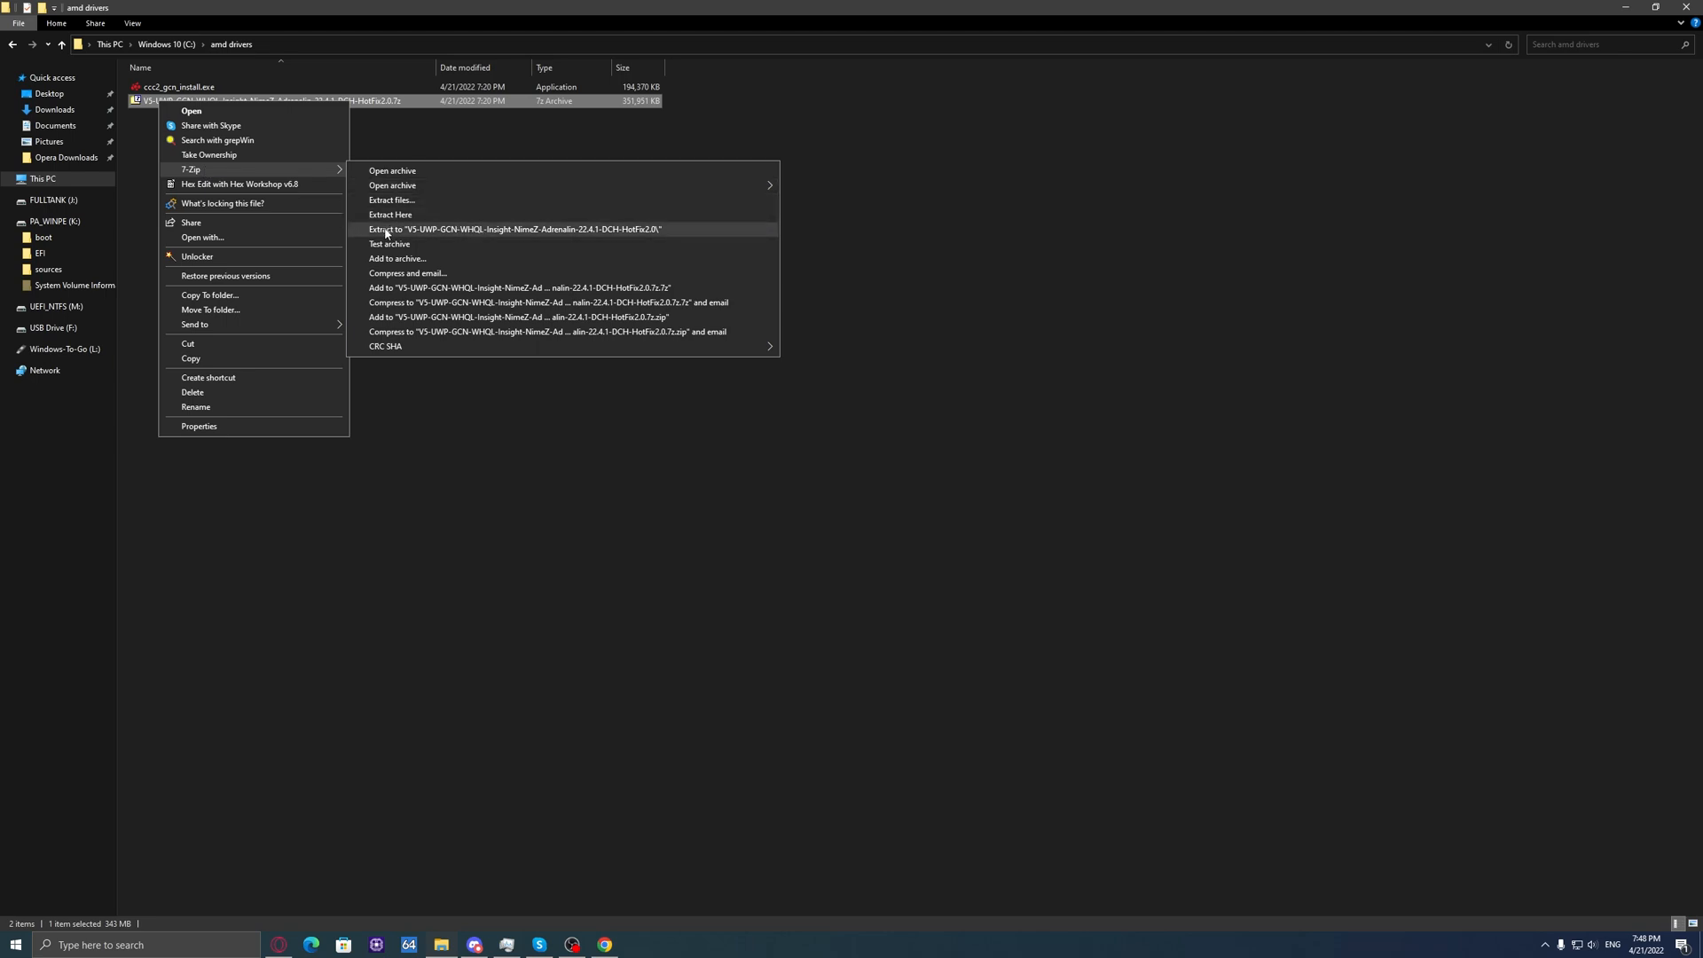
click(518, 228)
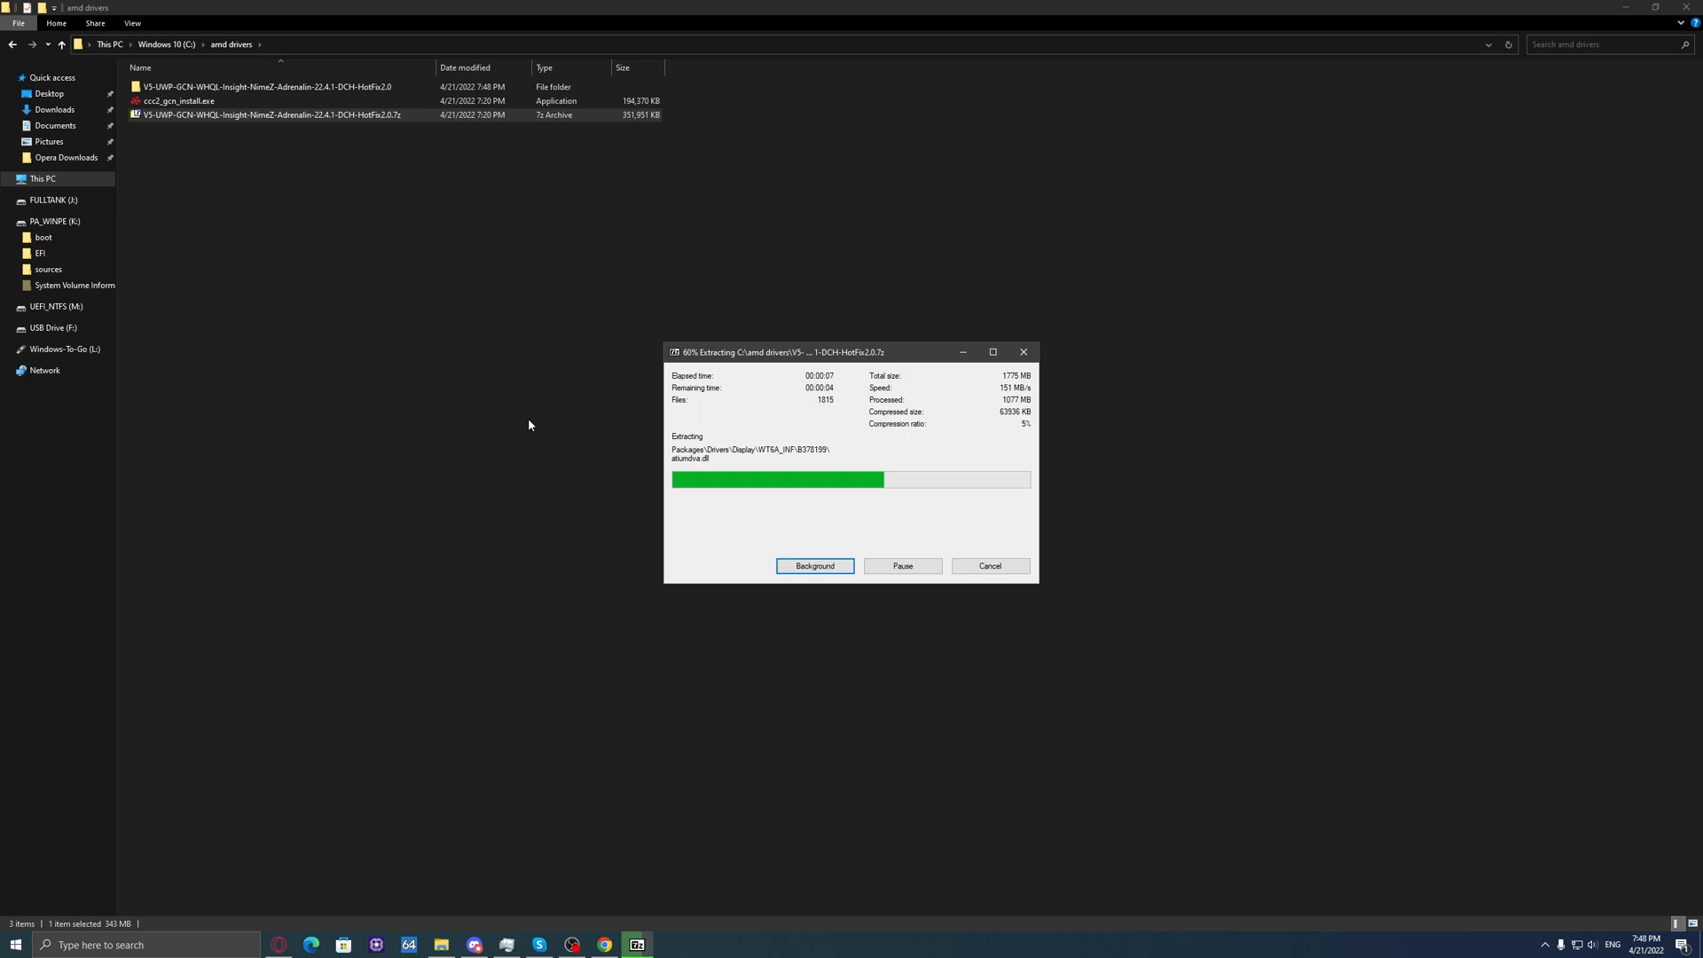
mouse_move(587, 426)
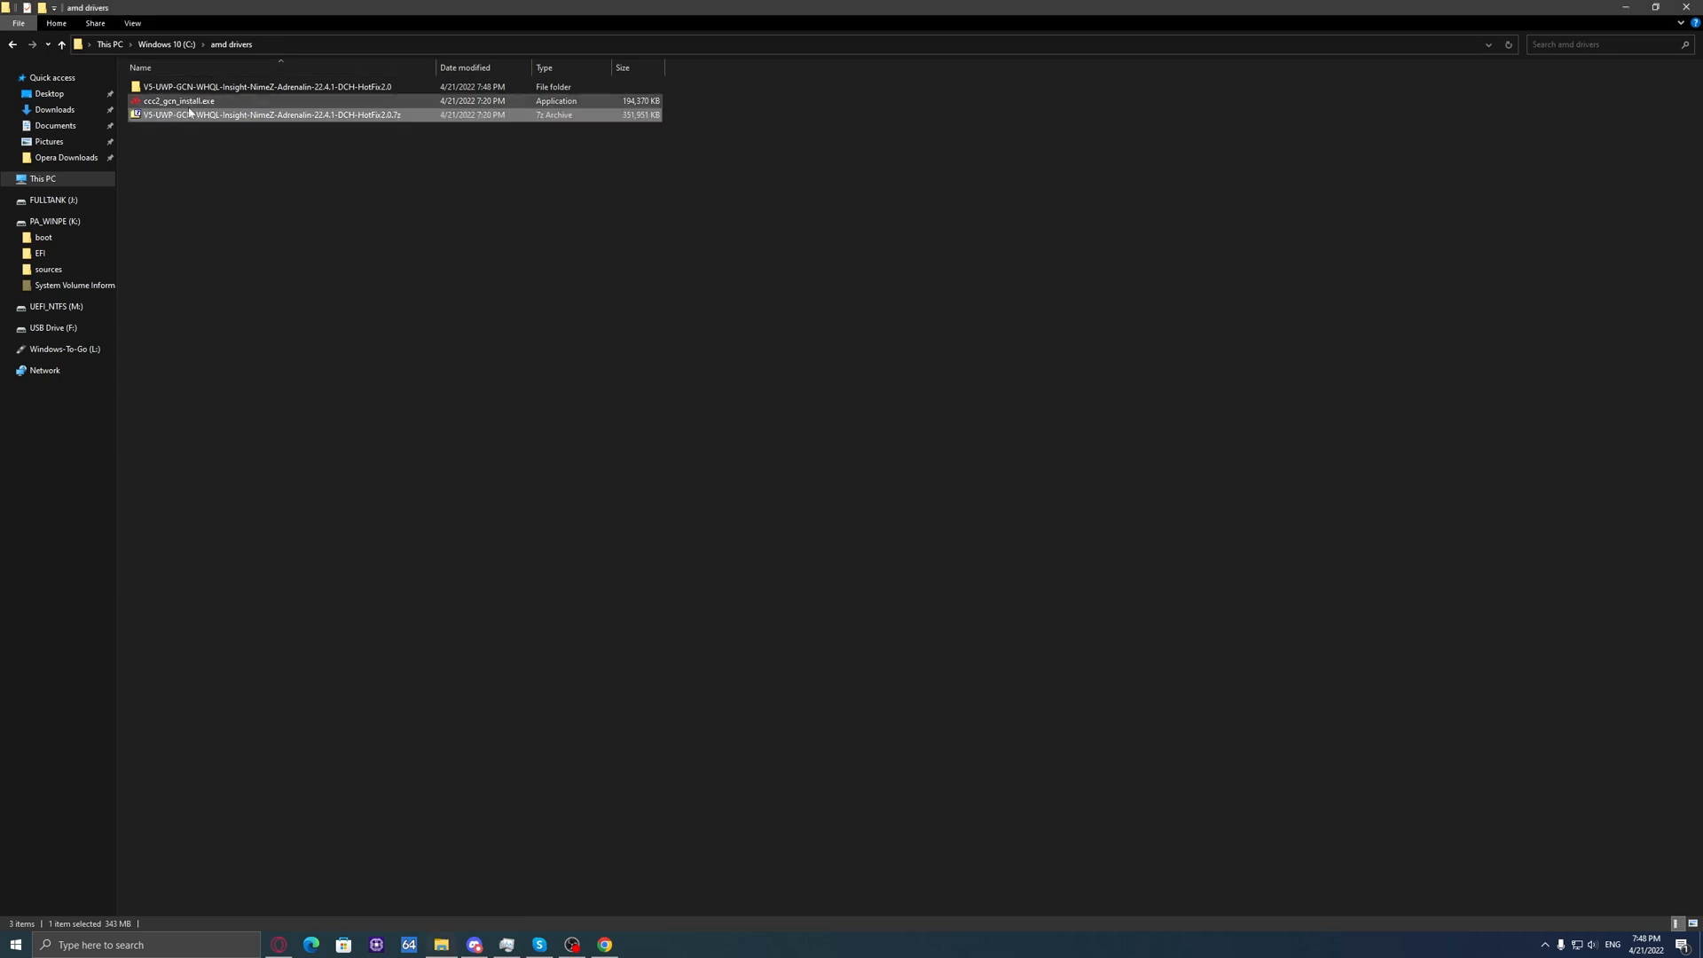
right_click(179, 101)
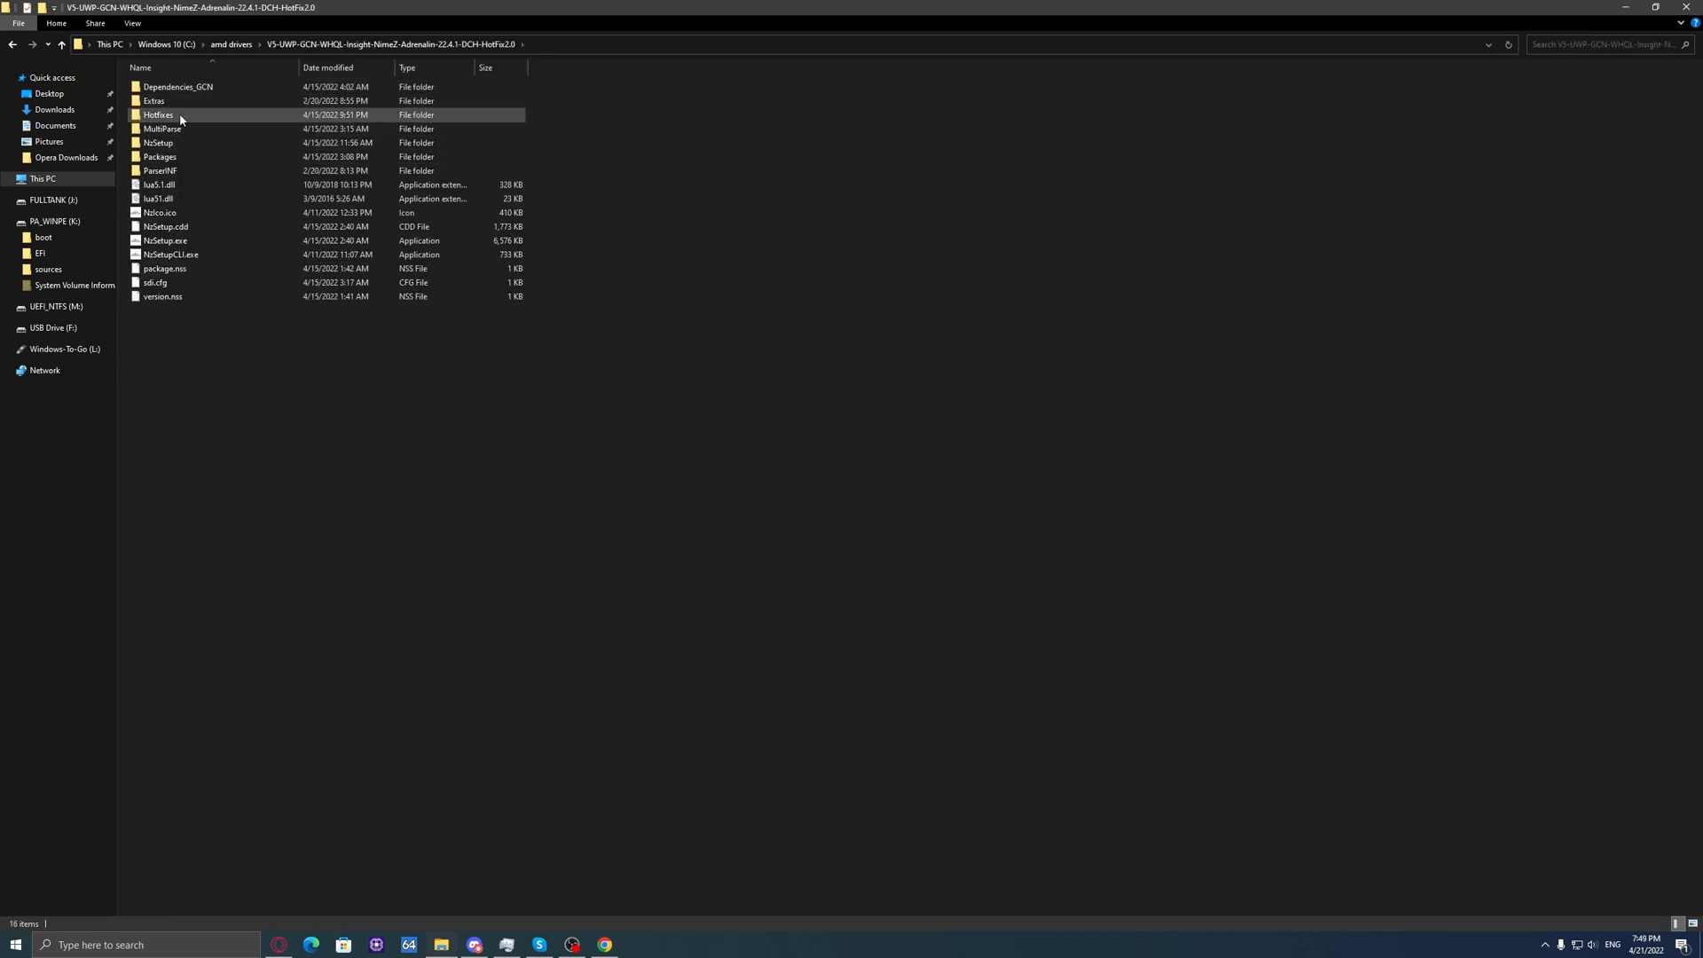
Step: Paste ccc2_gcn_install.exe into Dependencies_GCN, then go back up to amd drivers
double_click(177, 87)
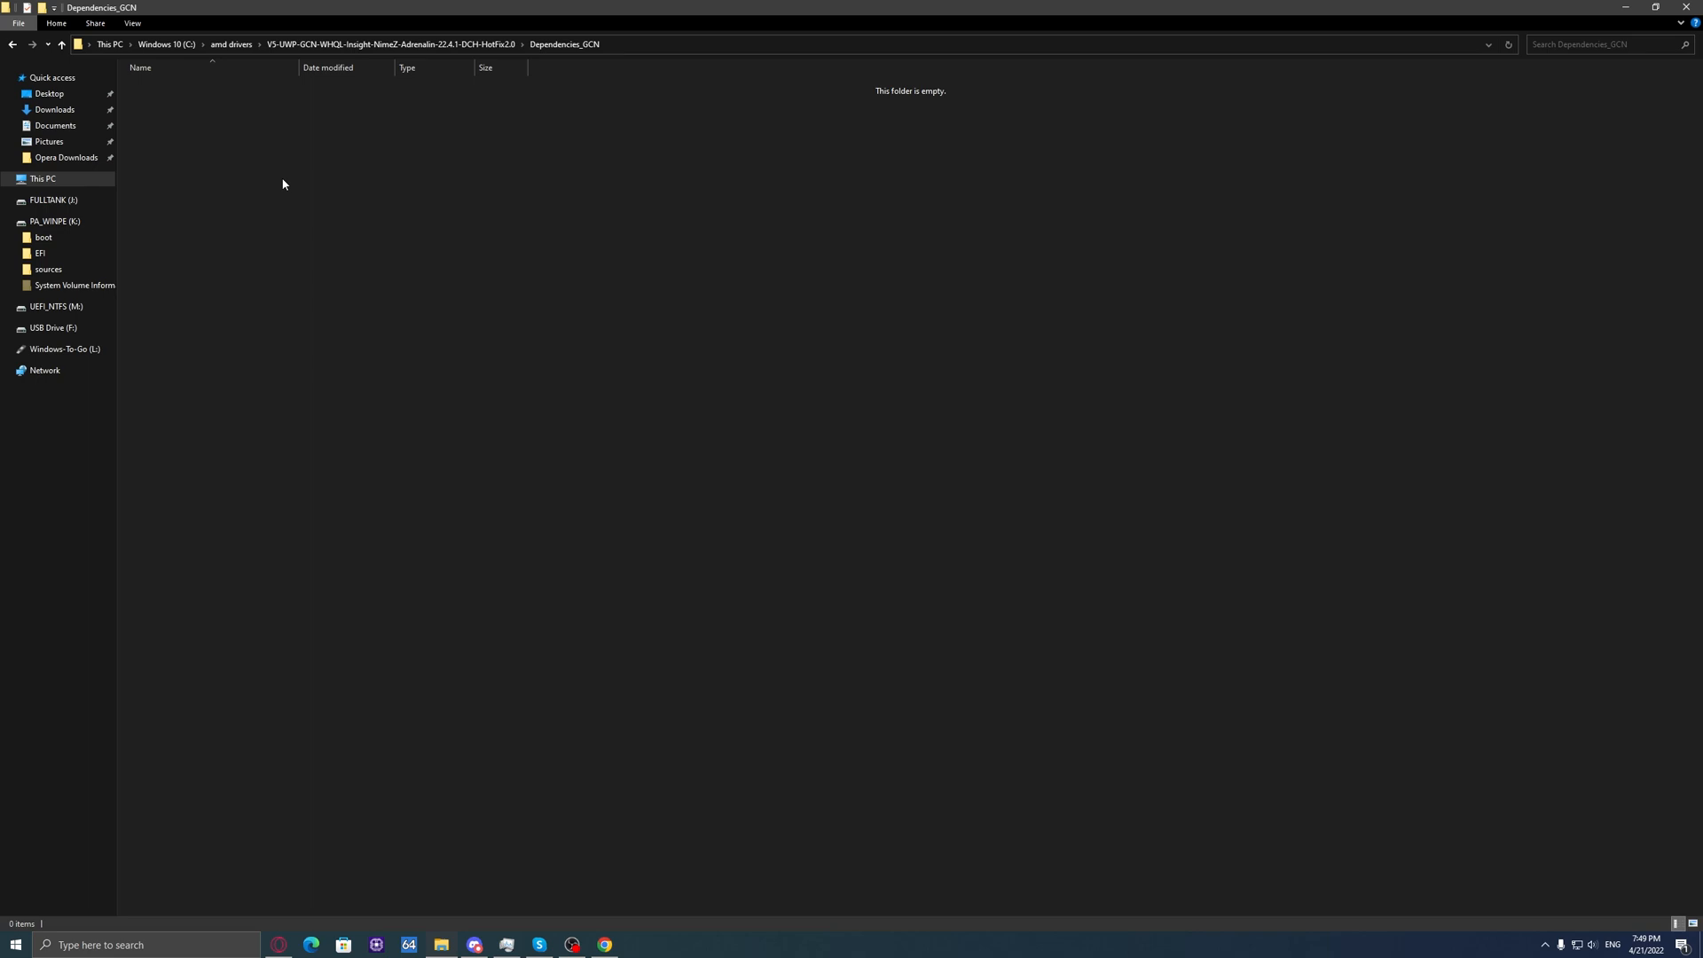
right_click(282, 182)
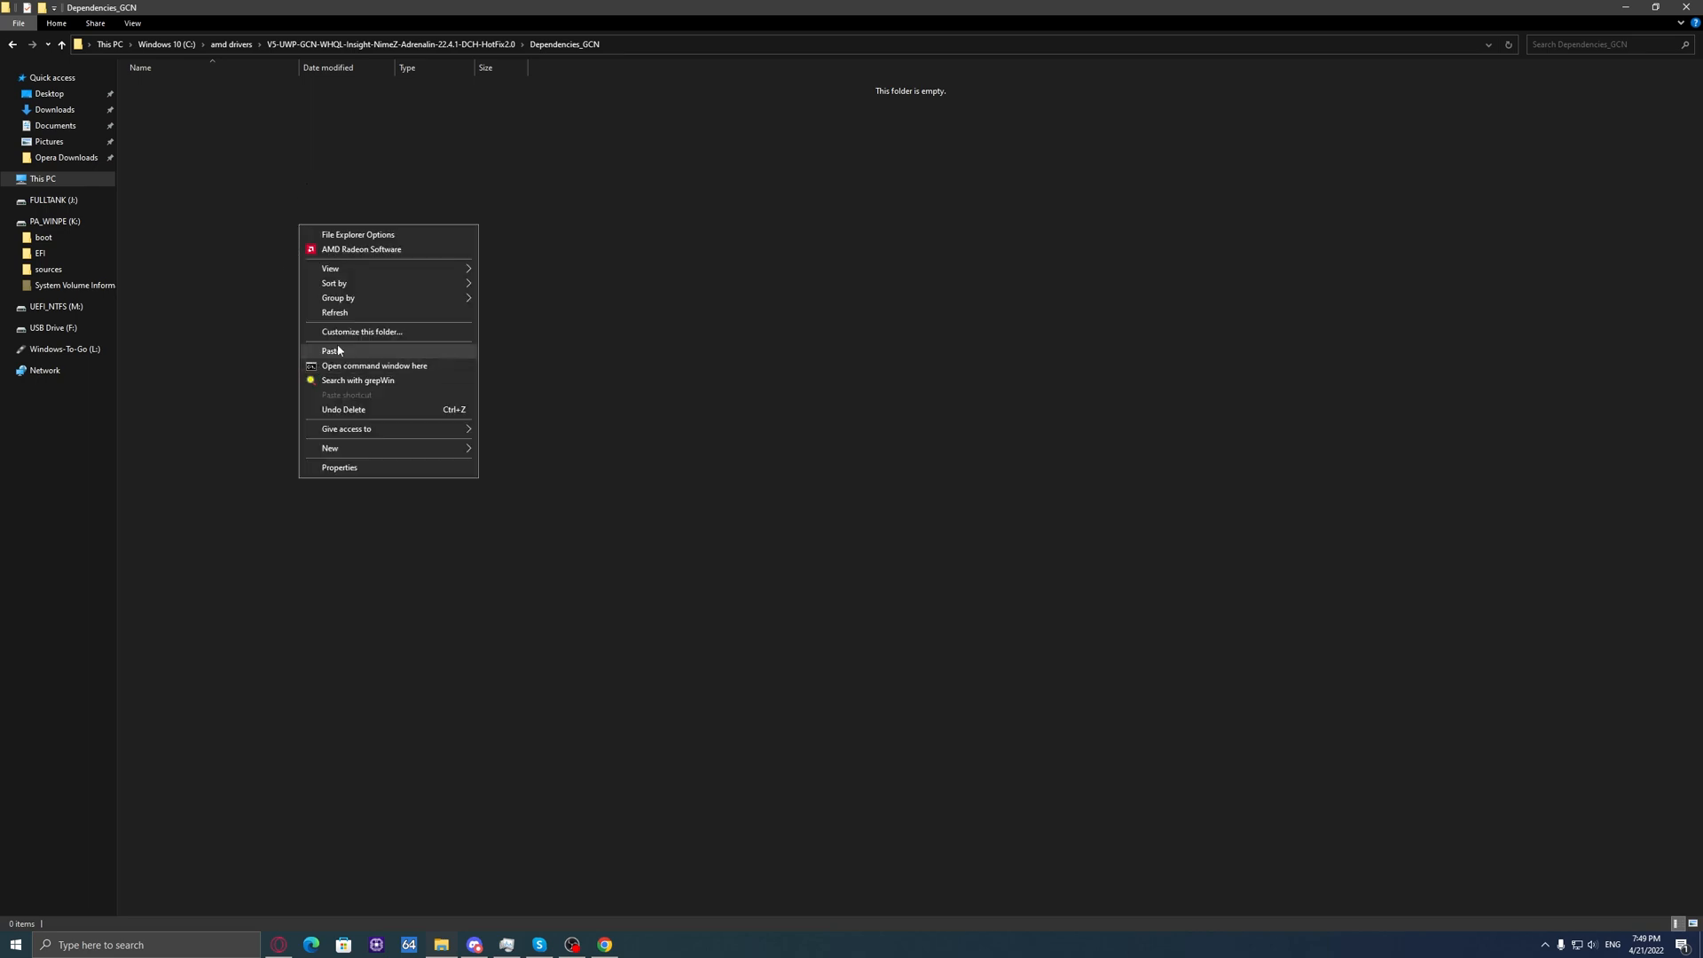
click(330, 351)
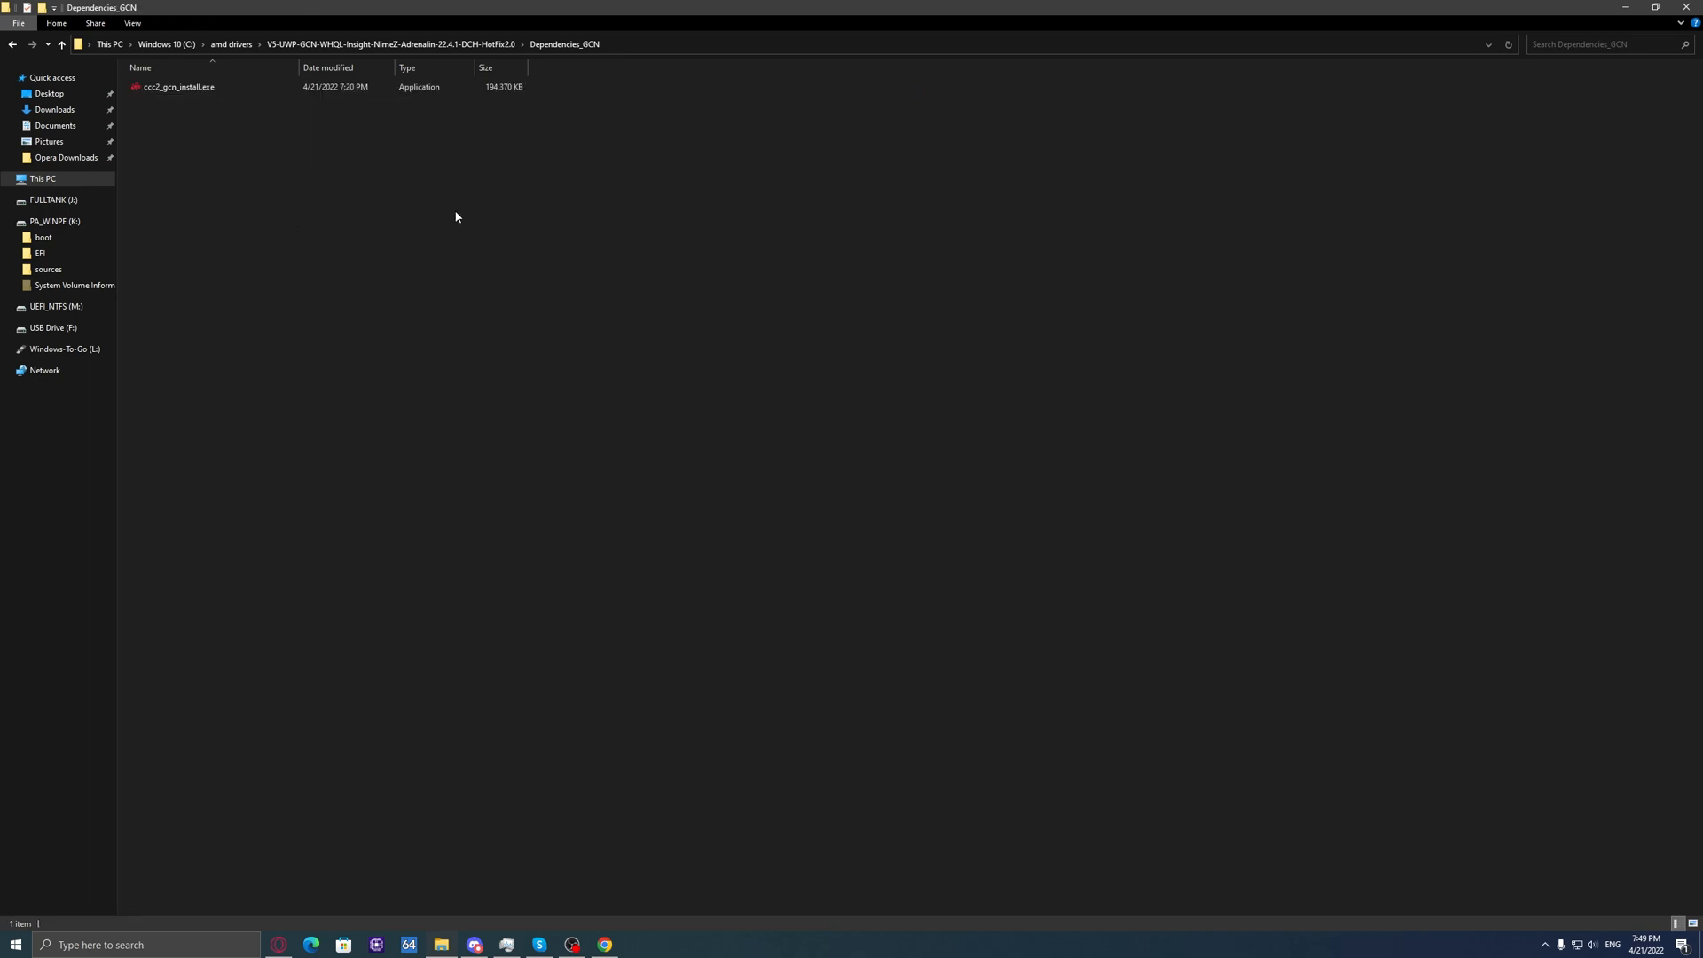
click(12, 44)
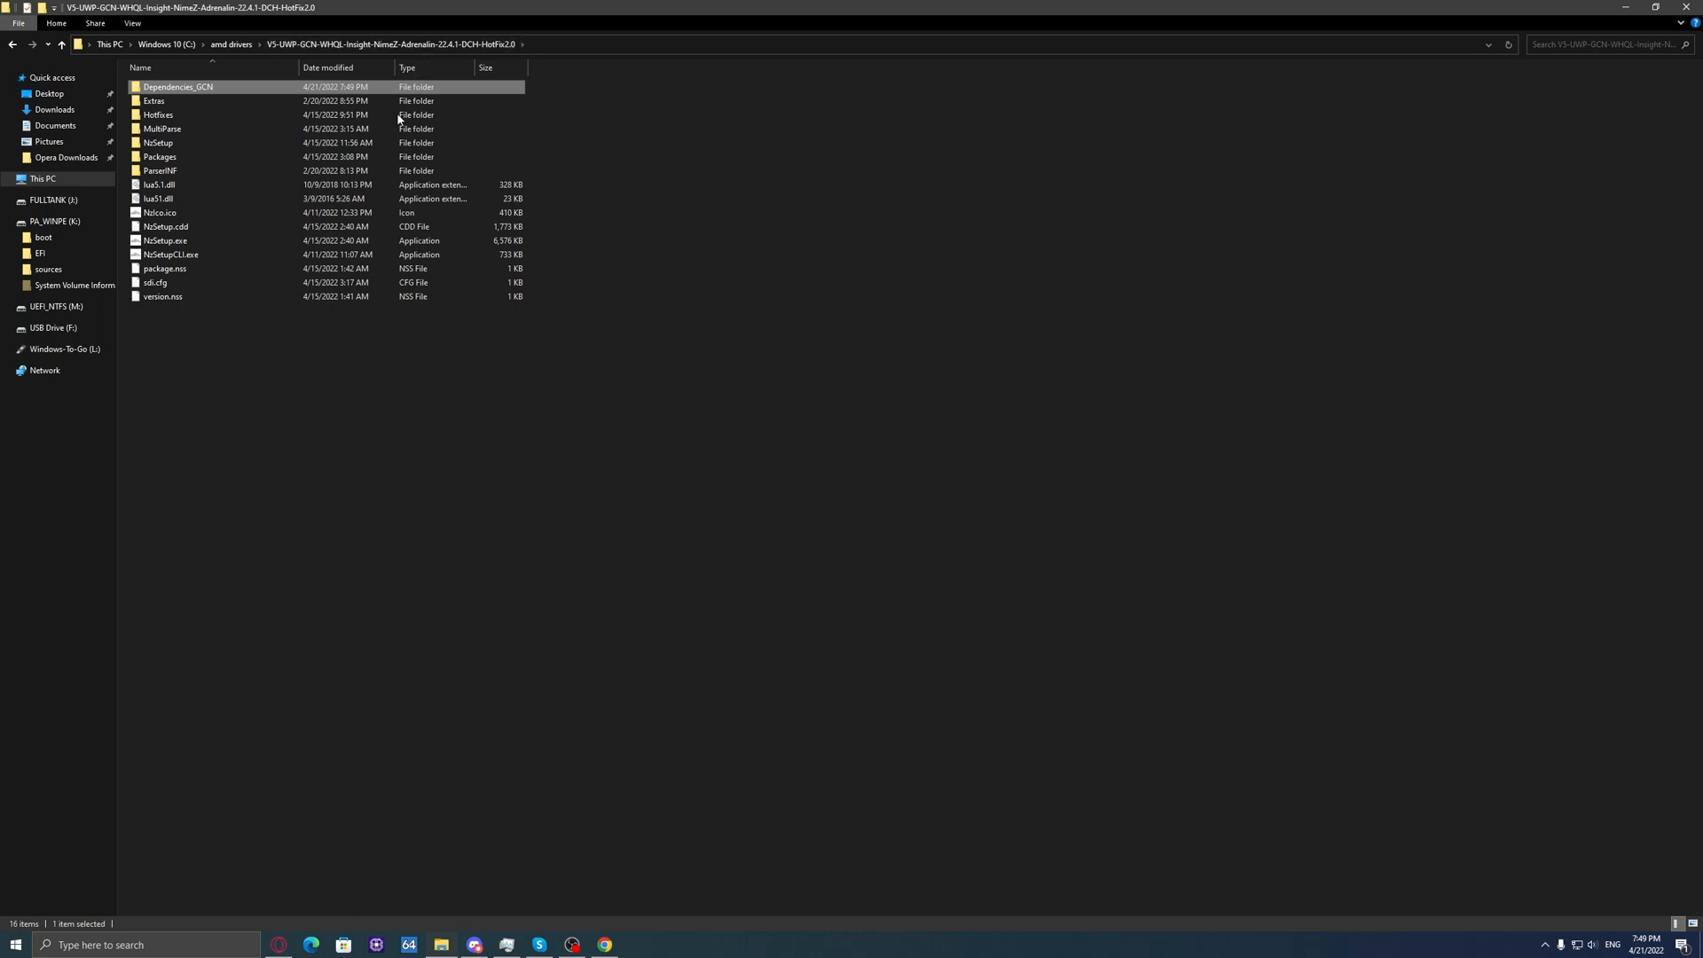
click(160, 157)
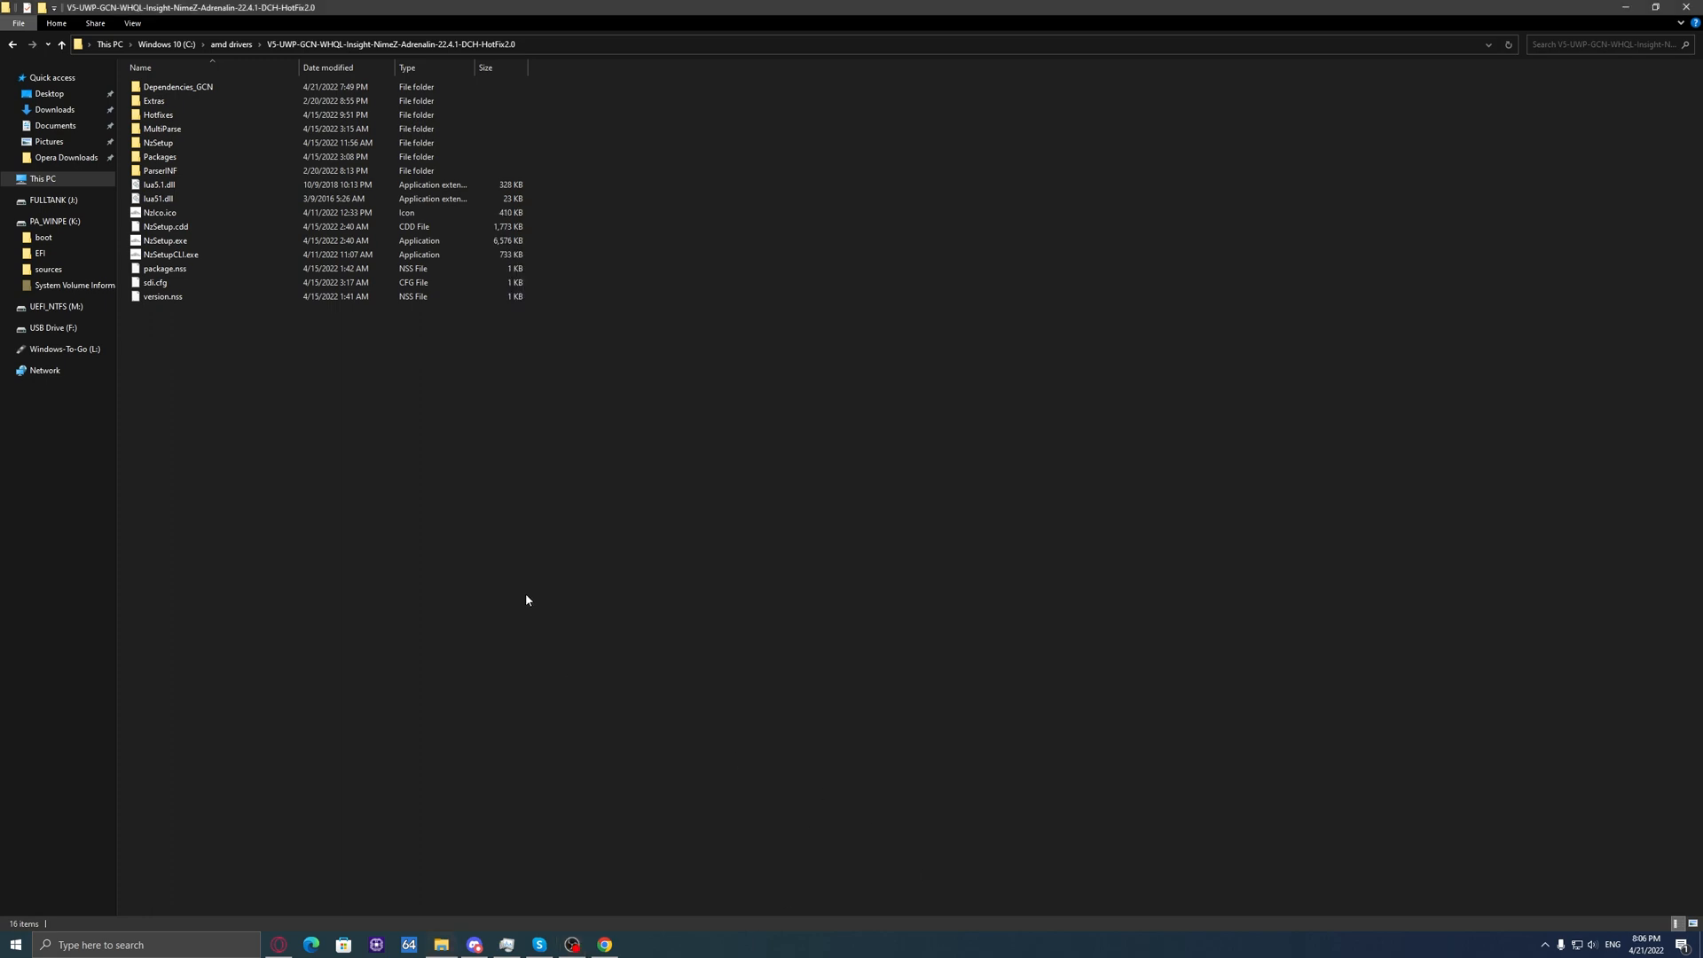
mouse_move(565, 619)
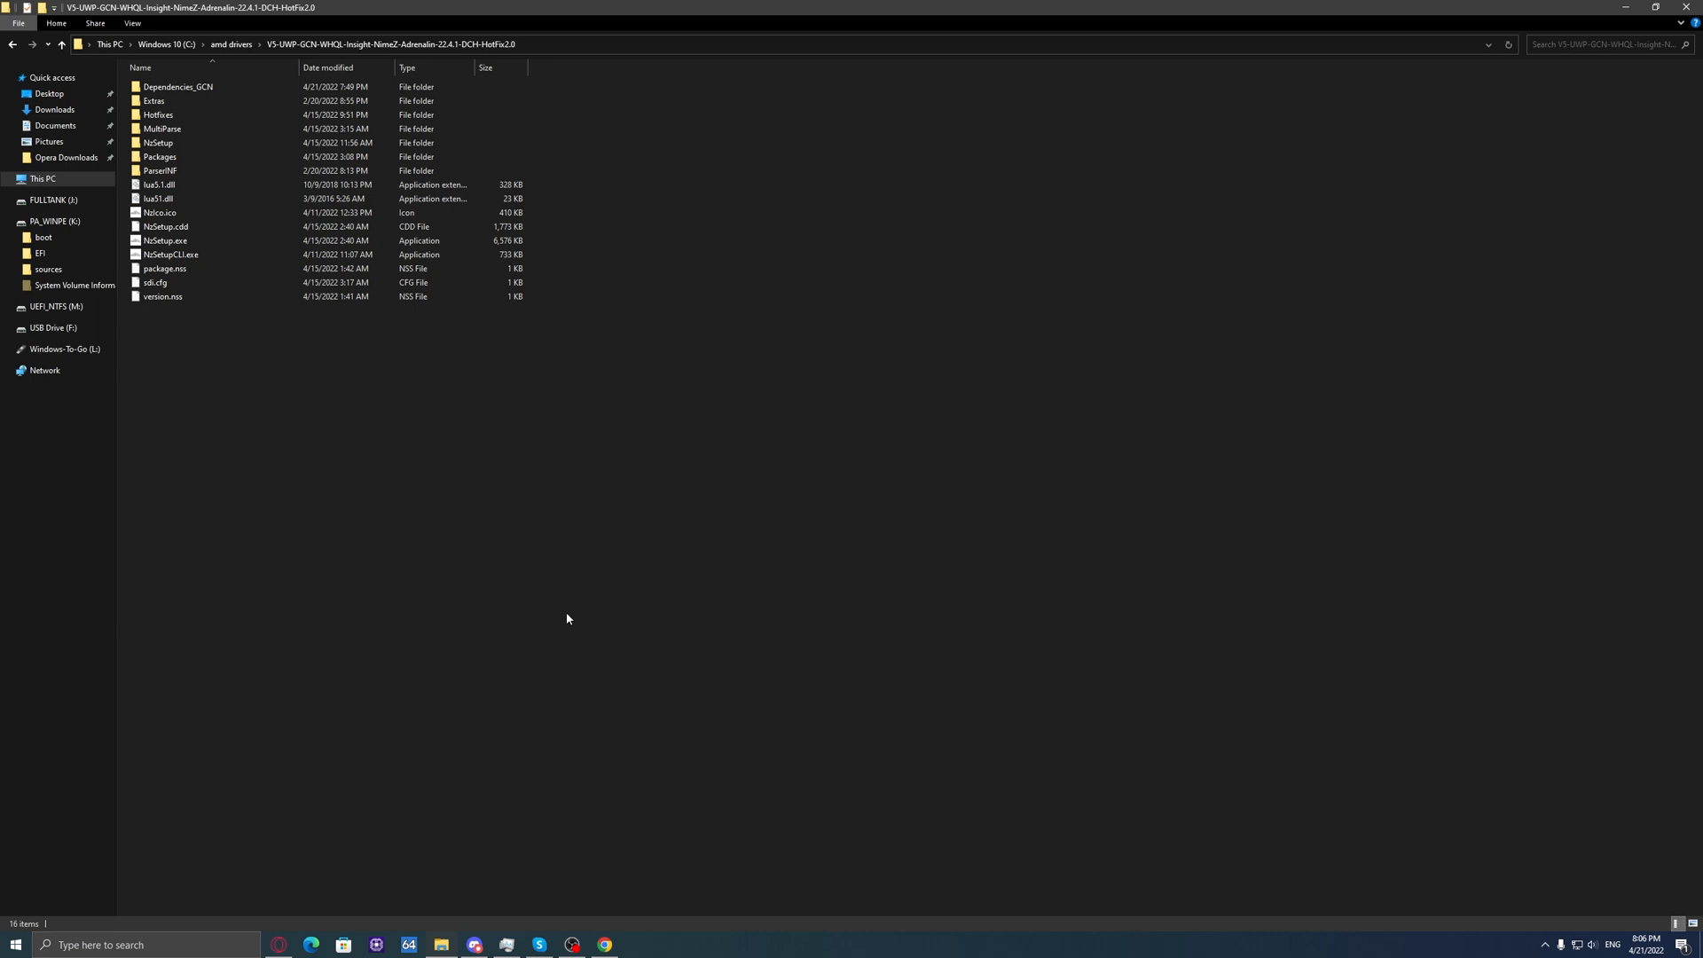
click(178, 87)
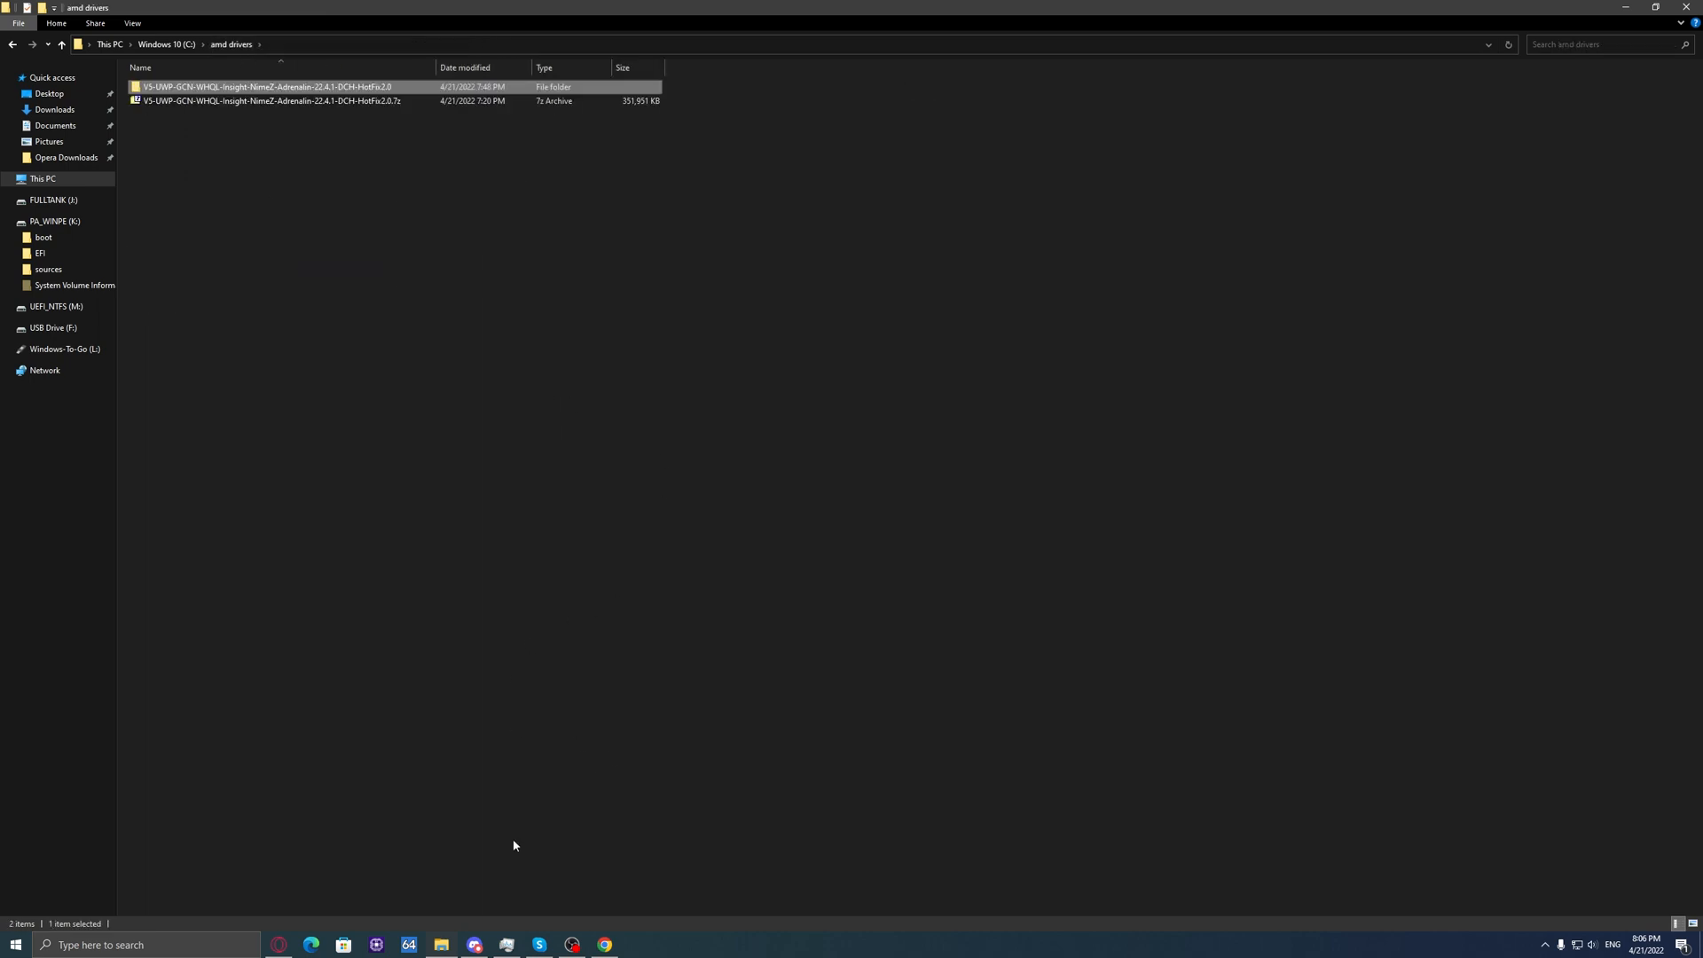
Step: Search Google for 'DDU download' and open Guru3D's Display Driver Uninstaller 18.0.4.9 page
click(604, 944)
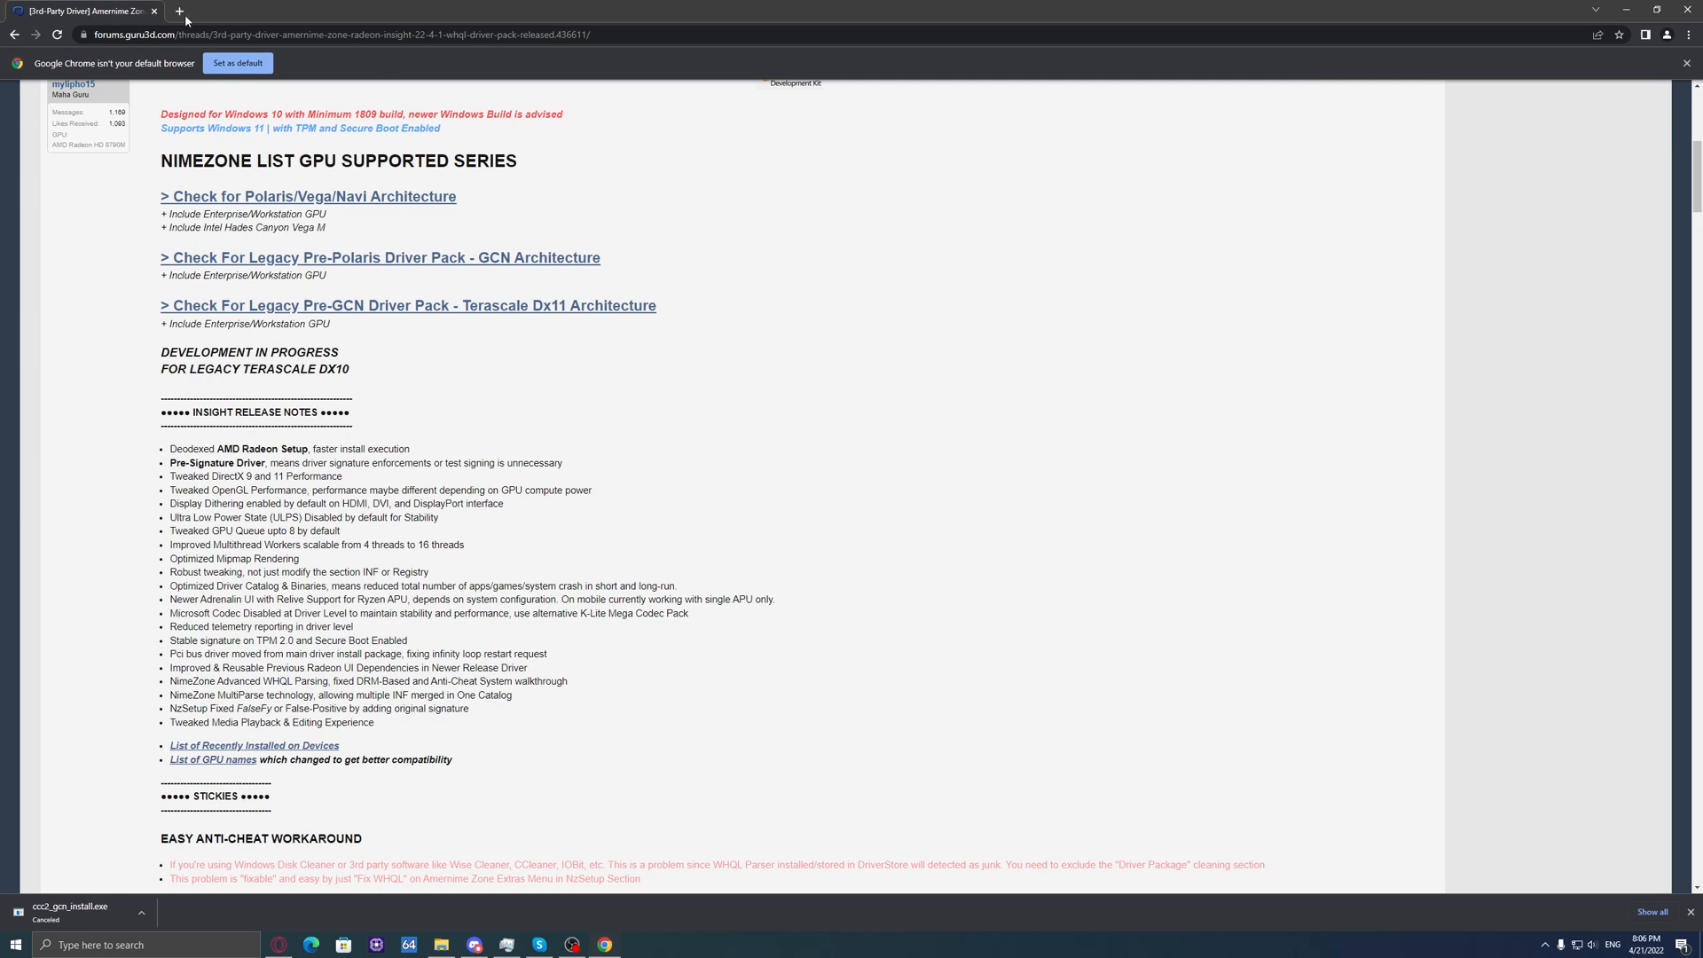
text(google.com)
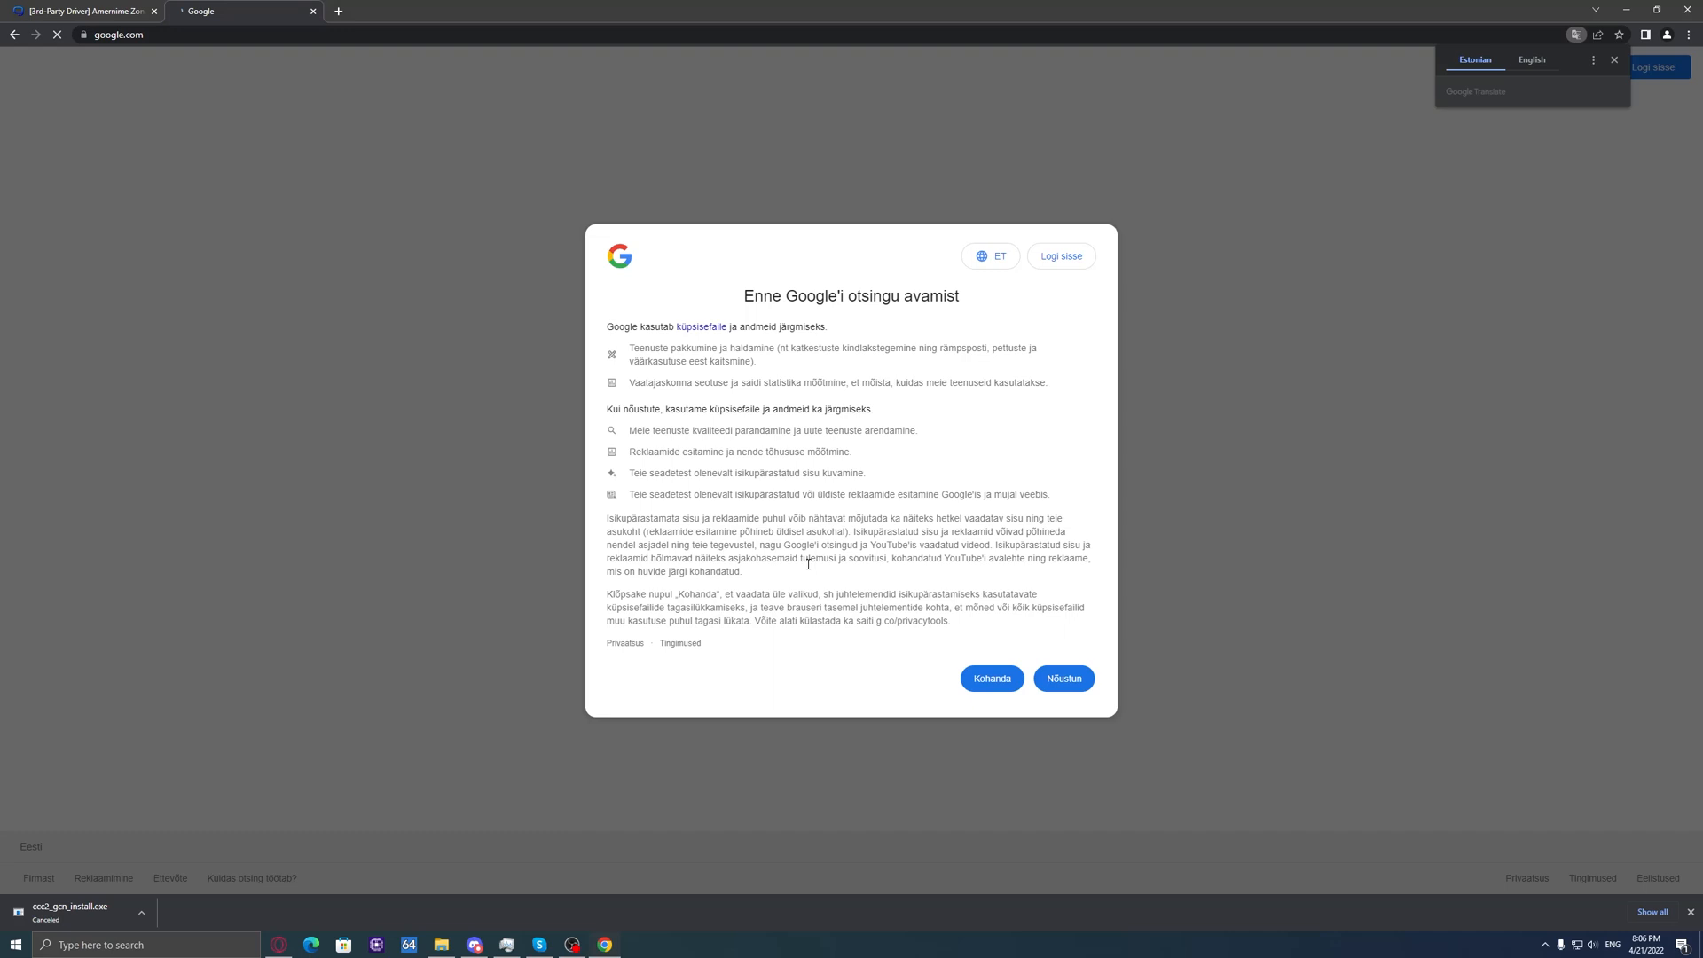
click(1060, 678)
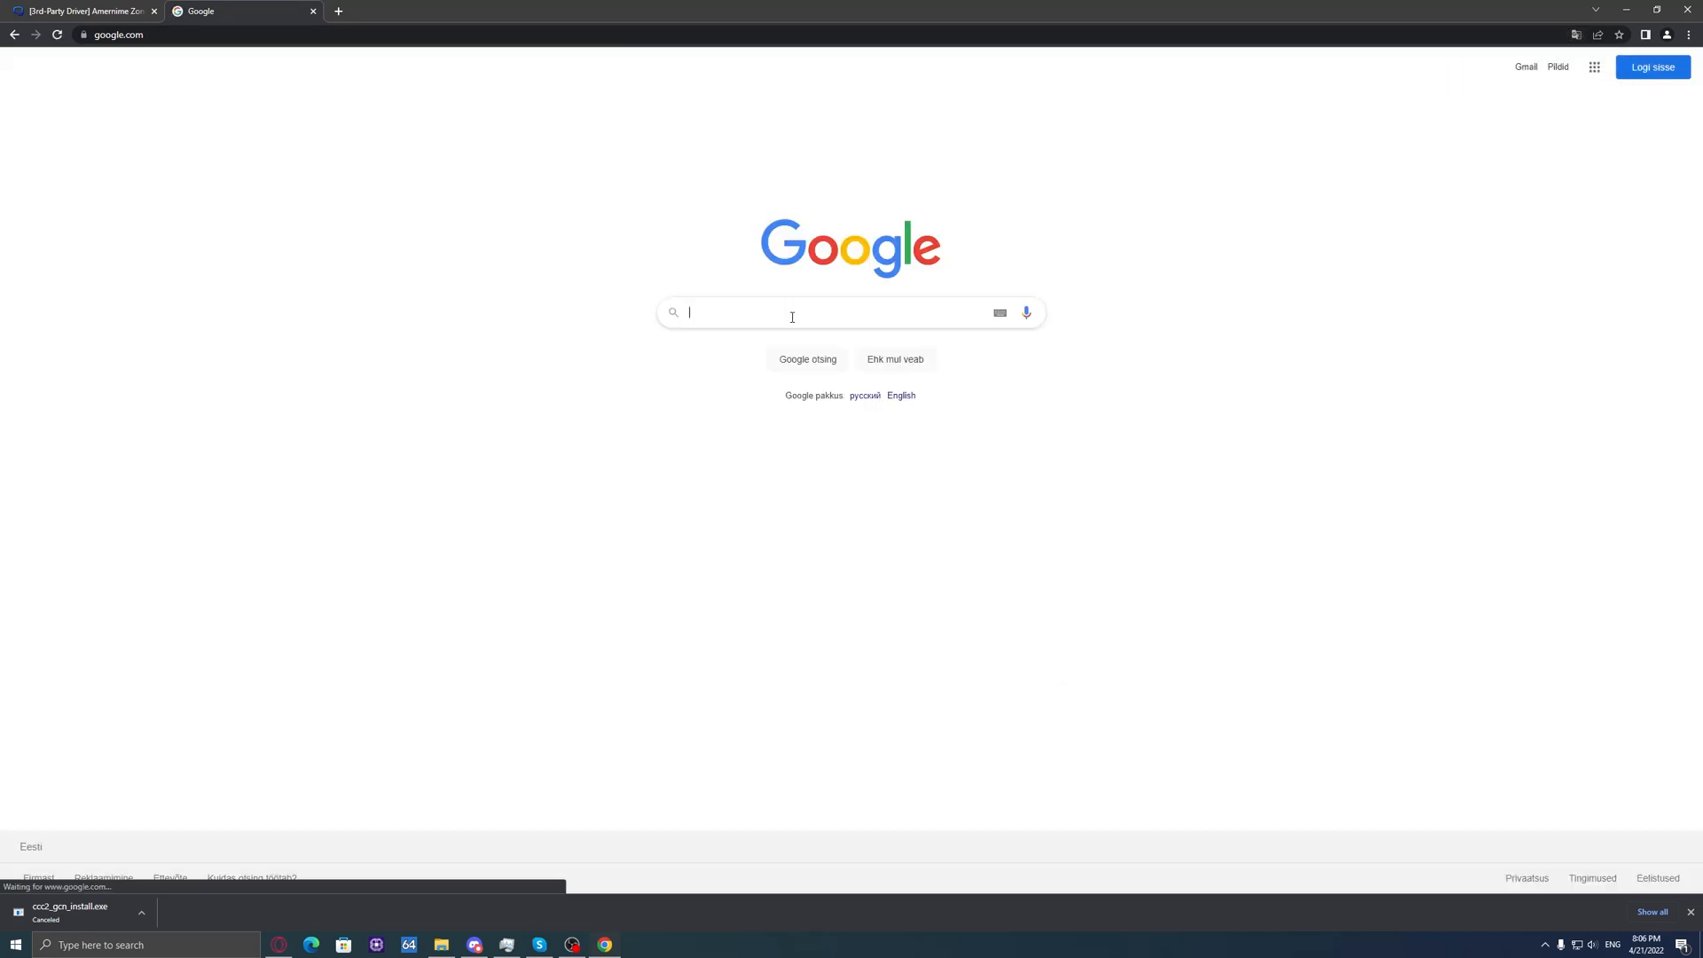
text(DDU download)
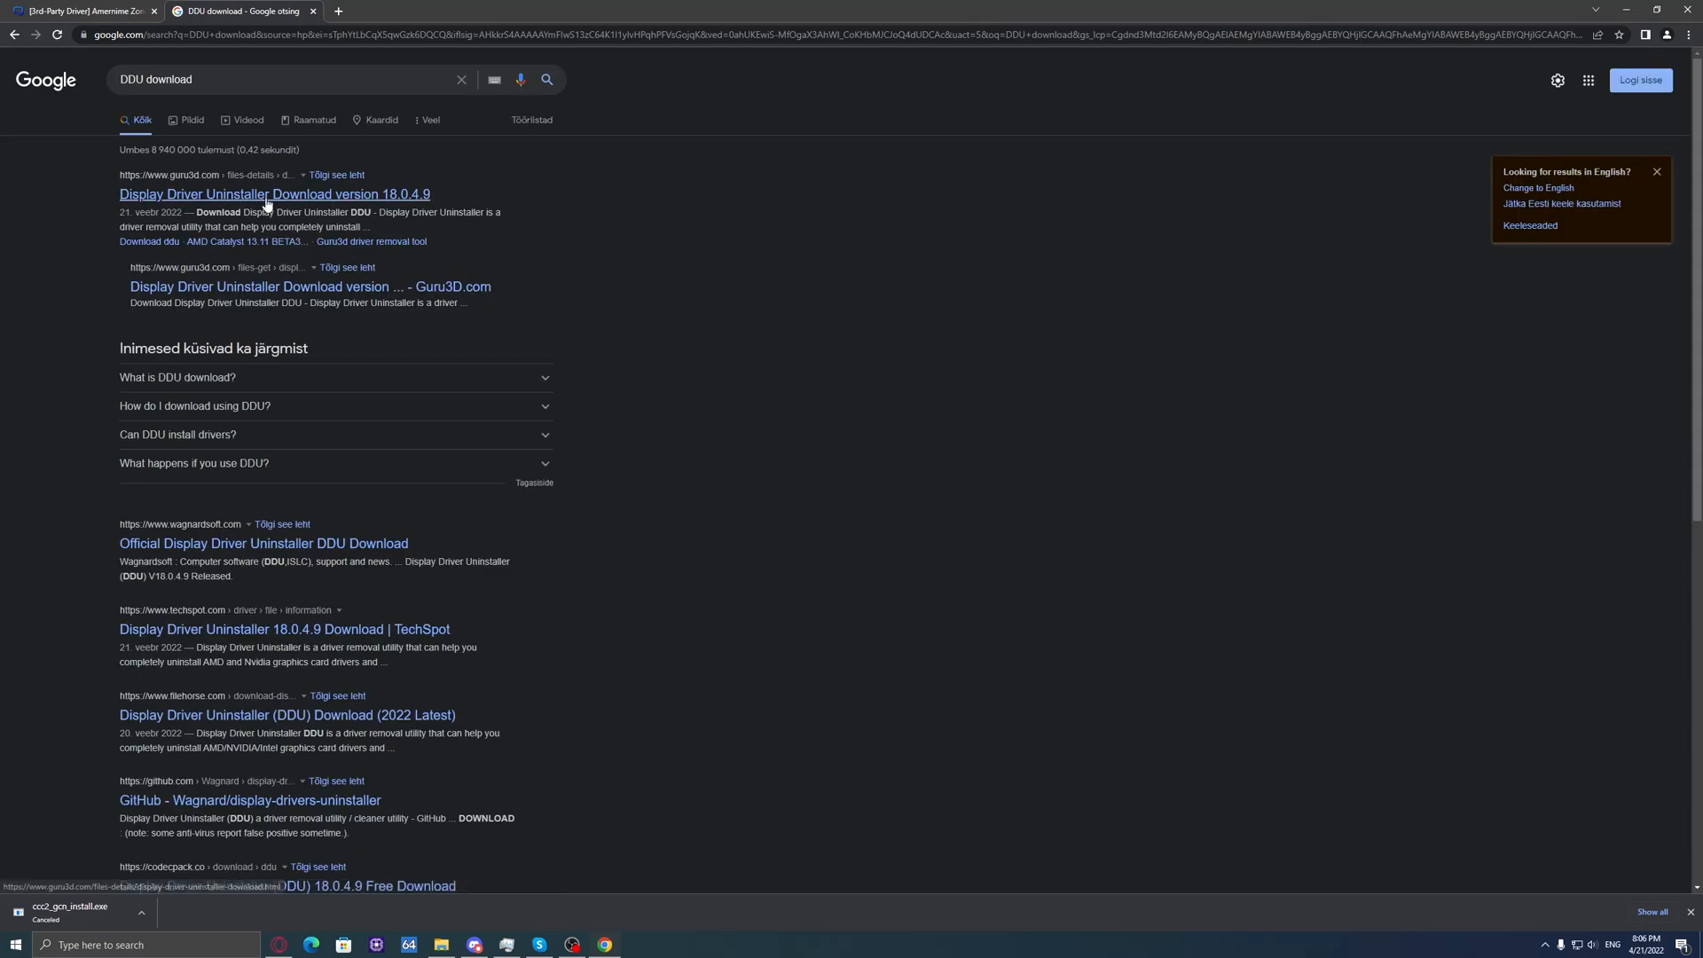
click(275, 194)
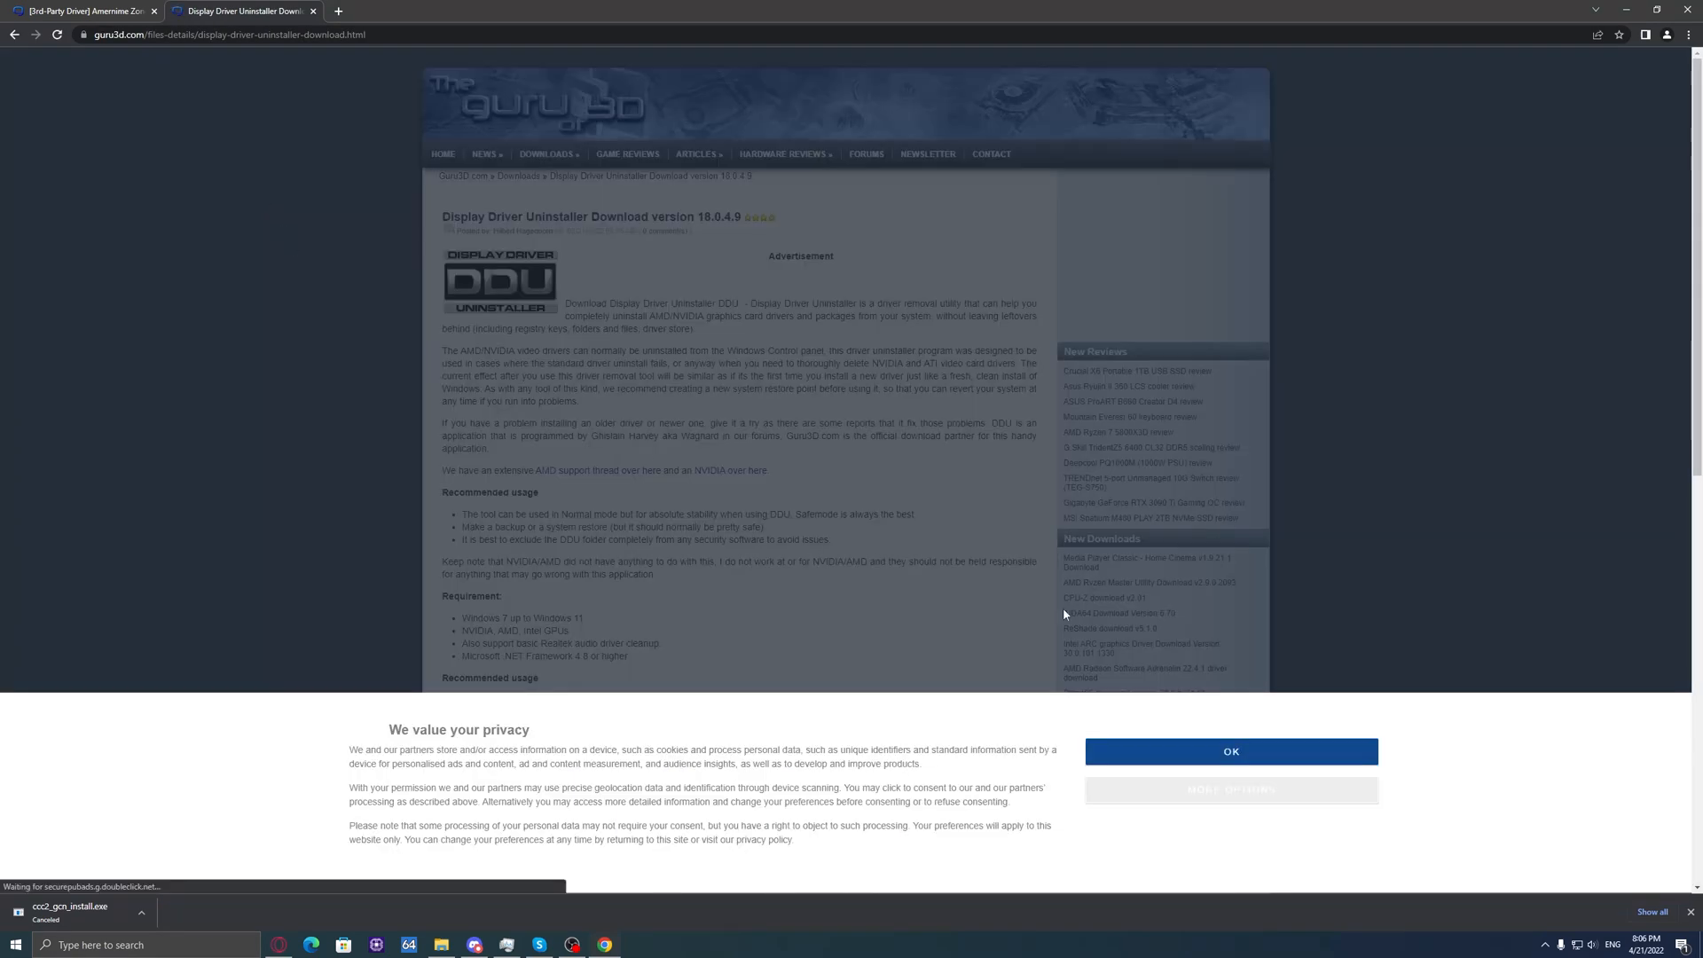
click(1229, 750)
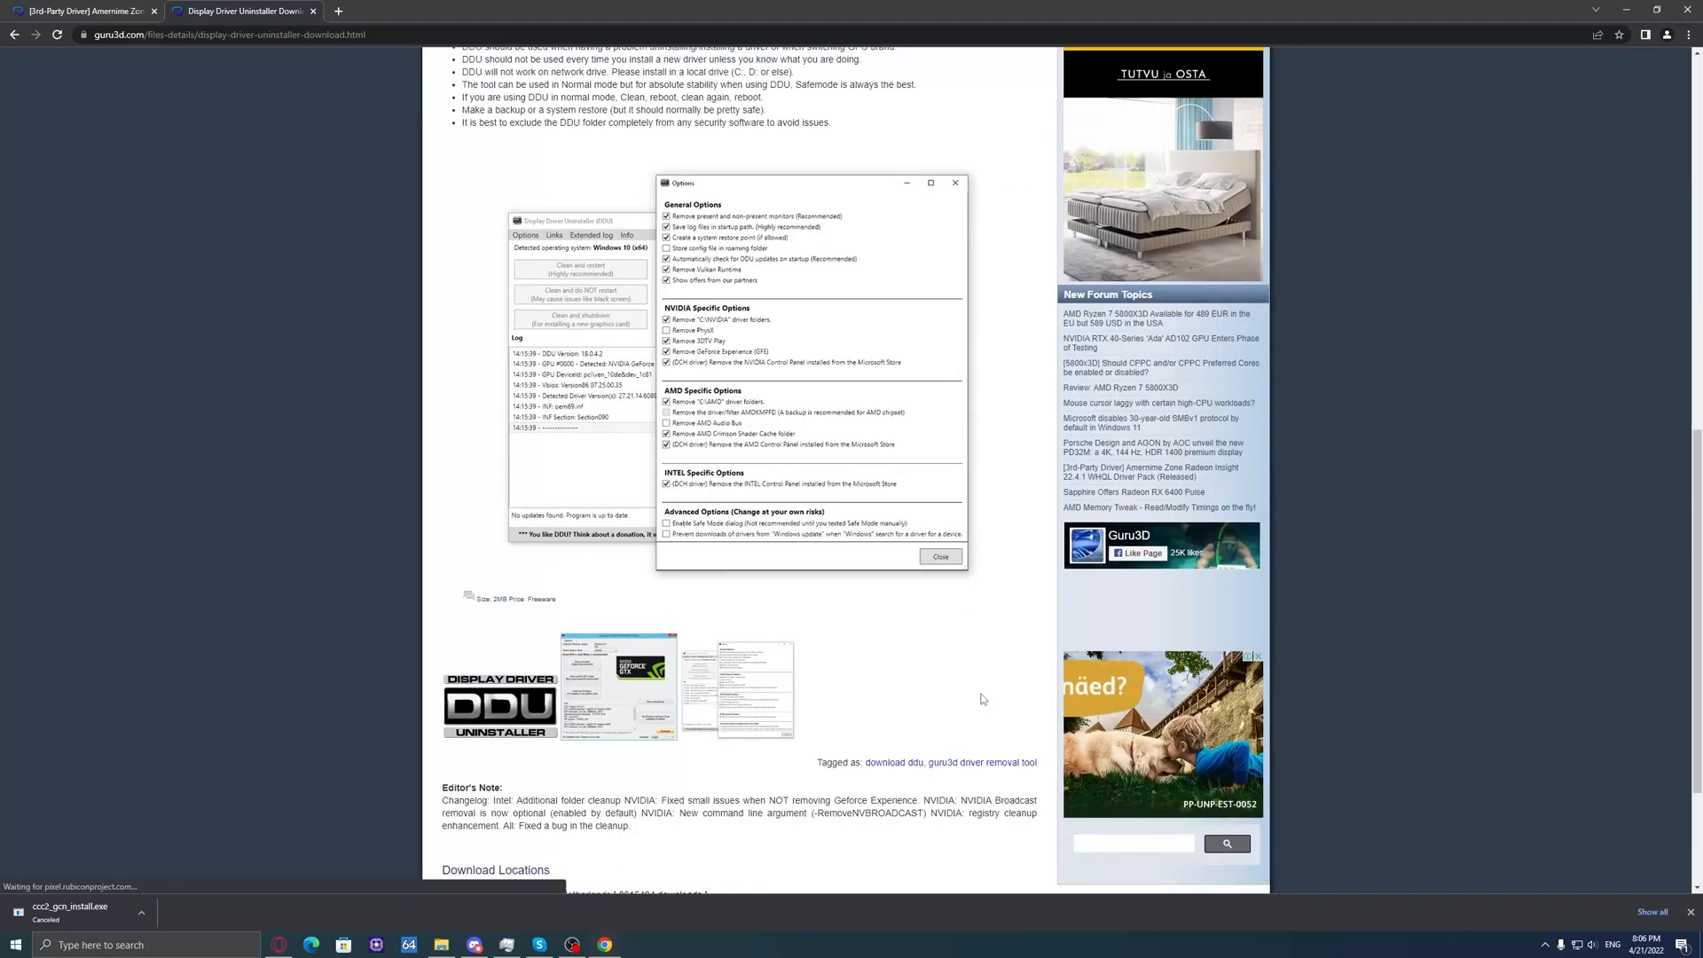
scroll(down, 3)
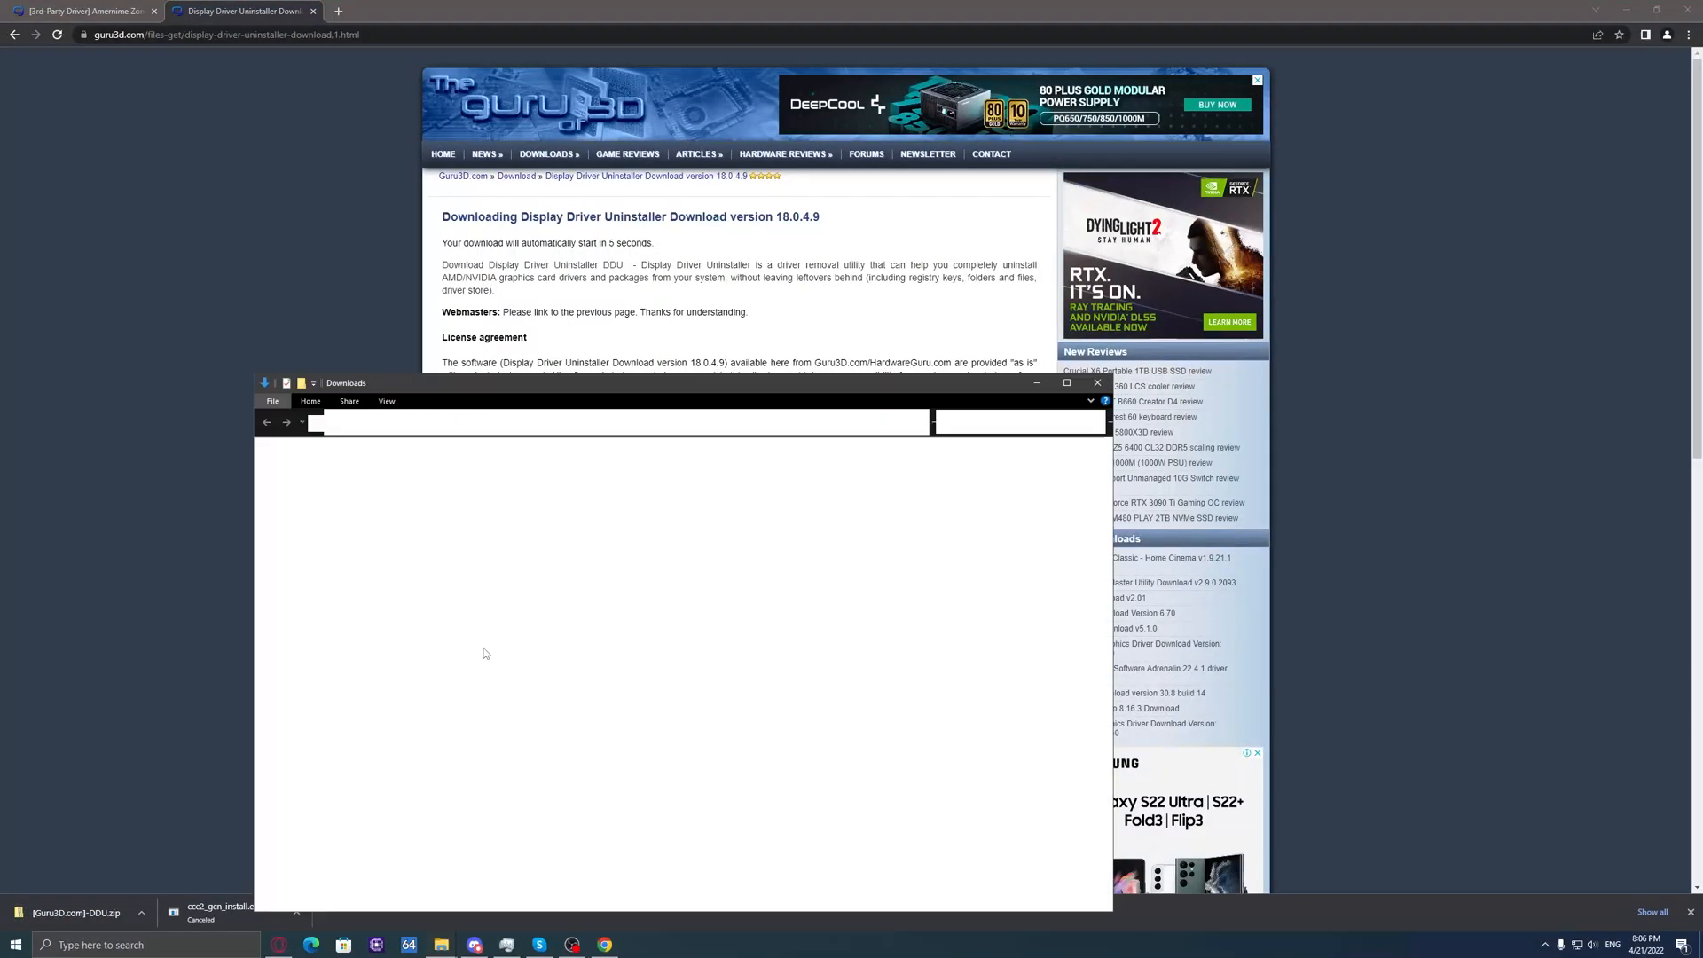
Step: Paste the DDU zip into the amd drivers folder and extract it there
right_click(456, 483)
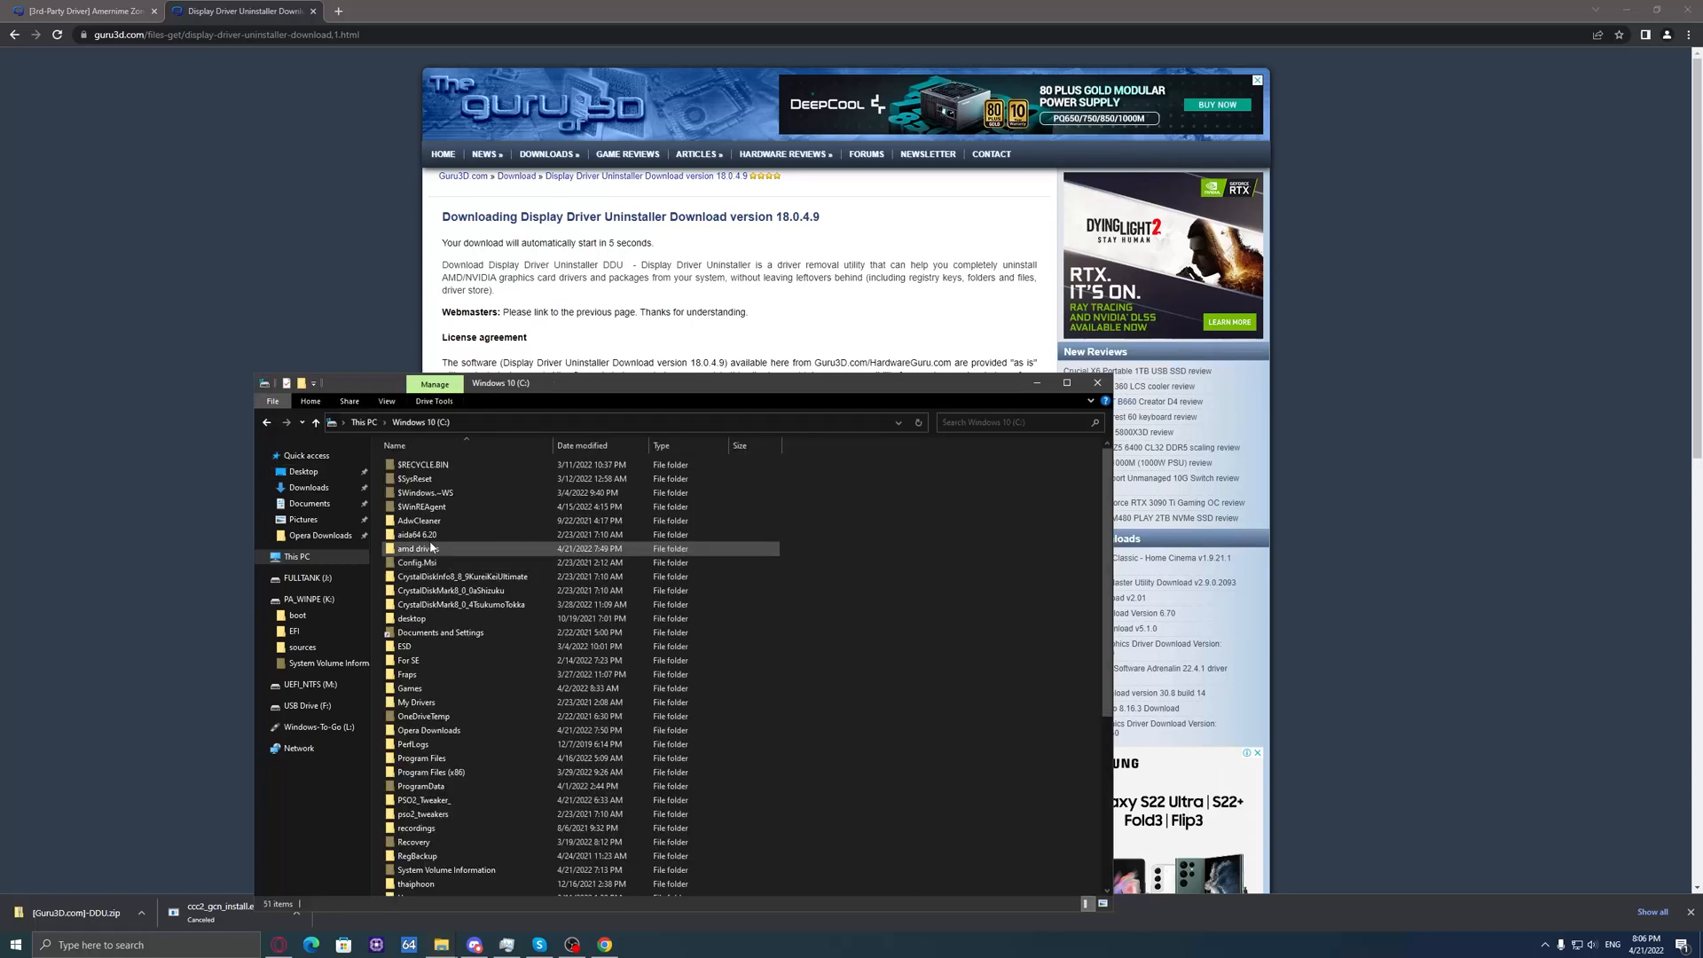
double_click(418, 547)
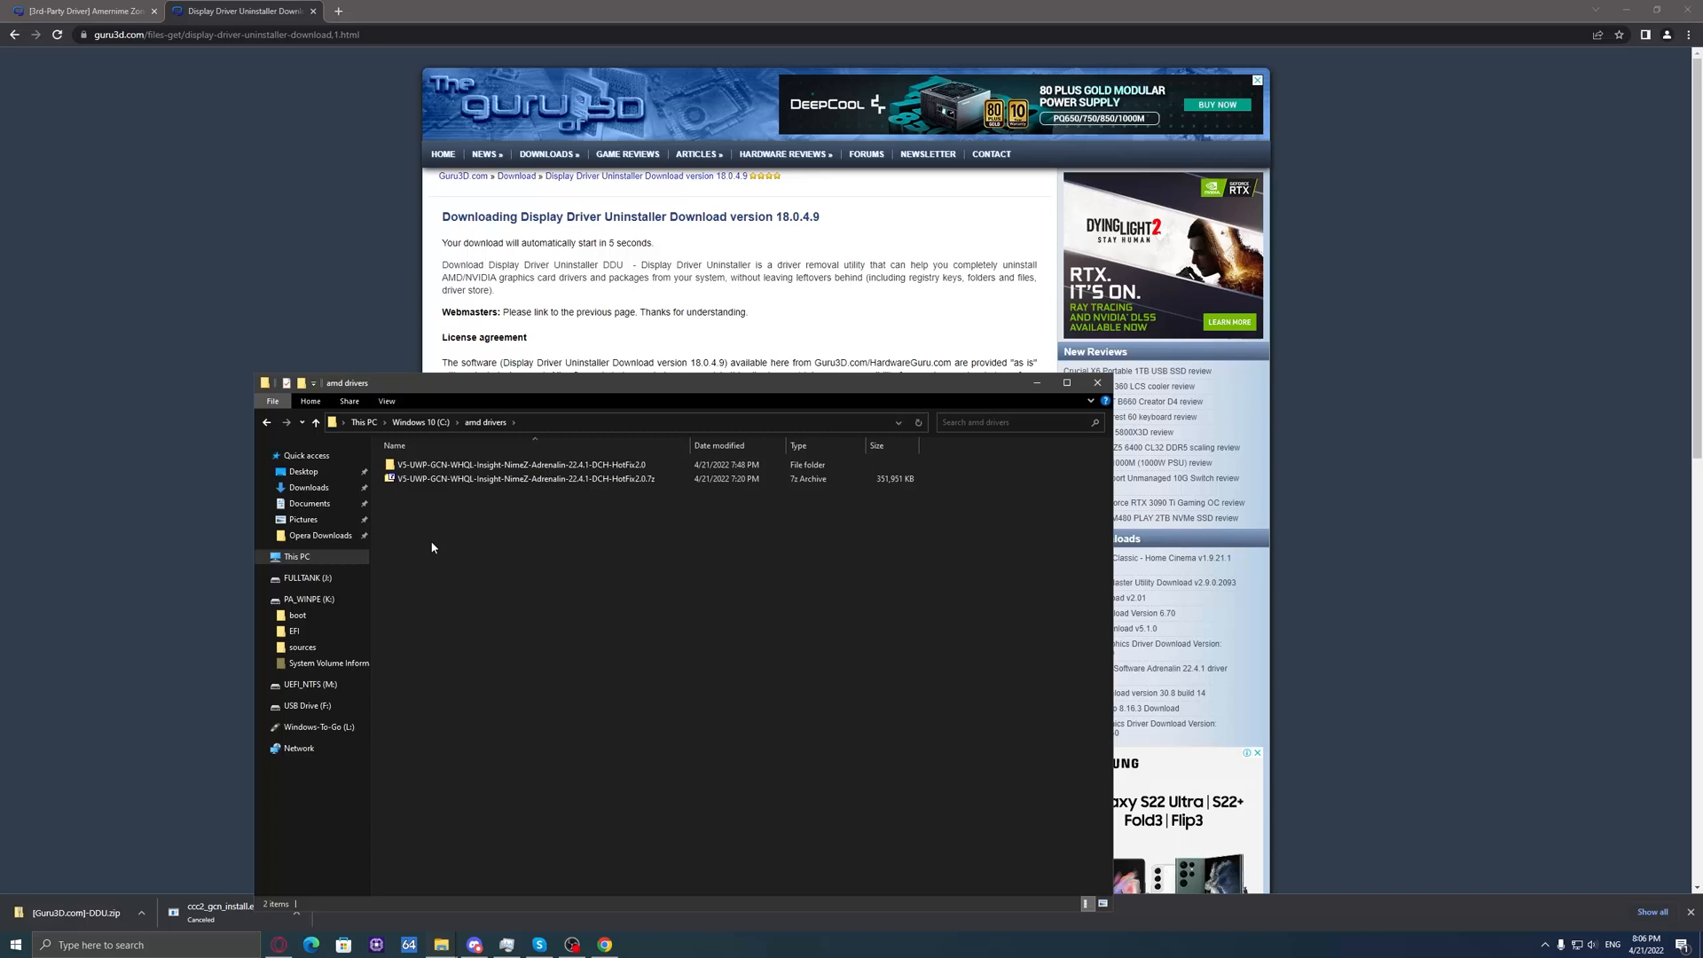
right_click(432, 548)
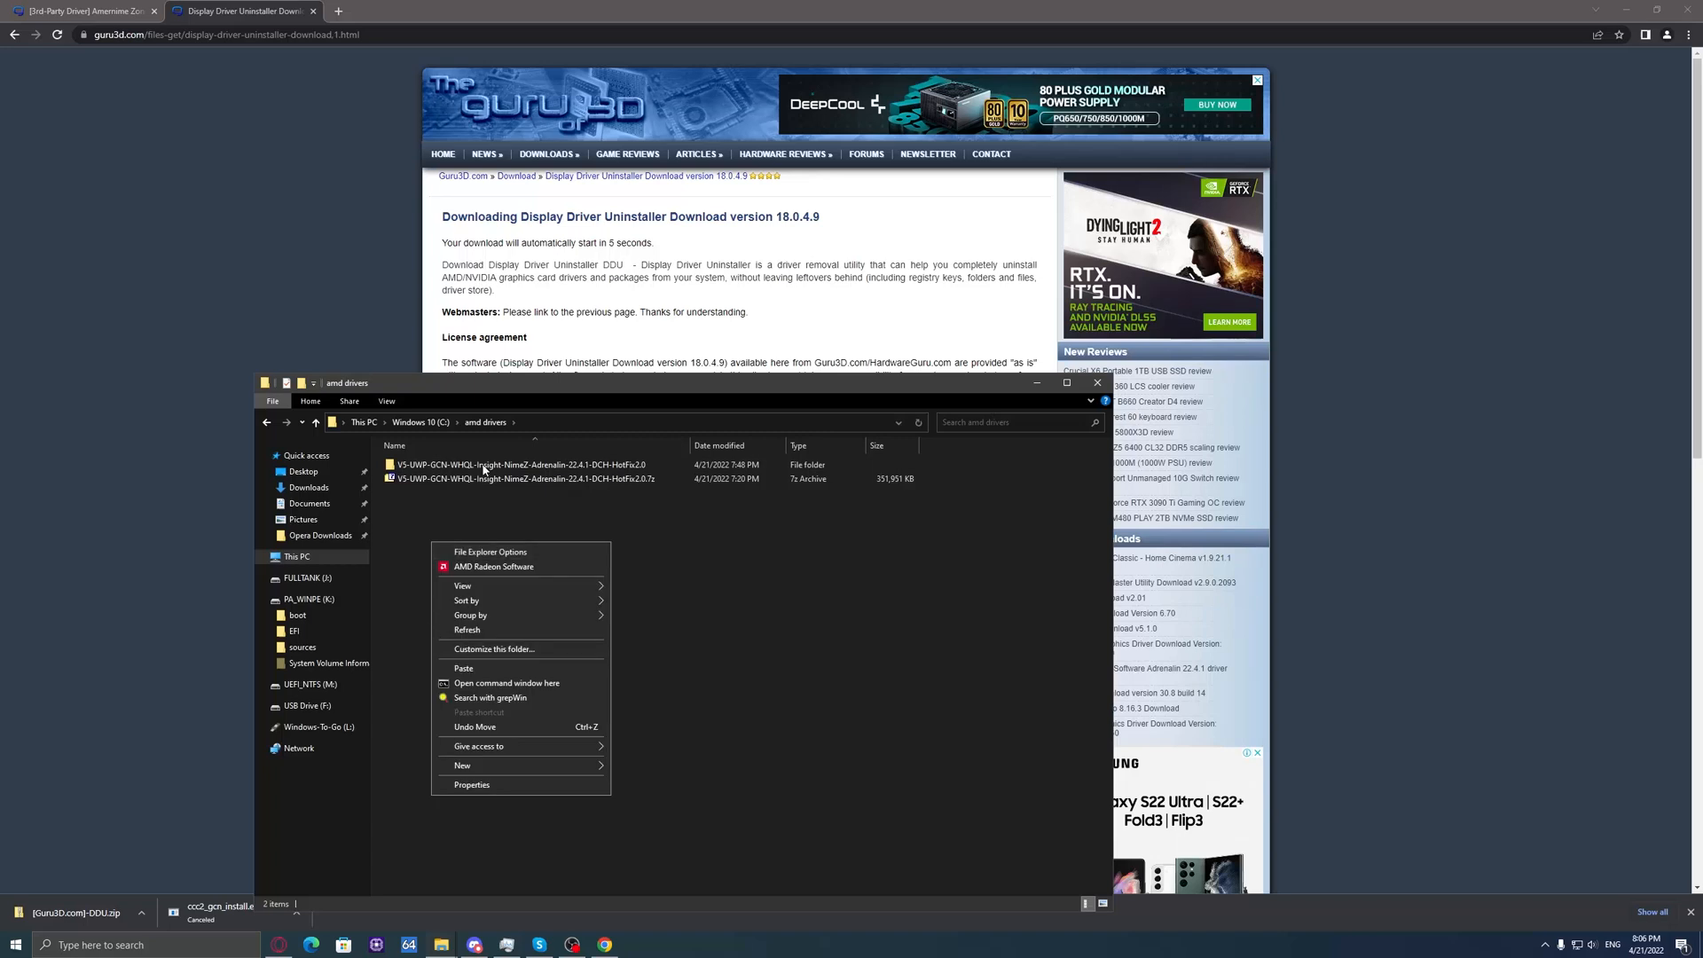
click(463, 668)
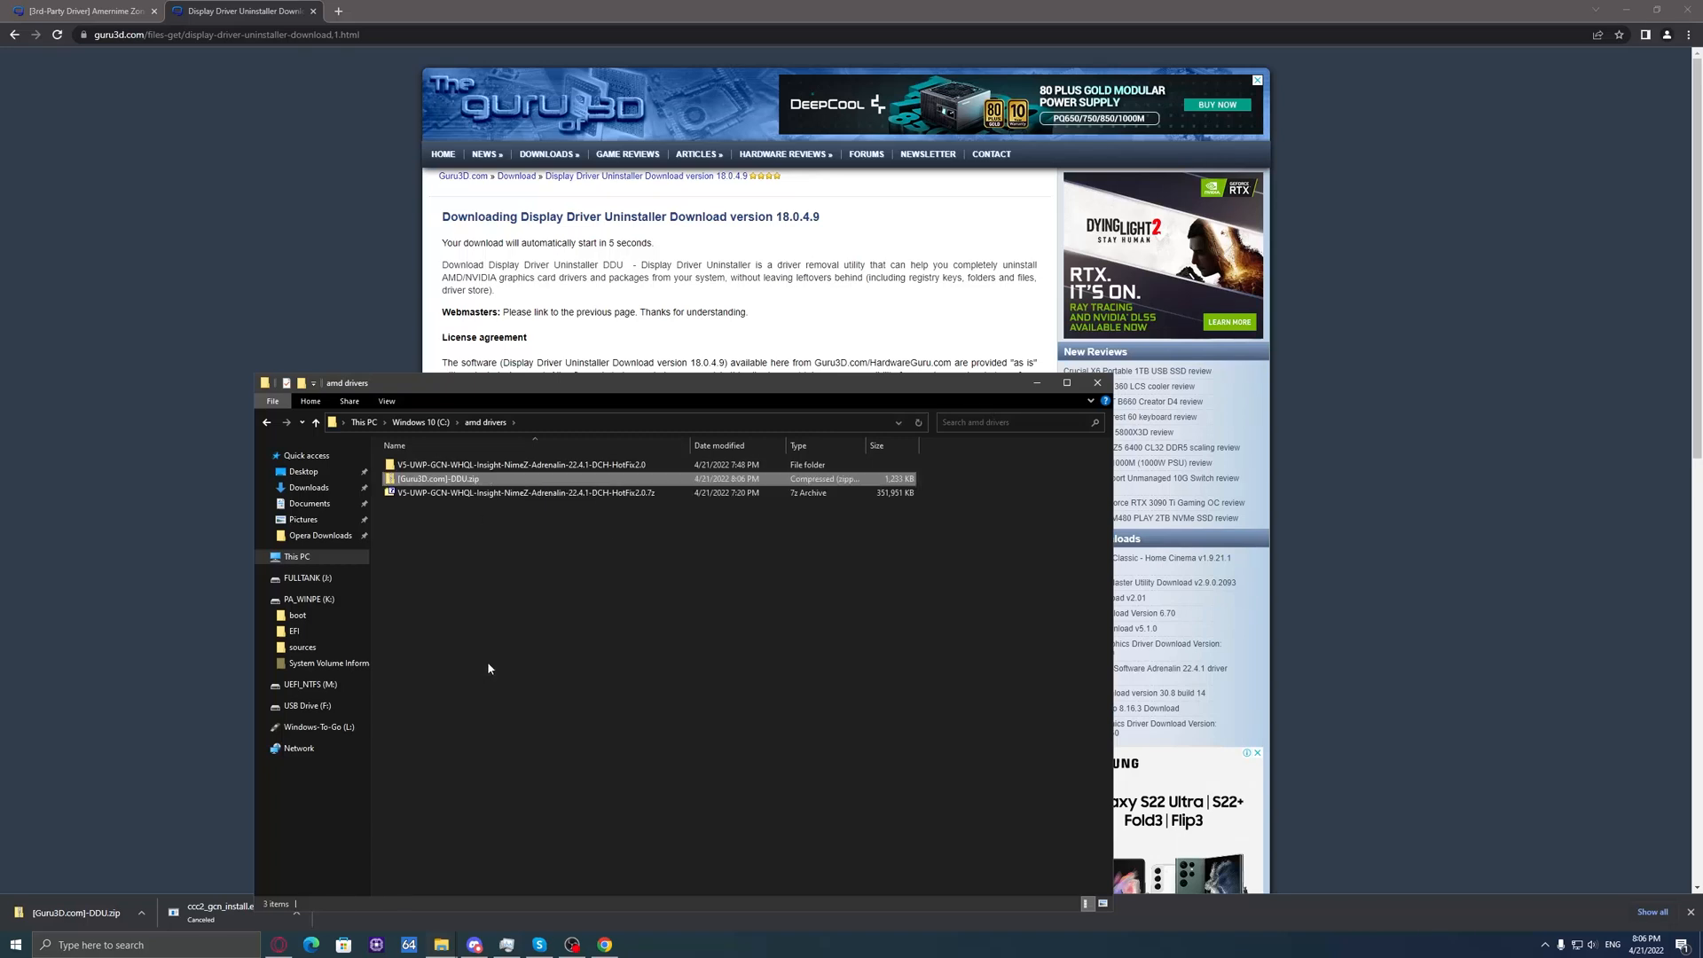
right_click(435, 478)
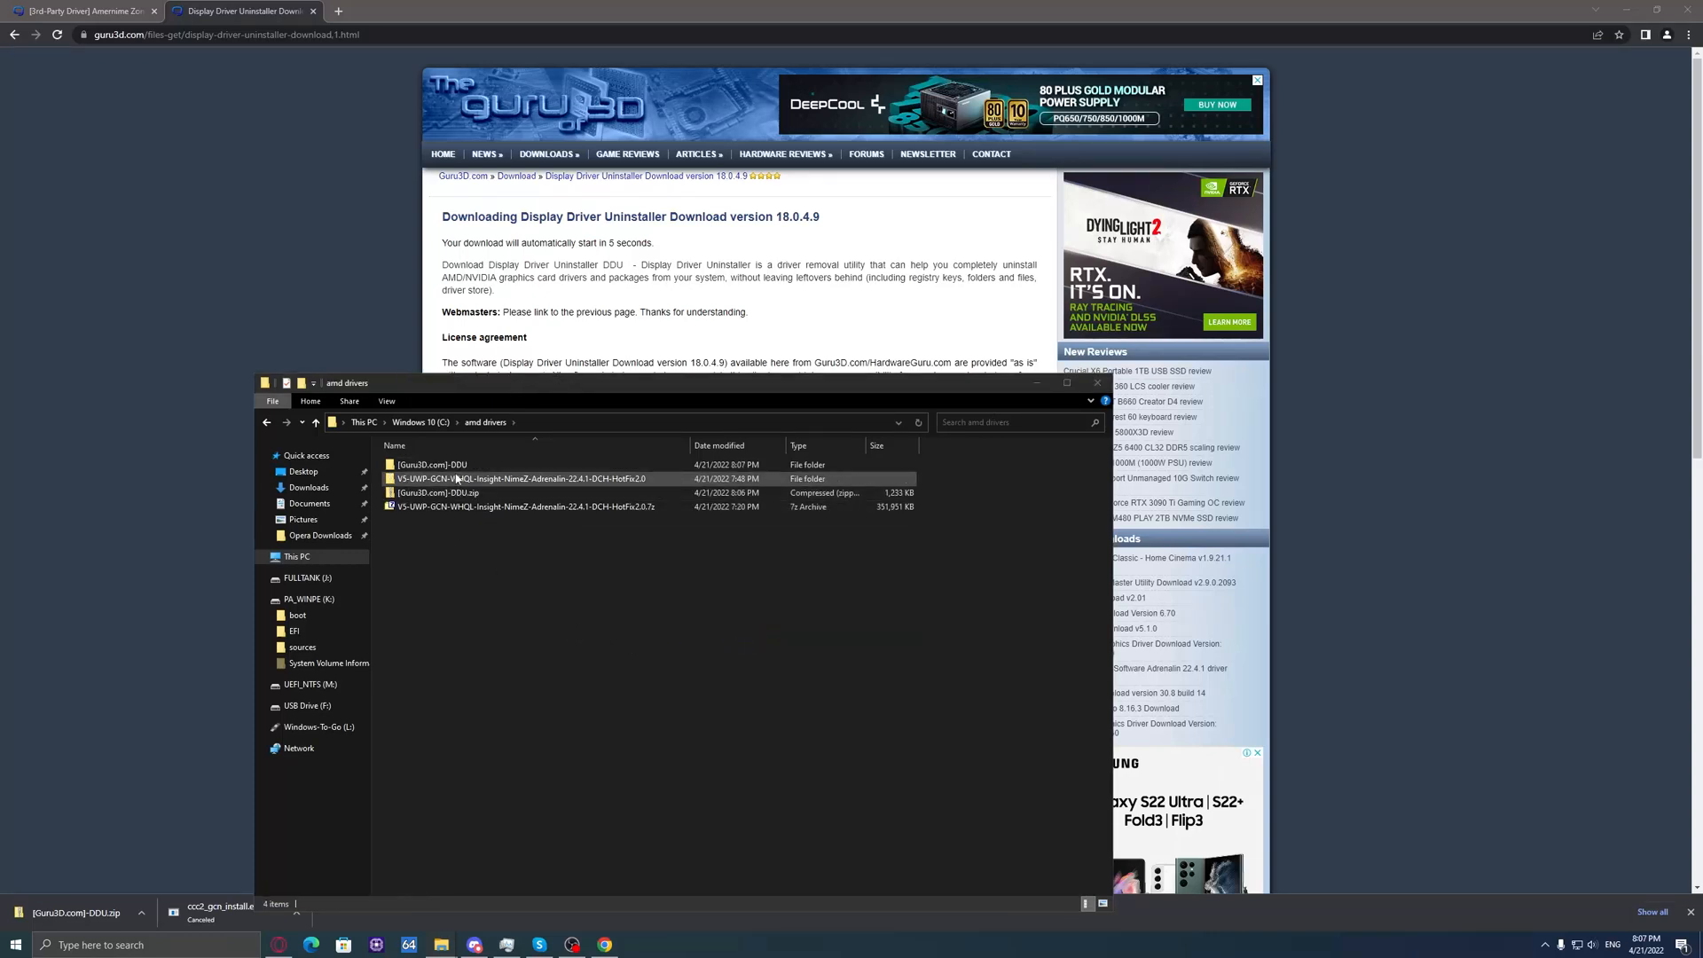
right_click(456, 479)
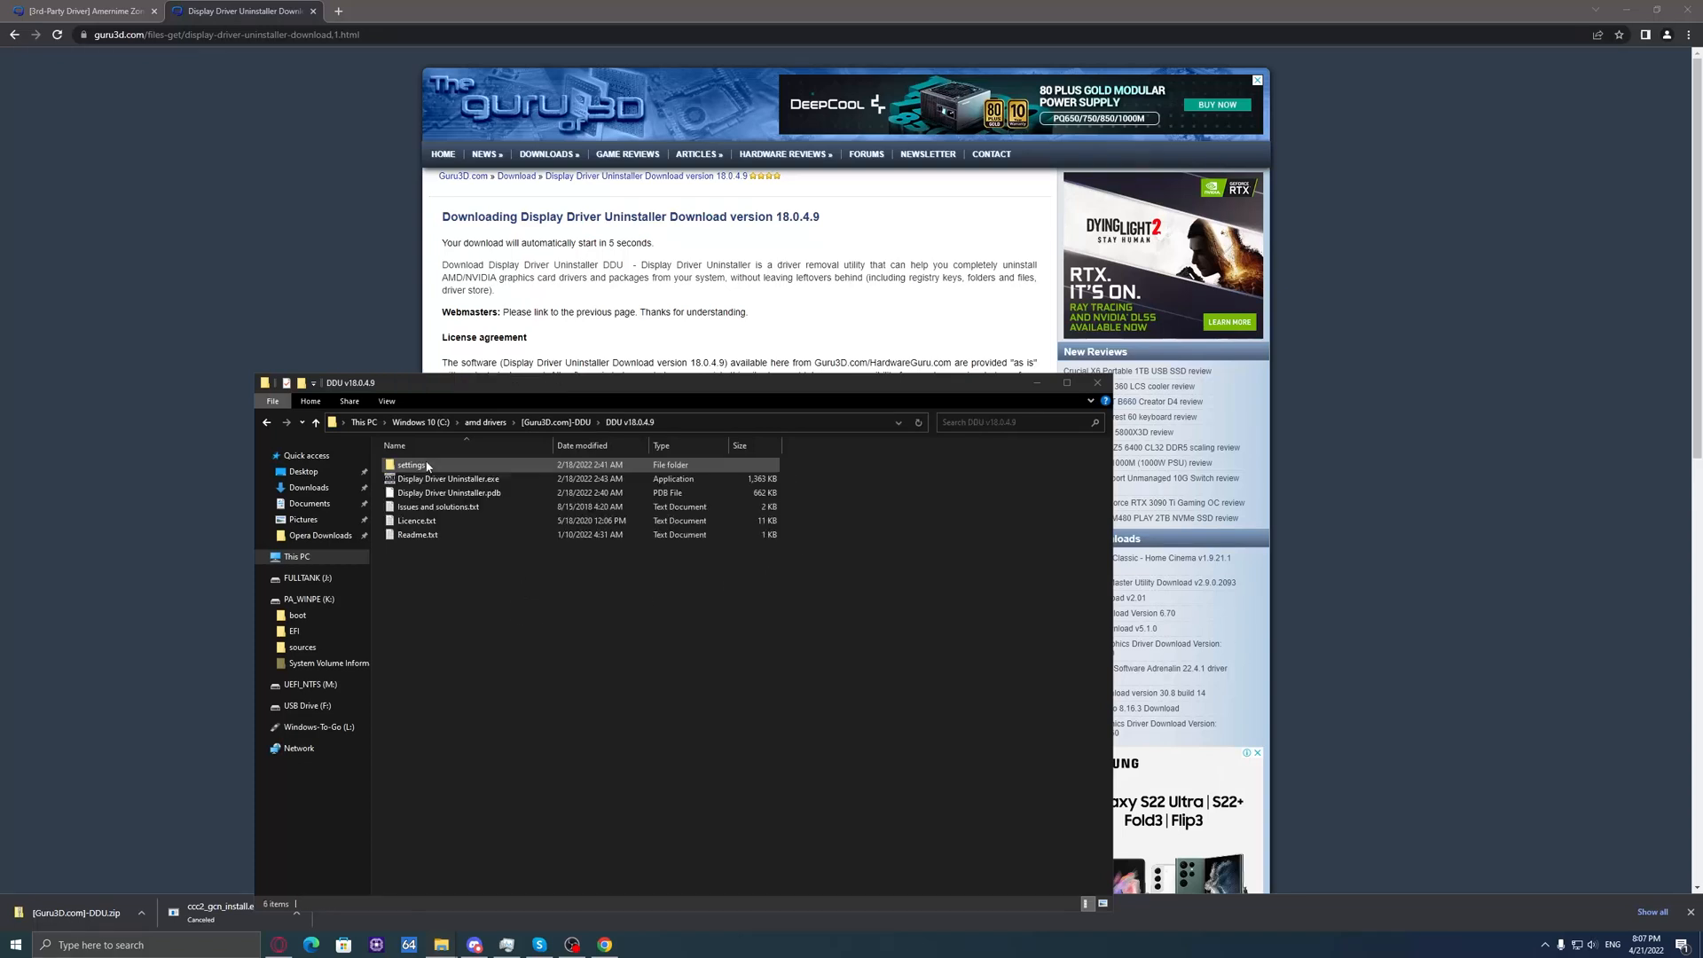
Step: Launch Display Driver Uninstaller, dismissing its notices, default Options and Safe Mode warning
right_click(447, 479)
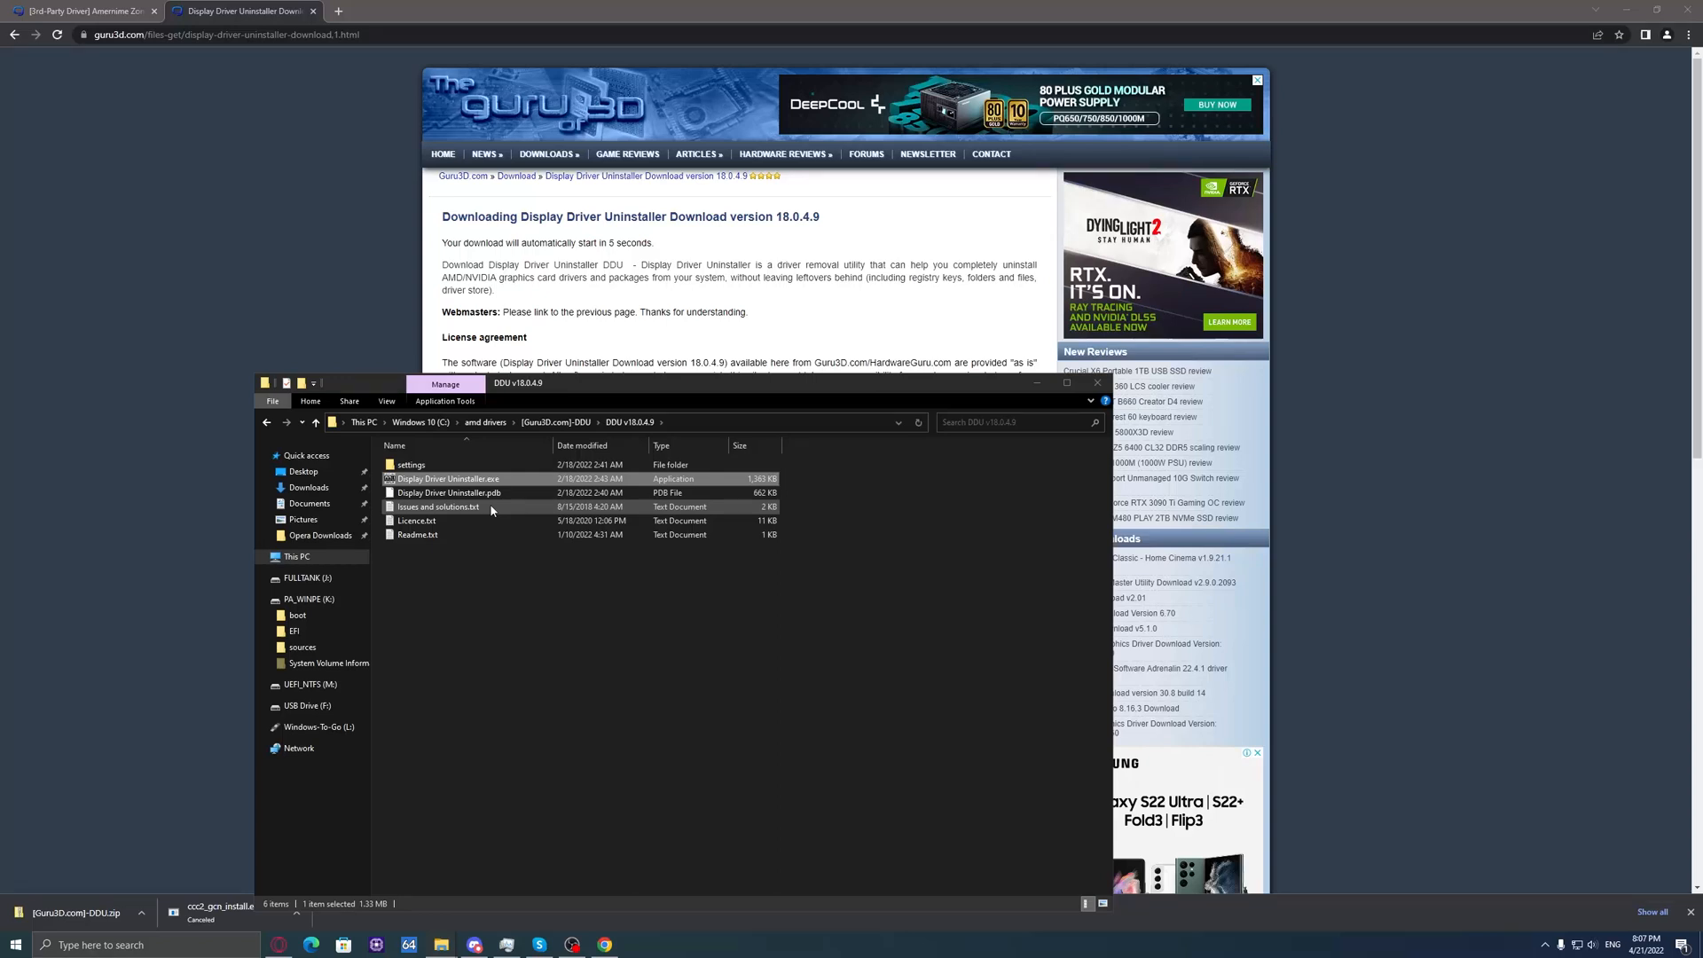
double_click(447, 478)
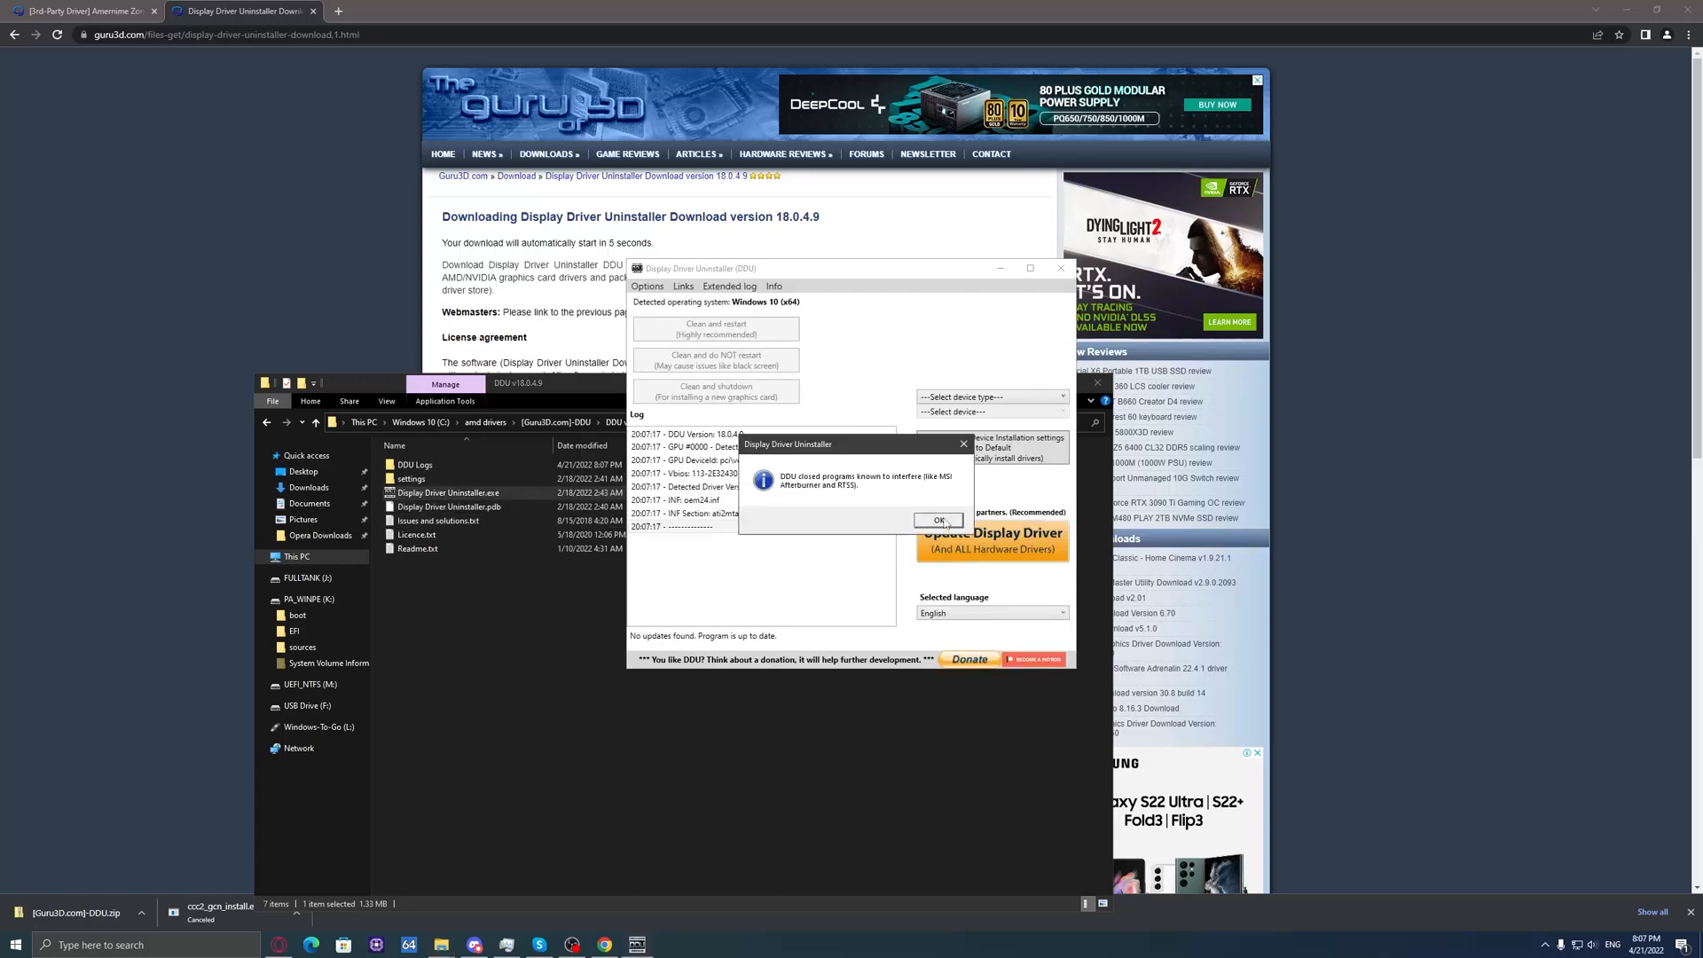
click(937, 519)
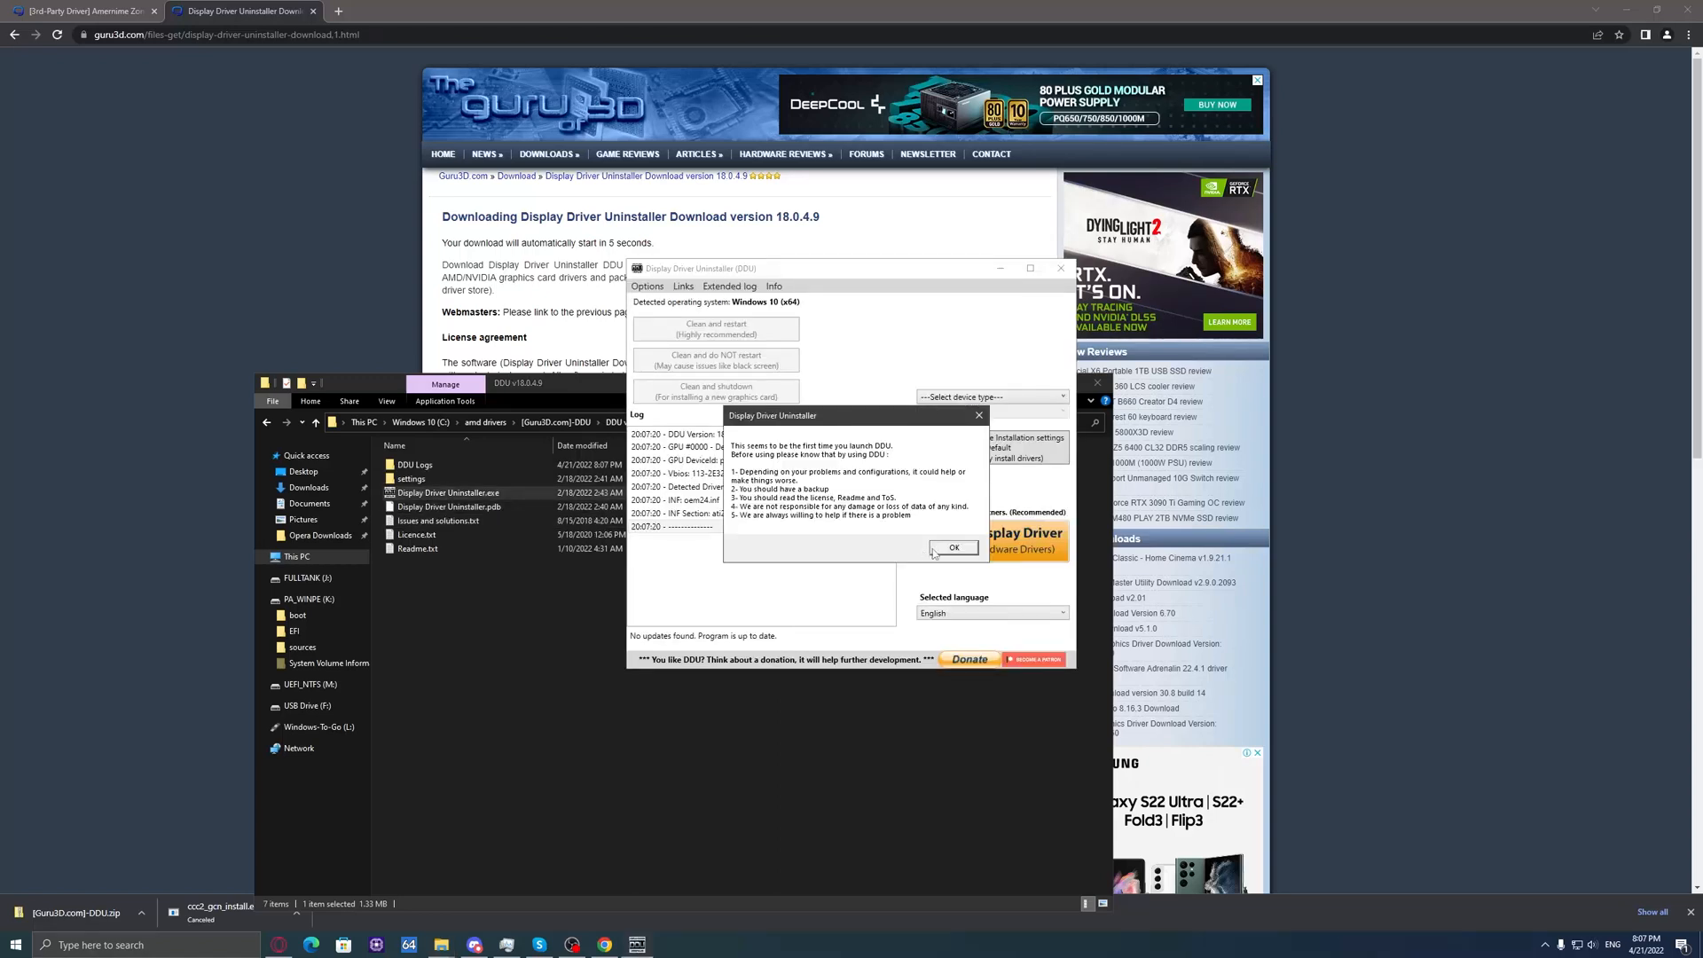
click(953, 546)
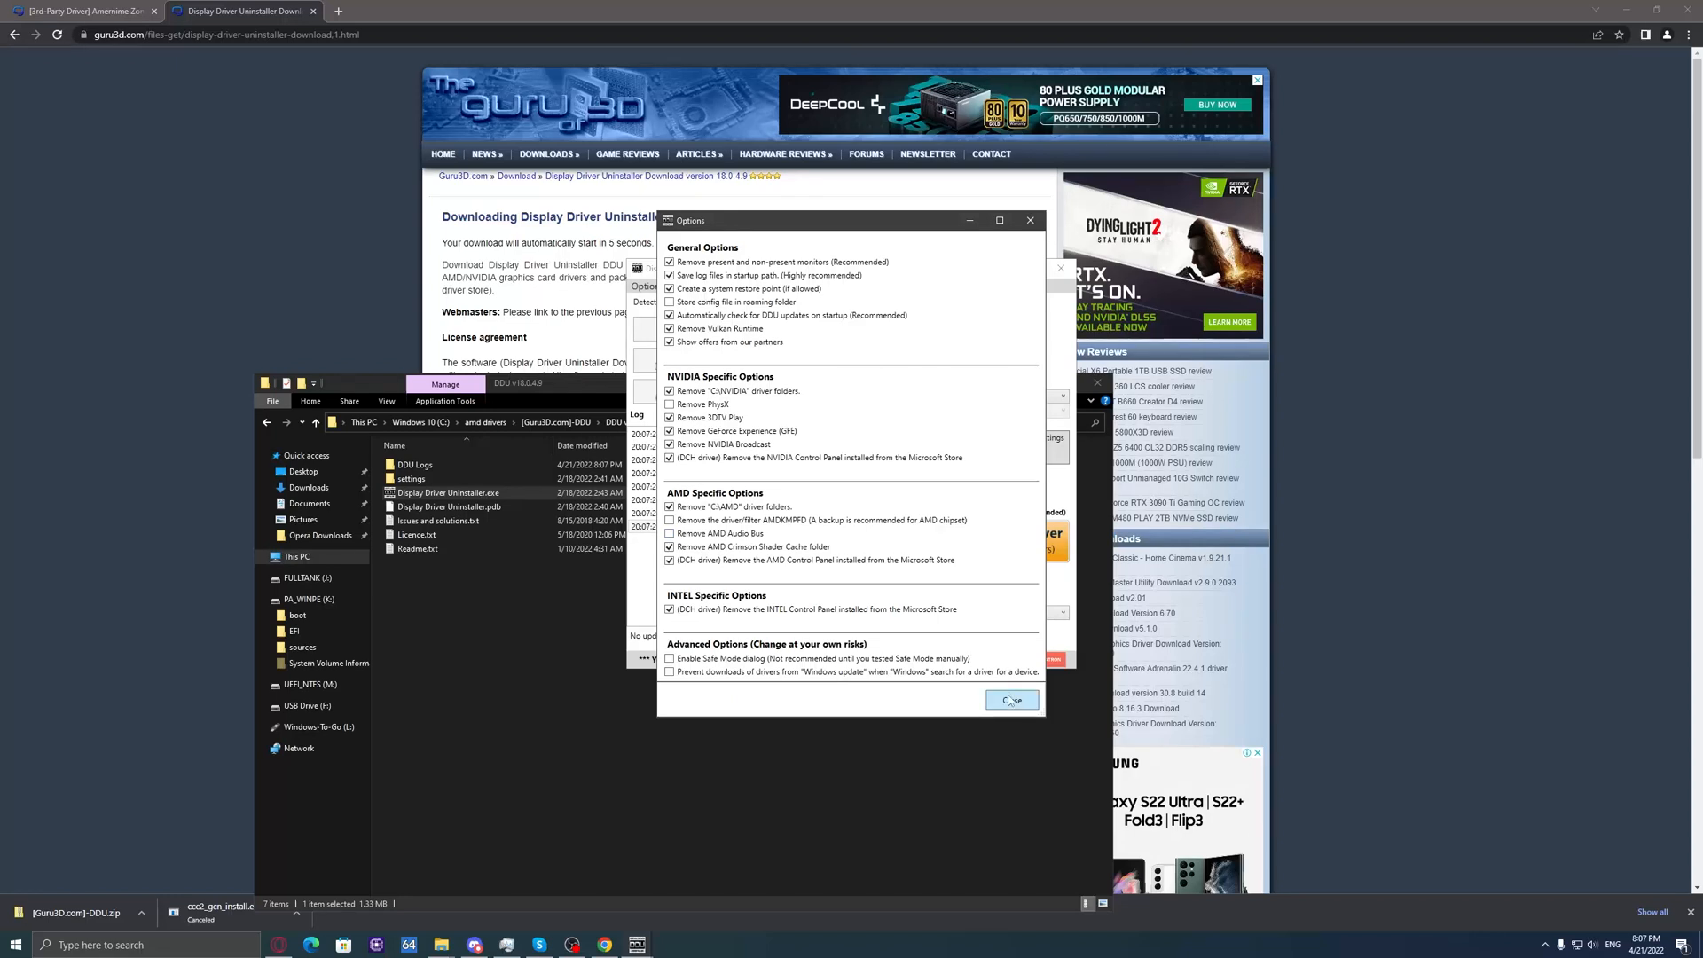
click(1009, 700)
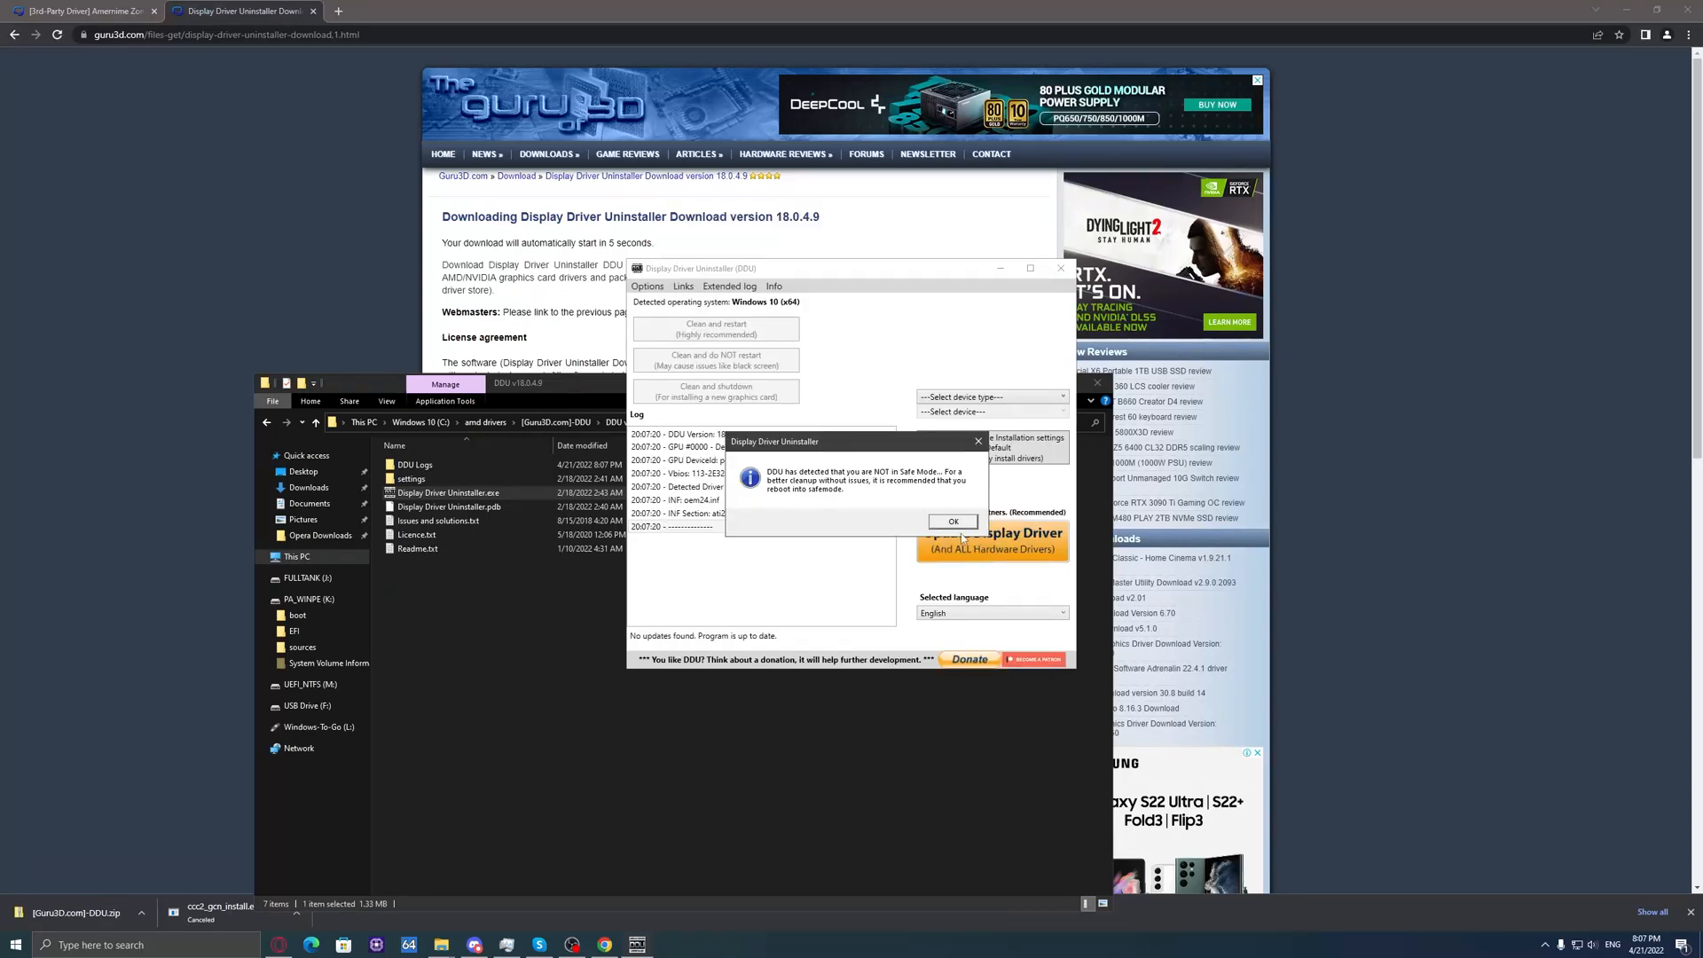
click(953, 522)
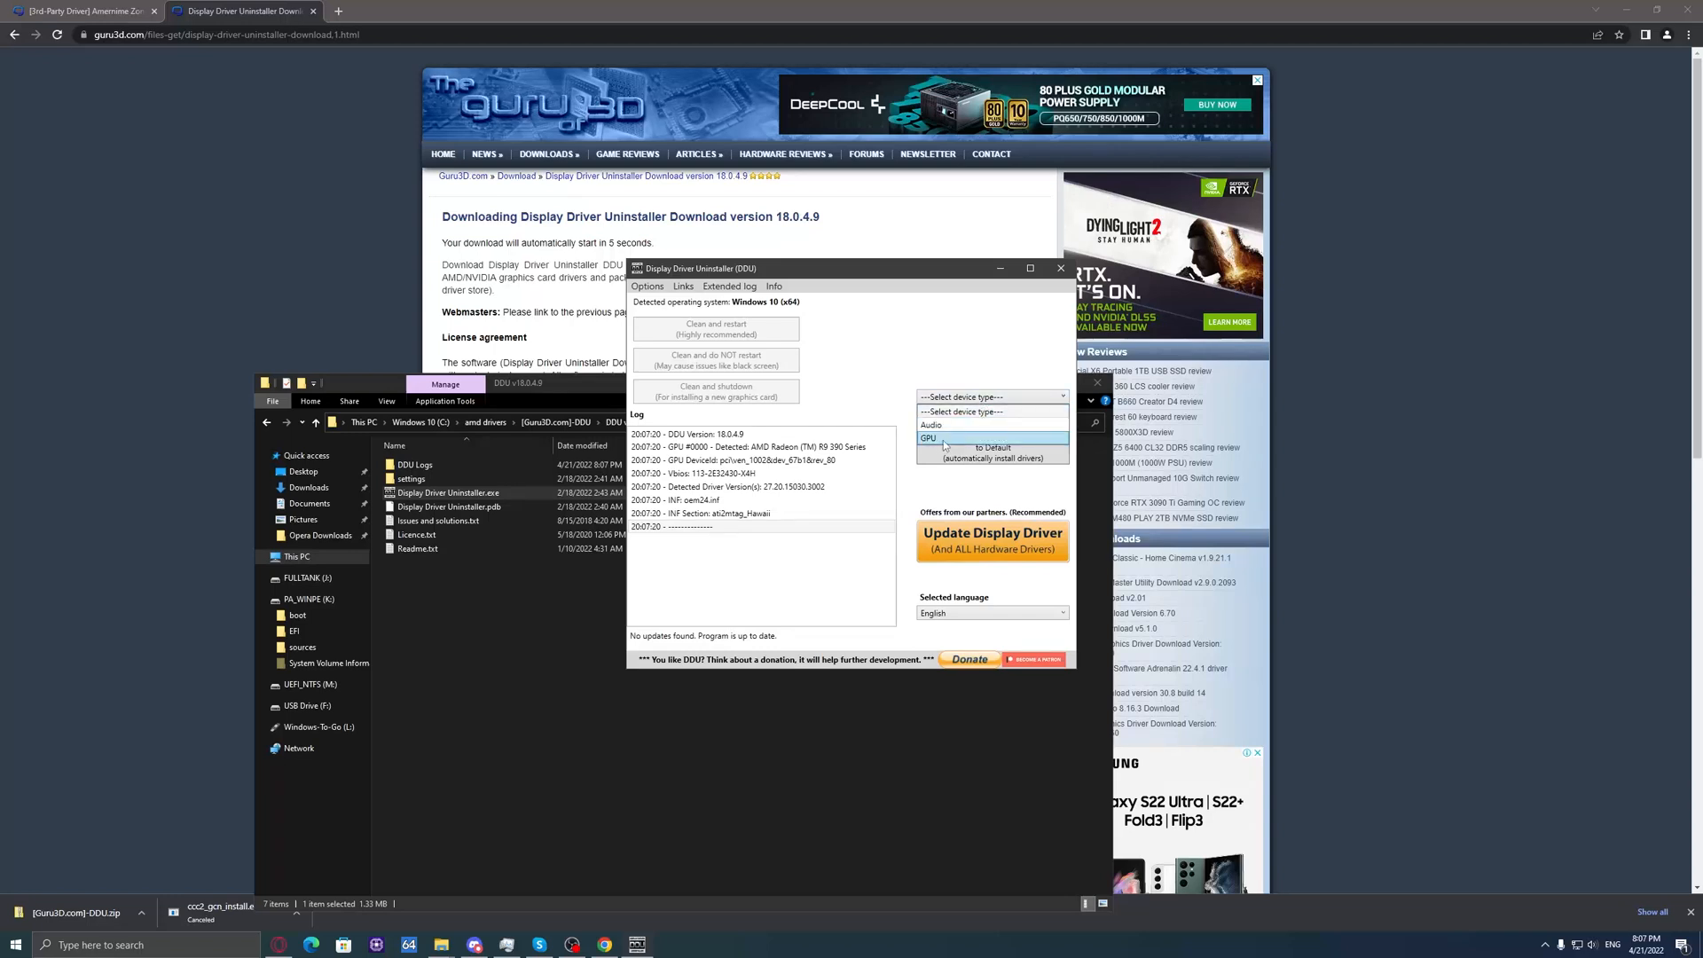
click(928, 425)
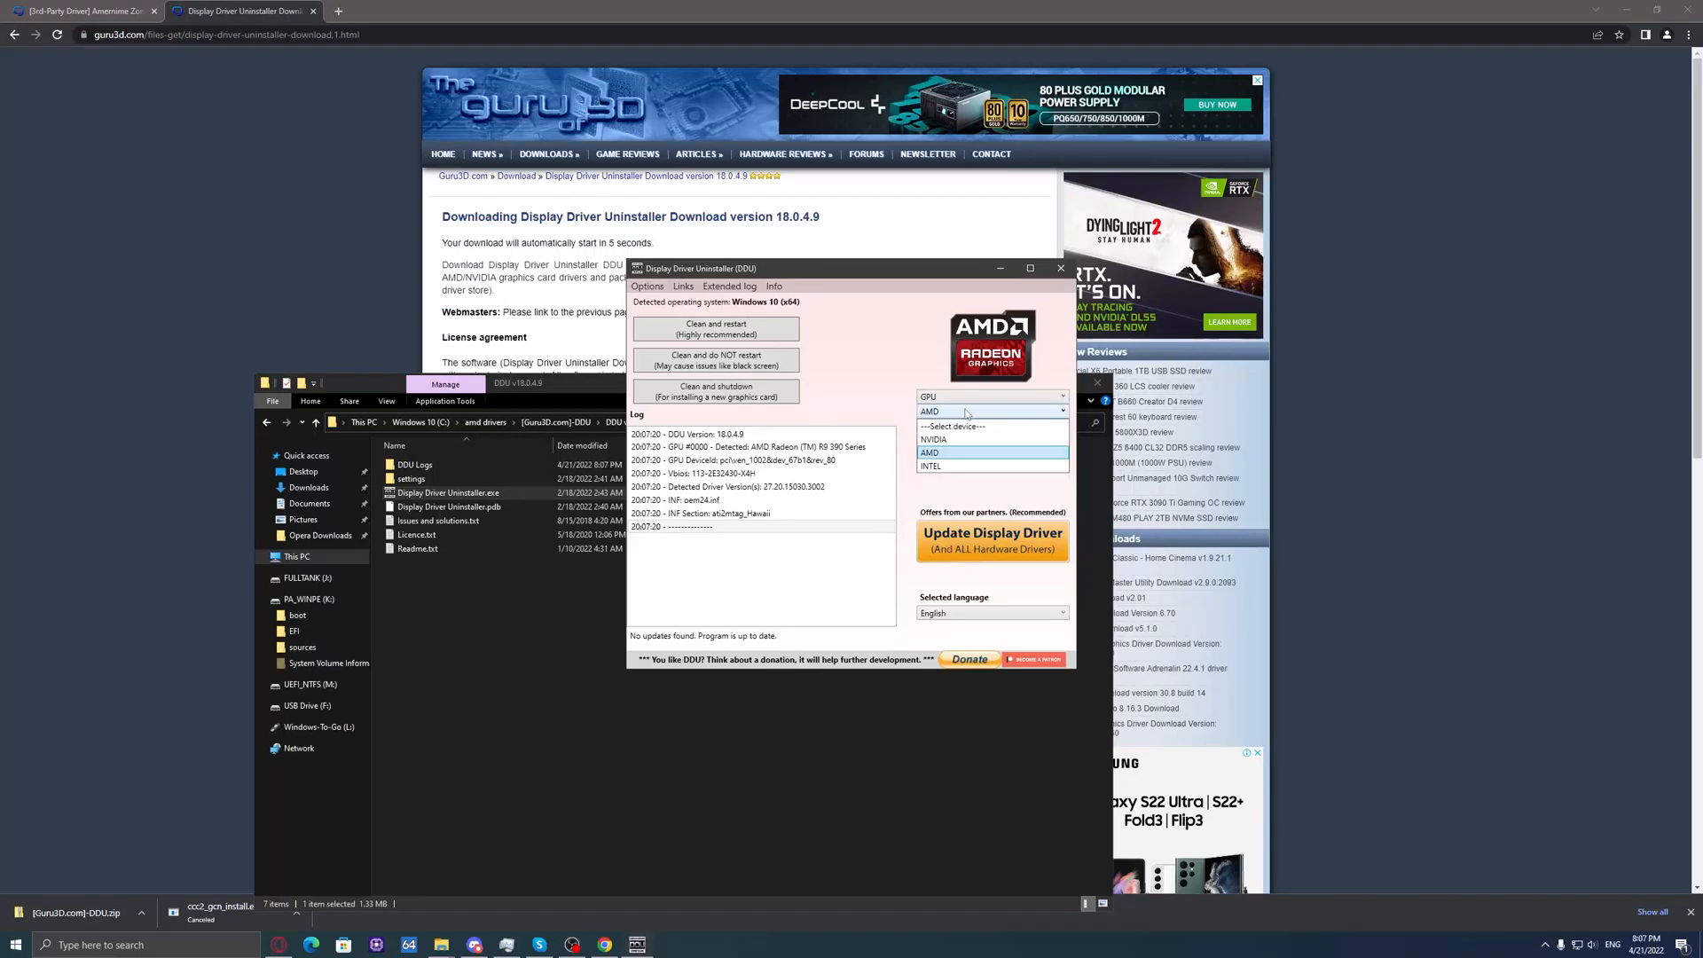
click(929, 453)
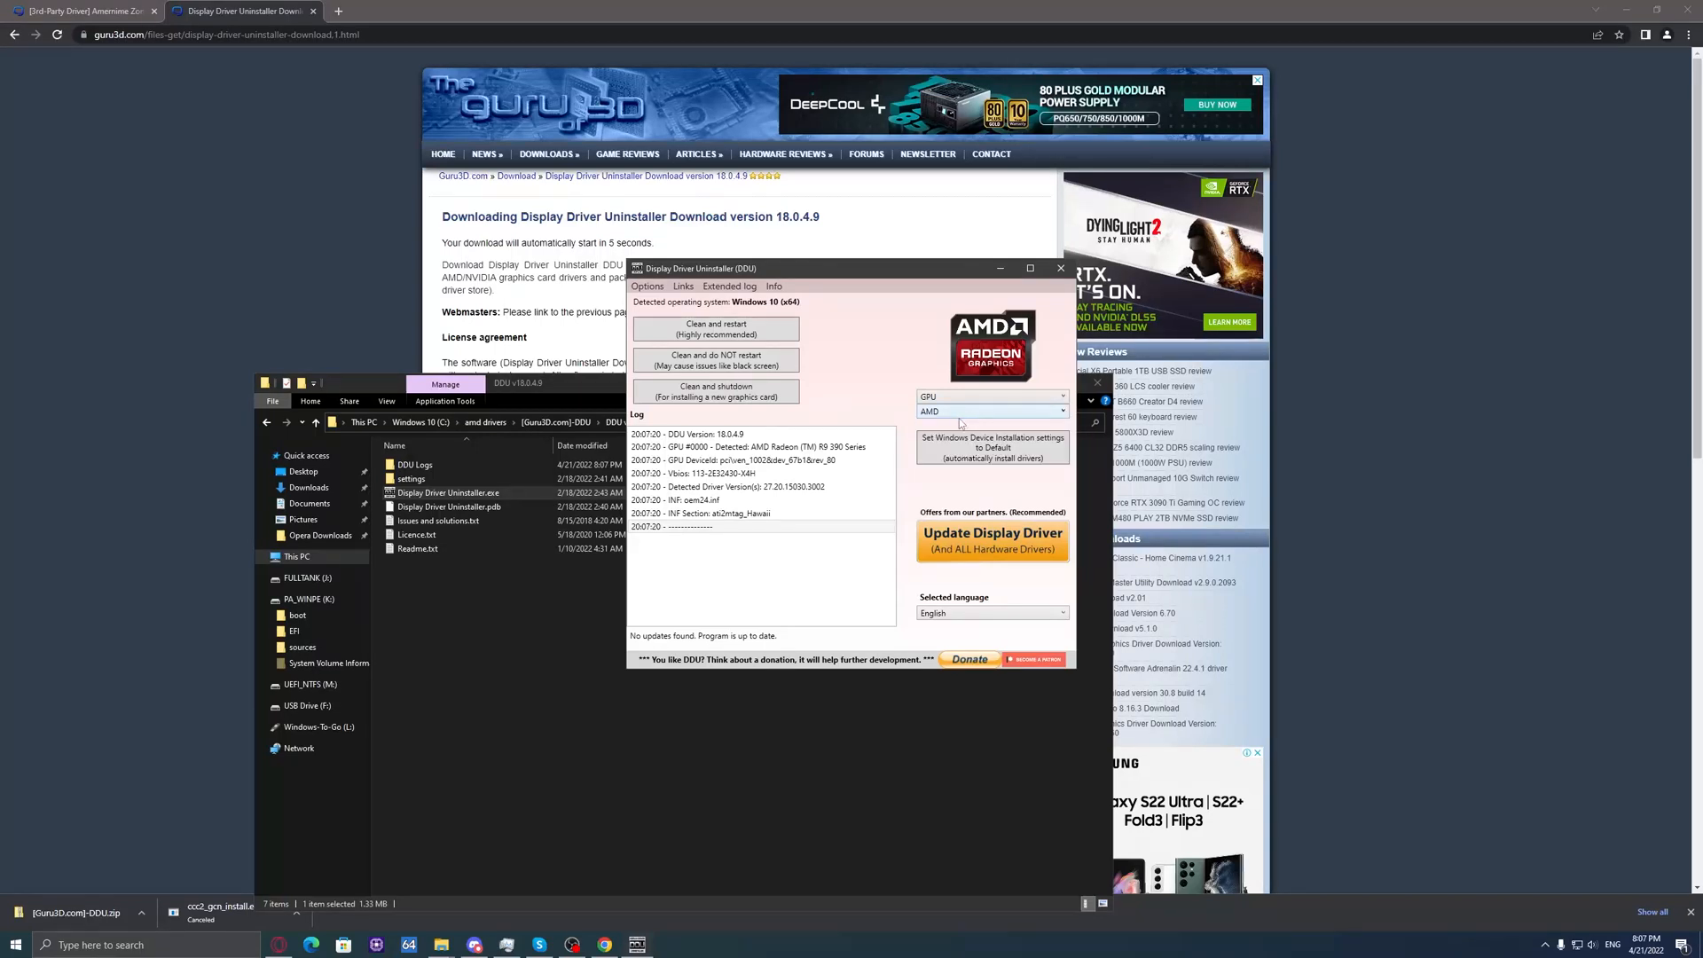
mouse_move(882, 794)
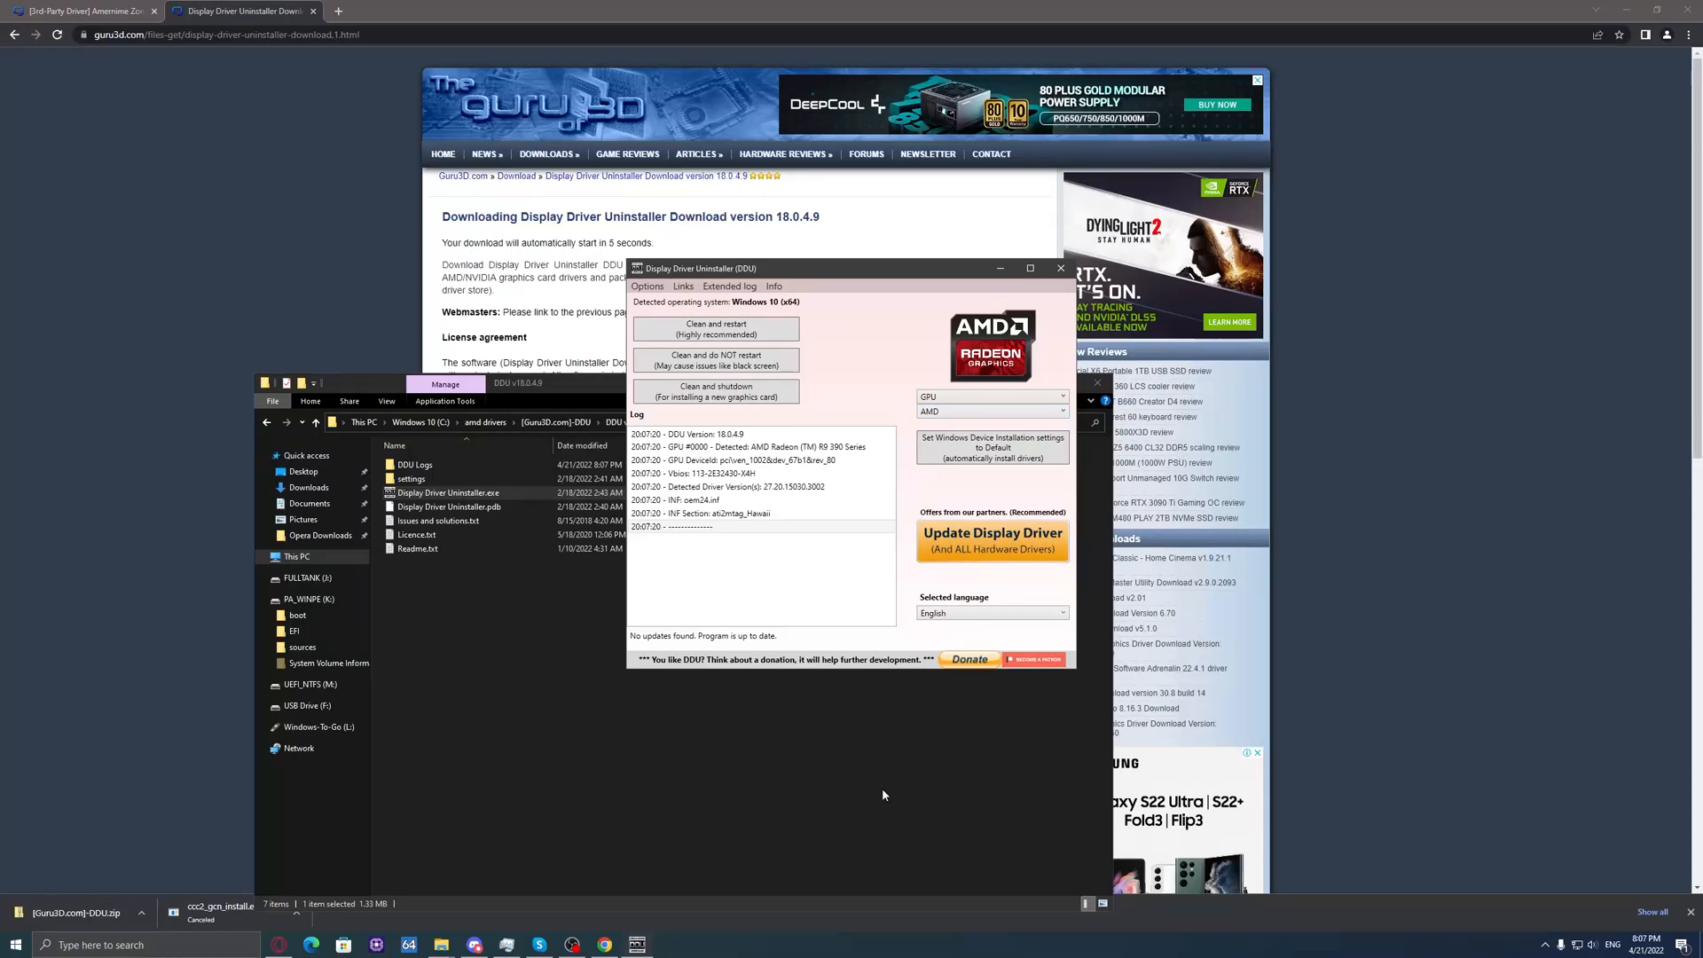
mouse_move(726, 725)
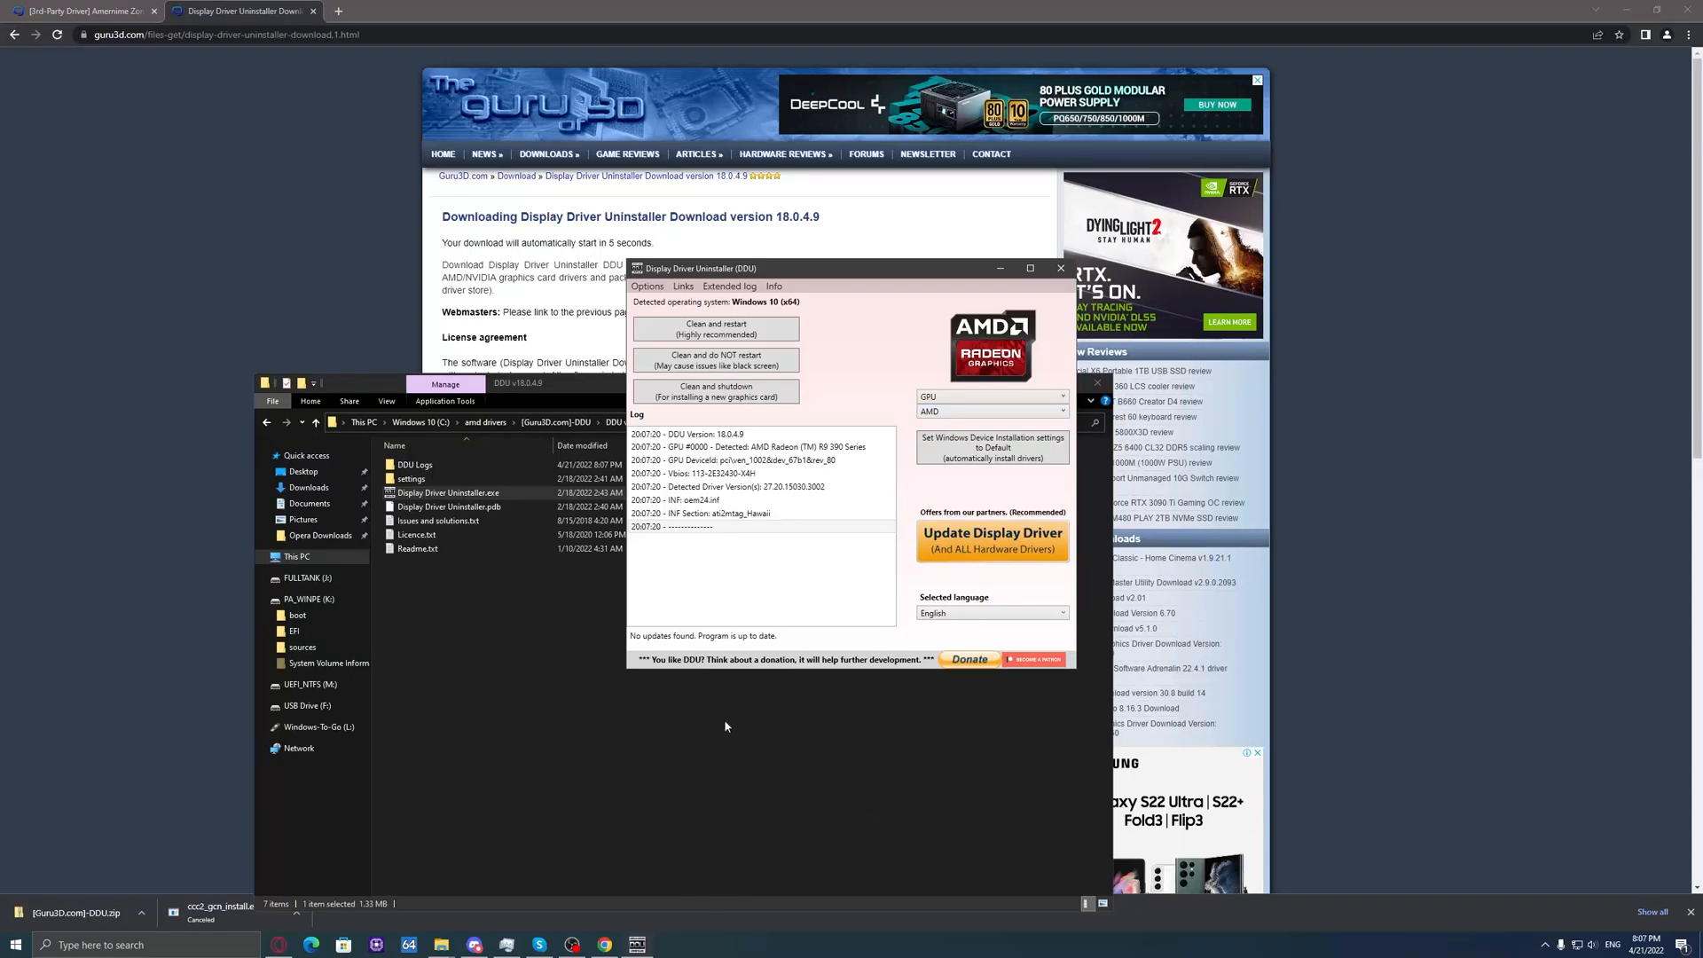
click(988, 411)
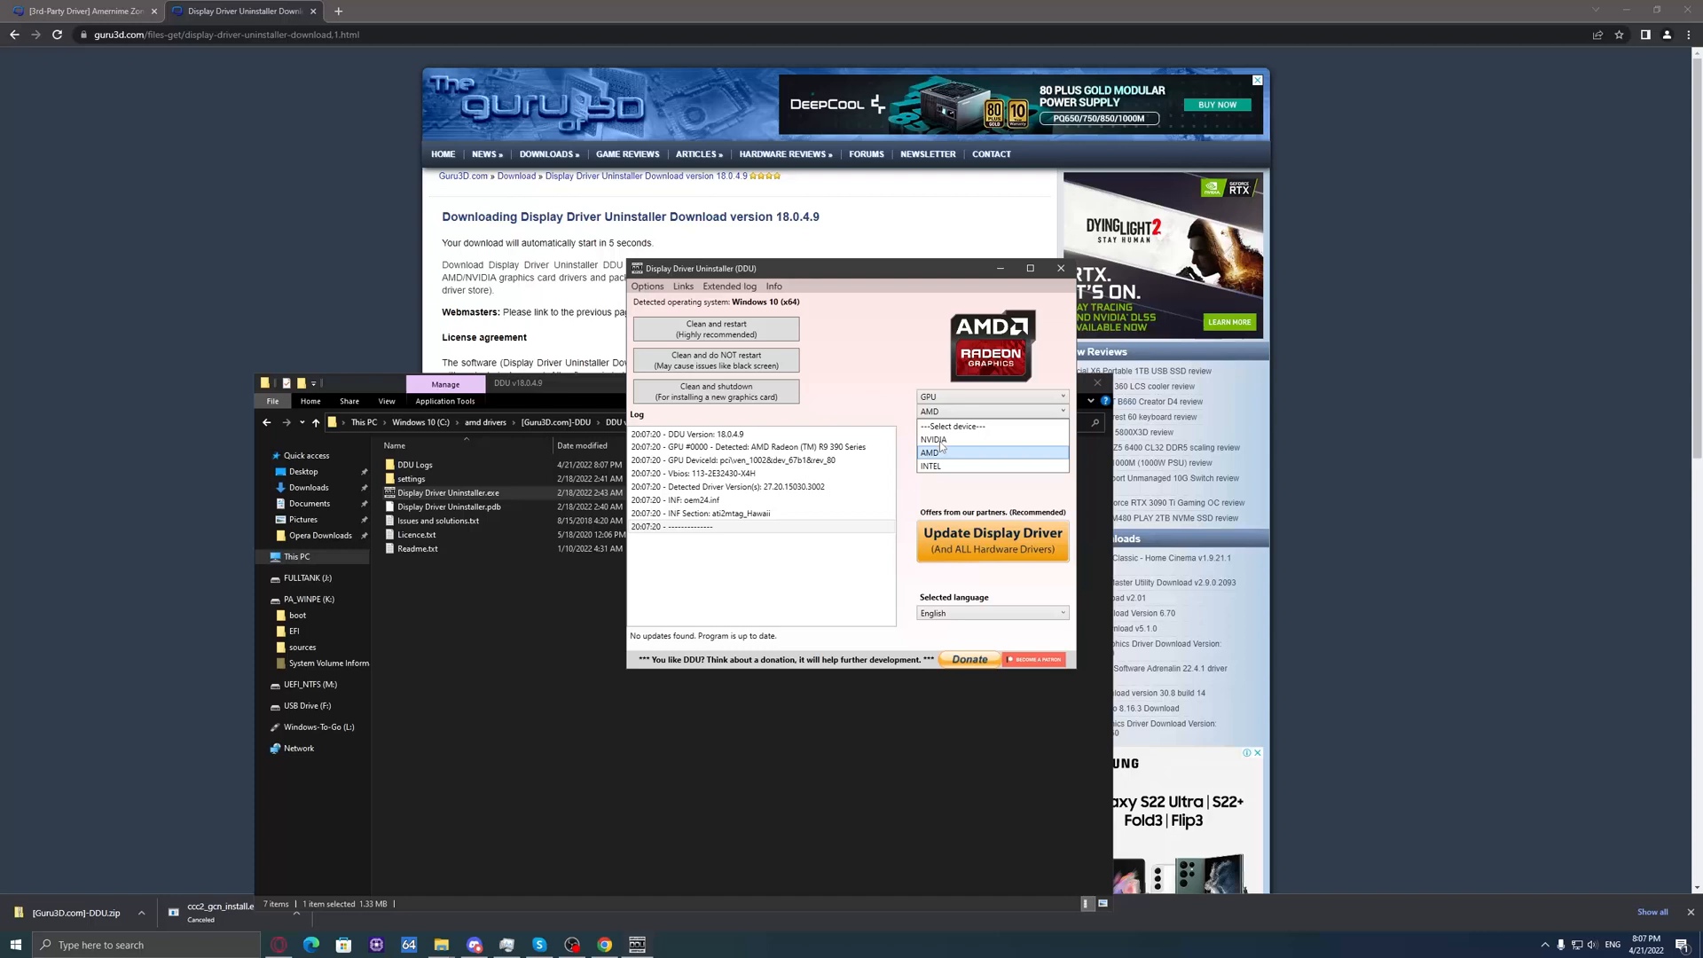
click(933, 451)
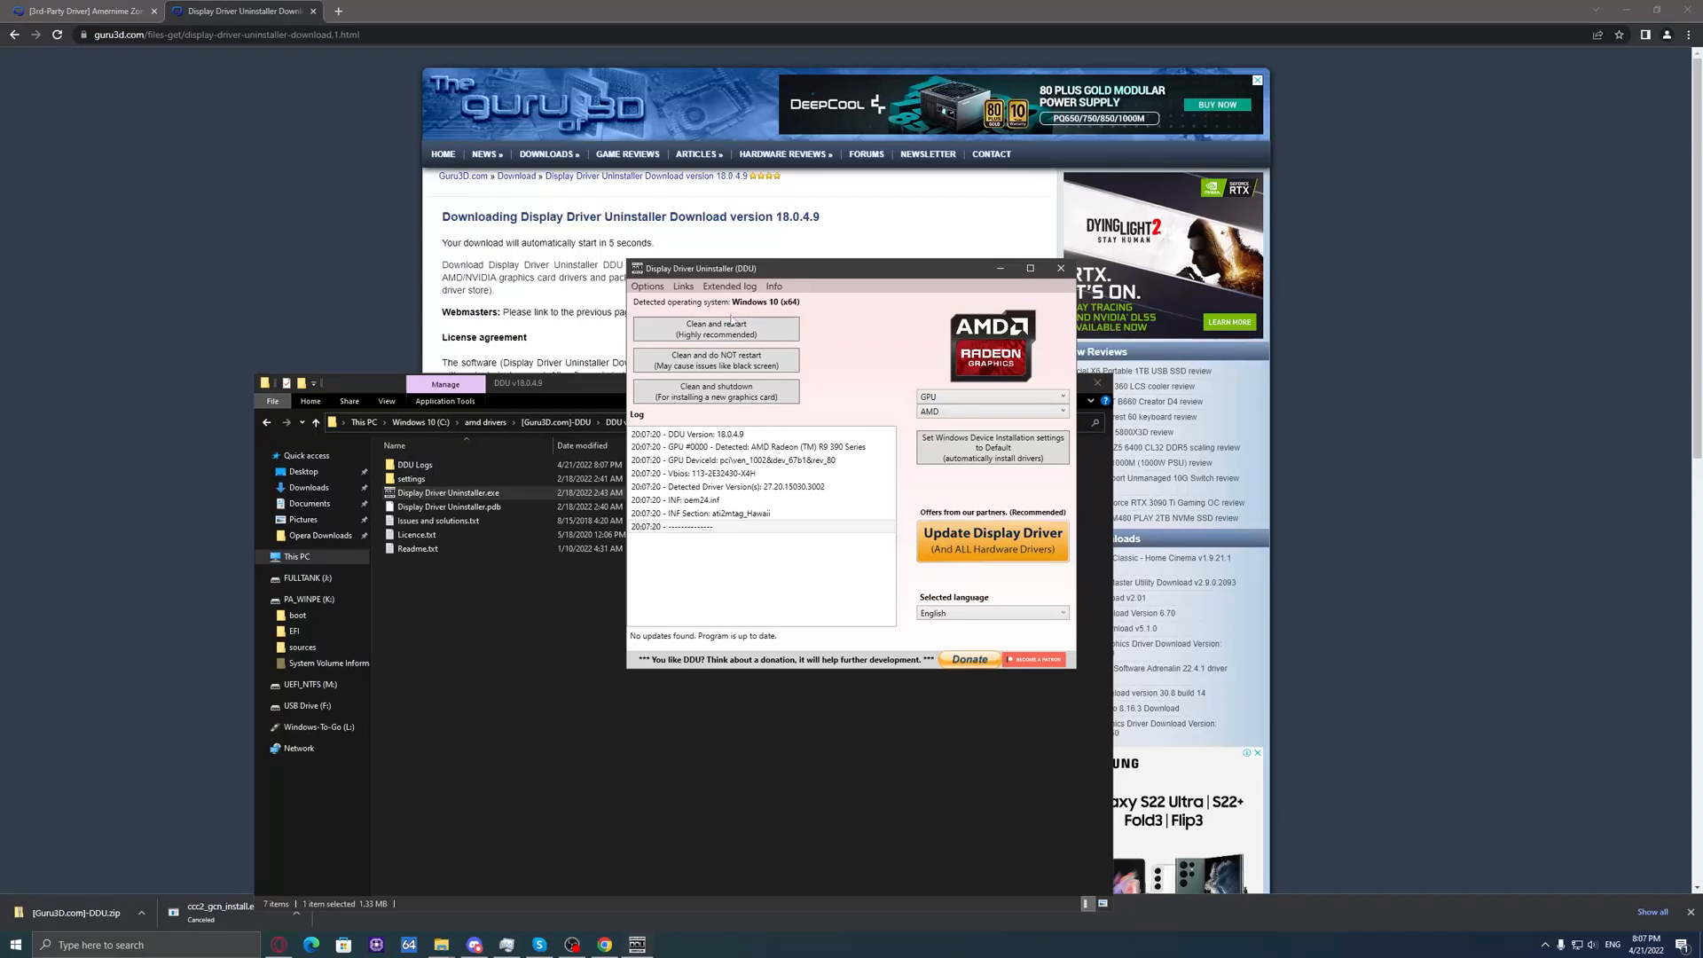
mouse_move(741, 819)
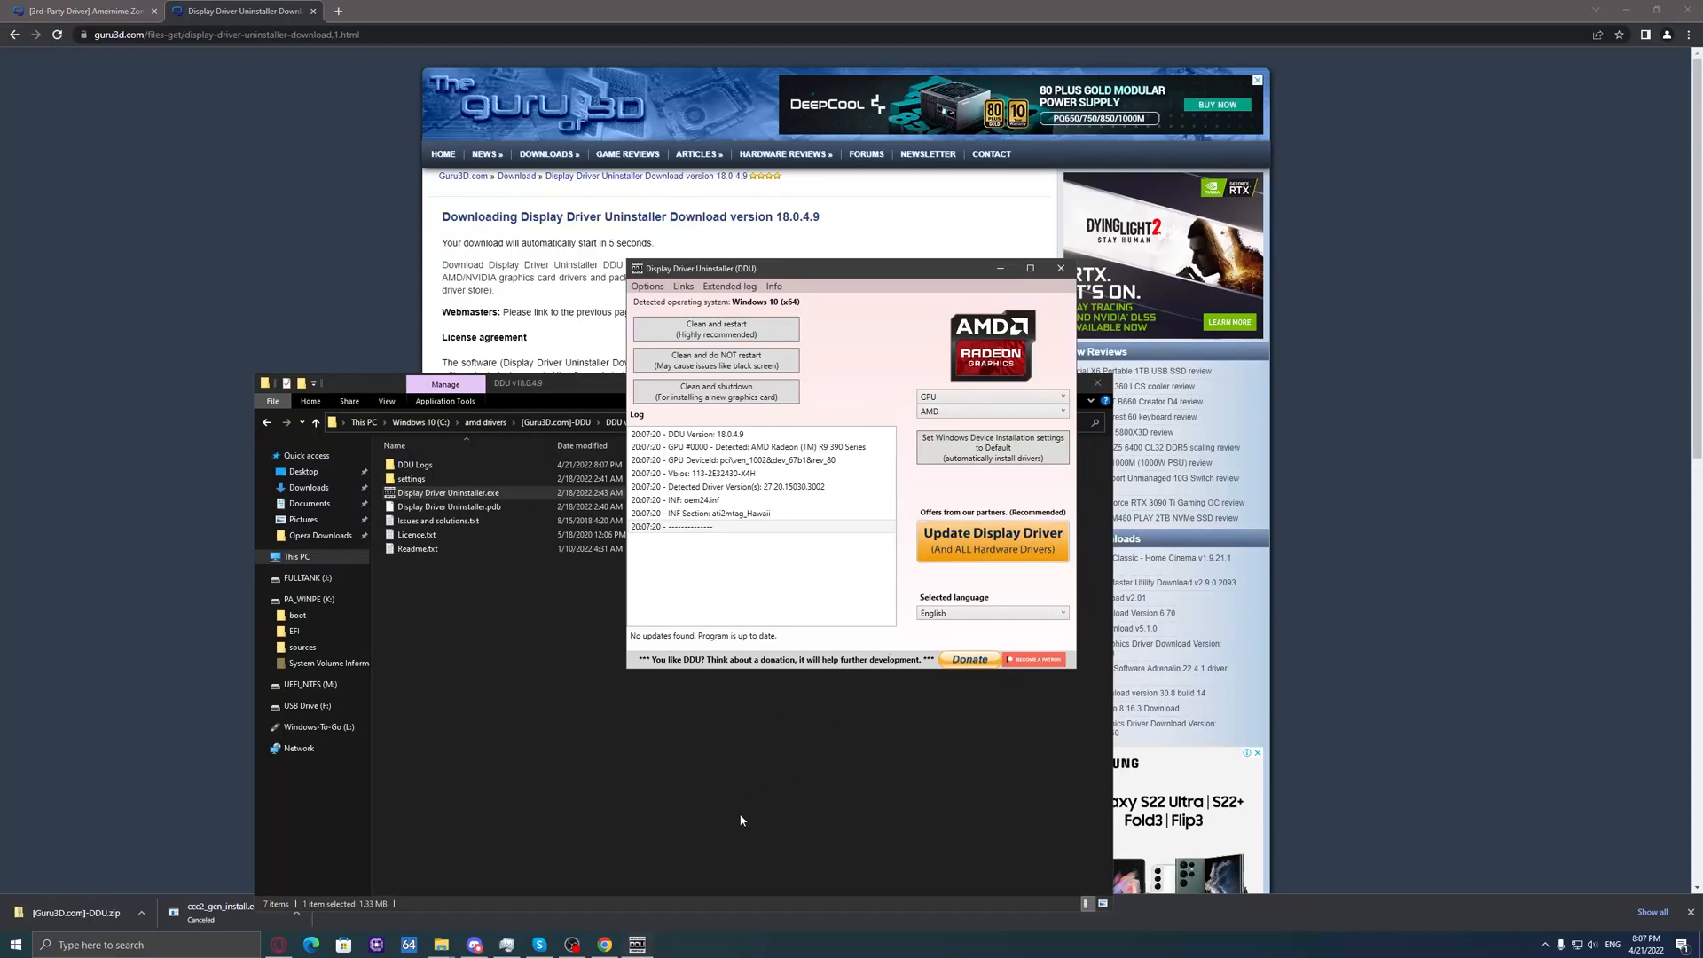
mouse_move(680, 840)
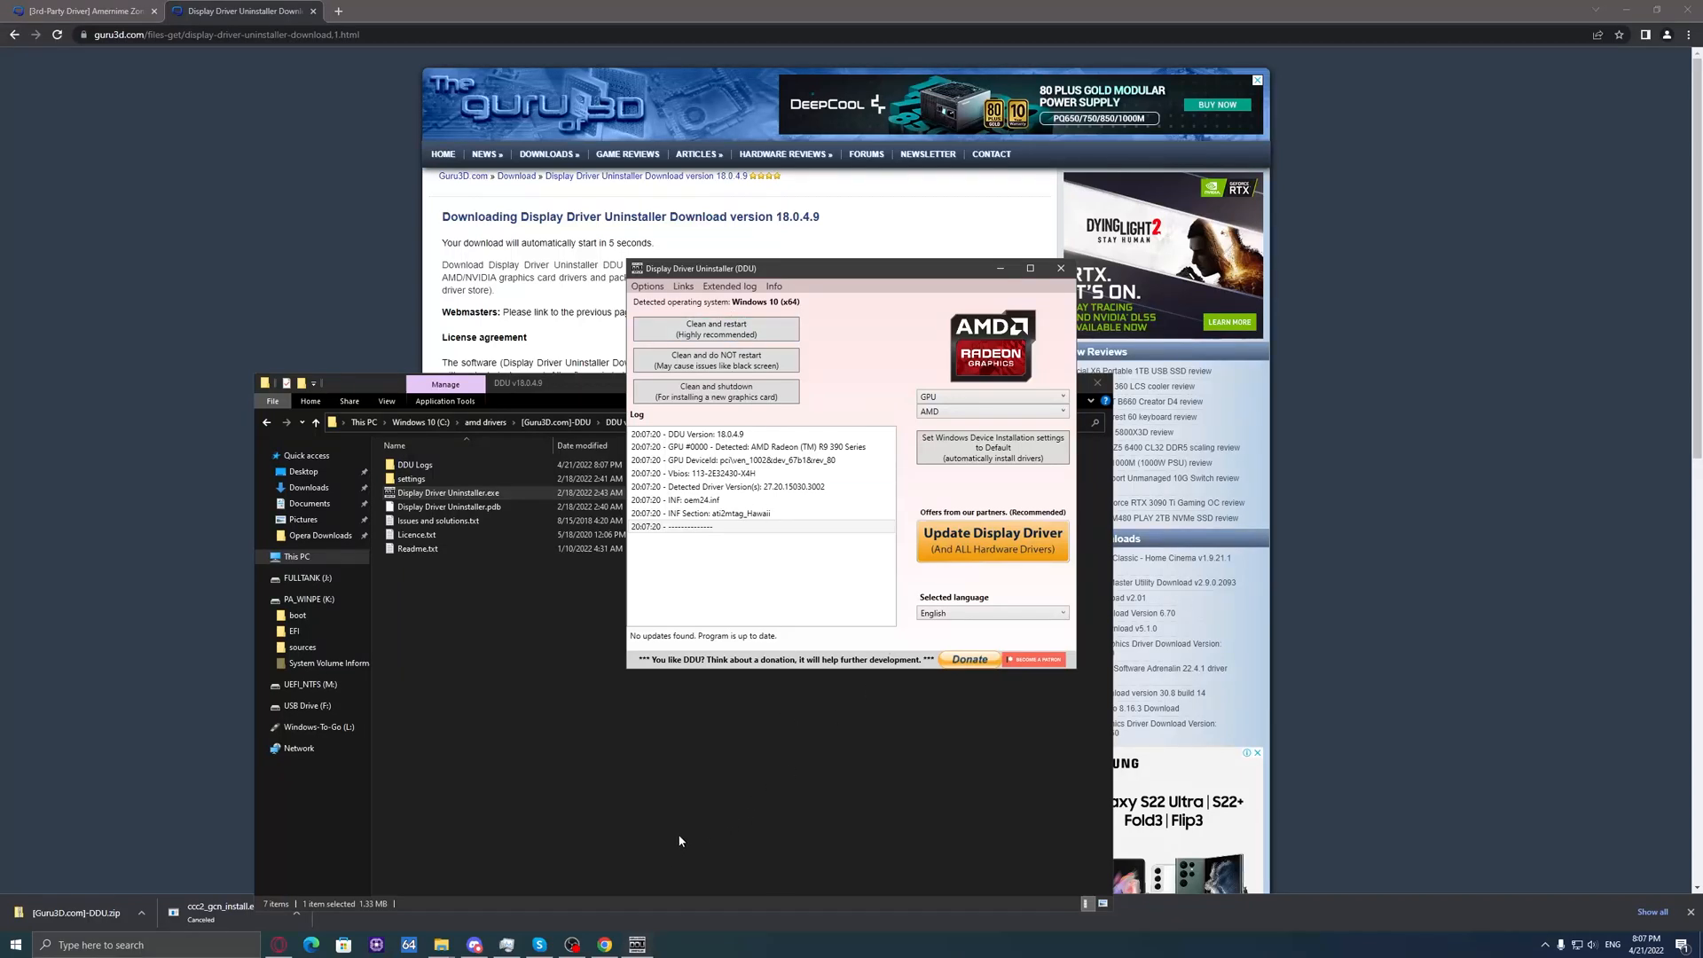
mouse_move(601, 894)
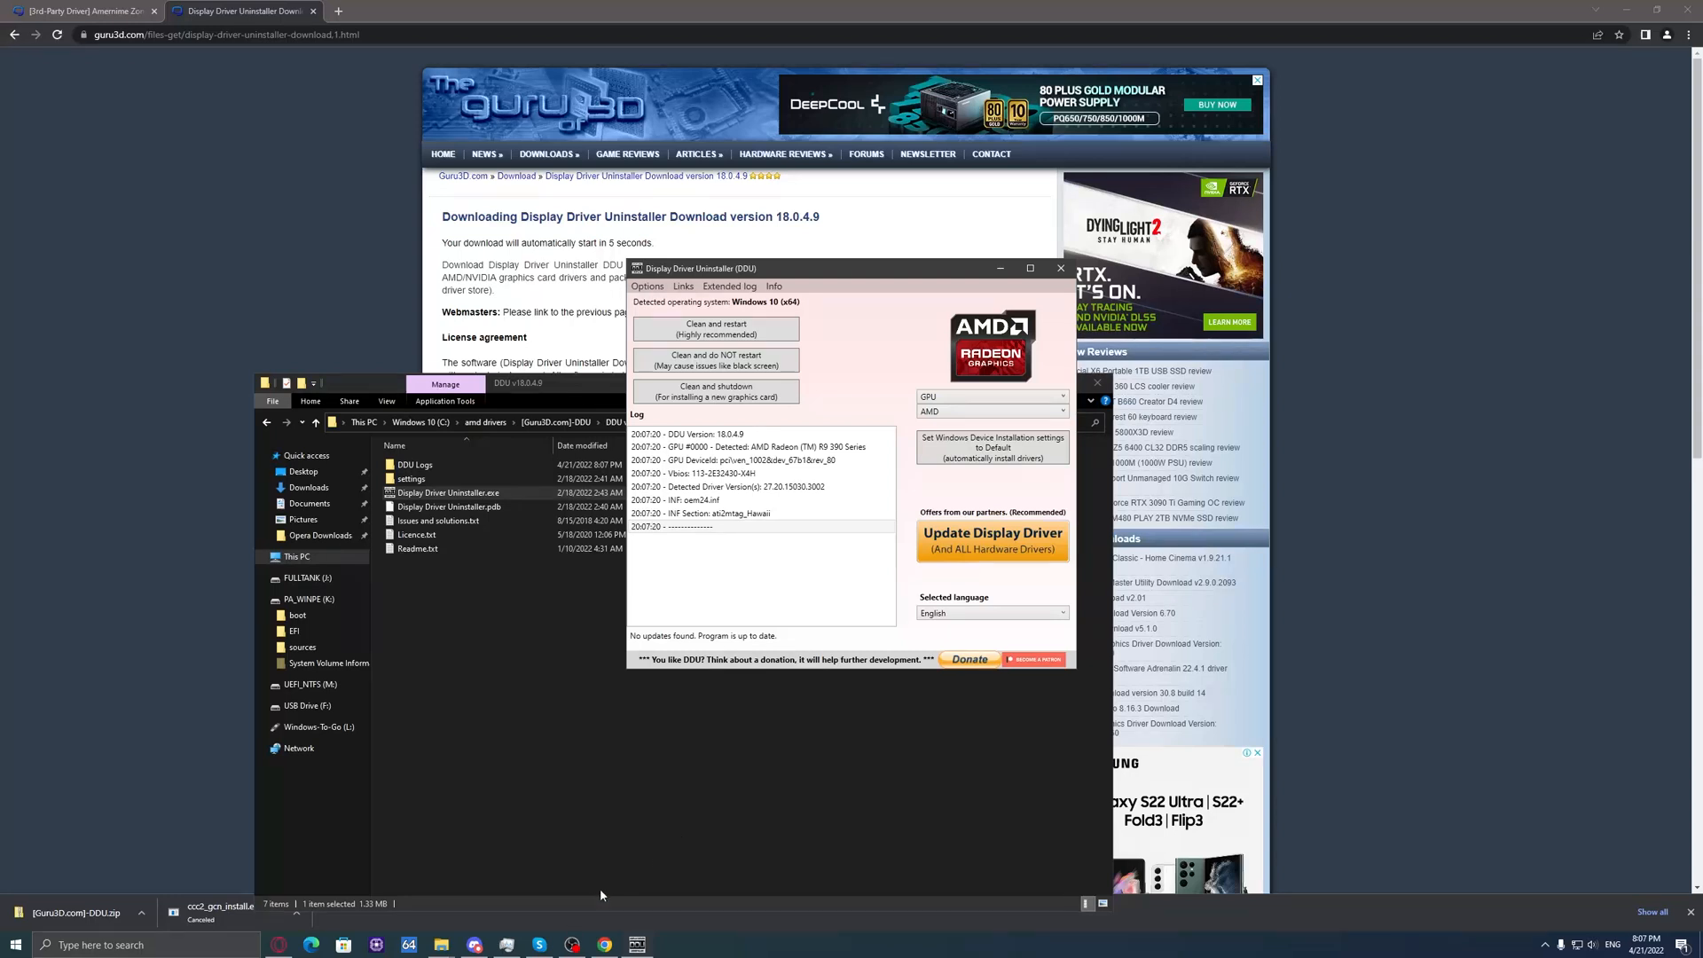
mouse_move(607, 887)
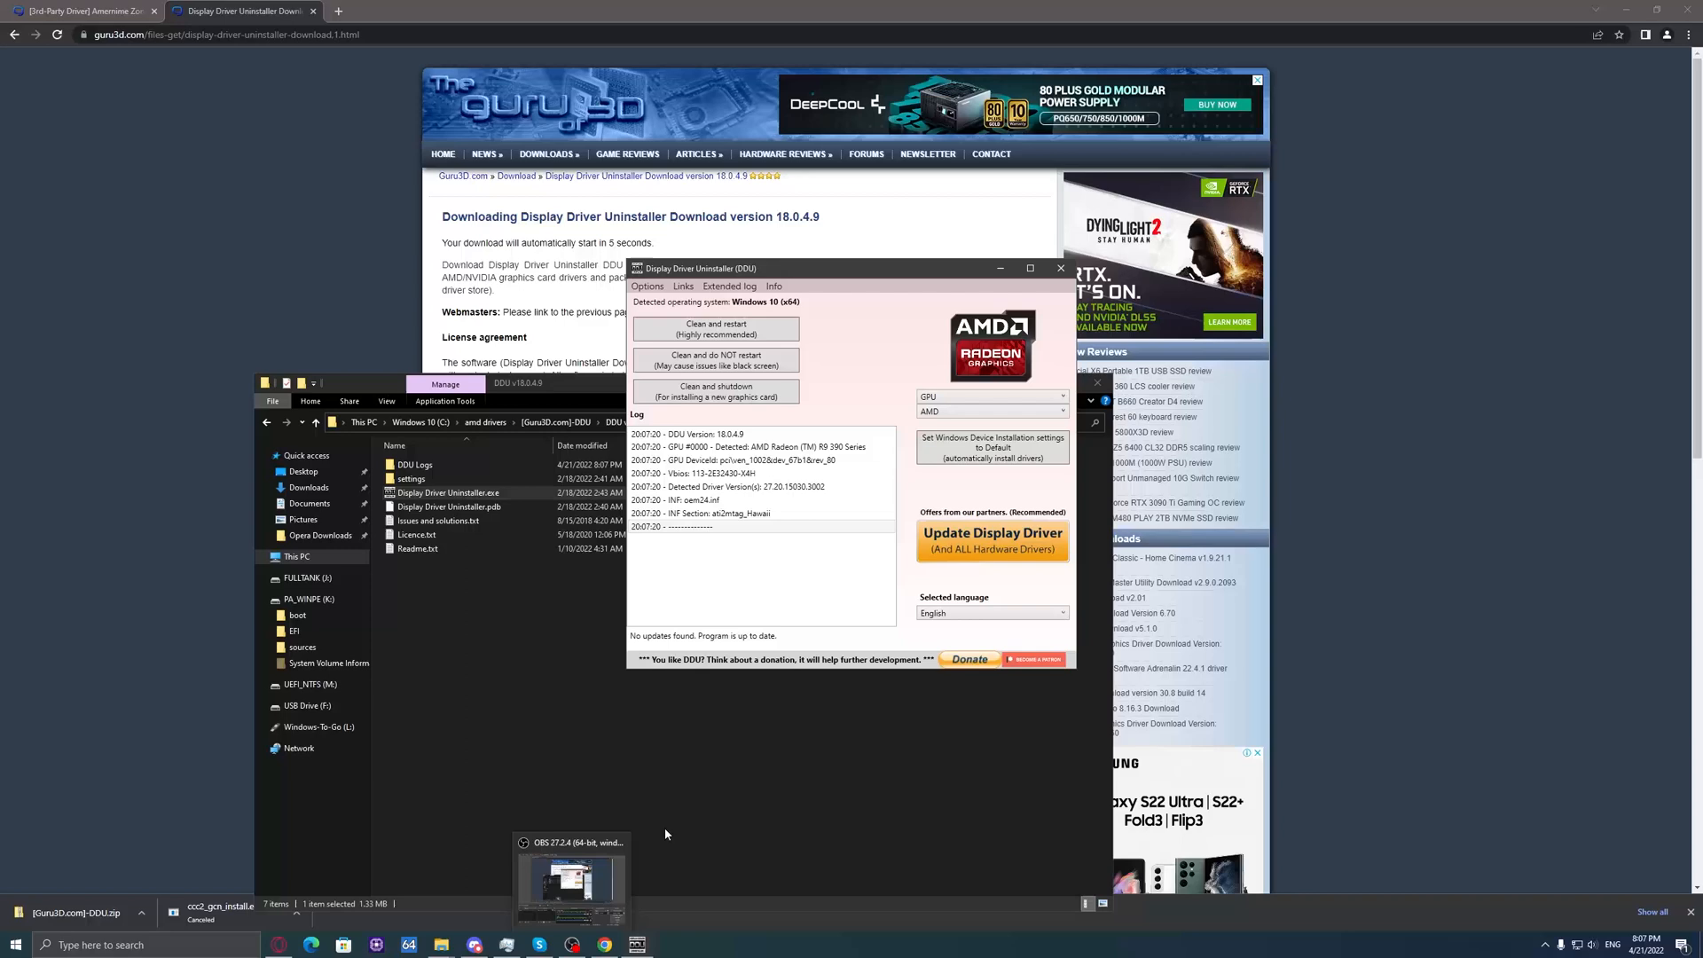
click(569, 878)
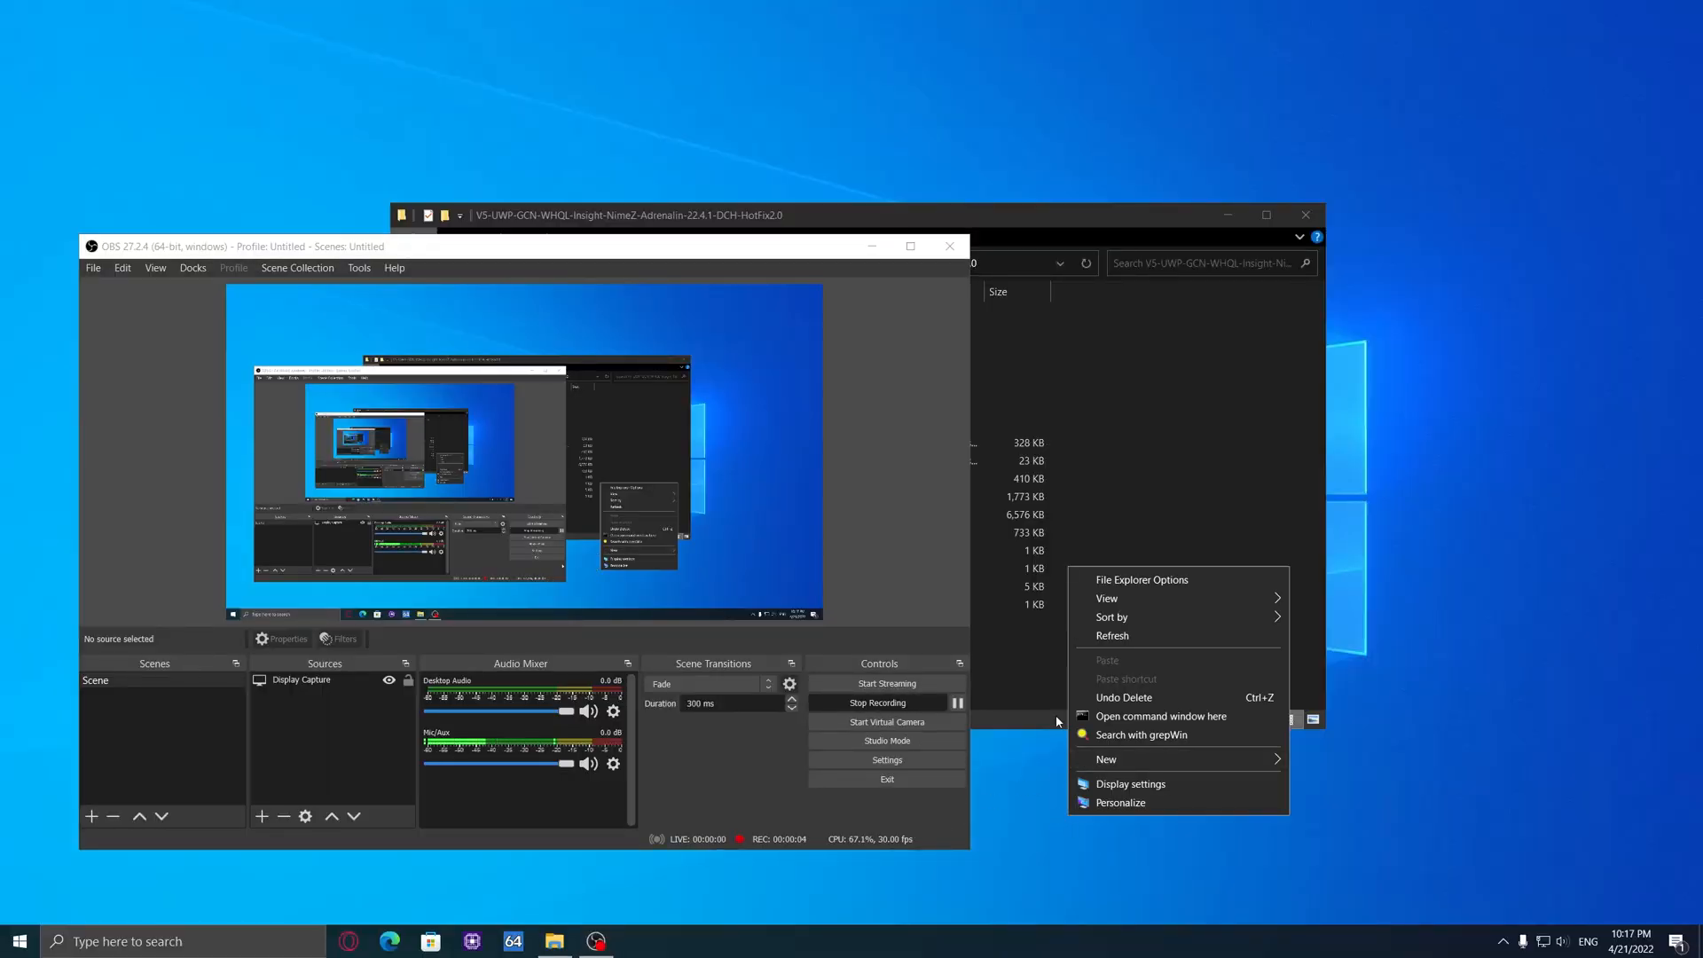
mouse_move(1068, 556)
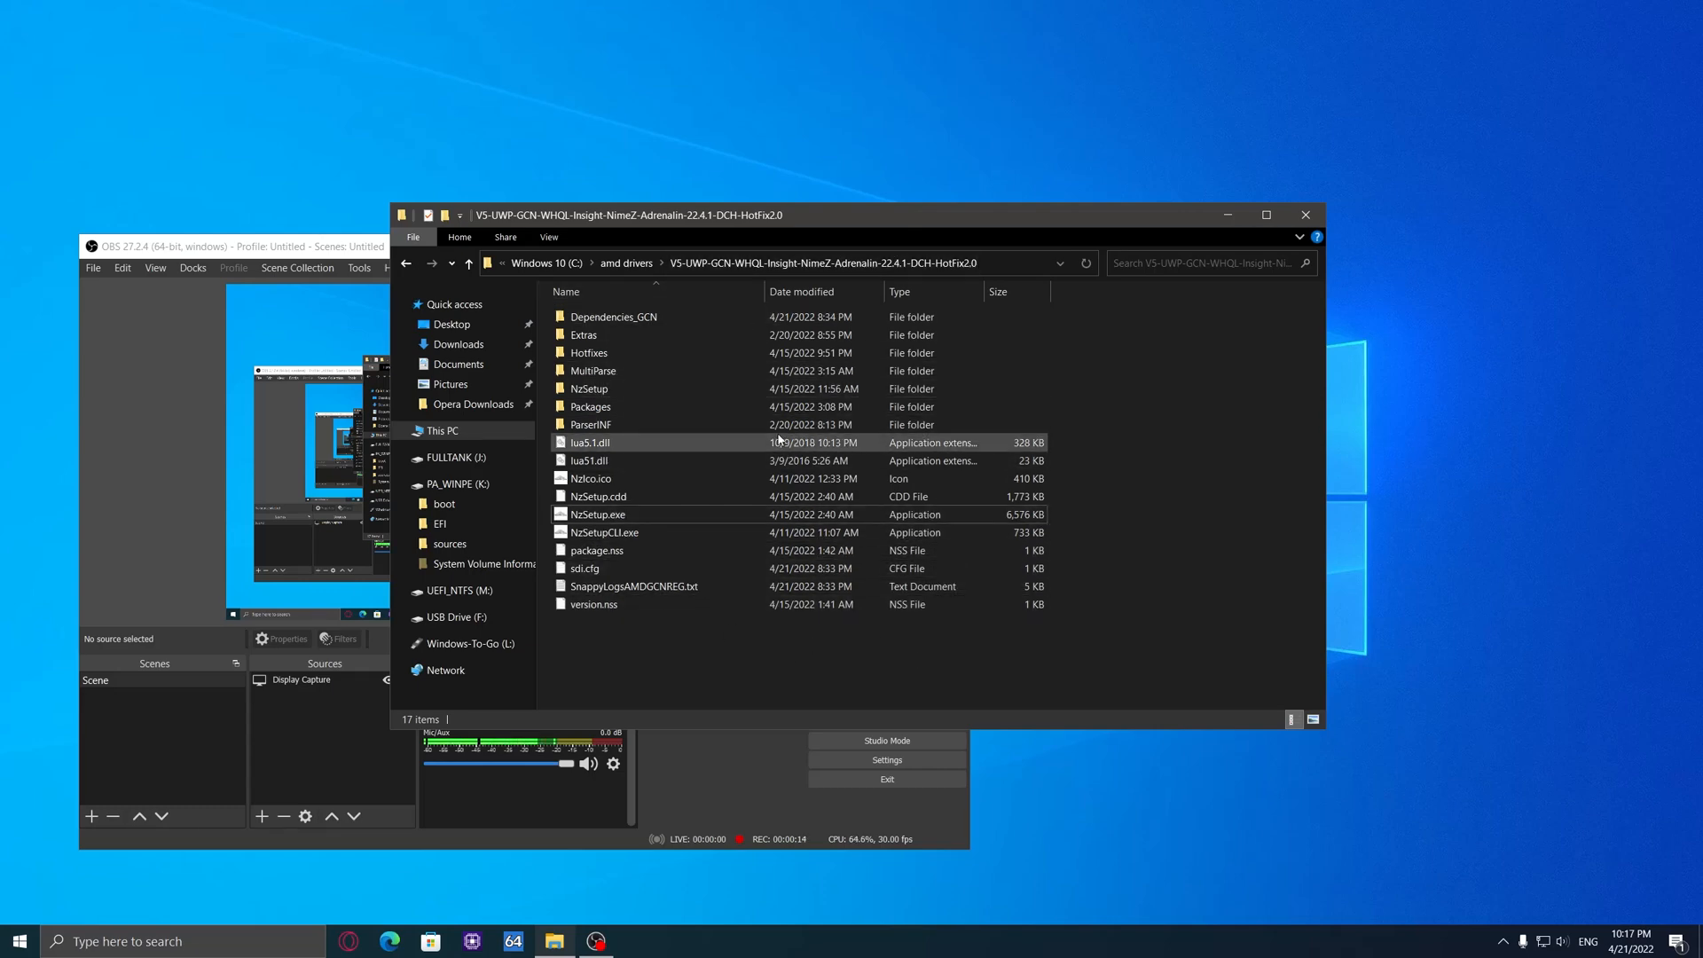
Step: Select NzSetup.exe in the 22.4.1 driver folder and run it from its context menu
click(597, 514)
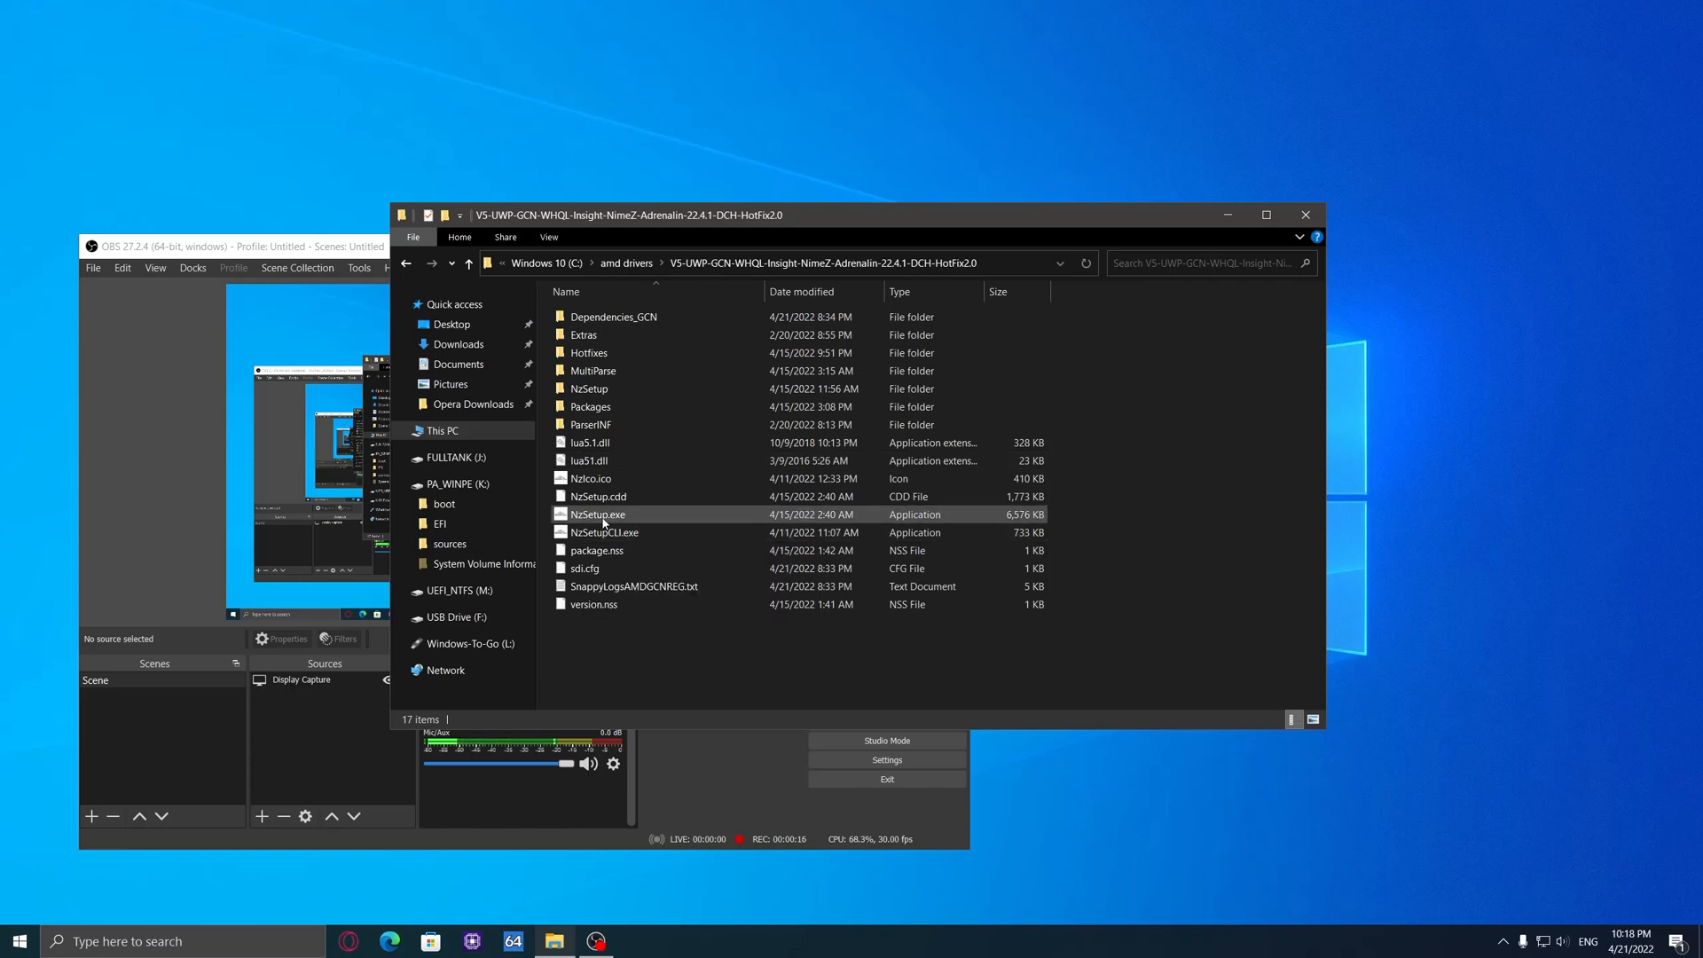
right_click(596, 514)
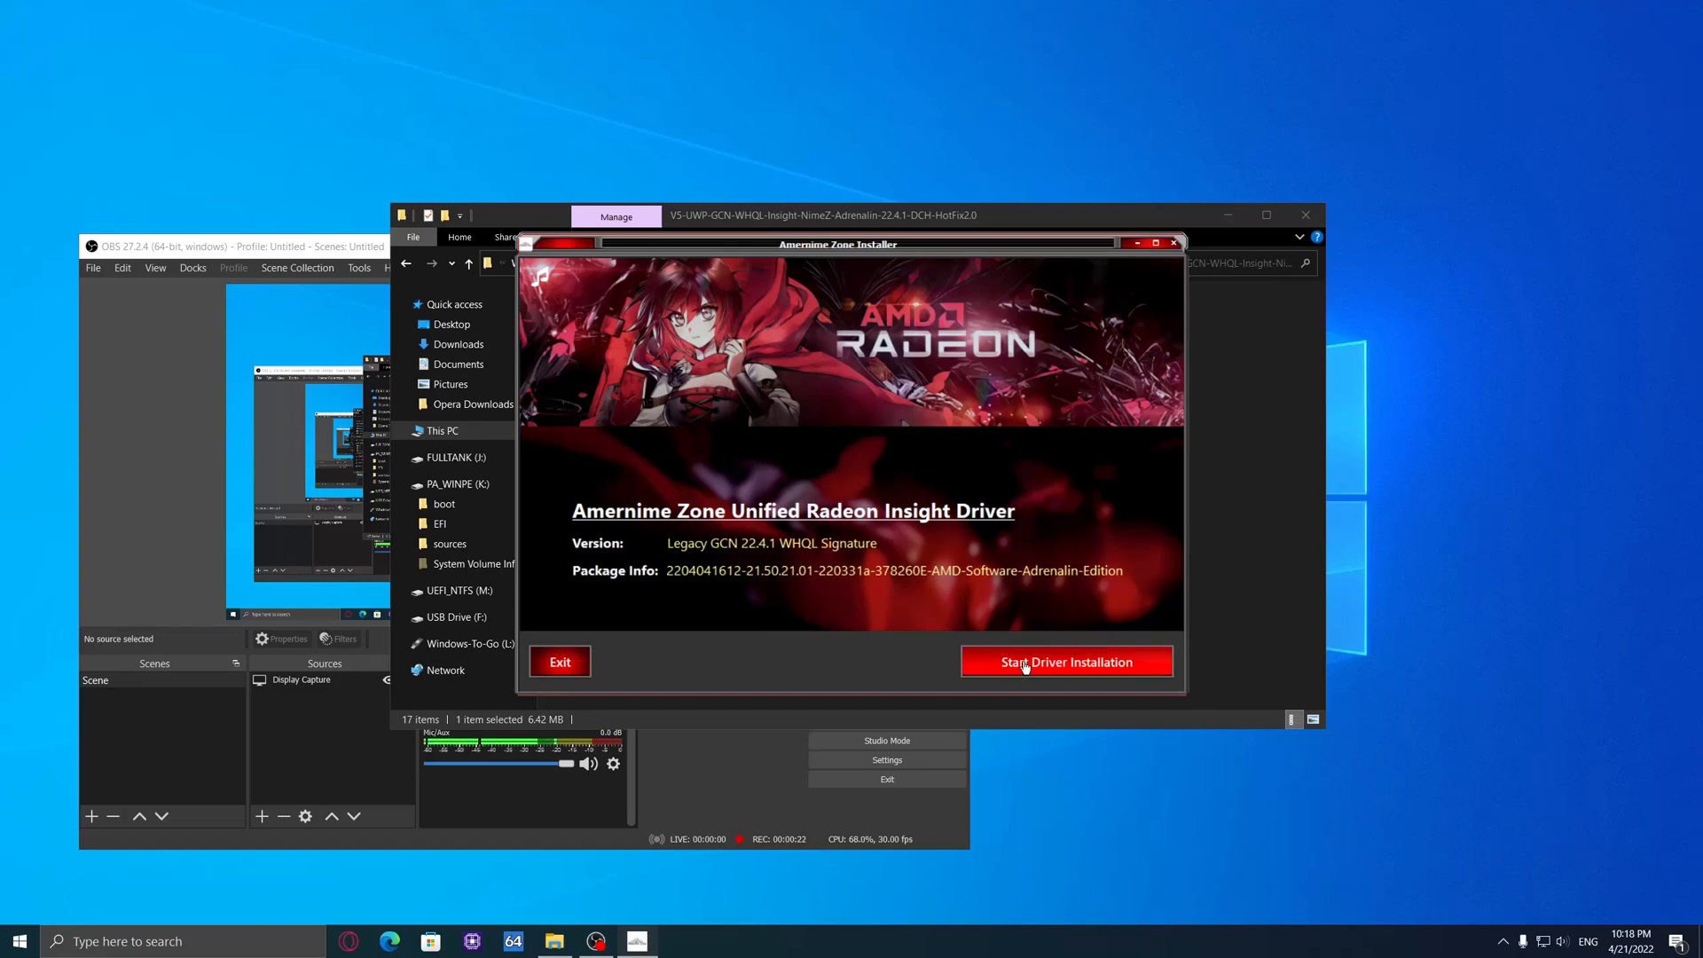
Step: Start the driver installation and choose Automatic / Simple Installation over Manual CLI mode
click(1064, 662)
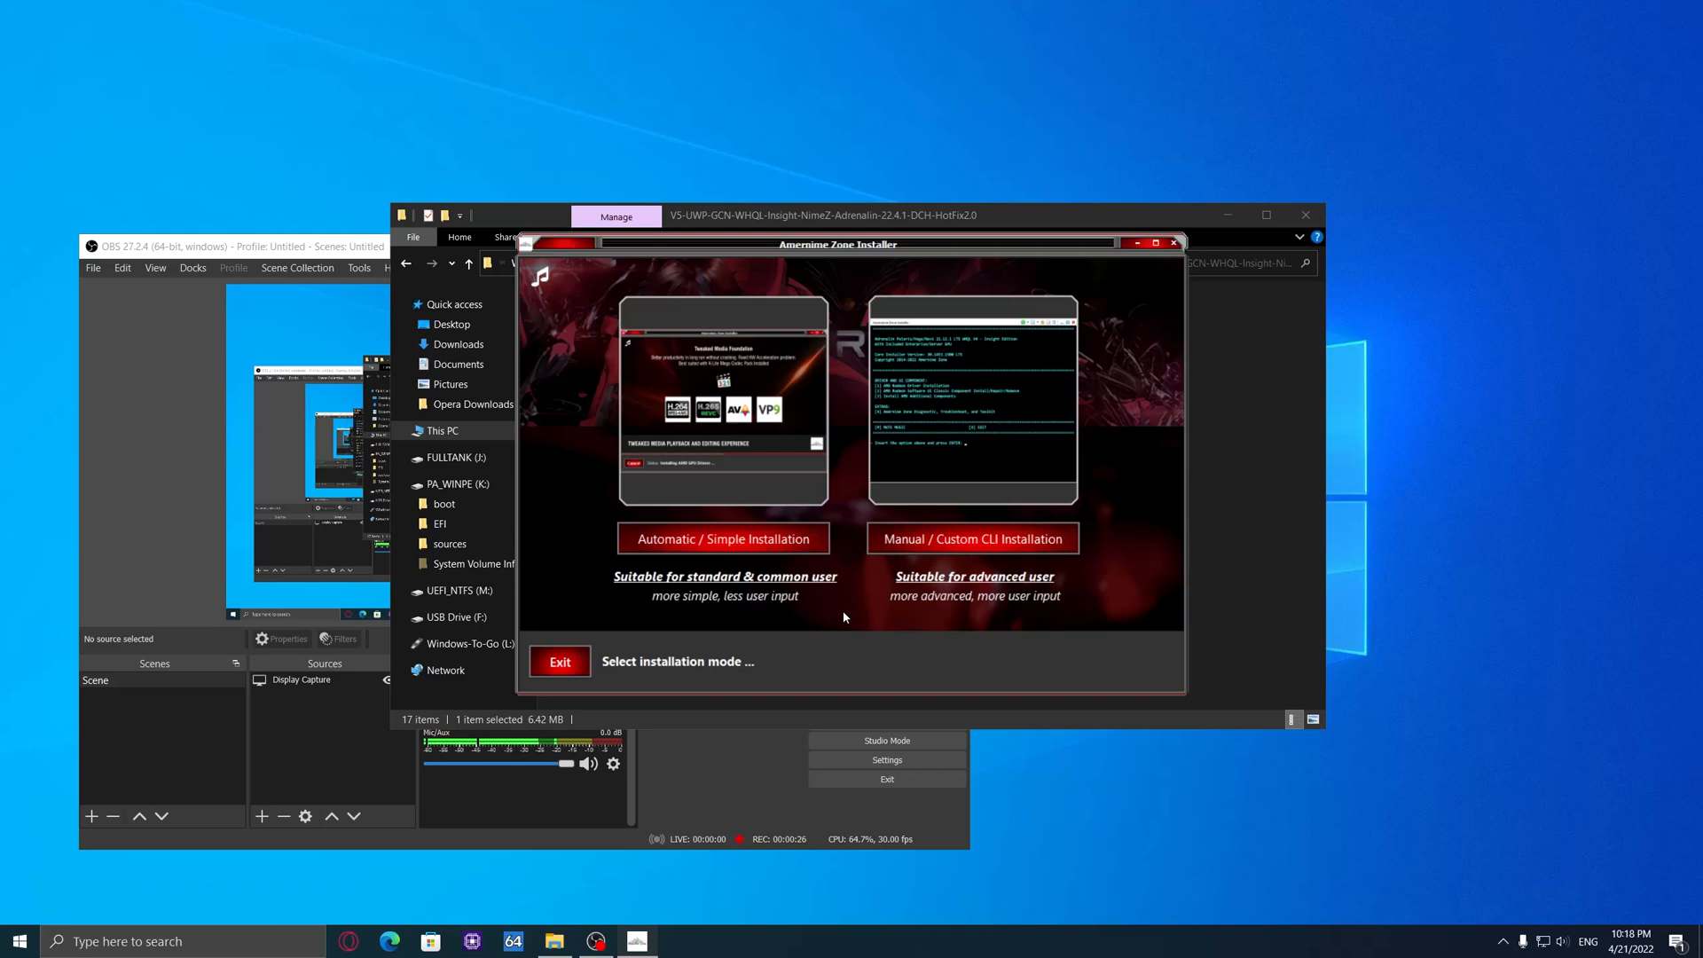
mouse_move(908, 601)
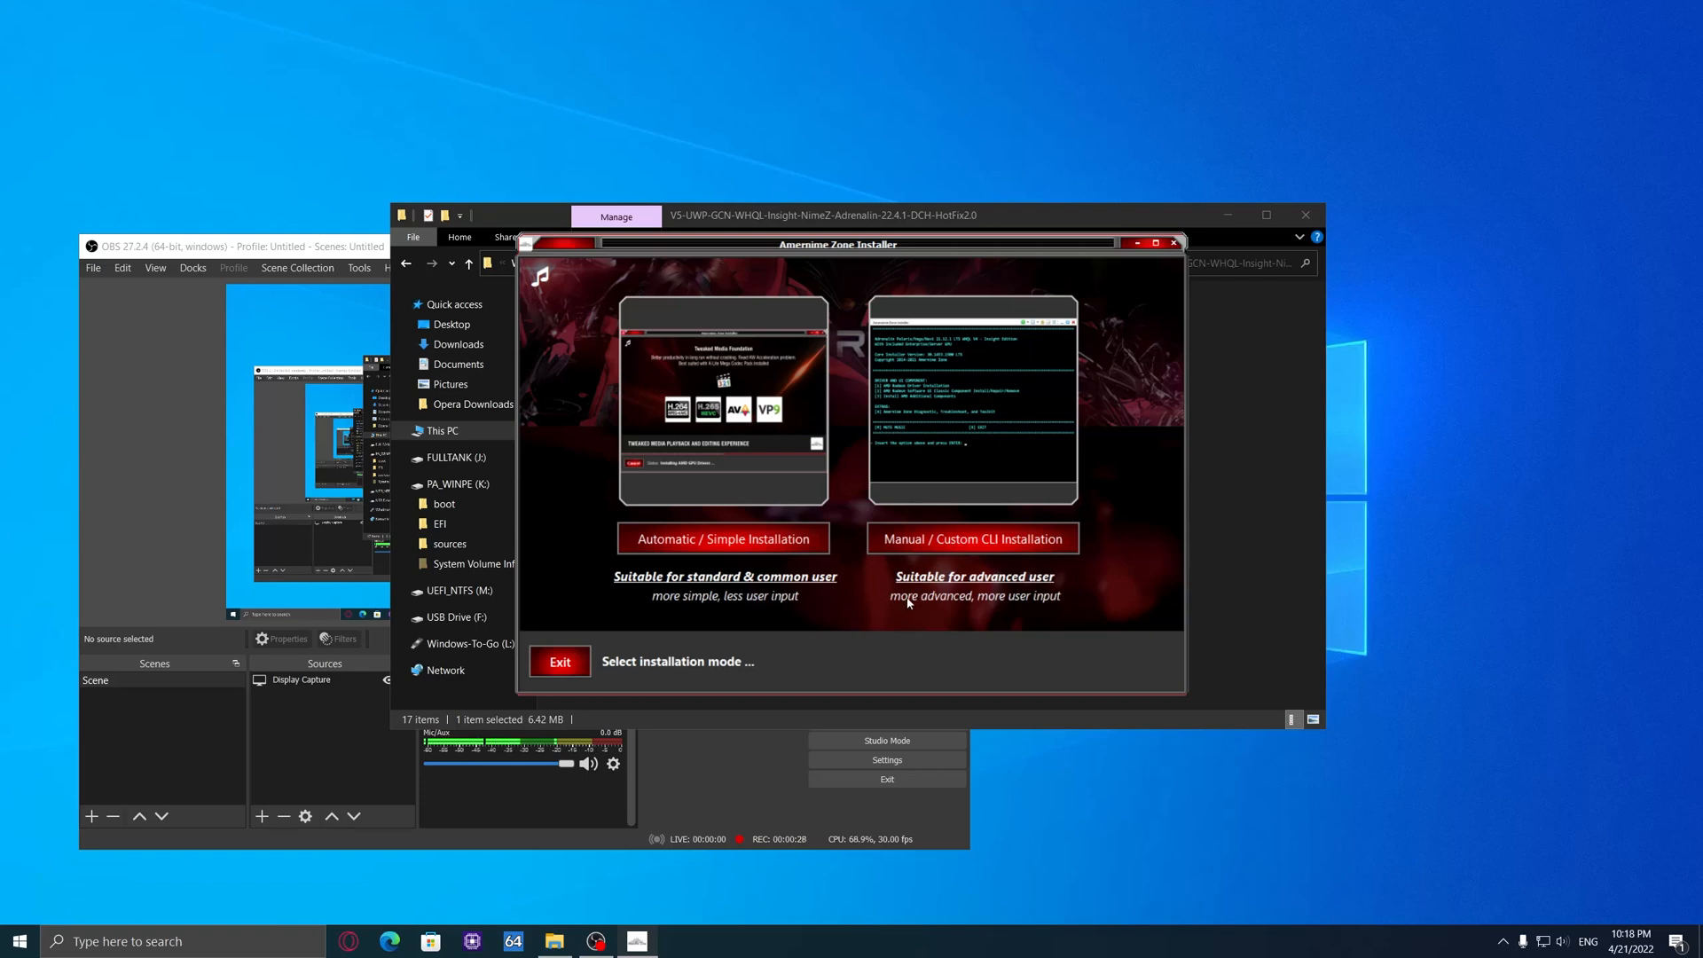
mouse_move(995, 601)
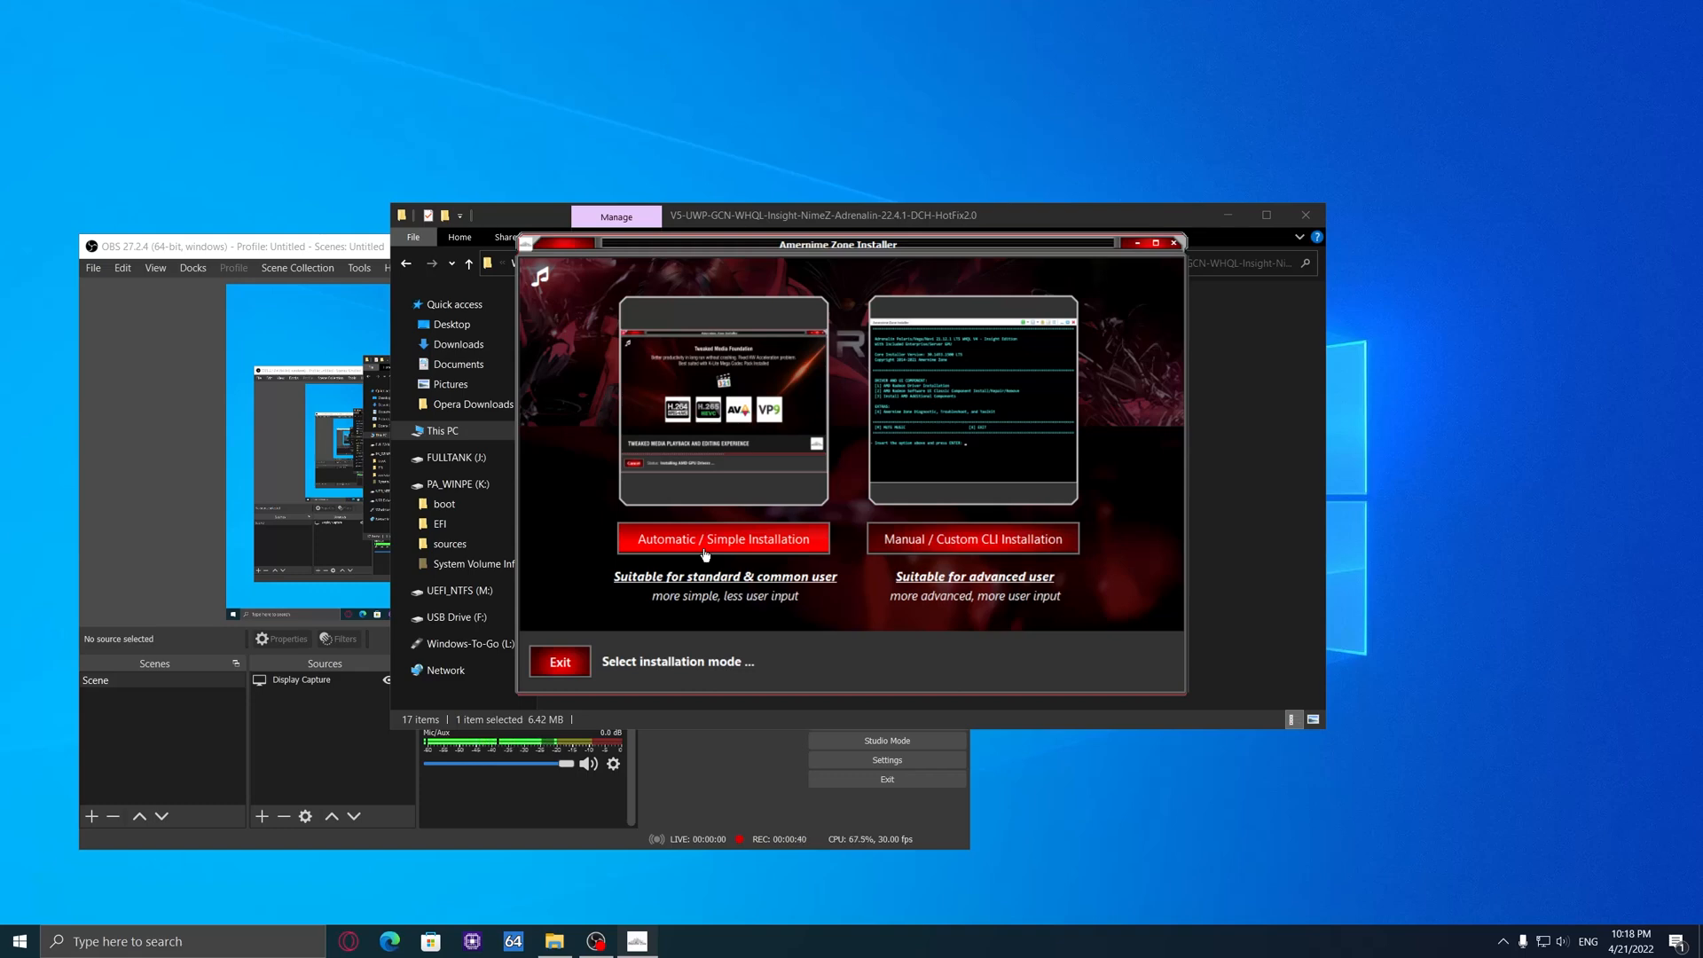
click(724, 538)
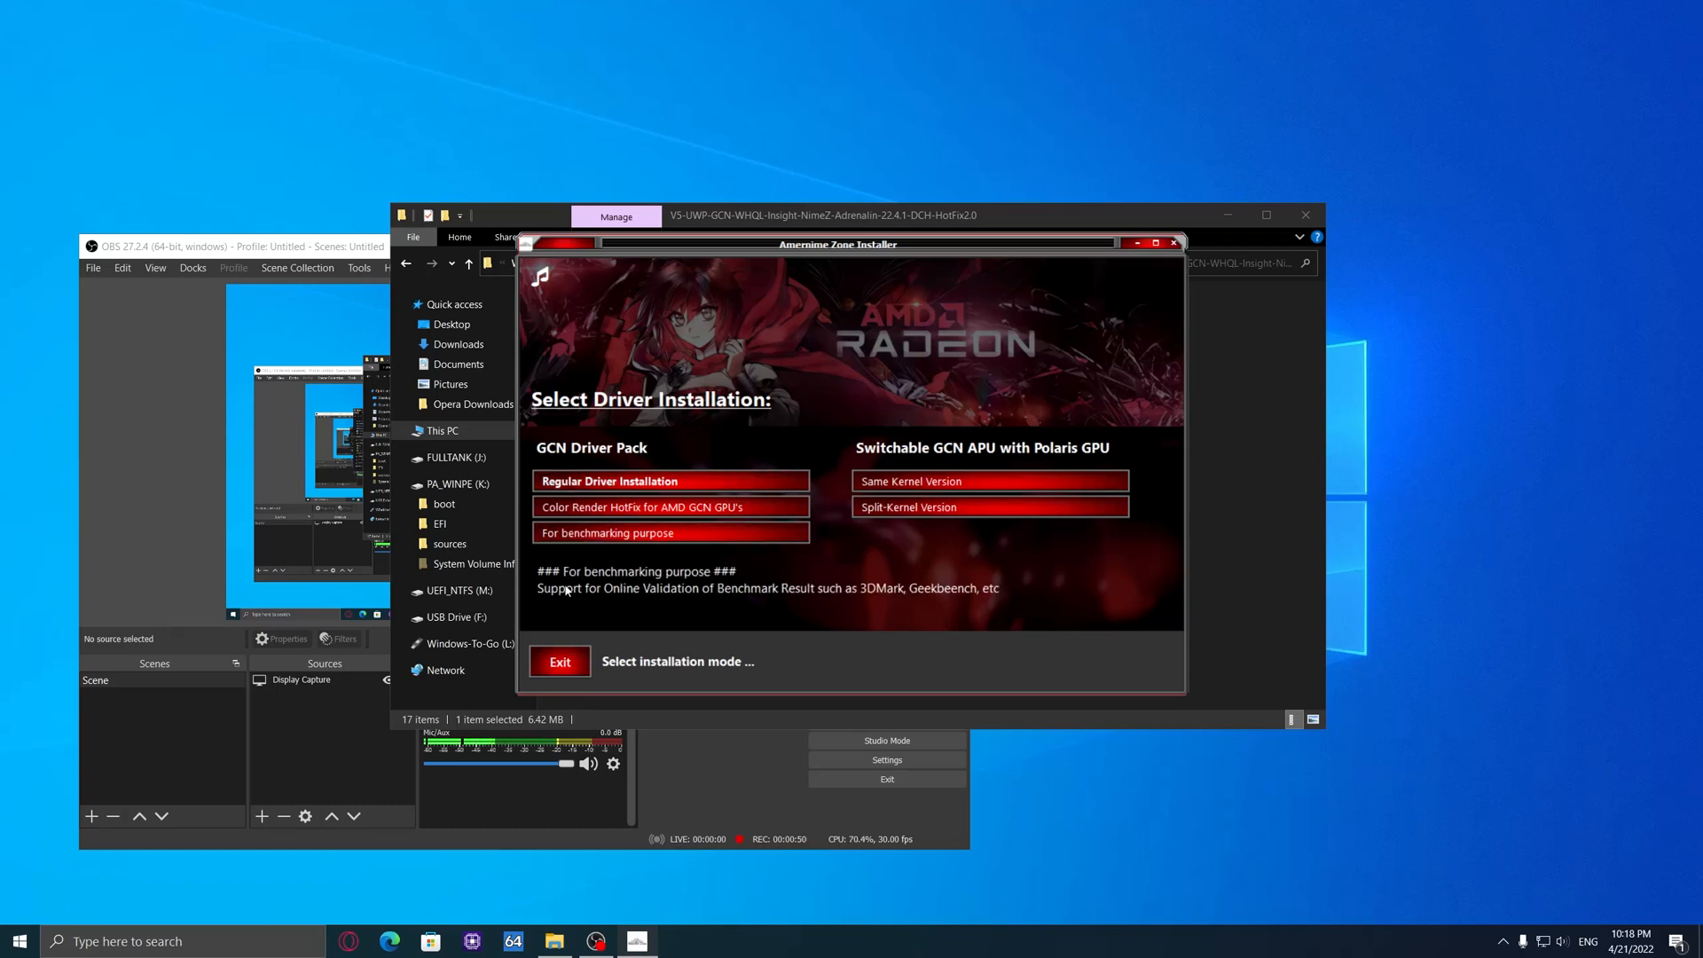
Step: Choose Regular Driver Installation for the GCN 1,2,3 driver
click(669, 506)
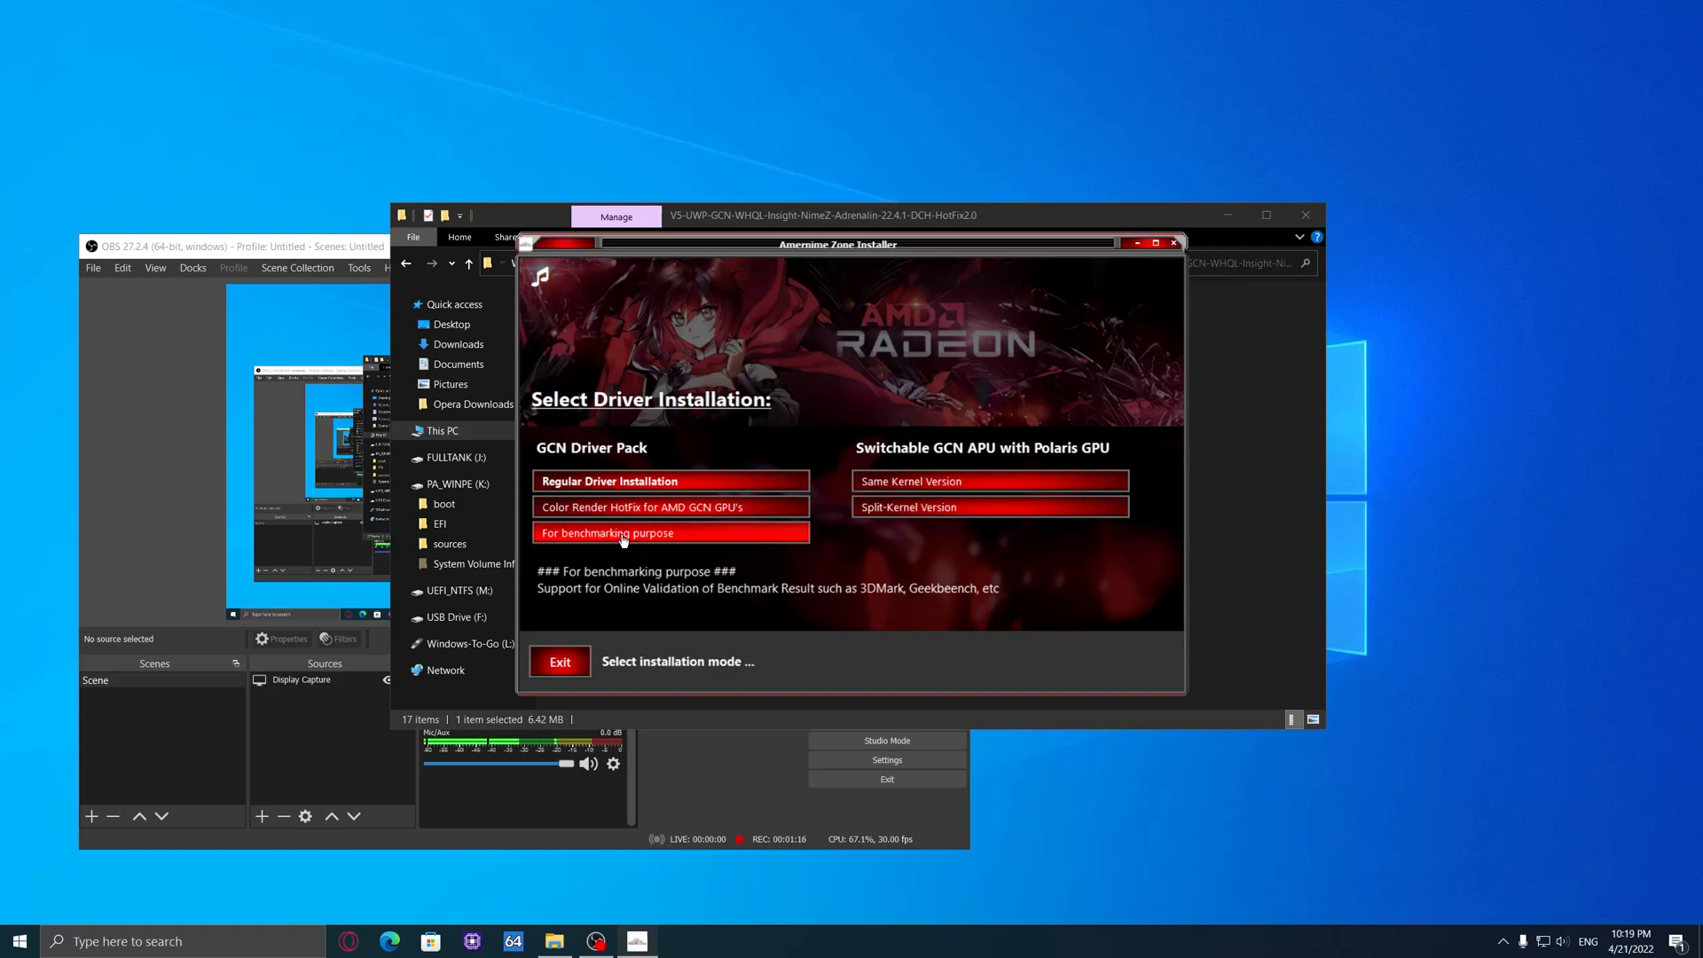
mouse_move(976, 633)
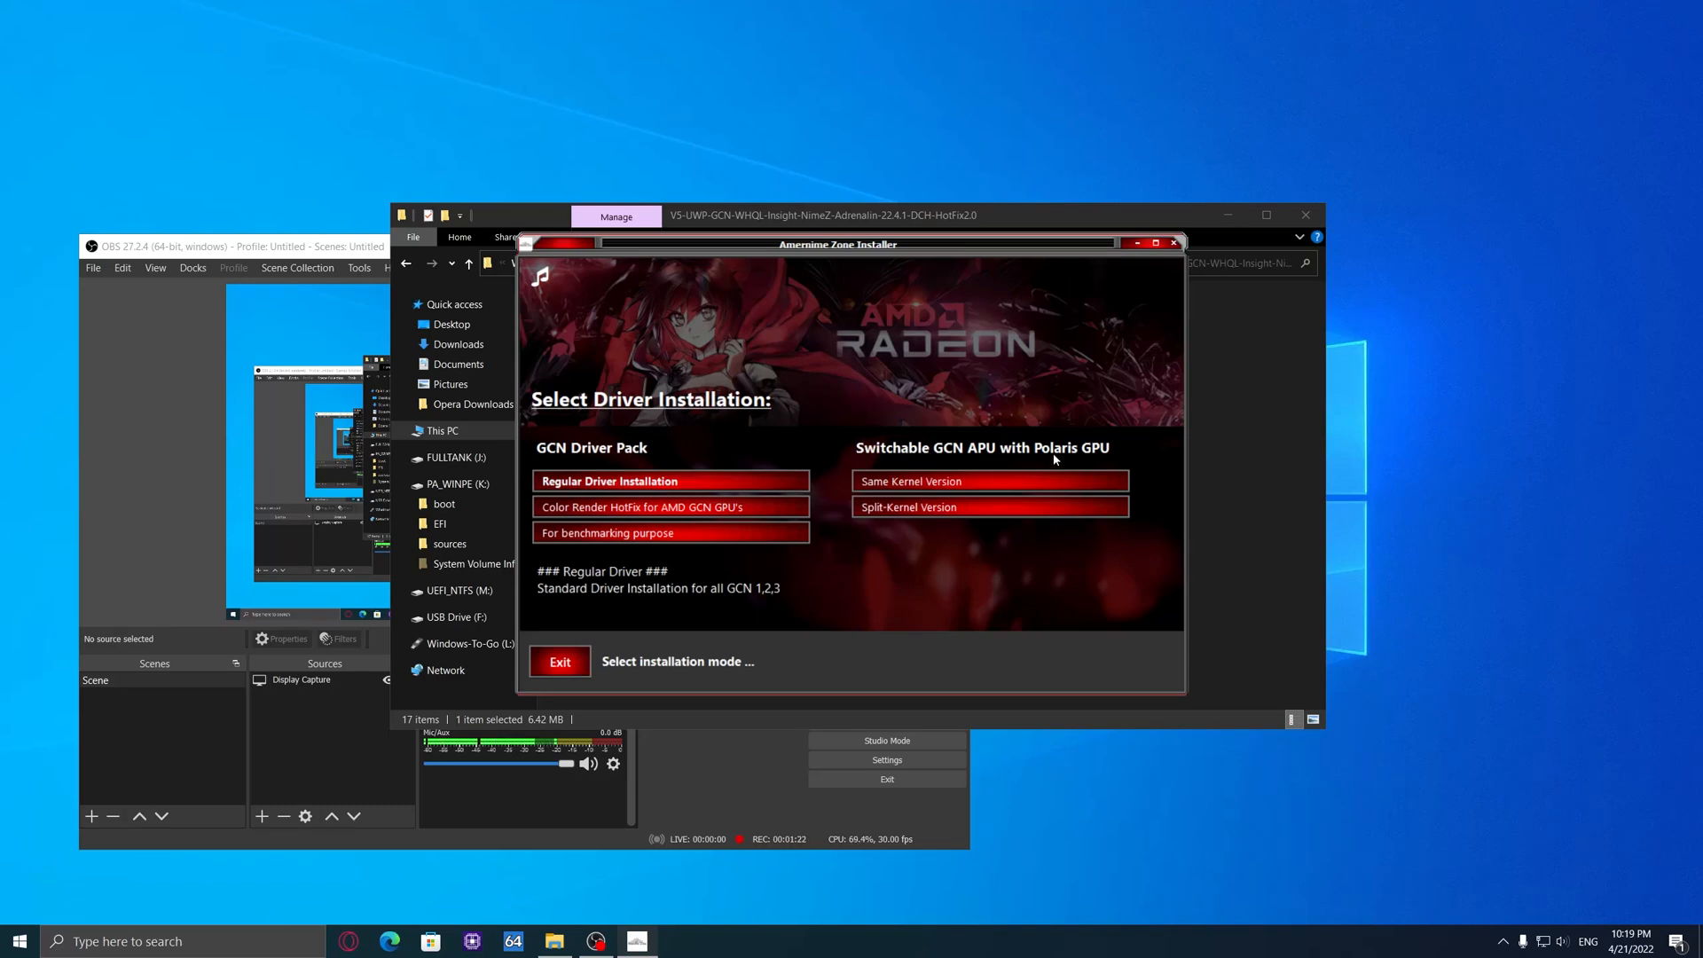
click(987, 506)
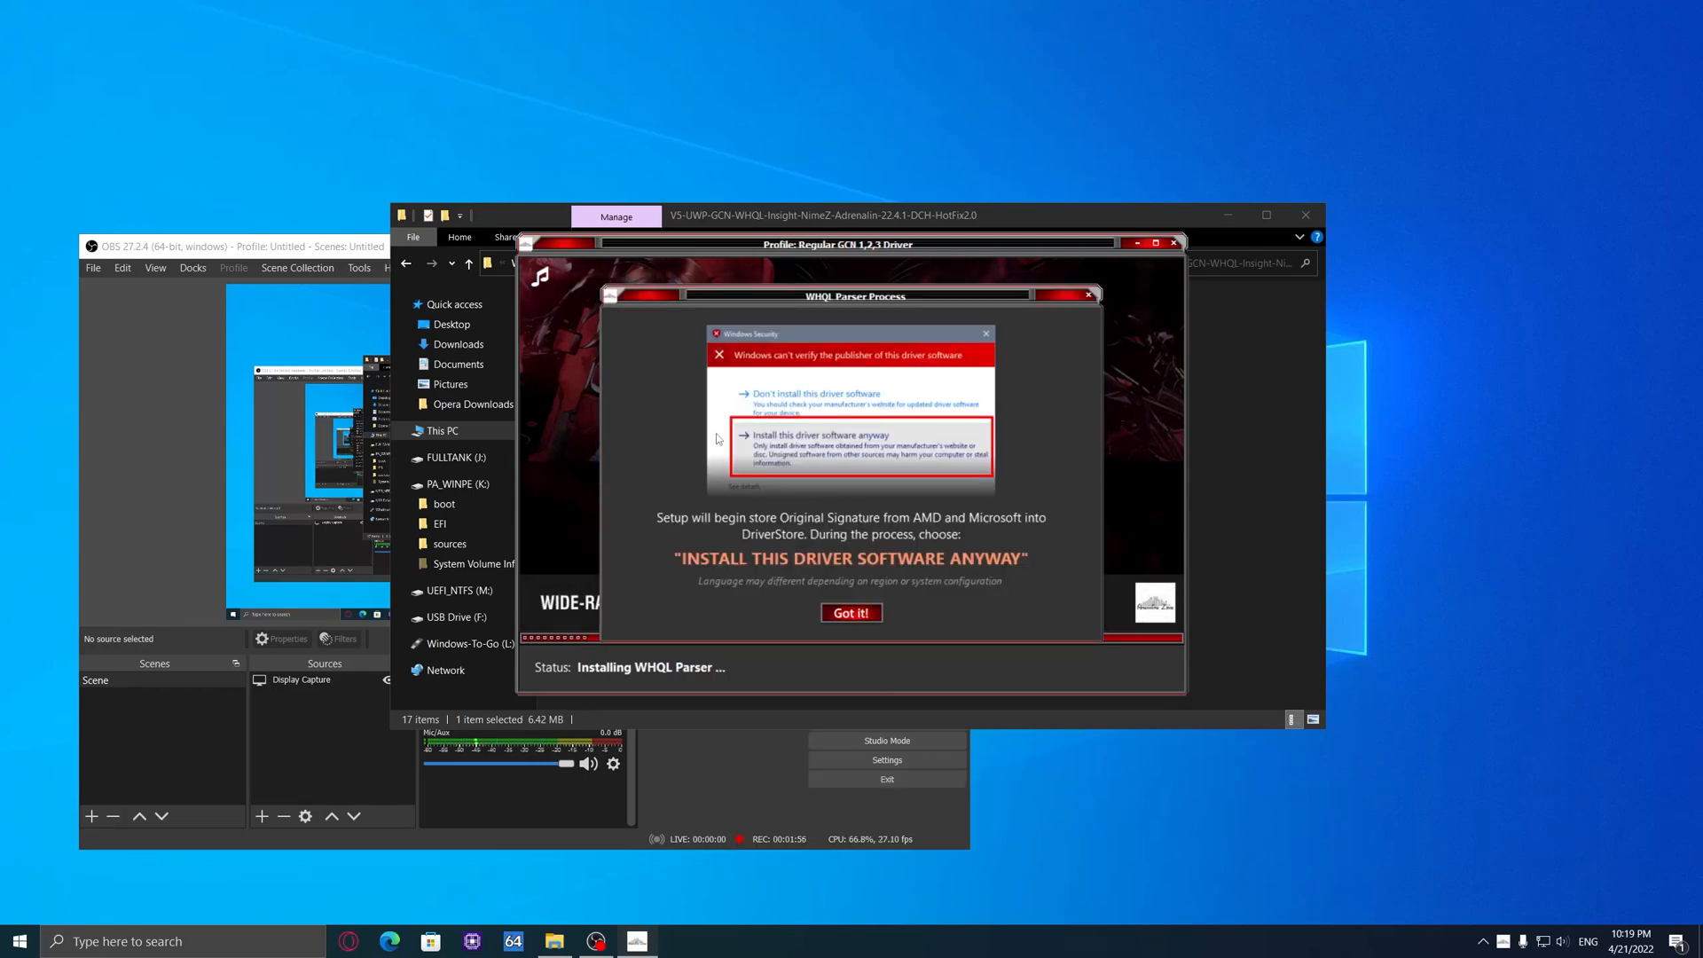
Step: Acknowledge the WHQL Parser notice with Got it! and accept the unsigned-driver prompt
click(851, 613)
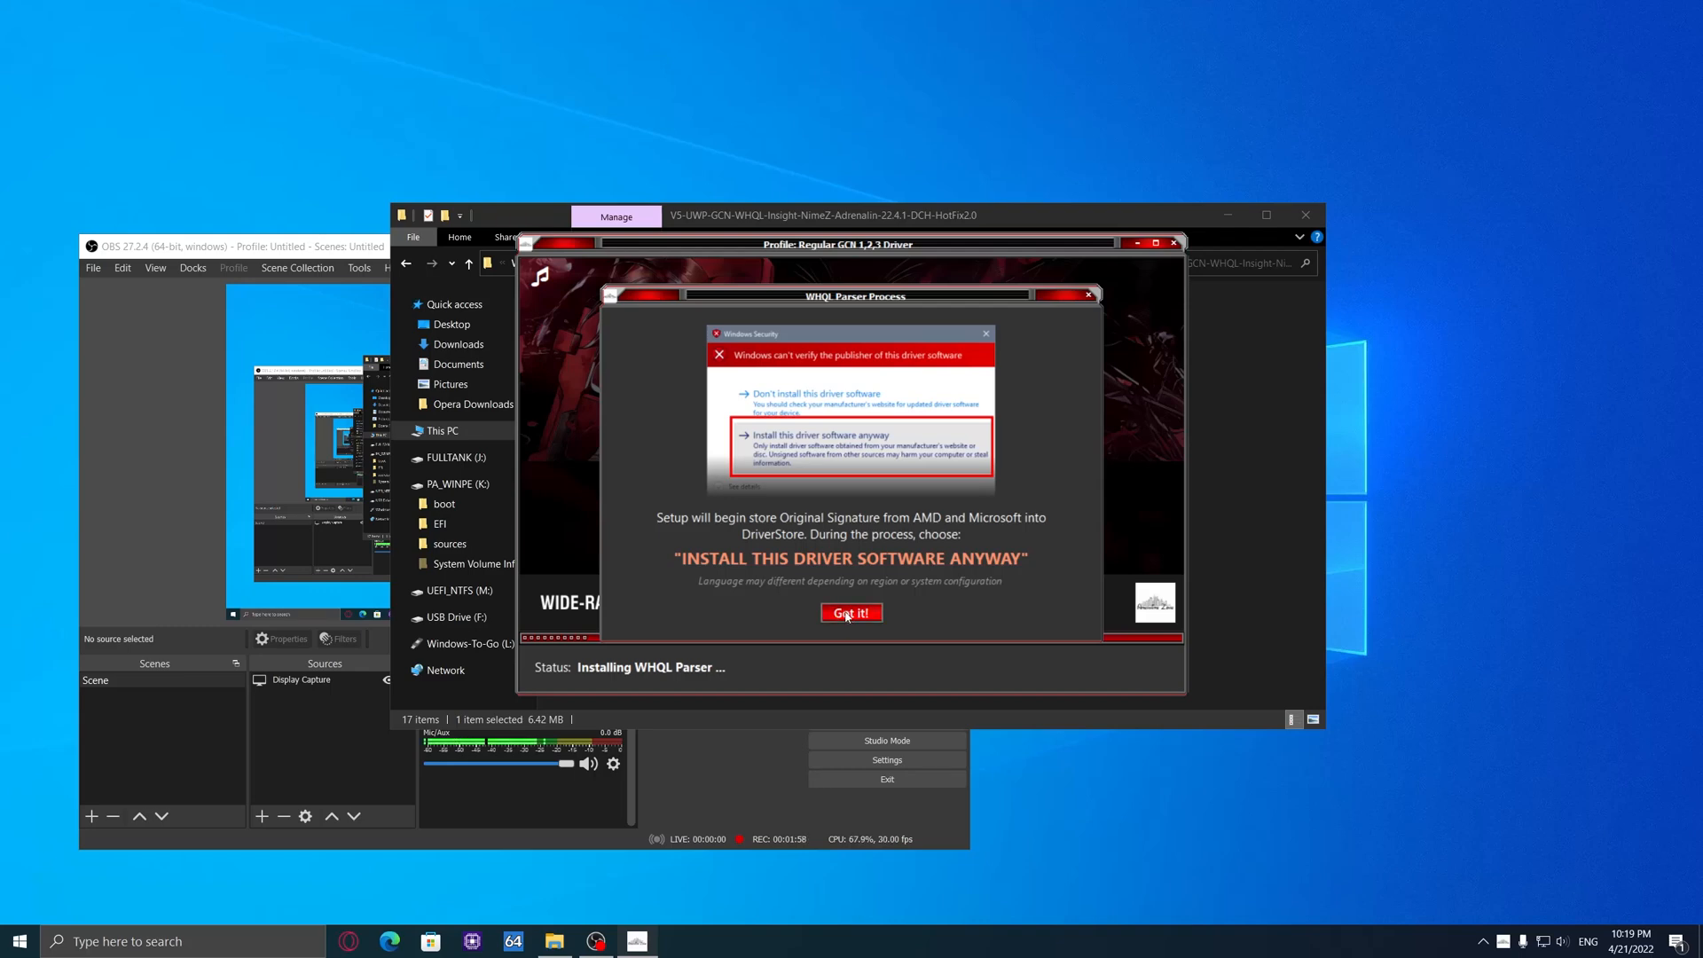
click(852, 613)
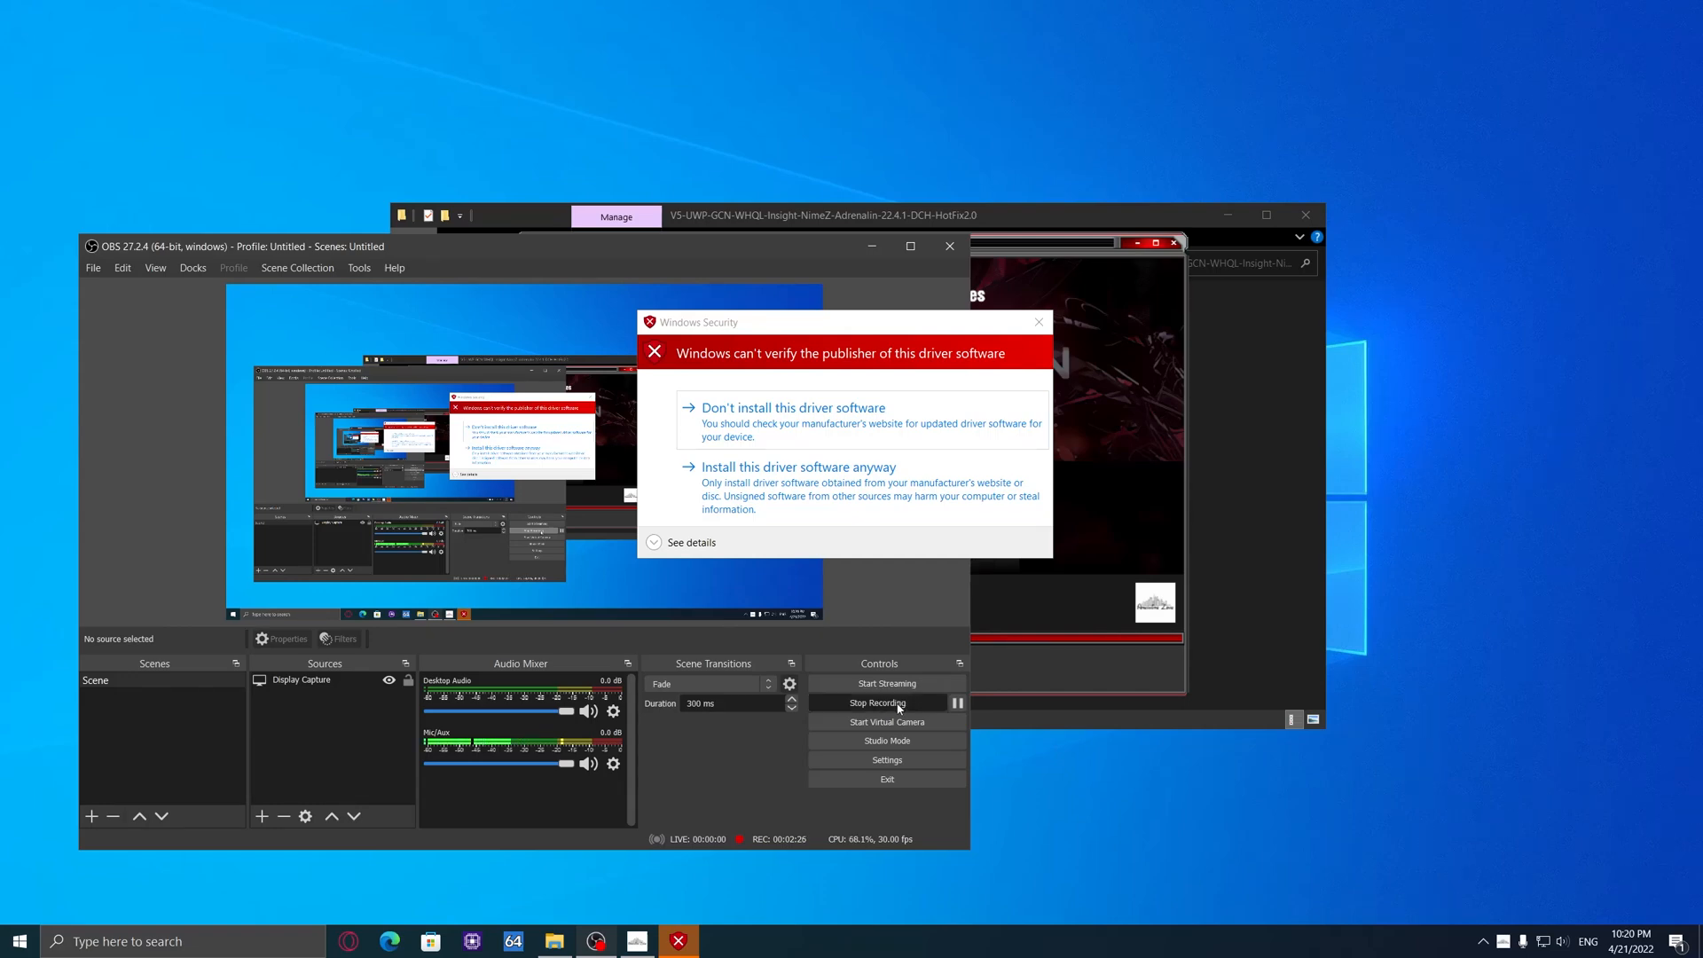
click(798, 466)
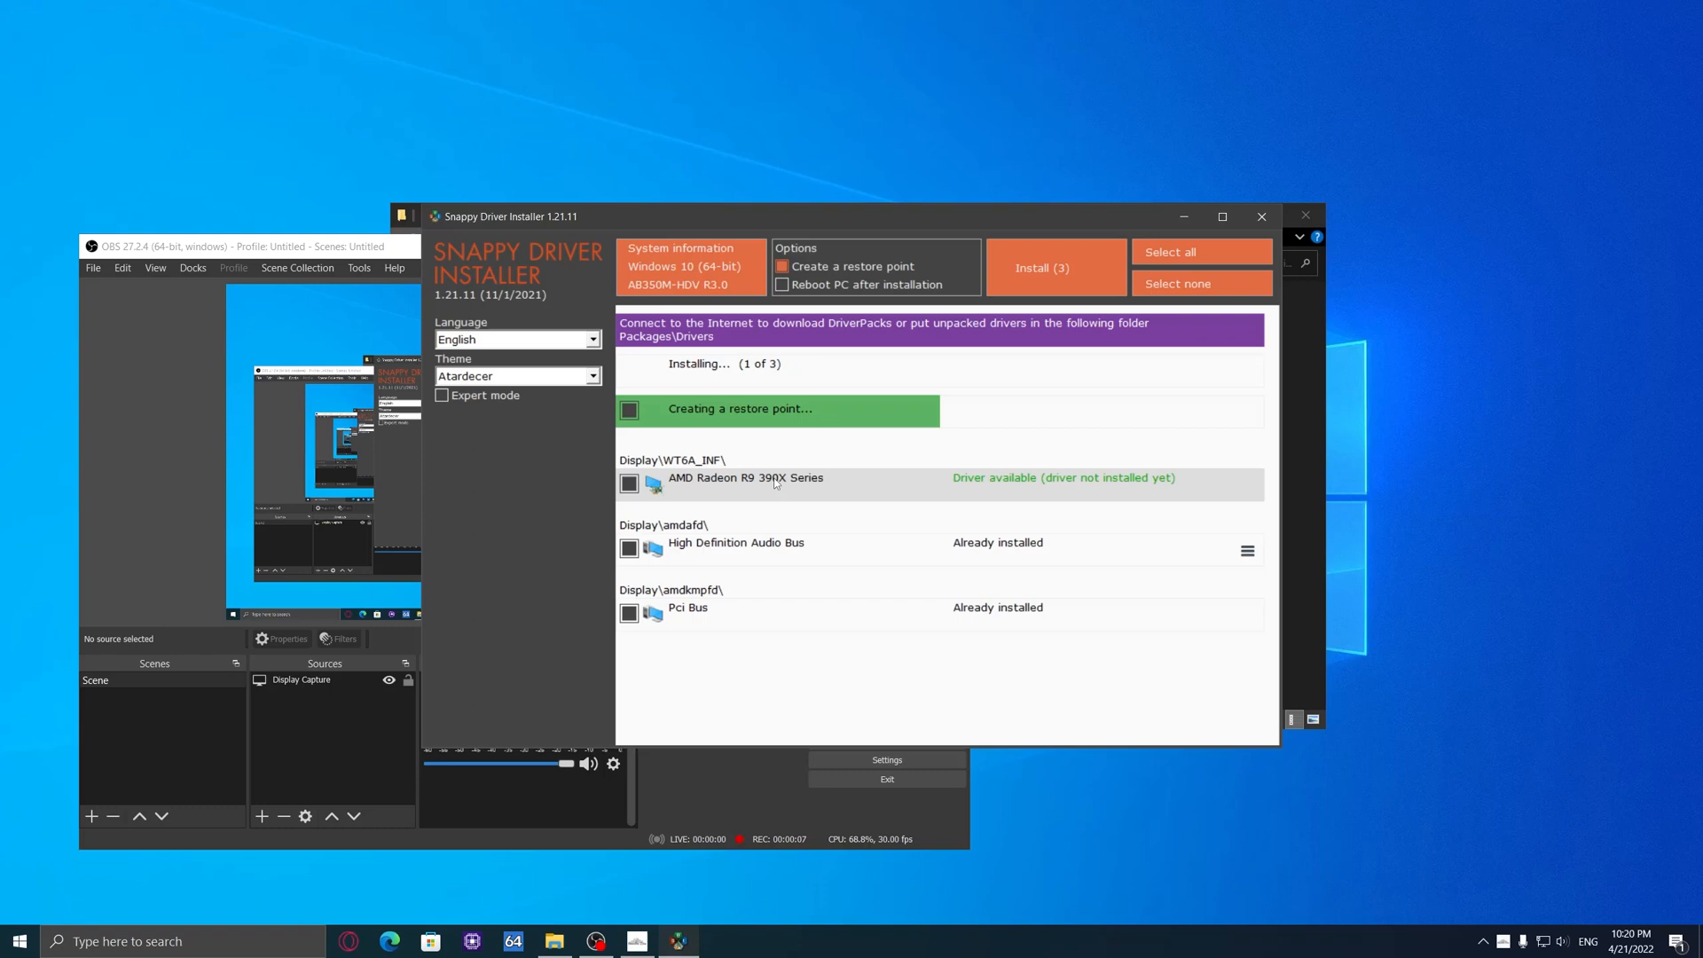
mouse_move(754, 480)
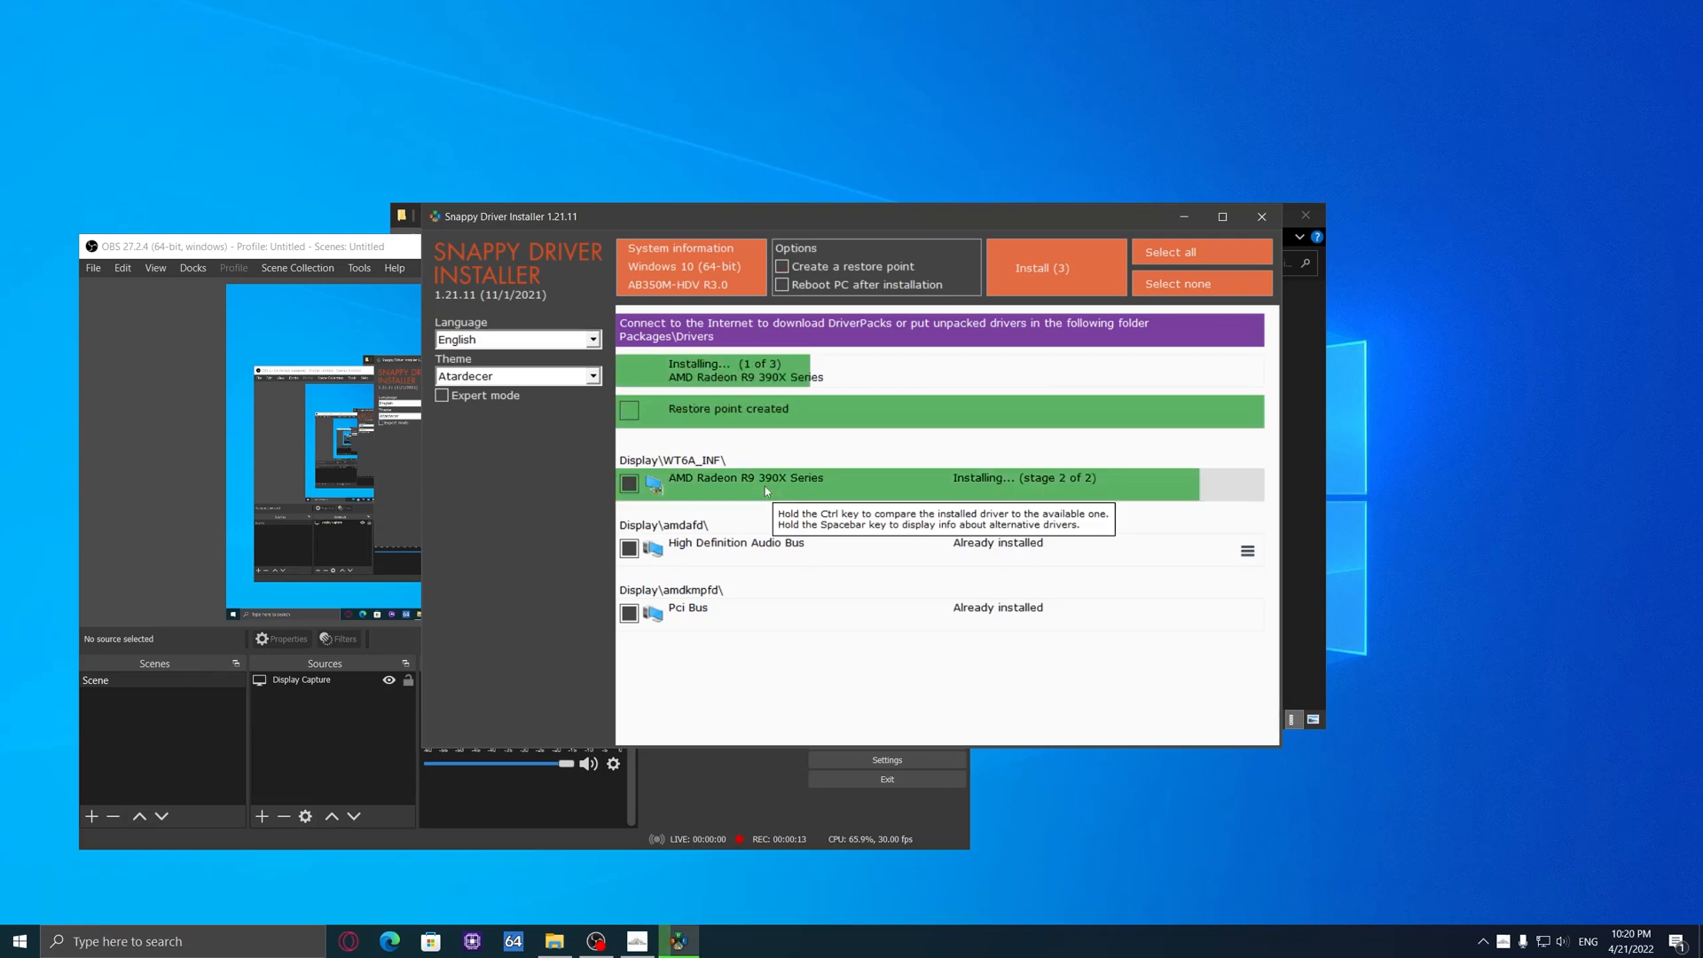
mouse_move(778, 479)
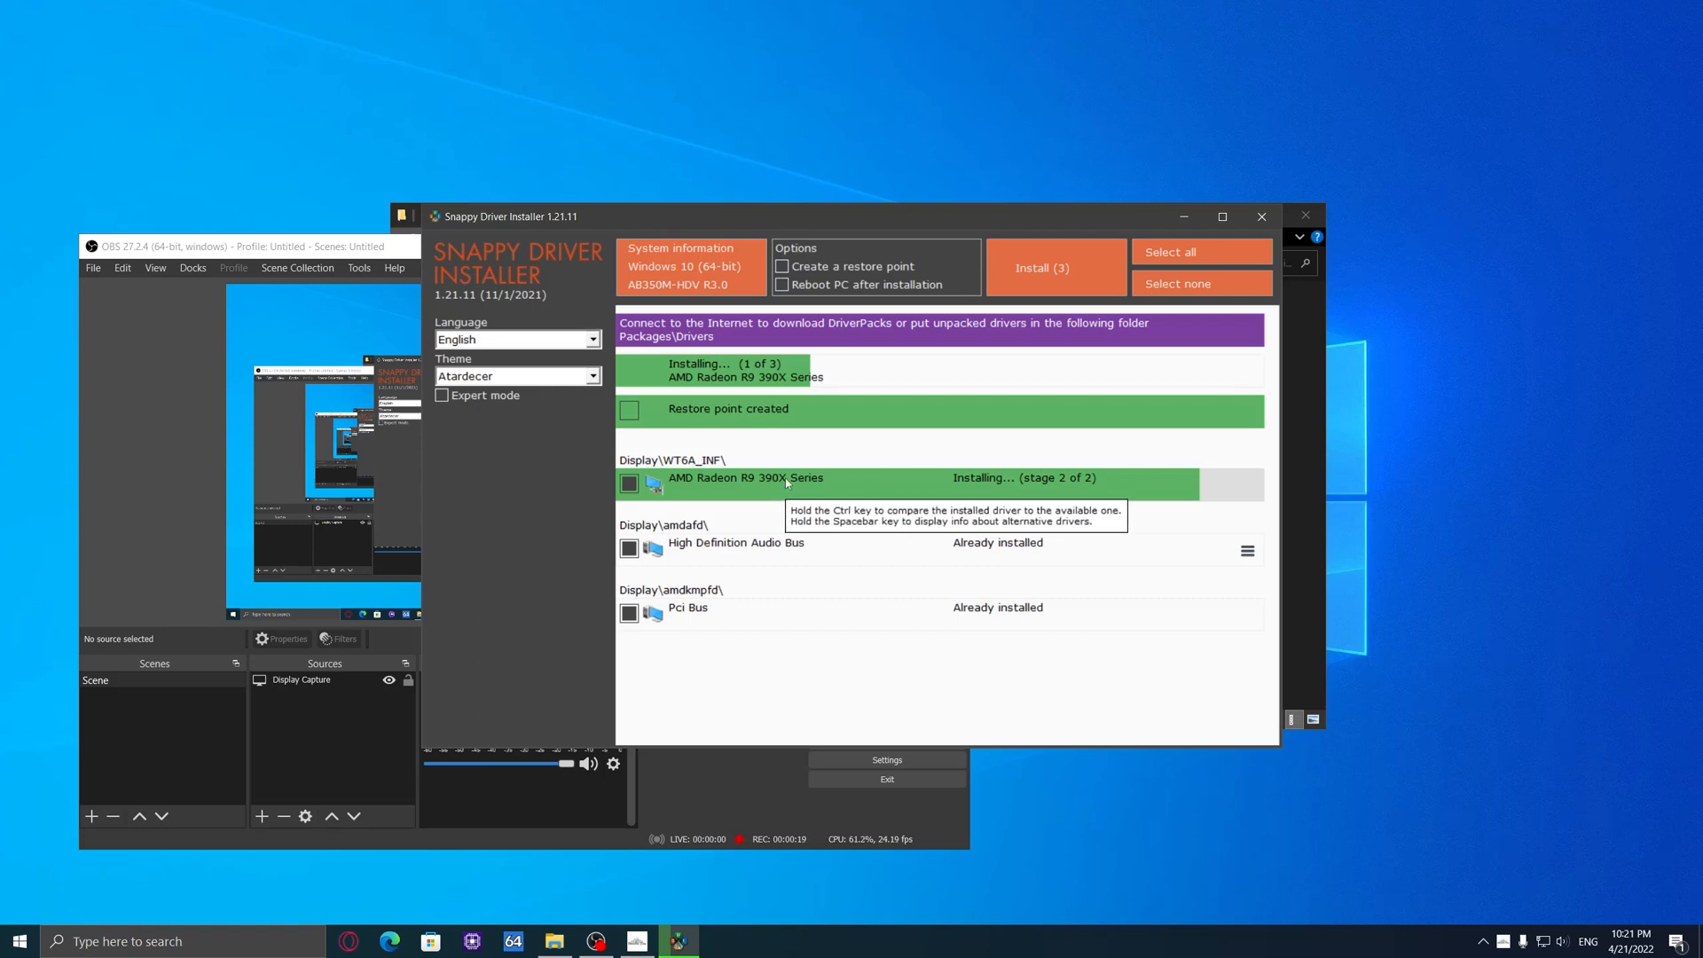
mouse_move(737, 530)
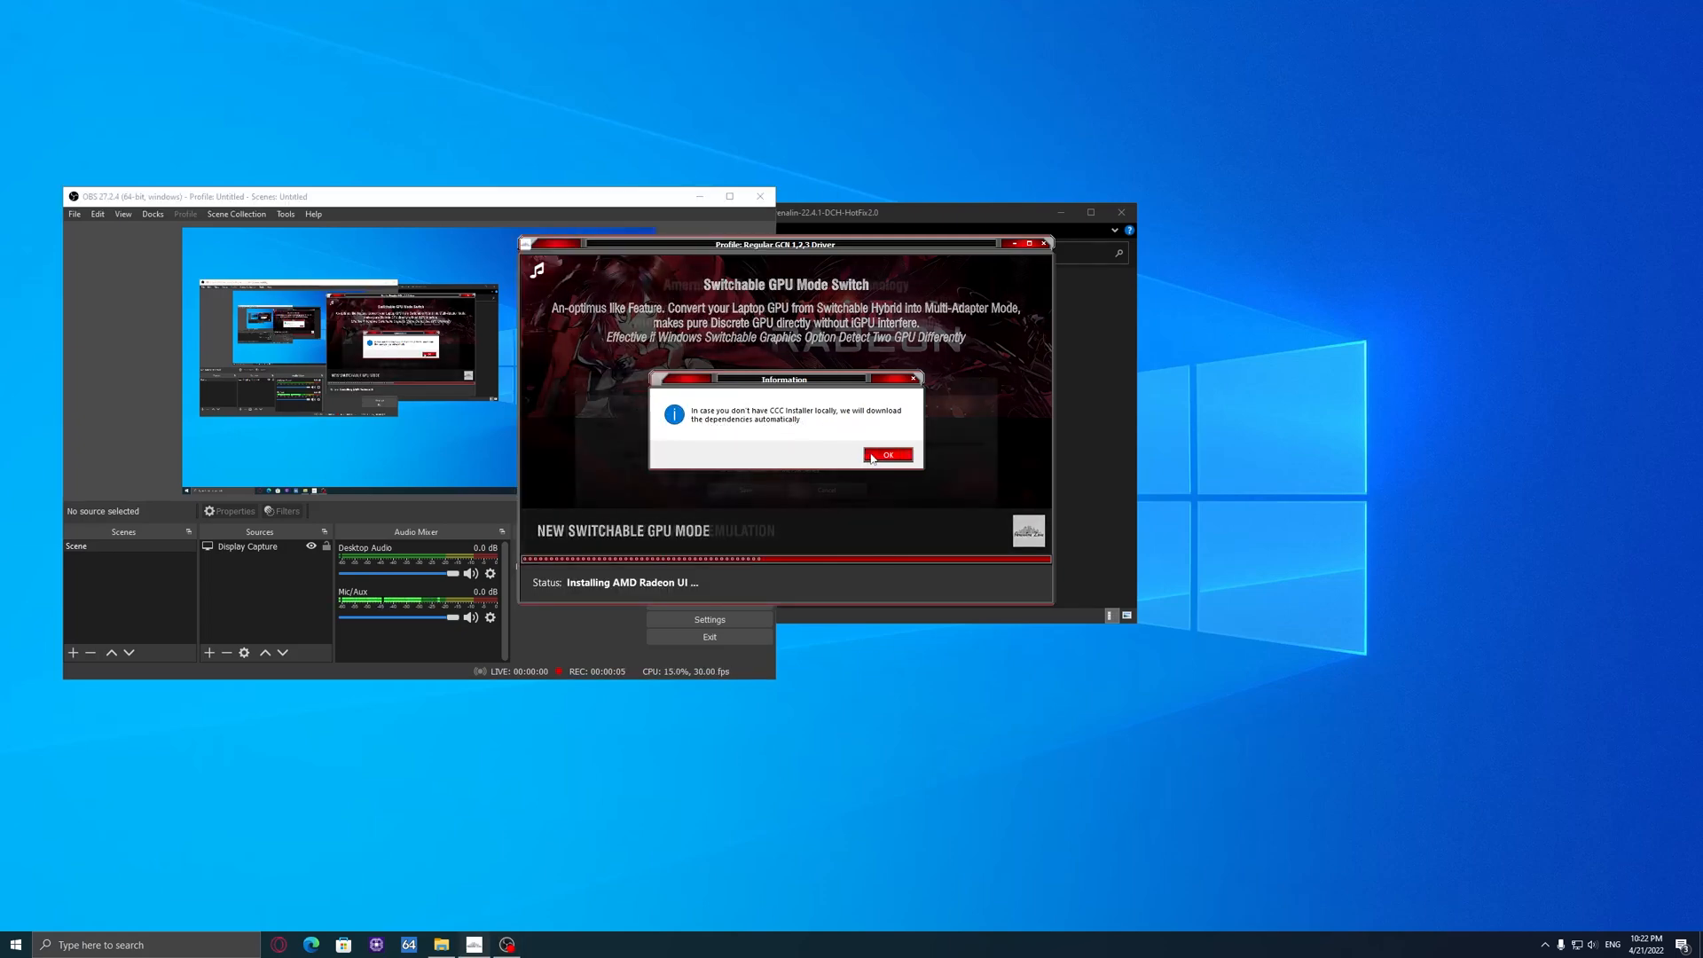
Step: Dismiss the Information dialog about downloading missing dependencies
click(887, 454)
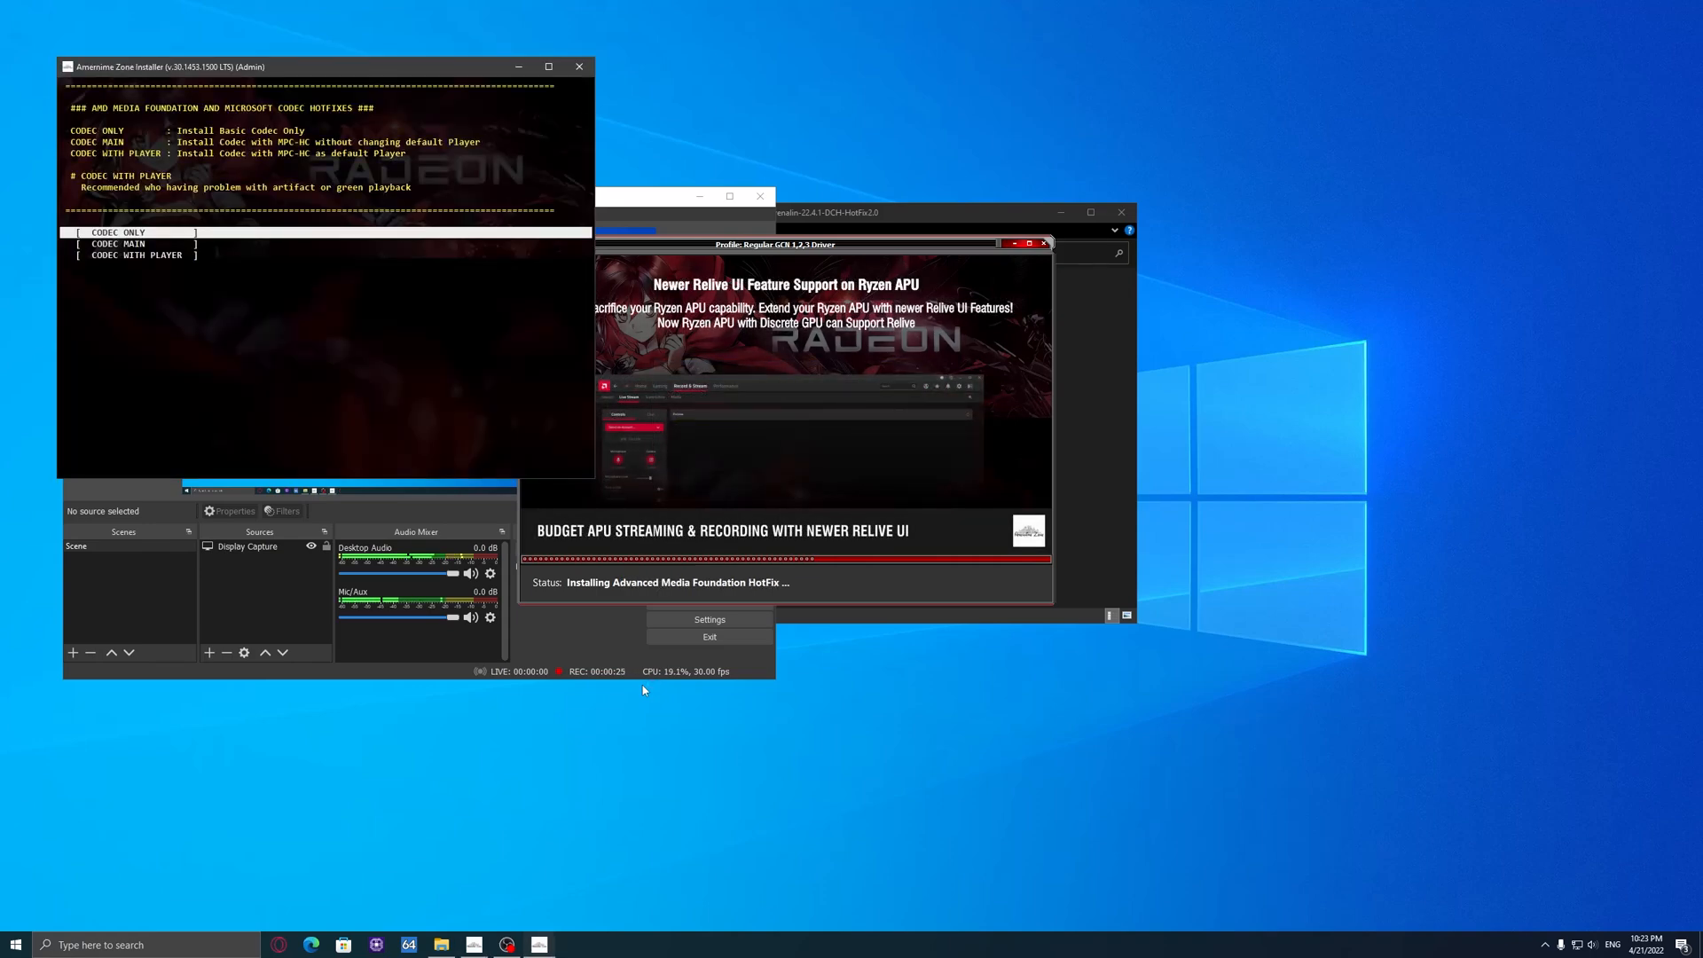
mouse_move(332, 381)
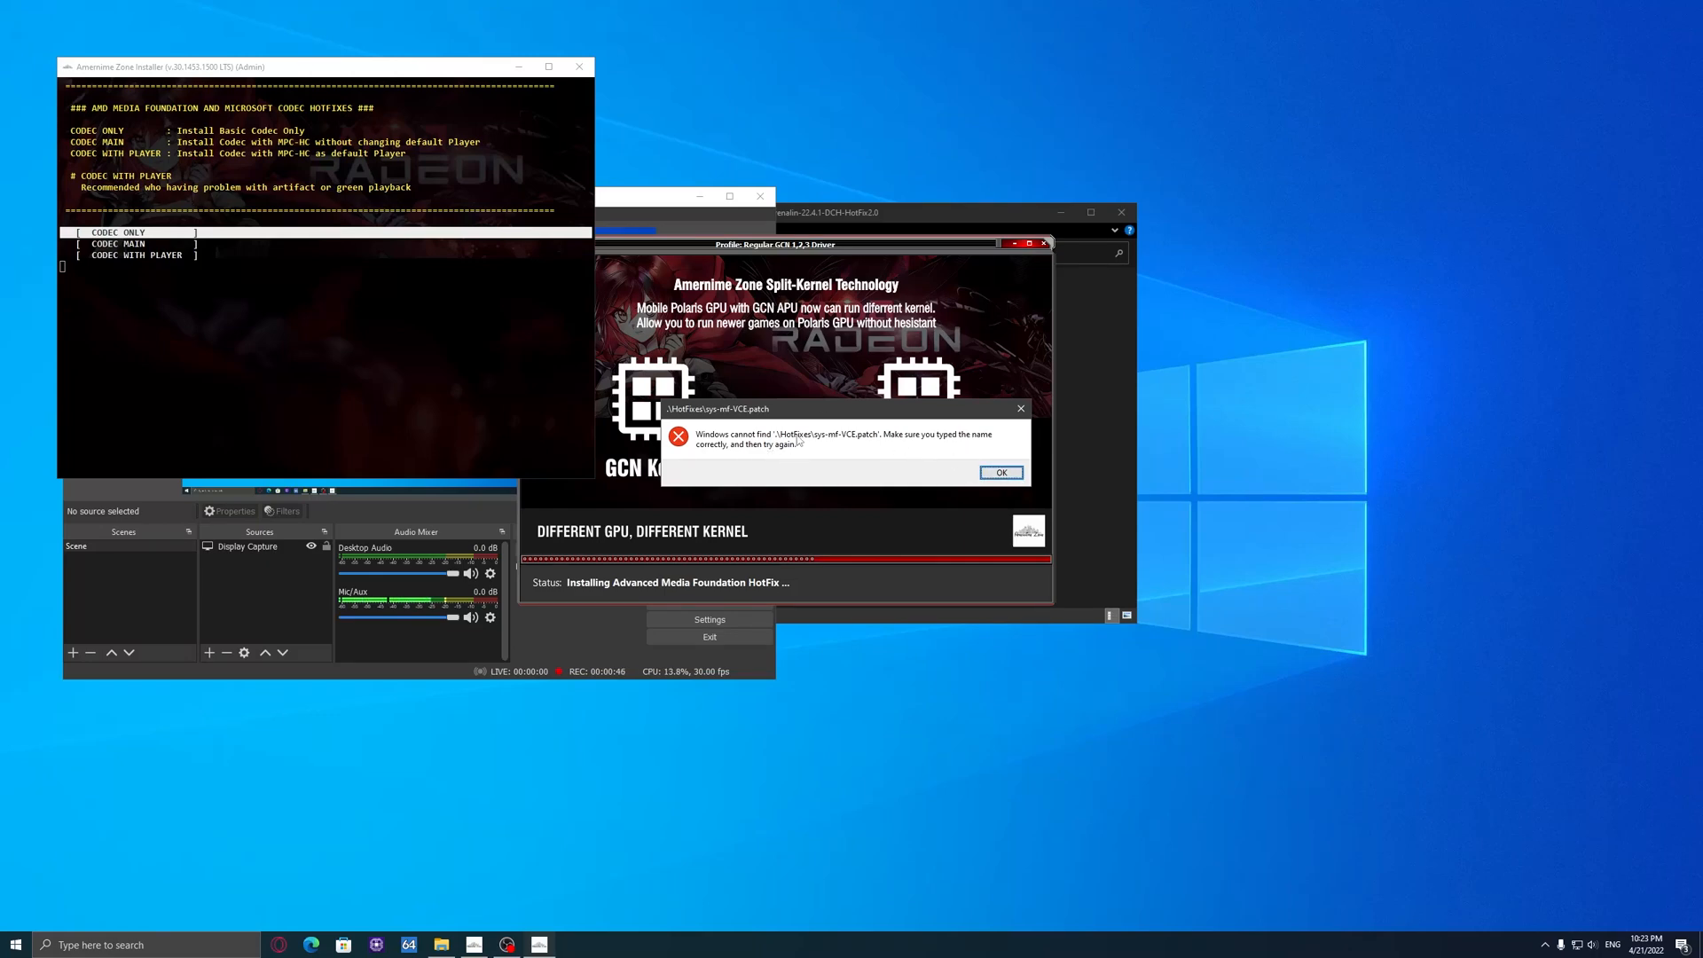
Step: Dismiss the 'Windows cannot find' error for the missing VCE patch file
click(999, 471)
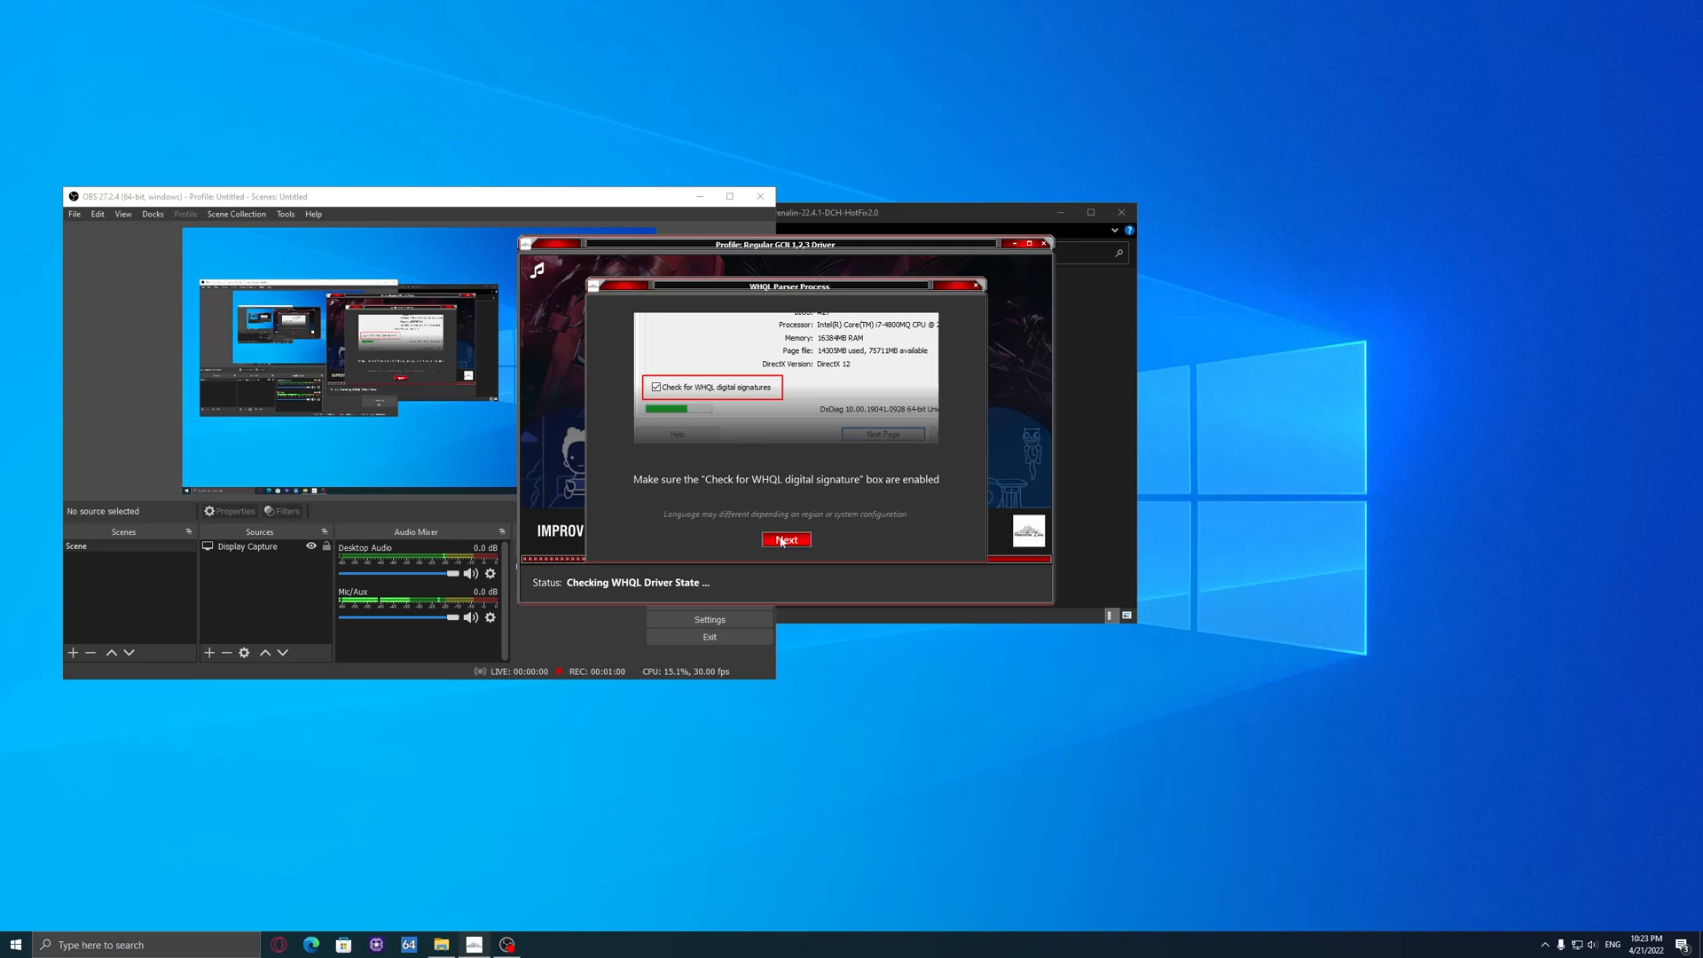
Step: Confirm in DxDiag's Display 1 tab that the Radeon R9 390X driver shows WHQL Logo'd: Yes
click(785, 540)
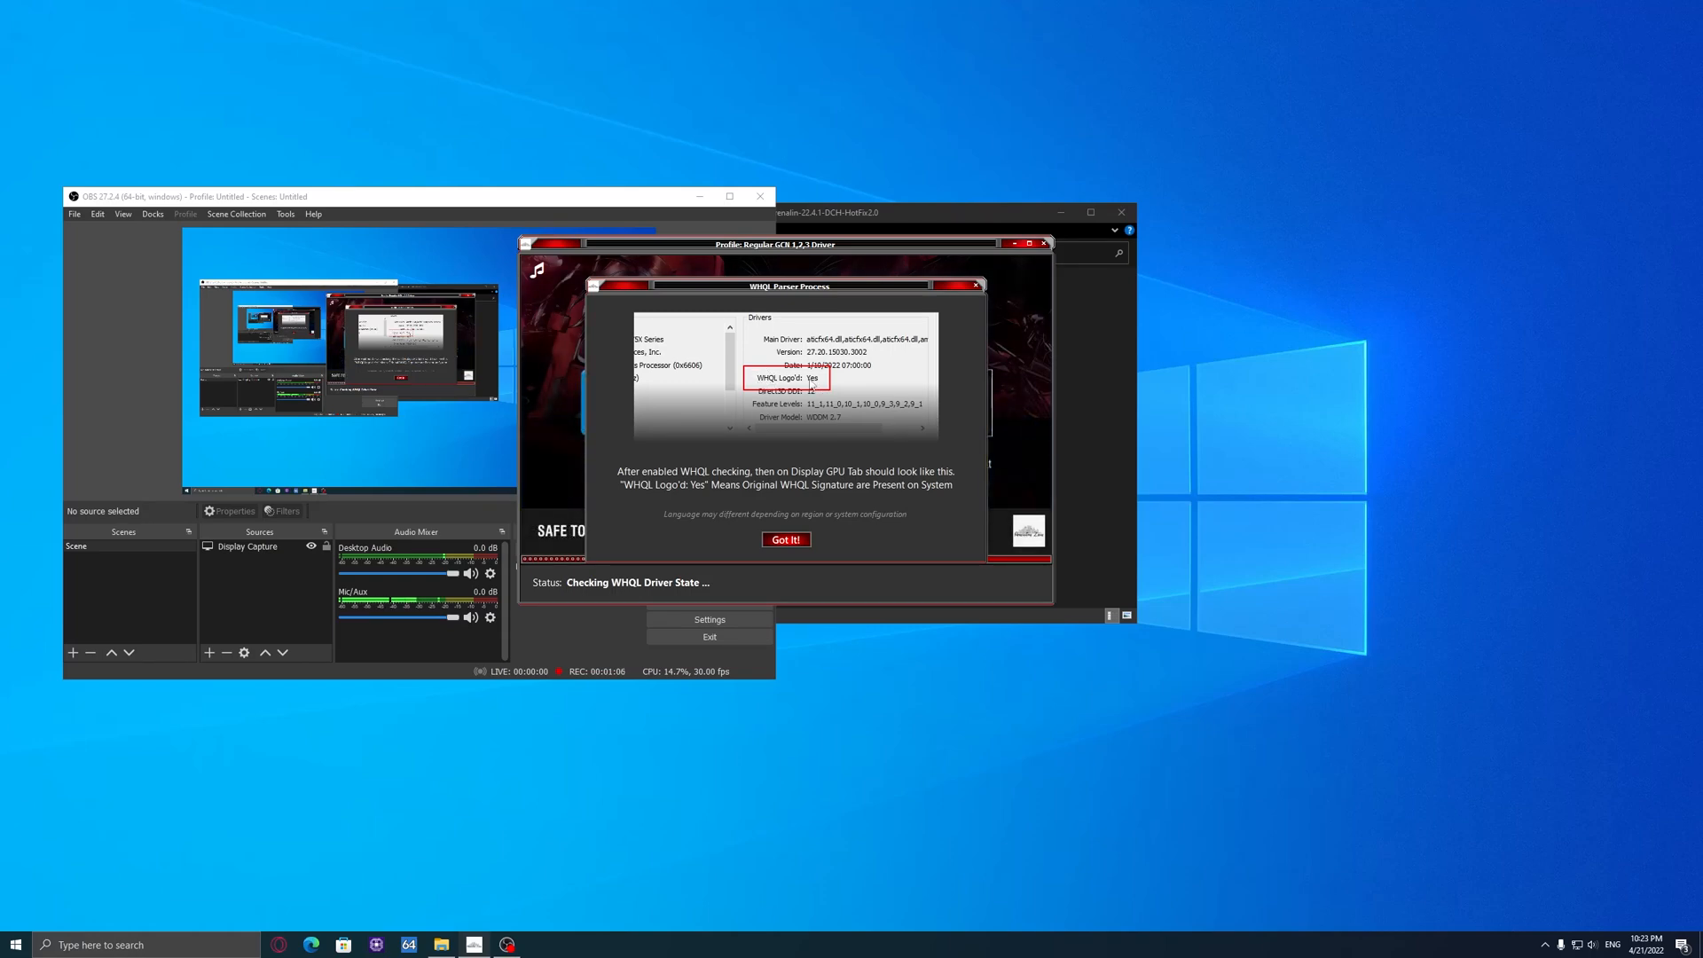
click(784, 540)
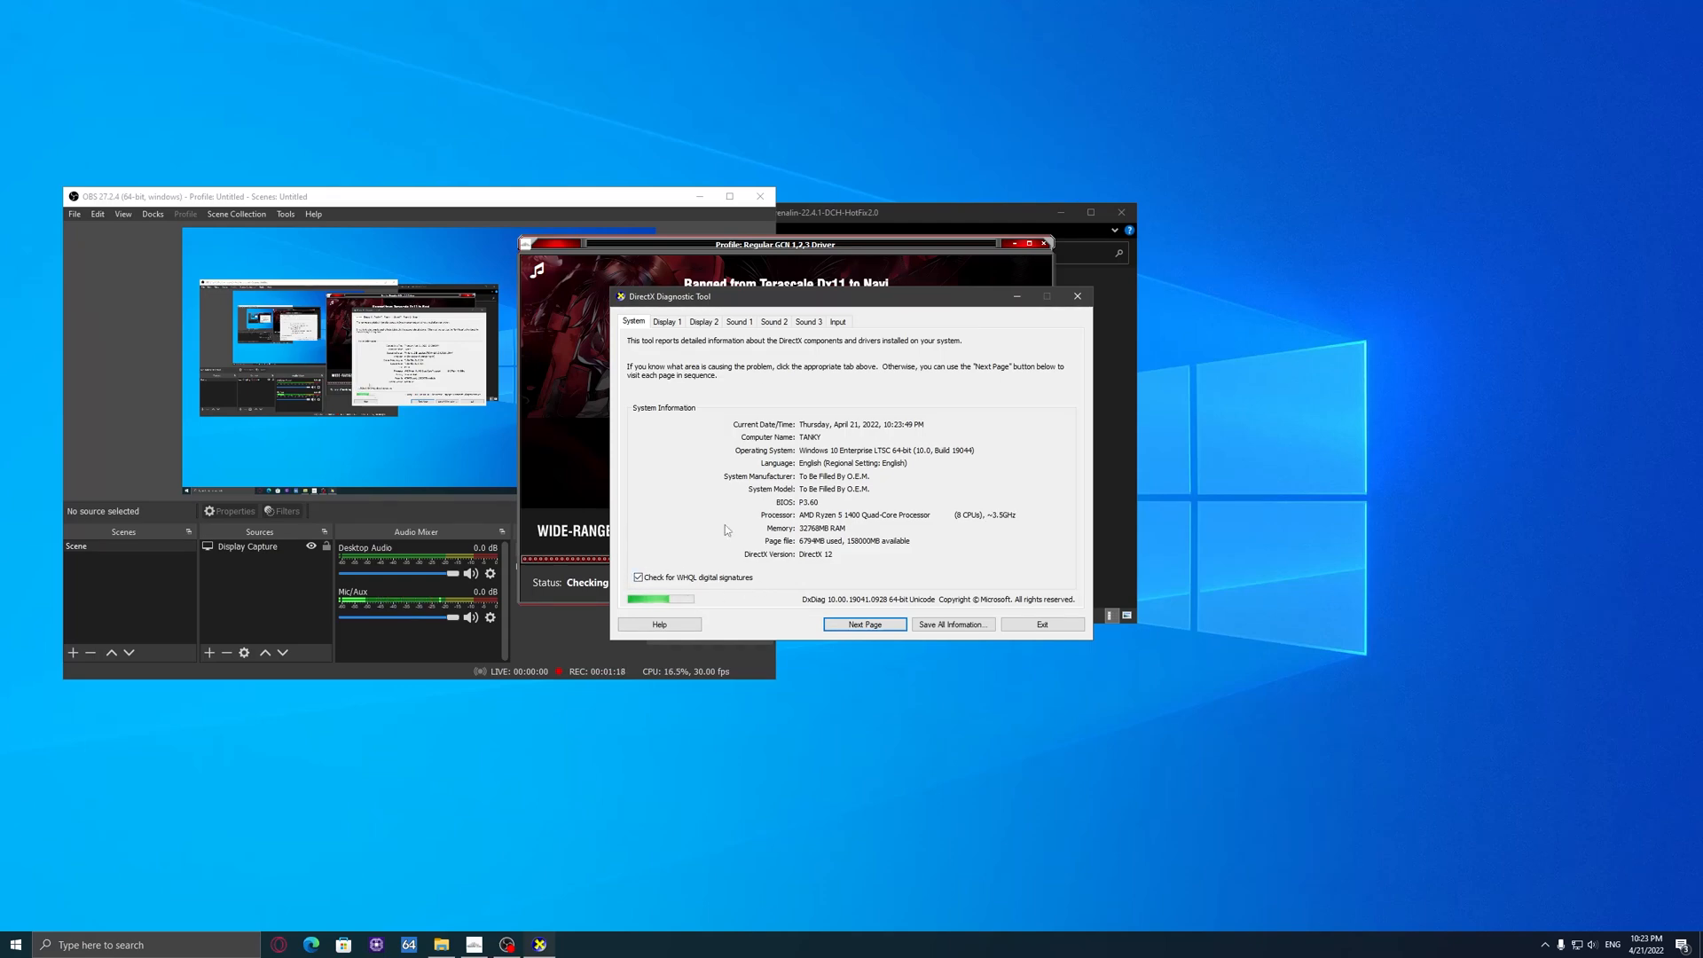
click(666, 322)
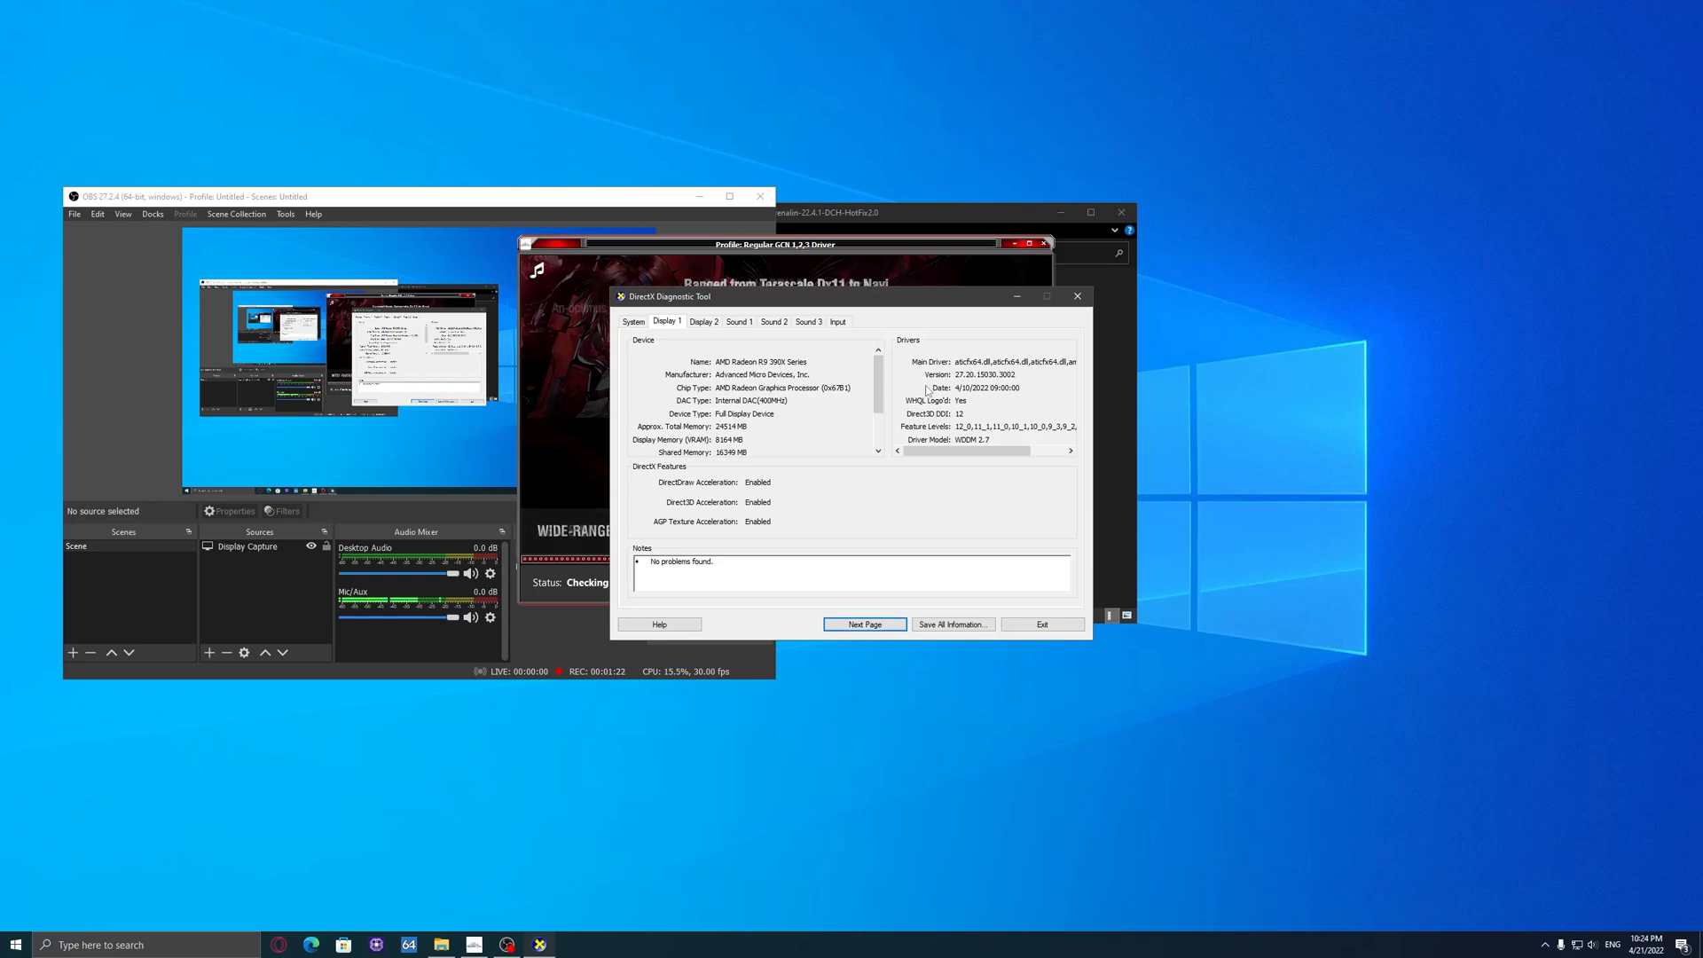
double_click(703, 561)
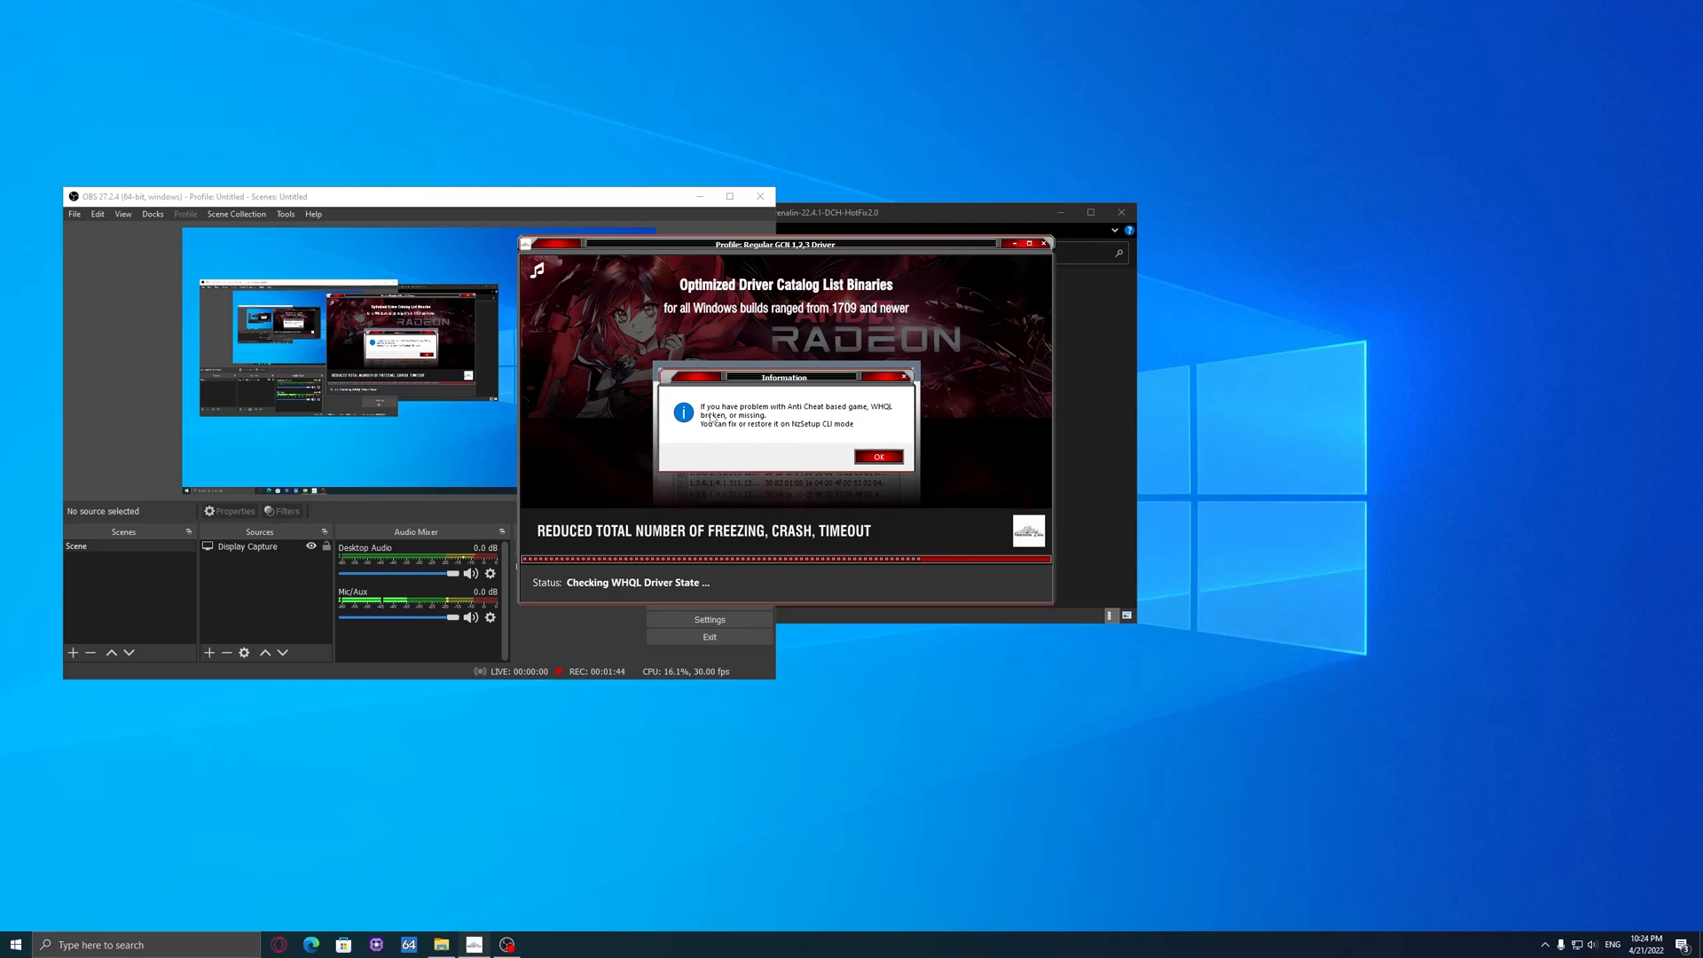
Step: Dismiss the anti-cheat WHQL notice and launch the Amernime Zone Extras Menu
click(877, 455)
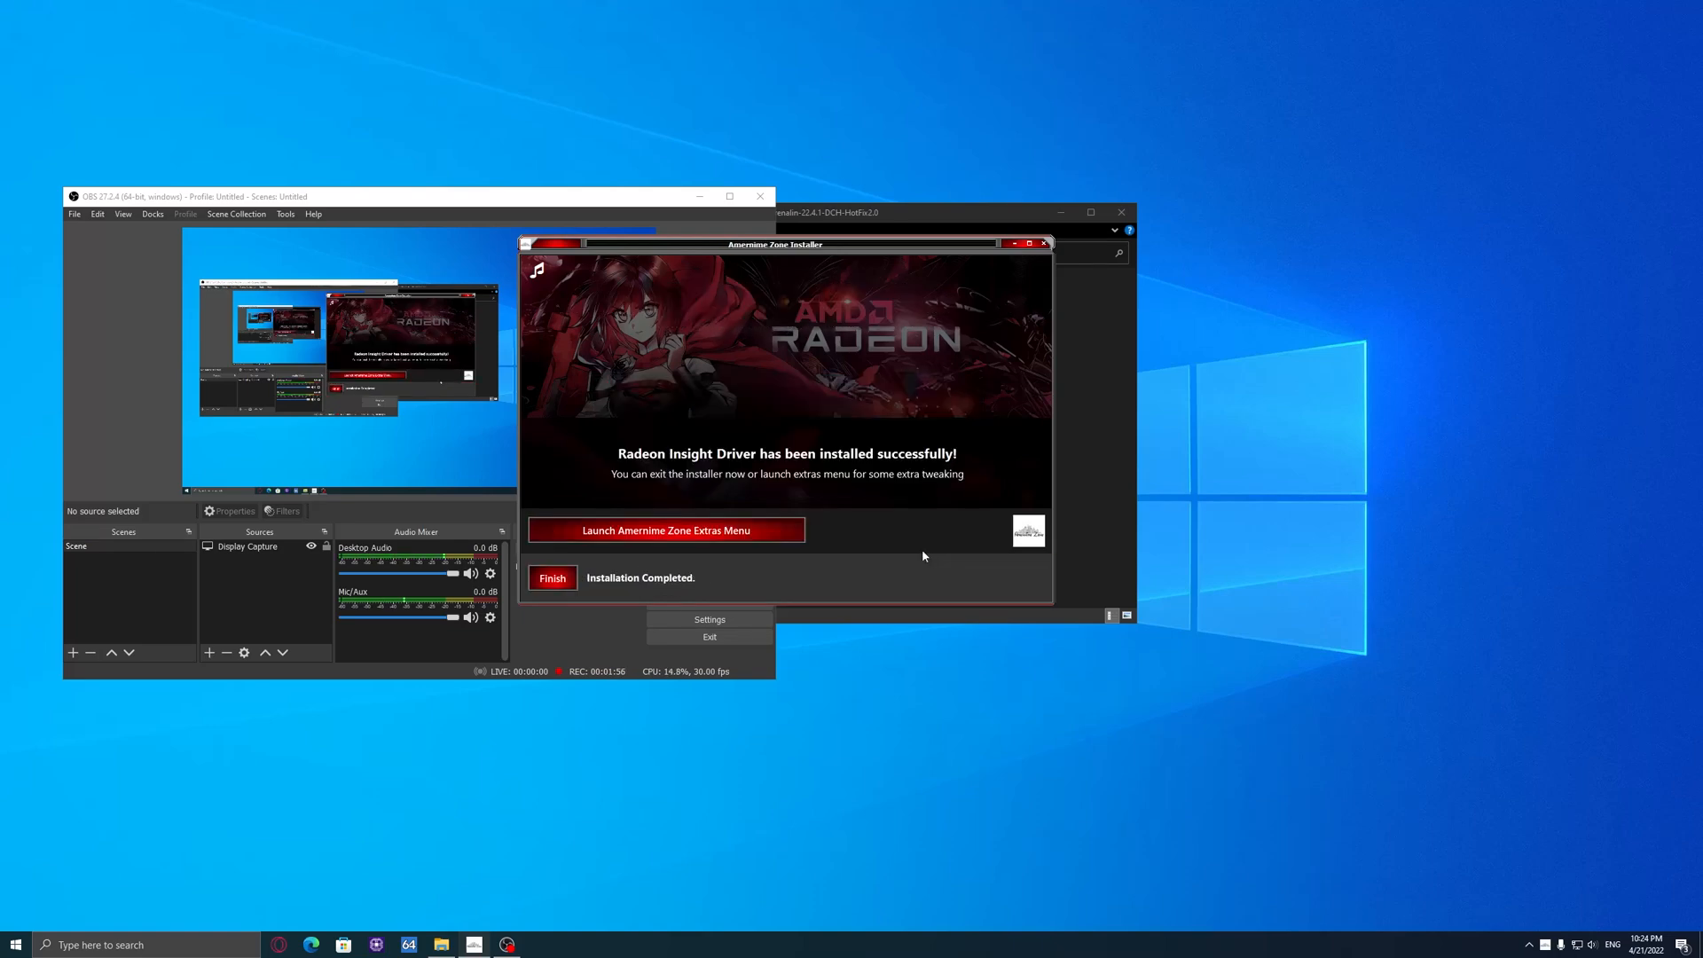
mouse_move(642, 594)
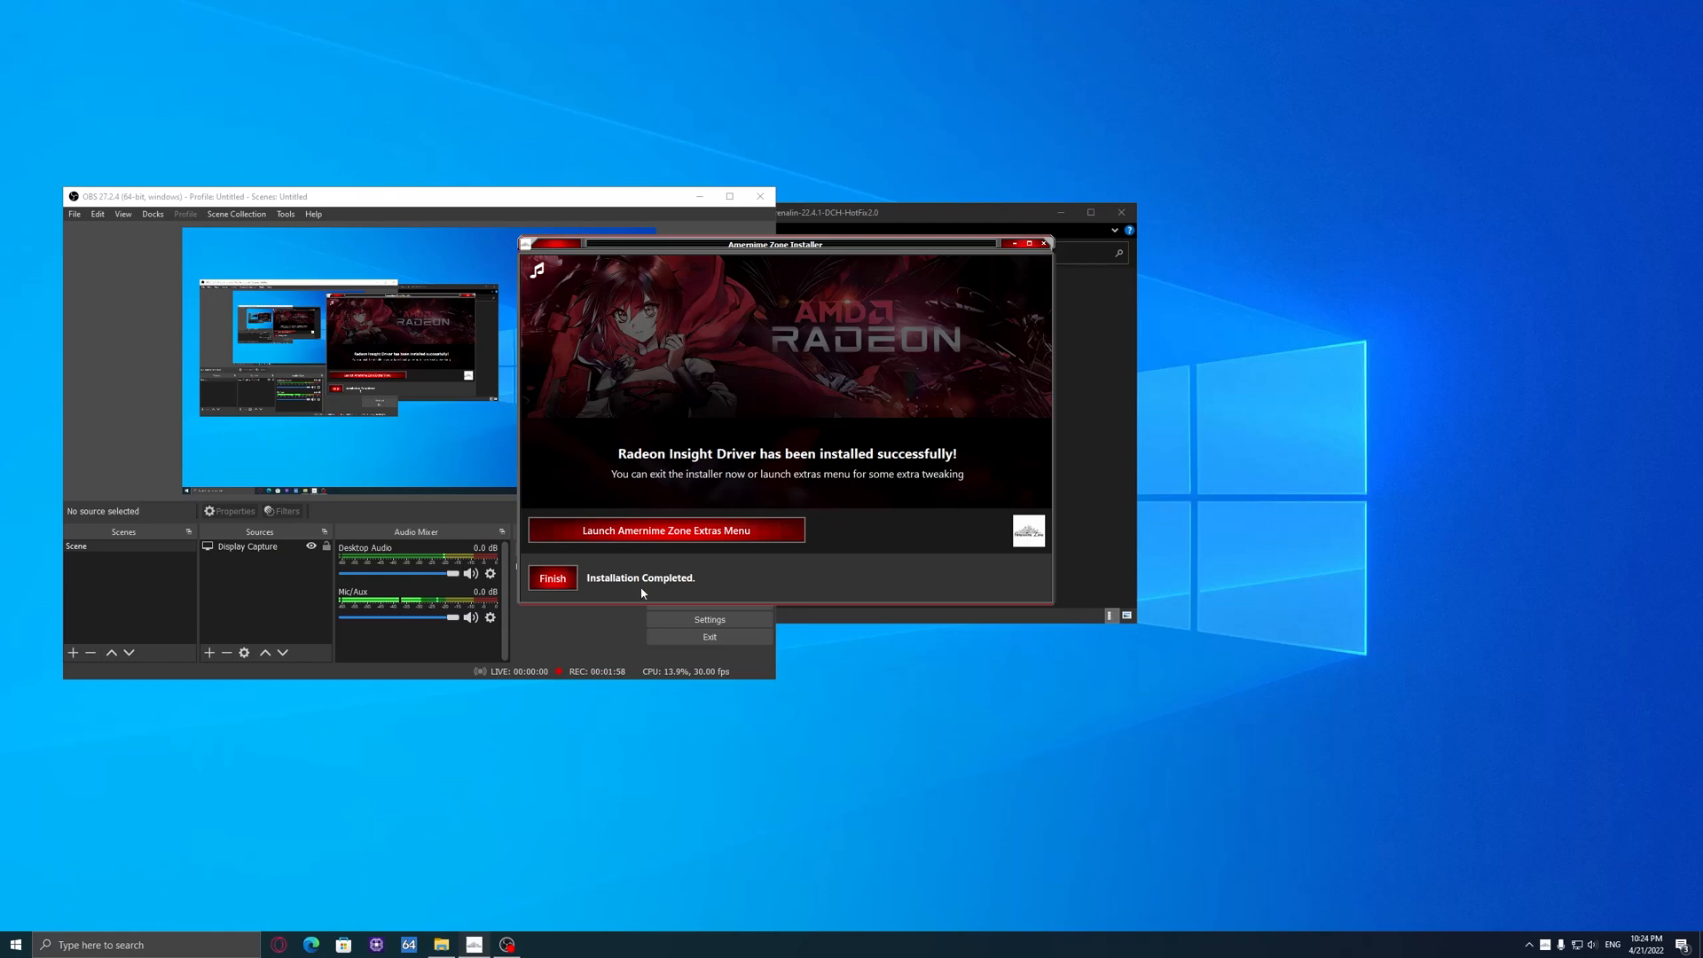
right_click(842, 717)
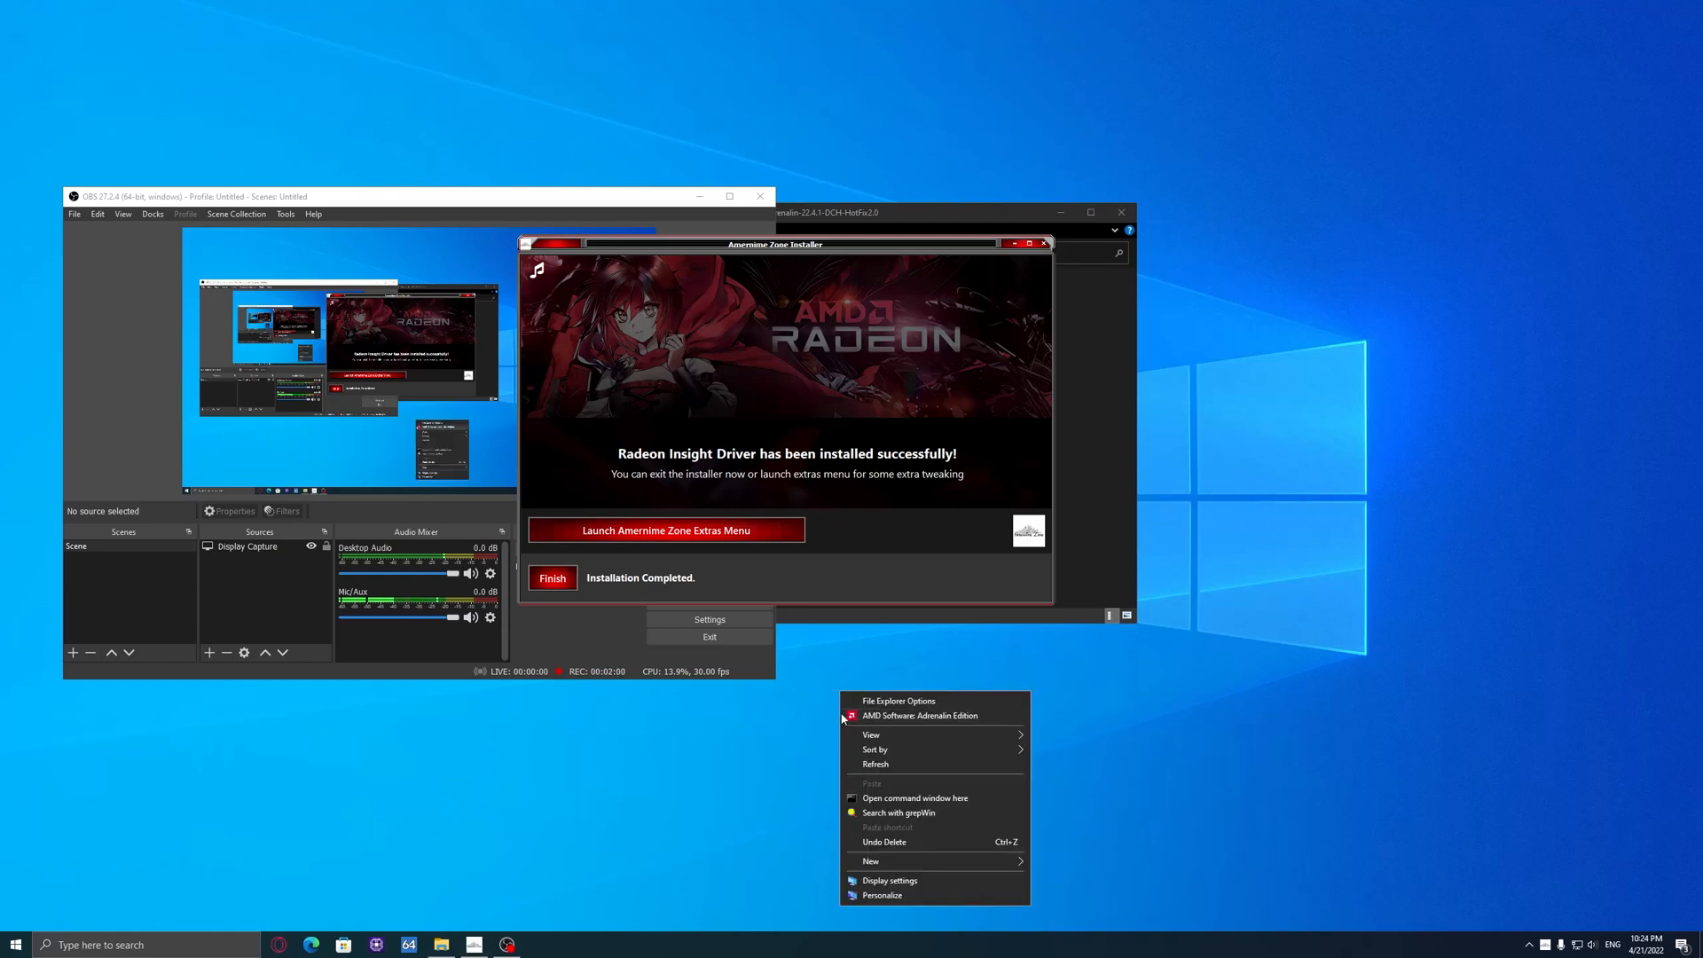
mouse_move(803, 589)
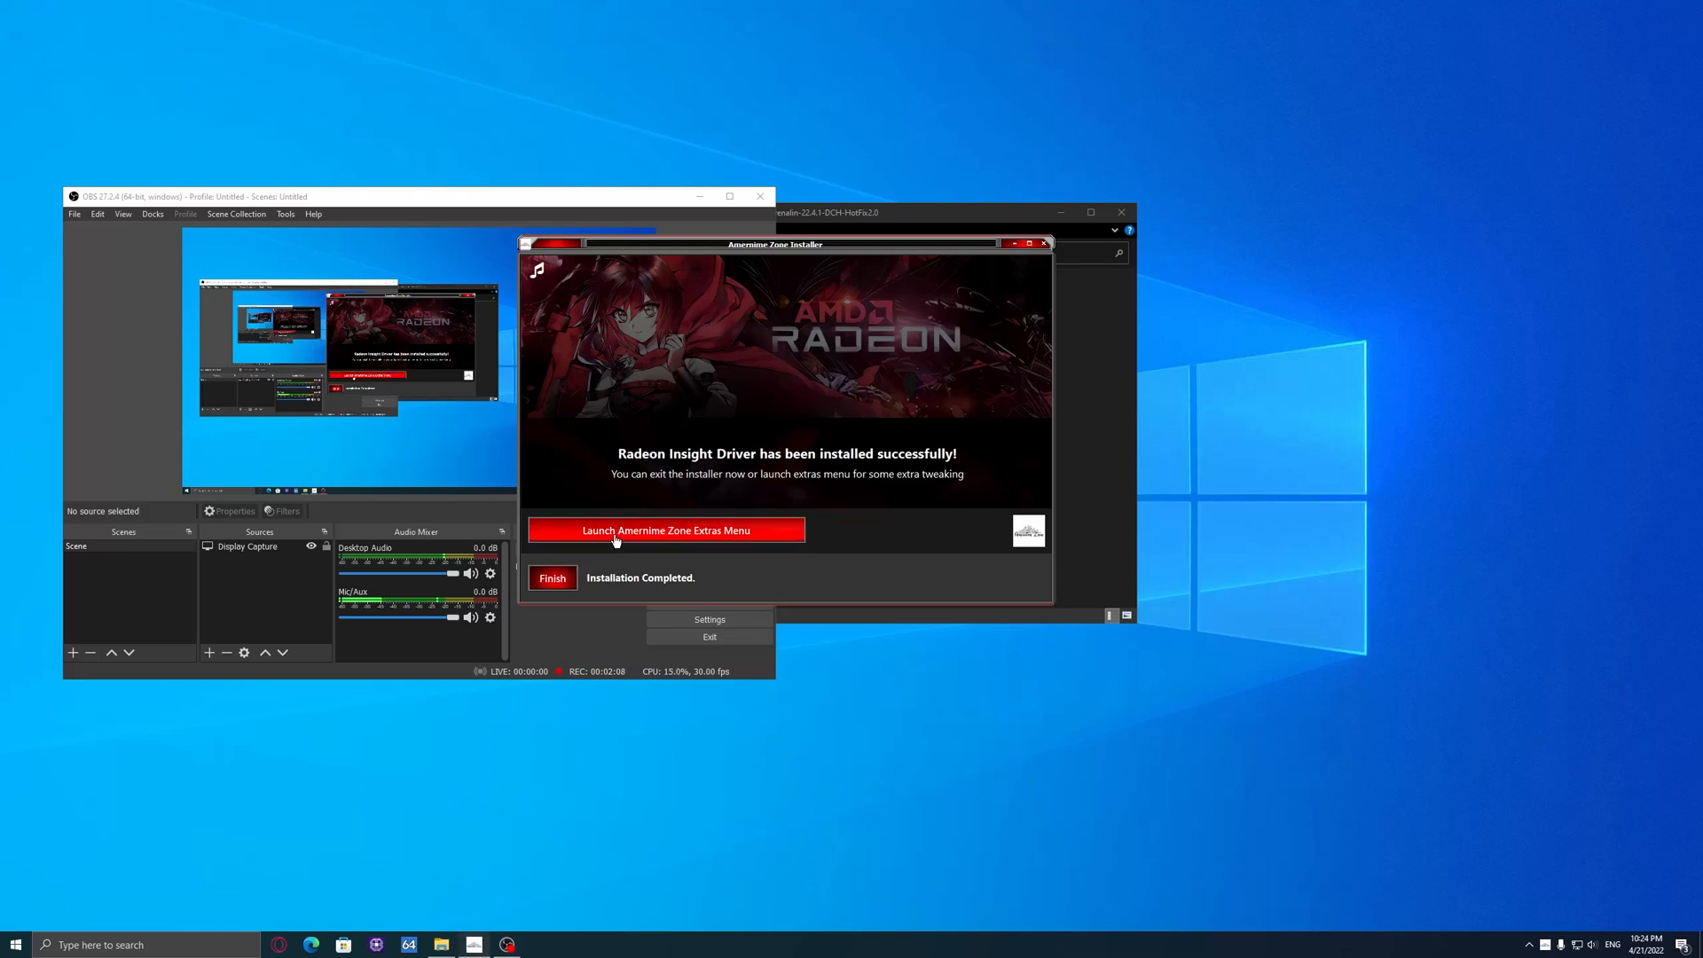
click(666, 530)
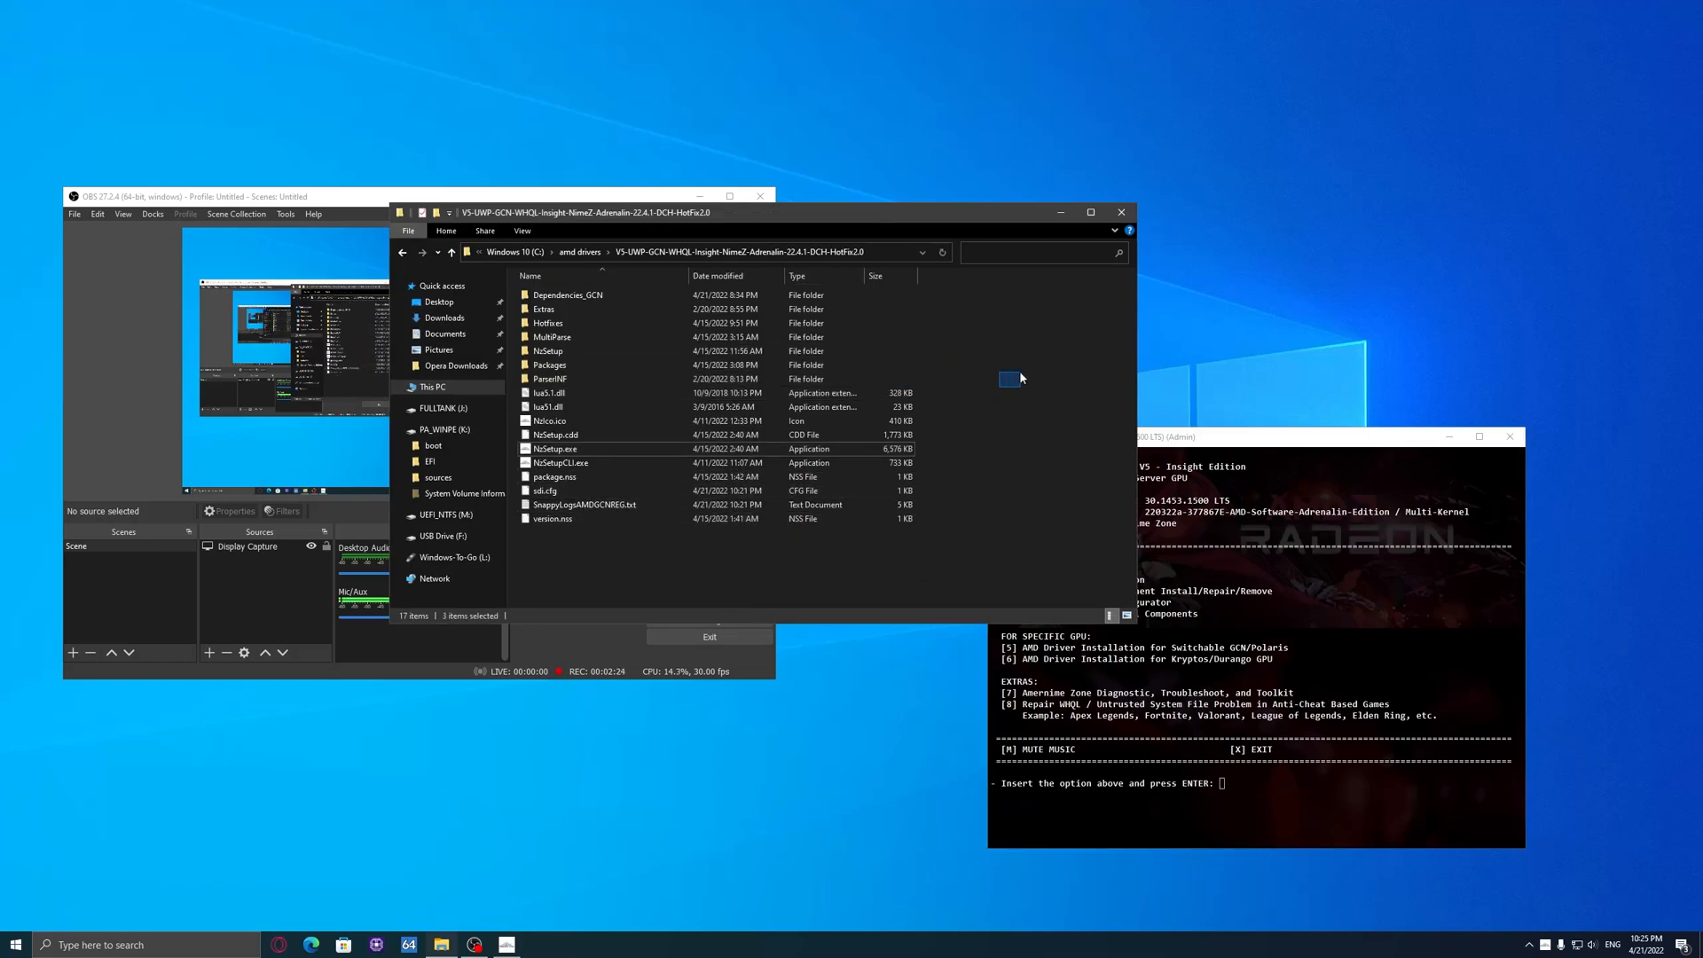
Step: Clear the file selection in the folder window and bring up its context menu
click(555, 477)
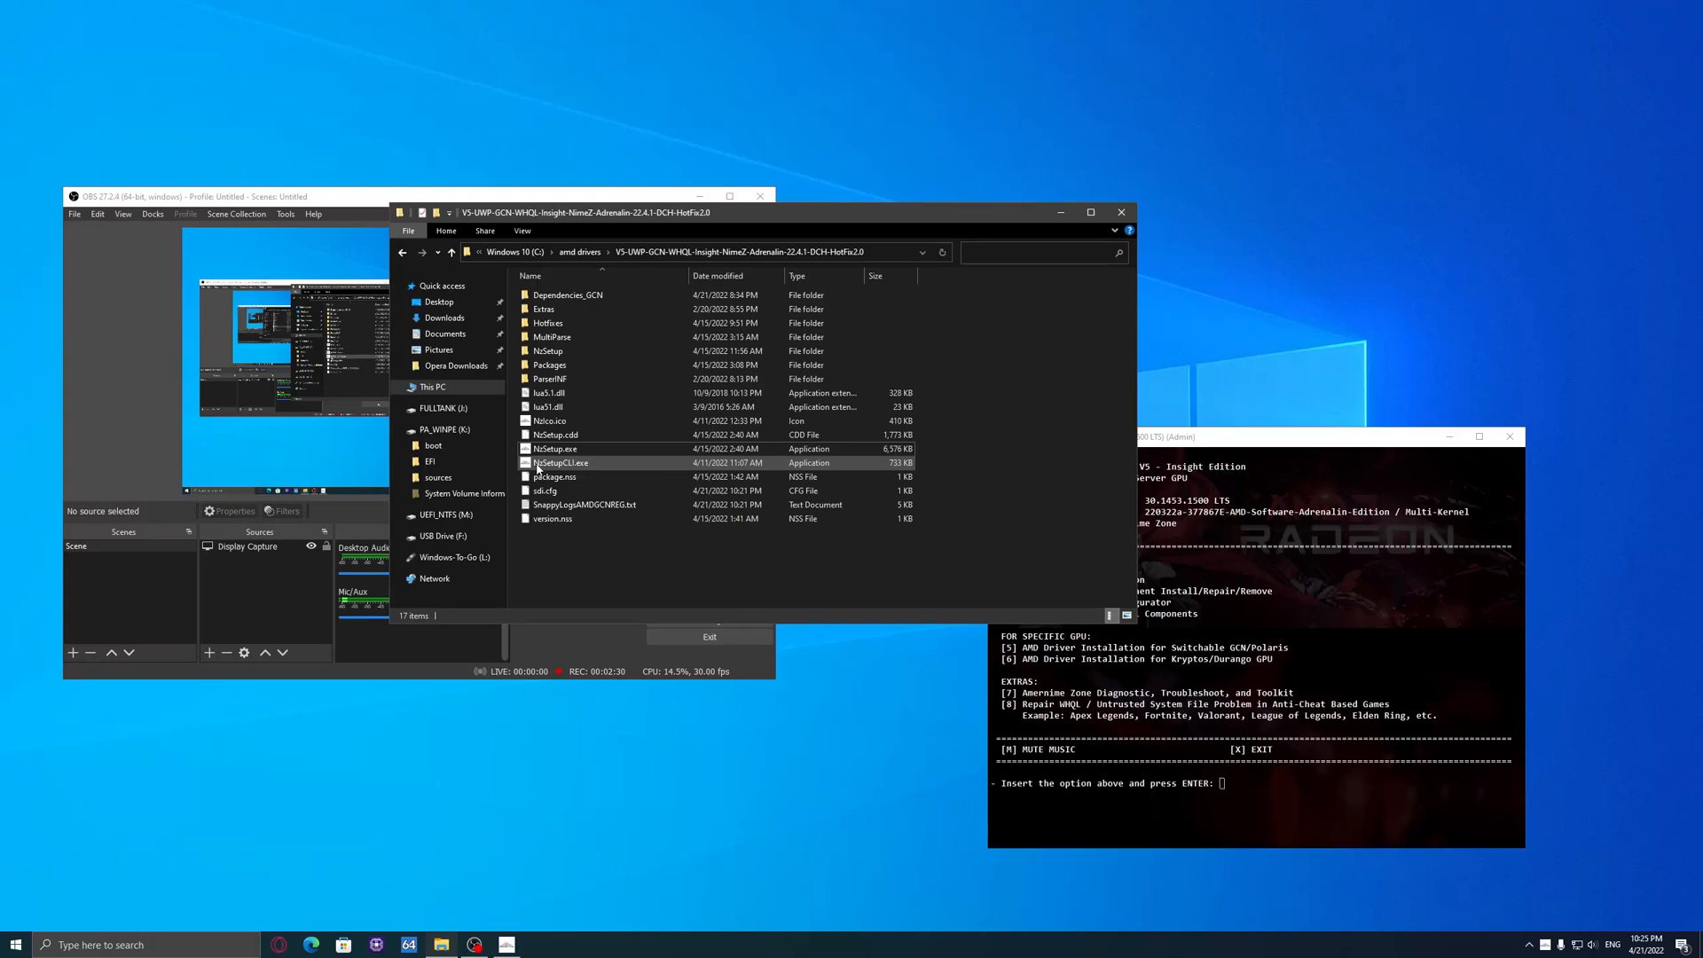
click(586, 503)
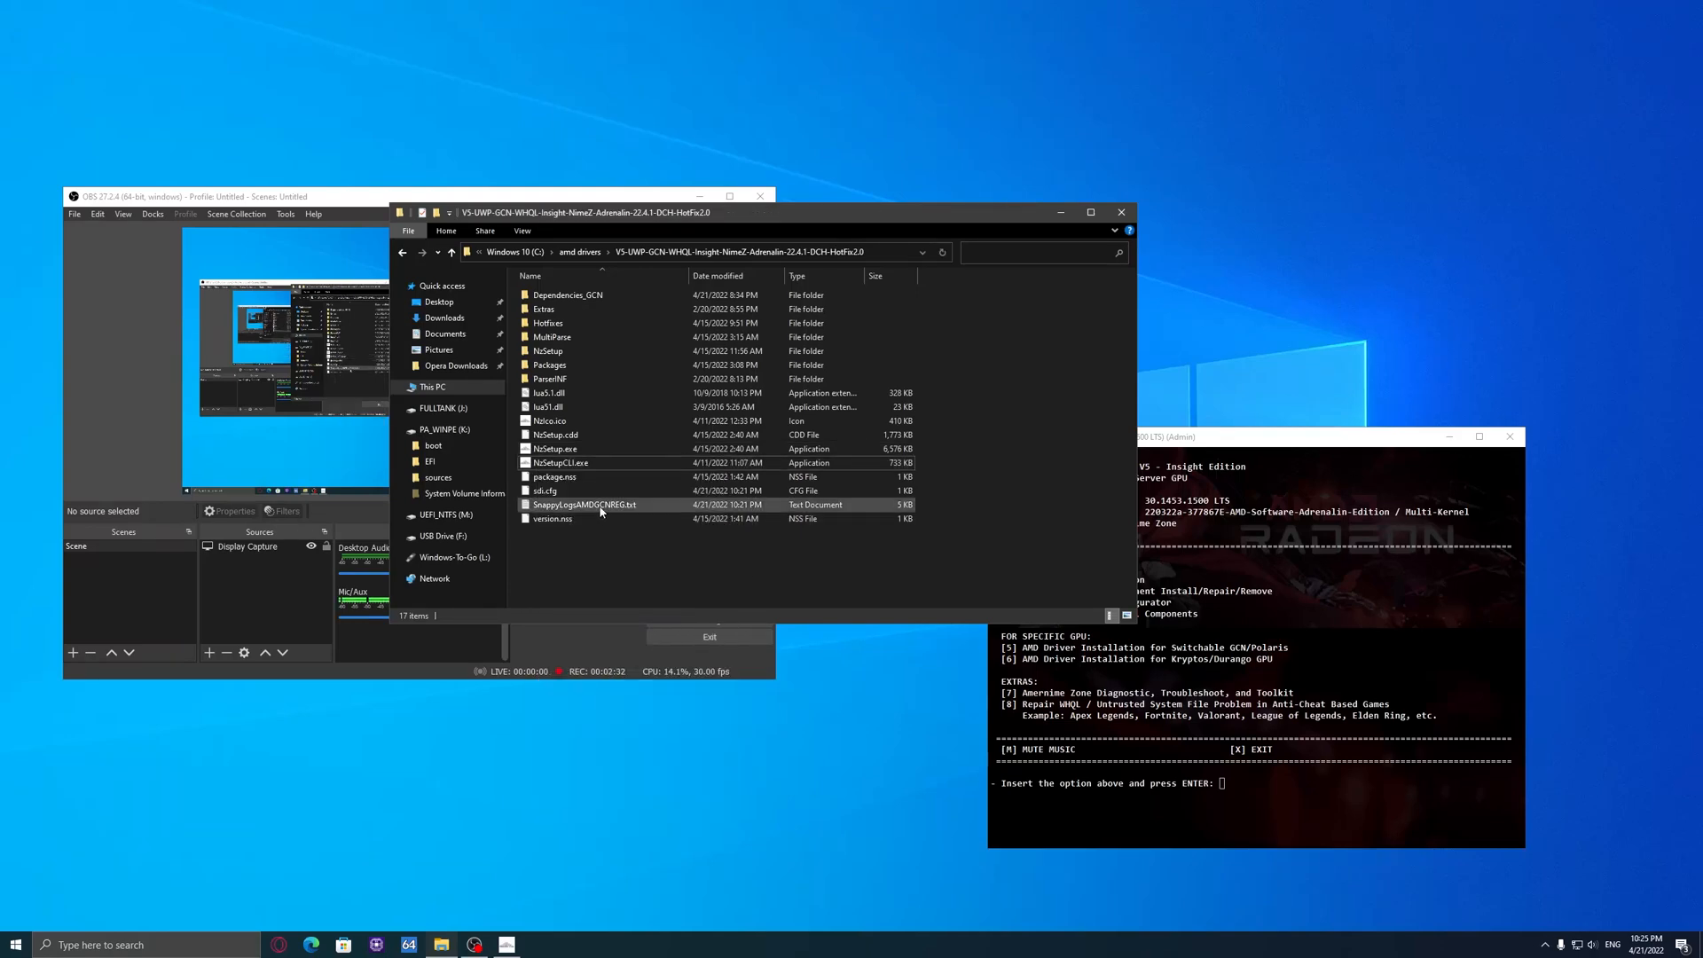
right_click(555, 463)
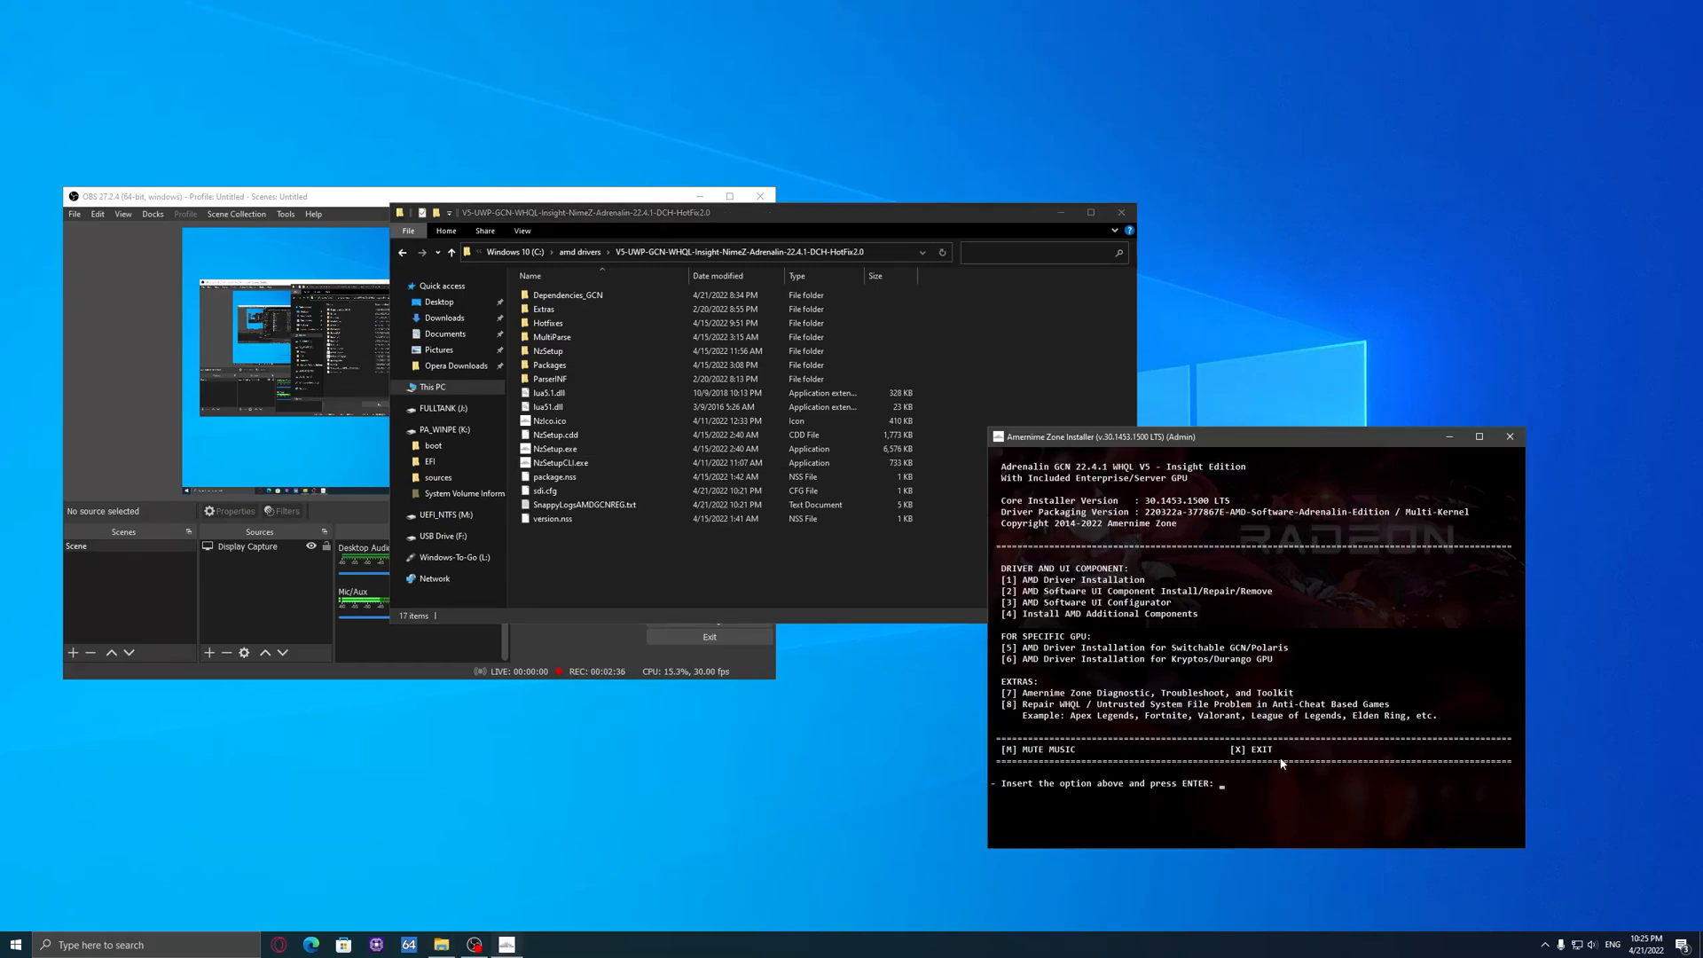
mouse_move(1020, 722)
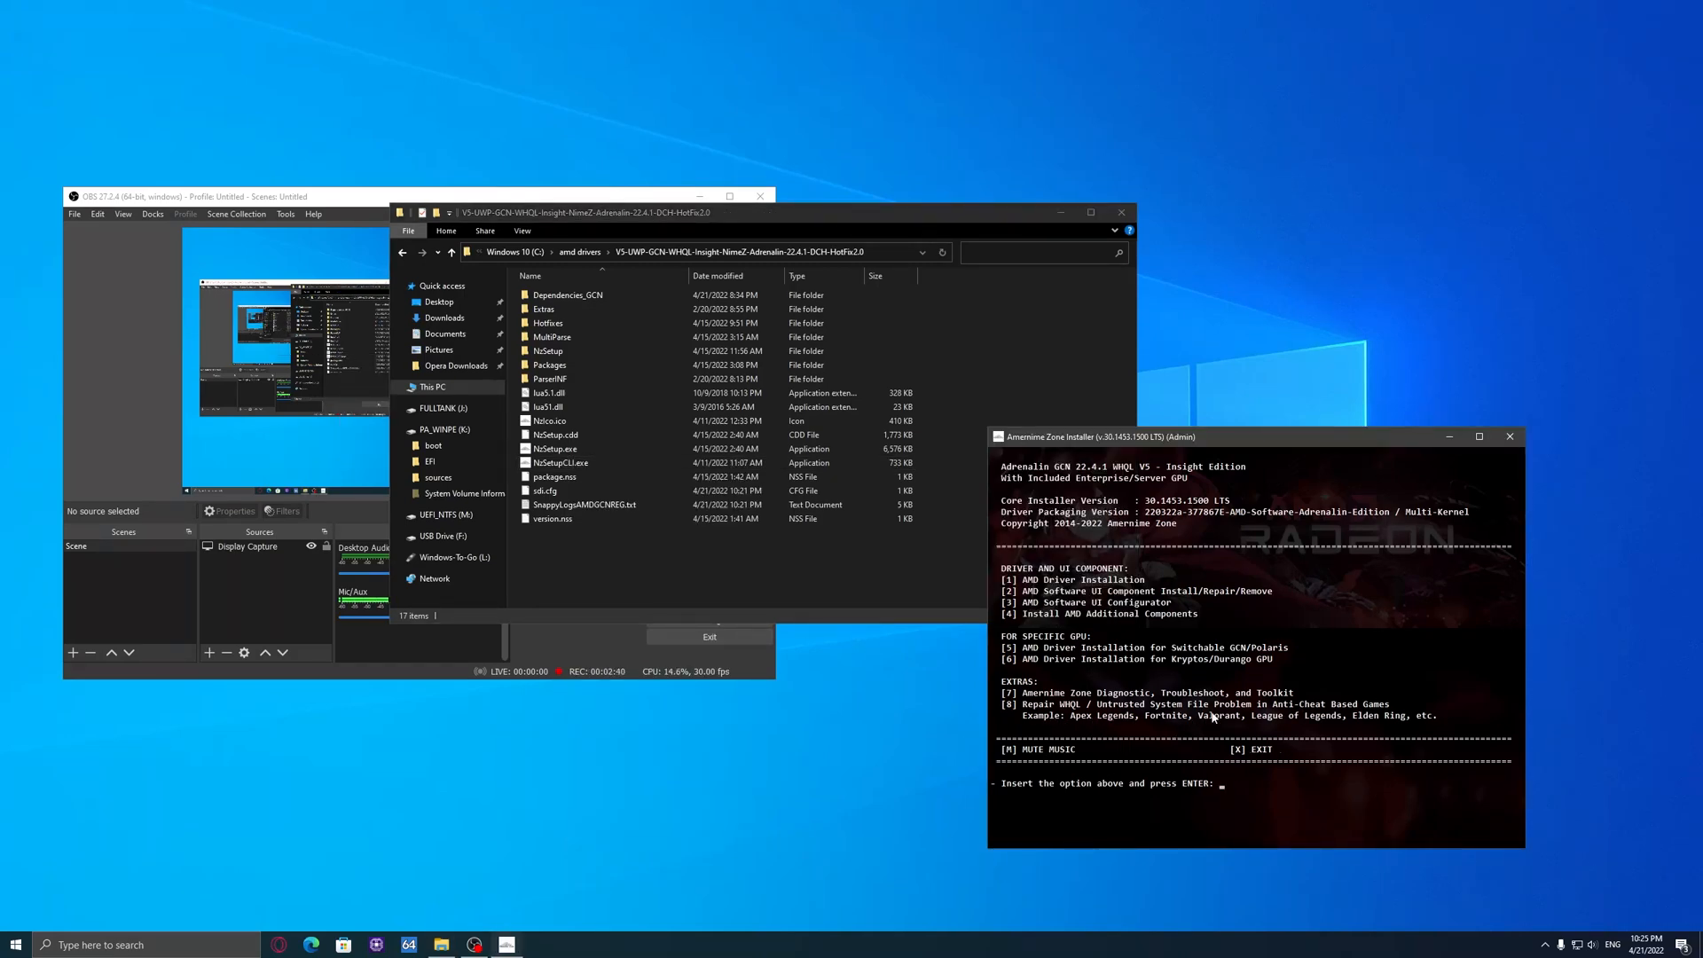
mouse_move(1345, 794)
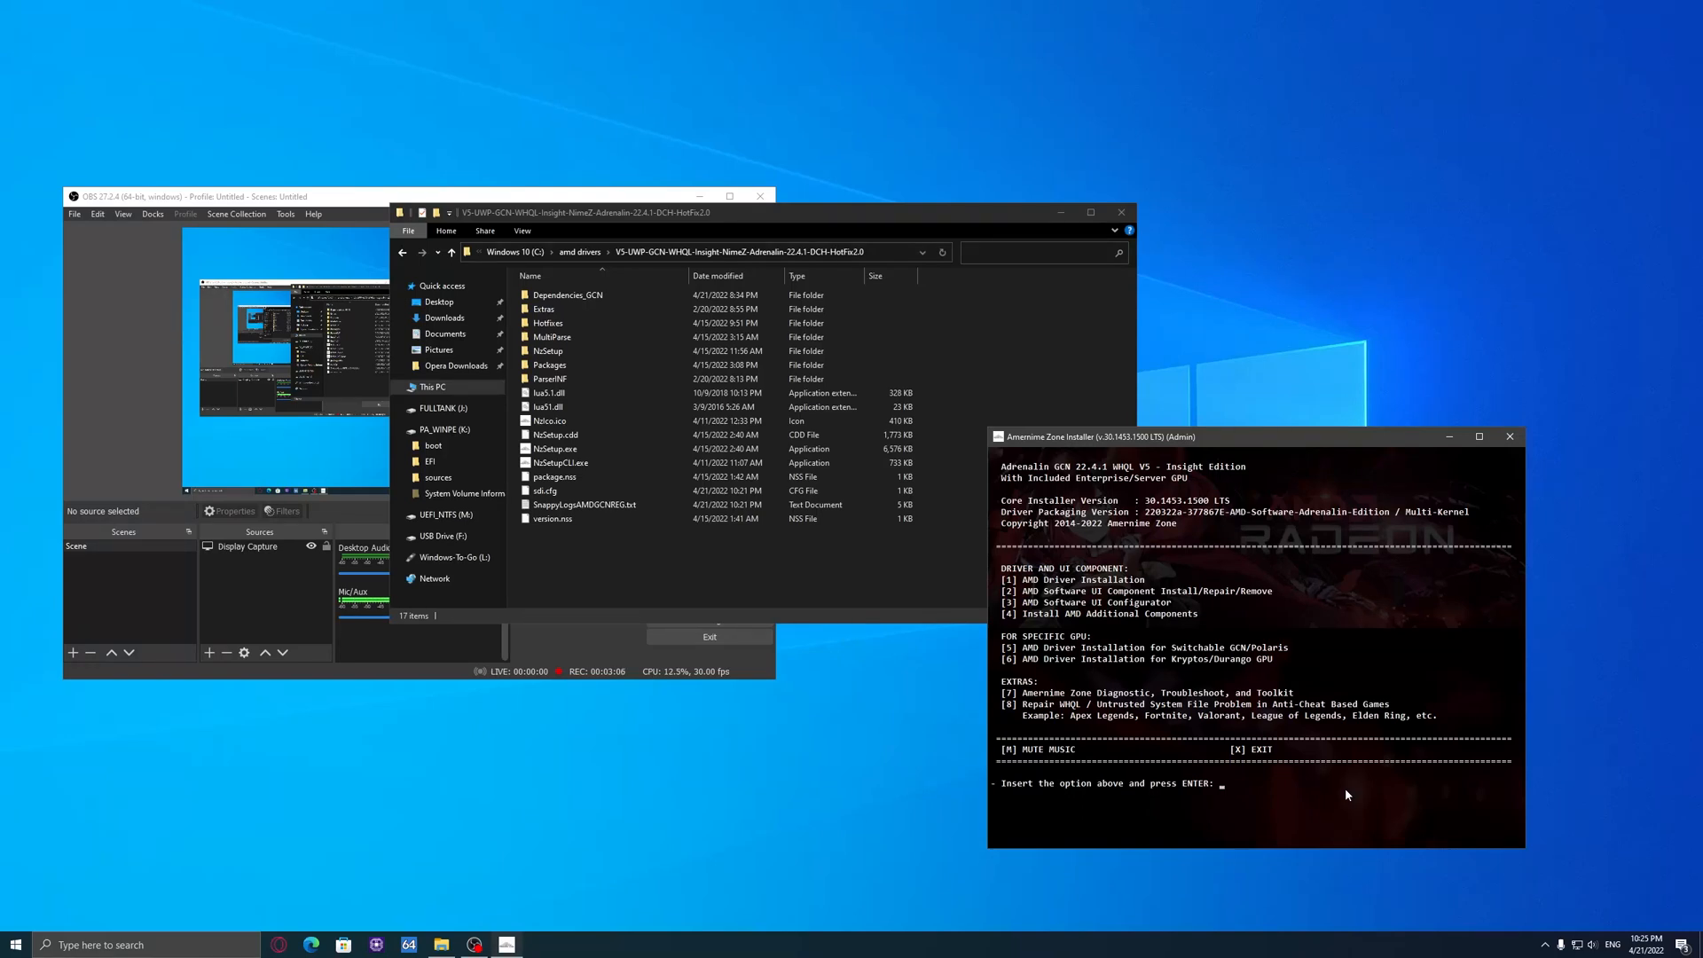
mouse_move(1222, 708)
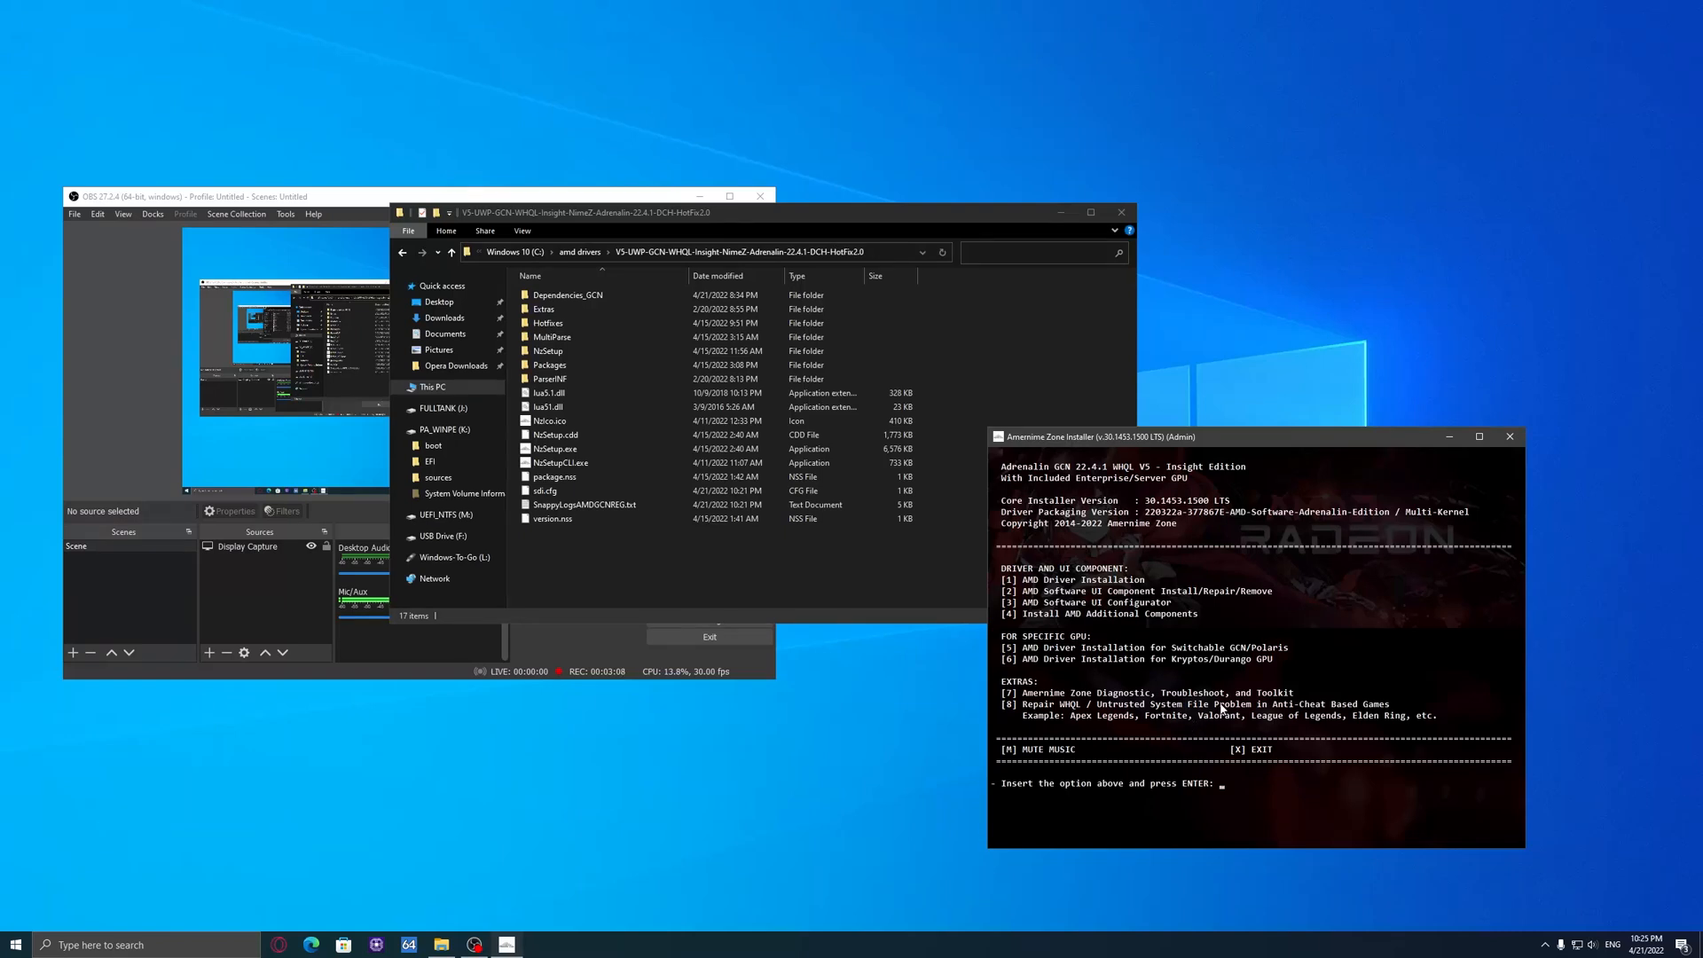
mouse_move(1356, 712)
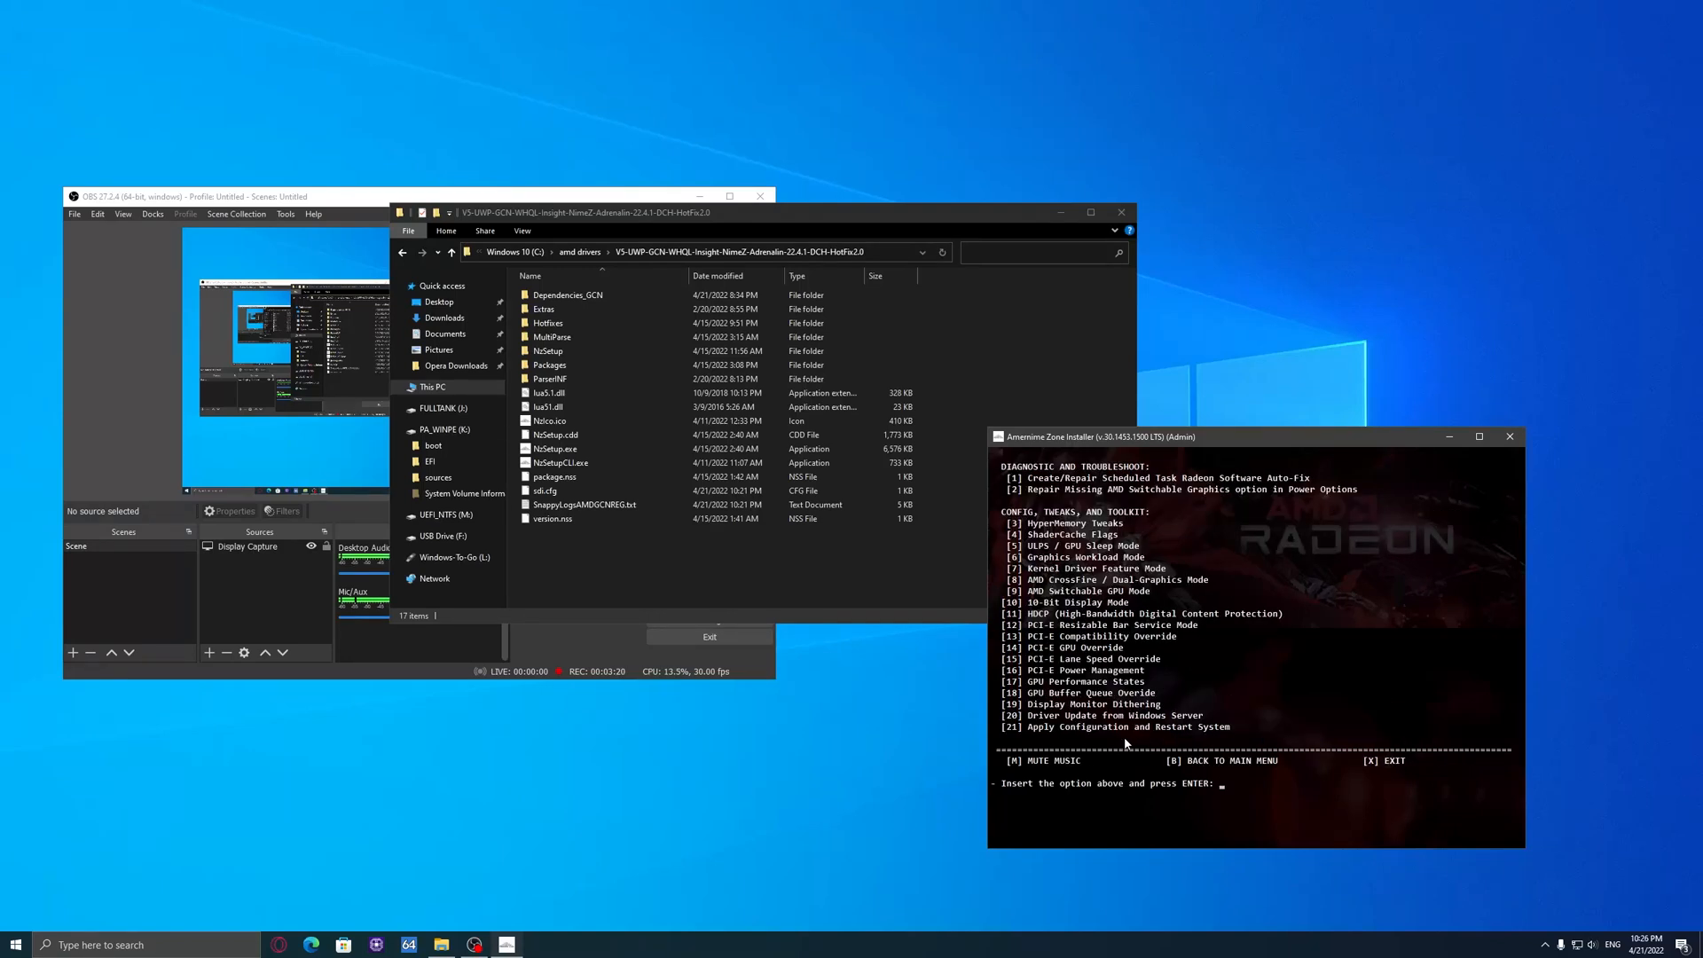
mouse_move(1276, 717)
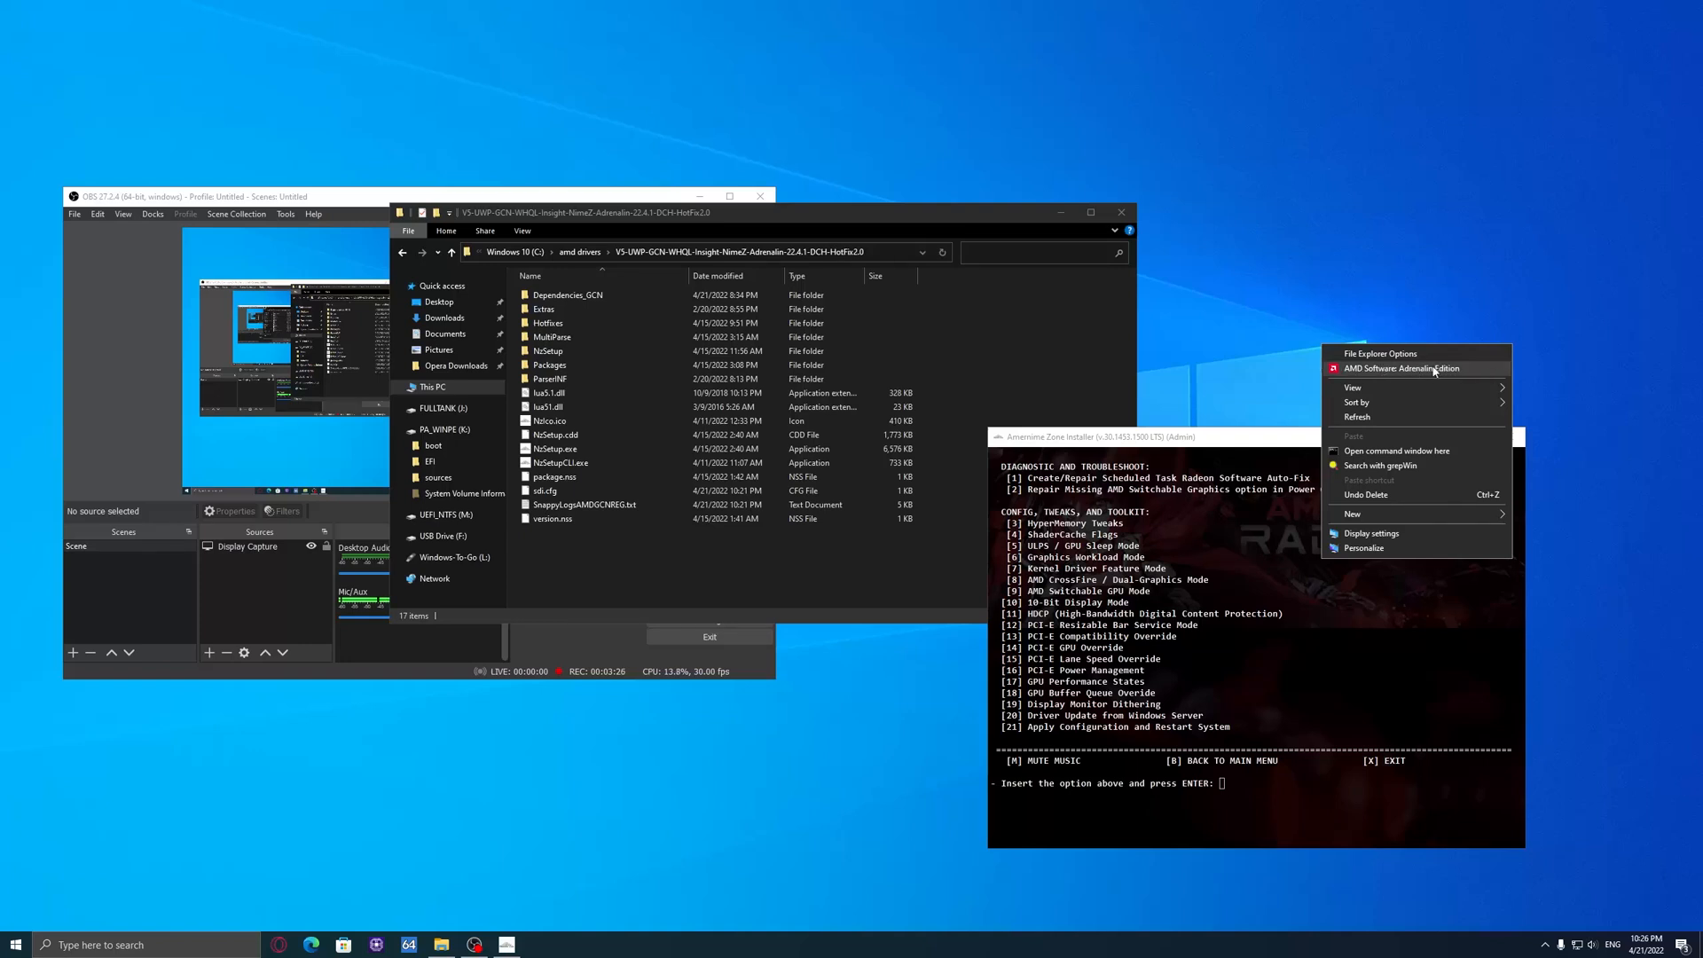
click(1199, 669)
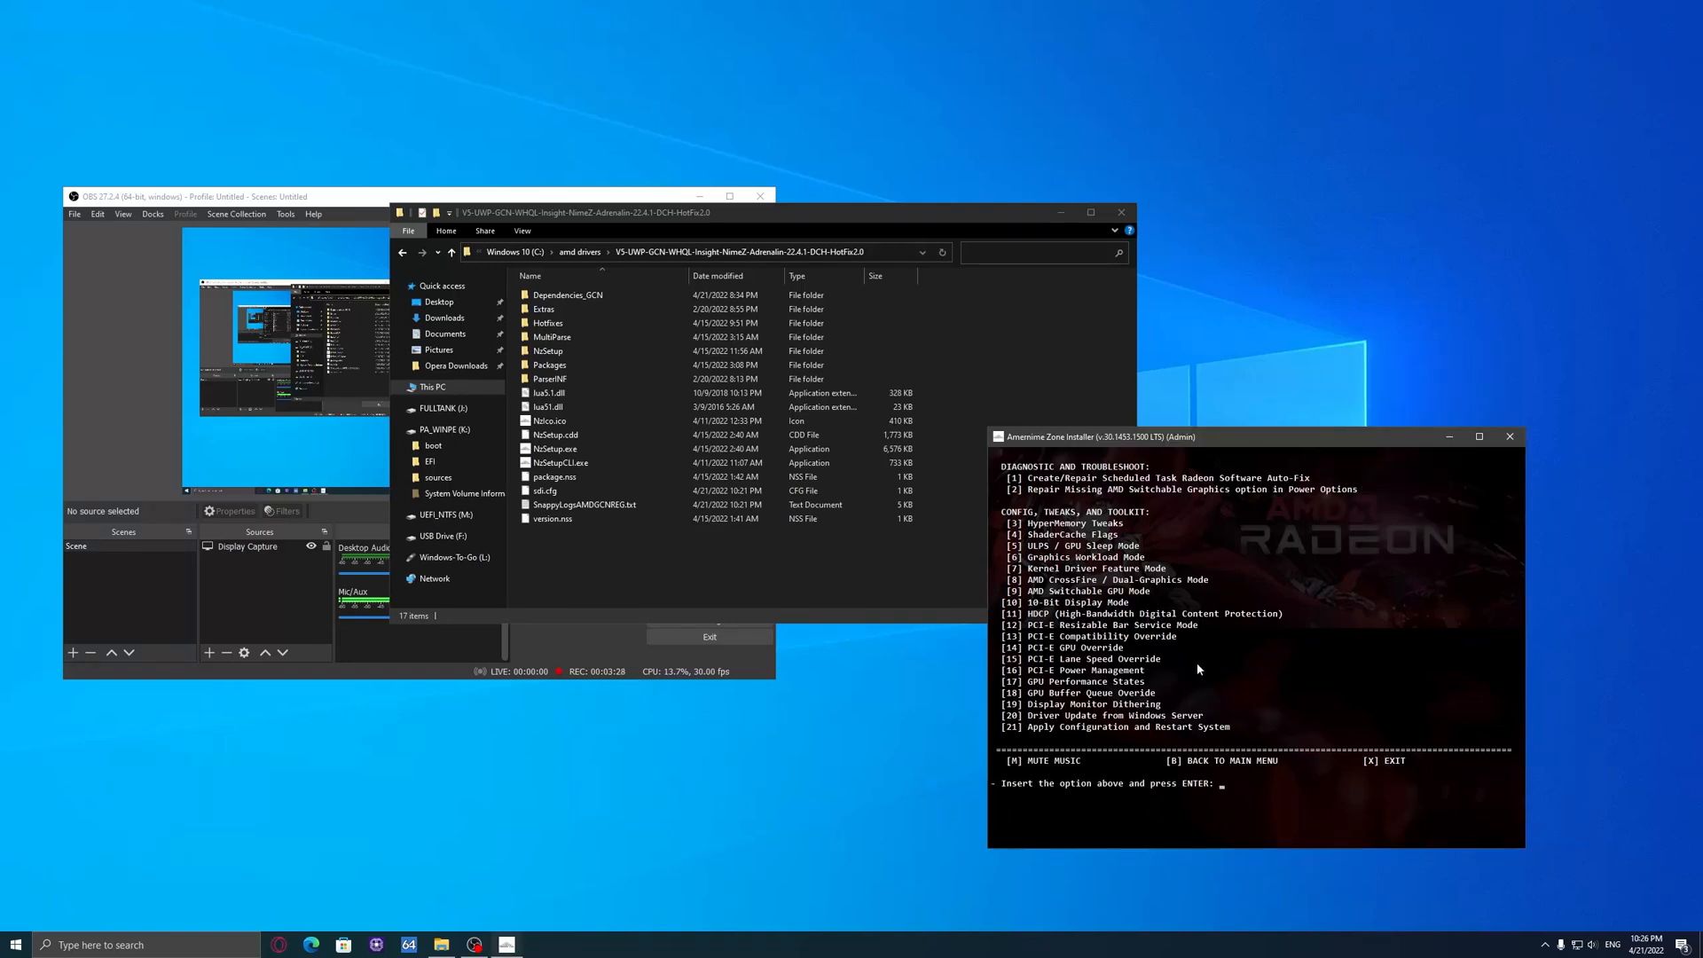
text(1)
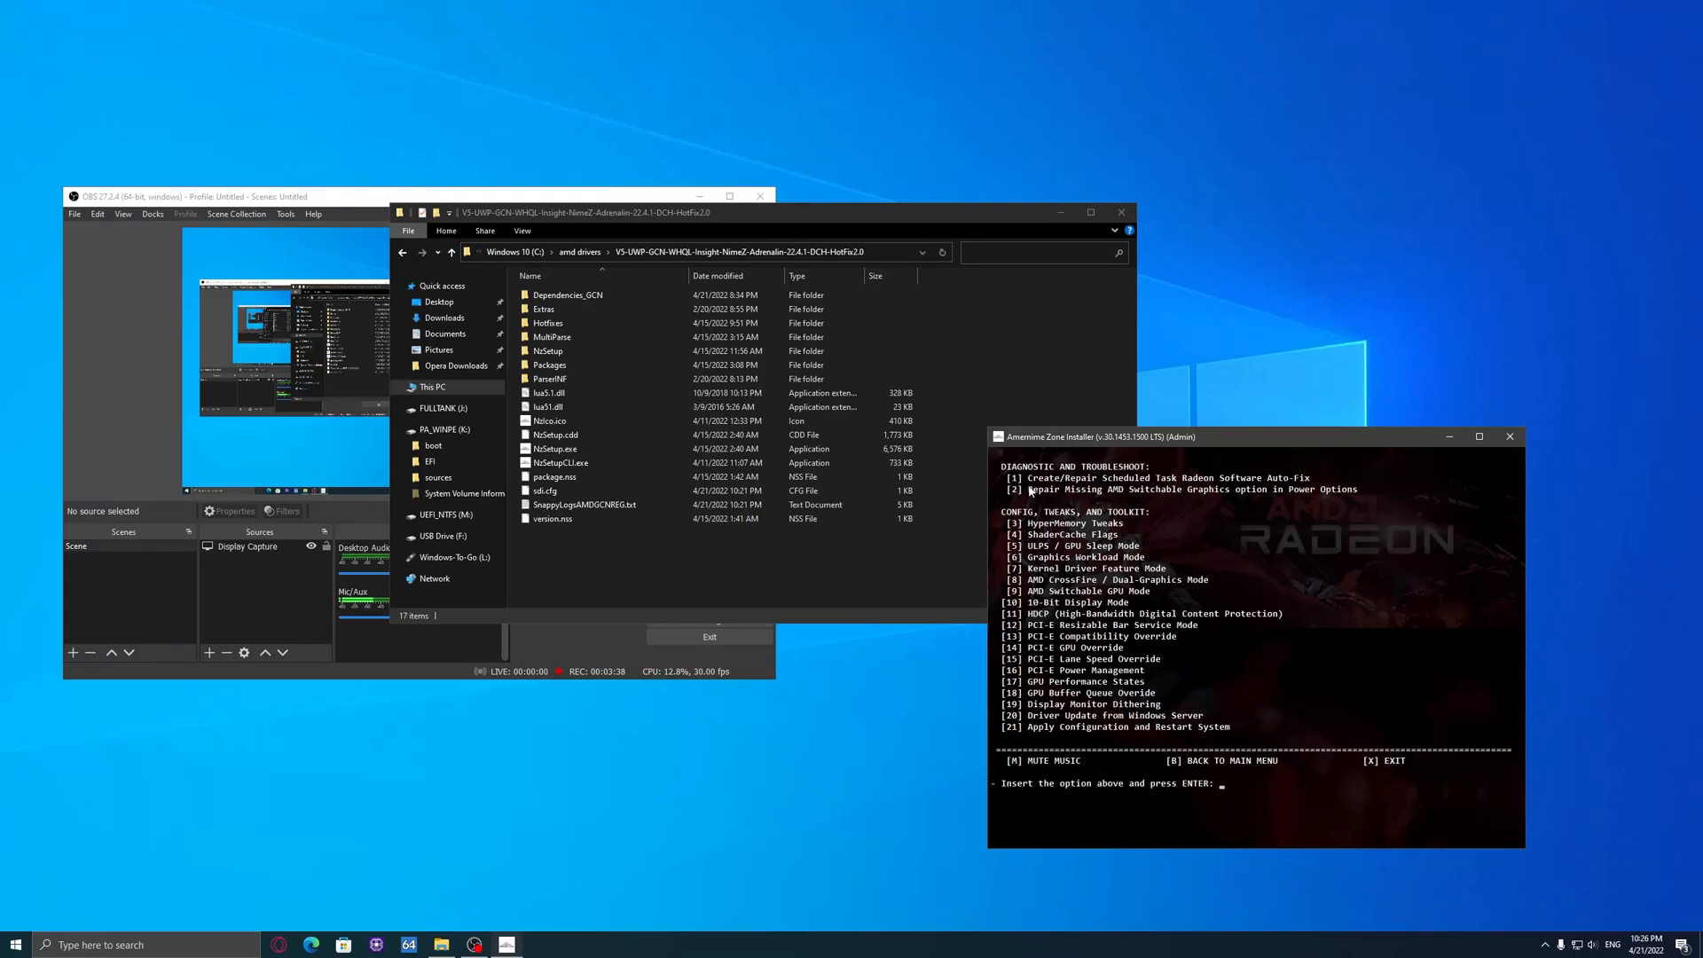
mouse_move(1109, 494)
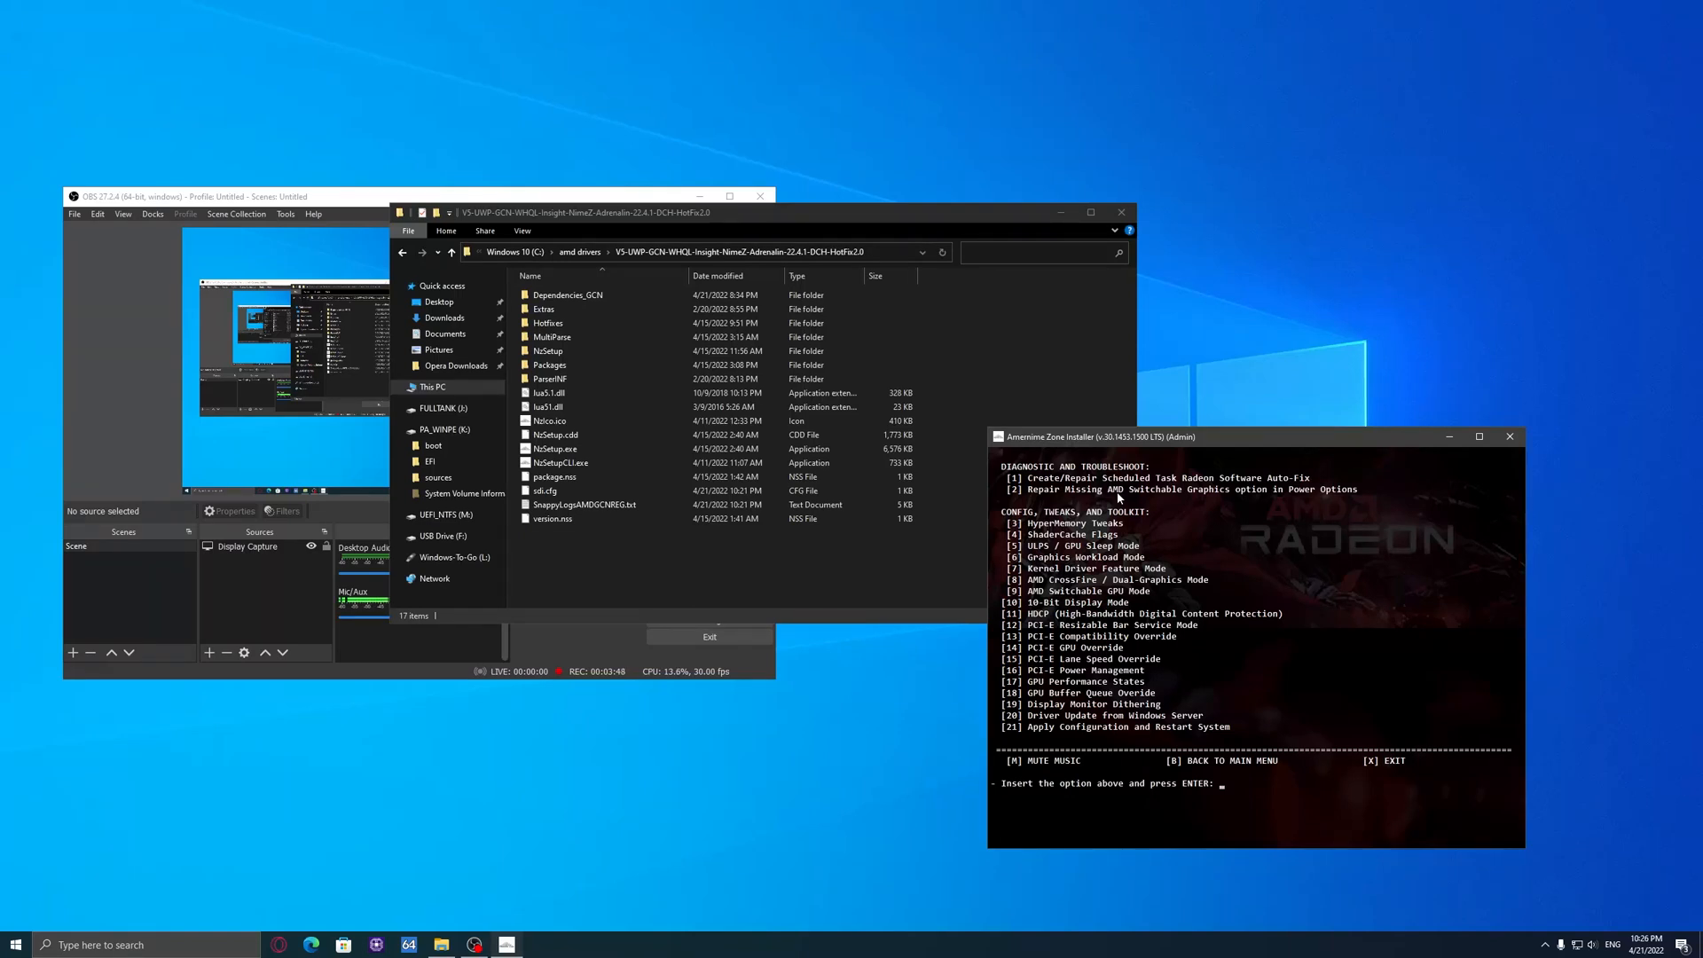
Step: Search Windows for 'power' to surface Edit power plan from Control Panel
text(2)
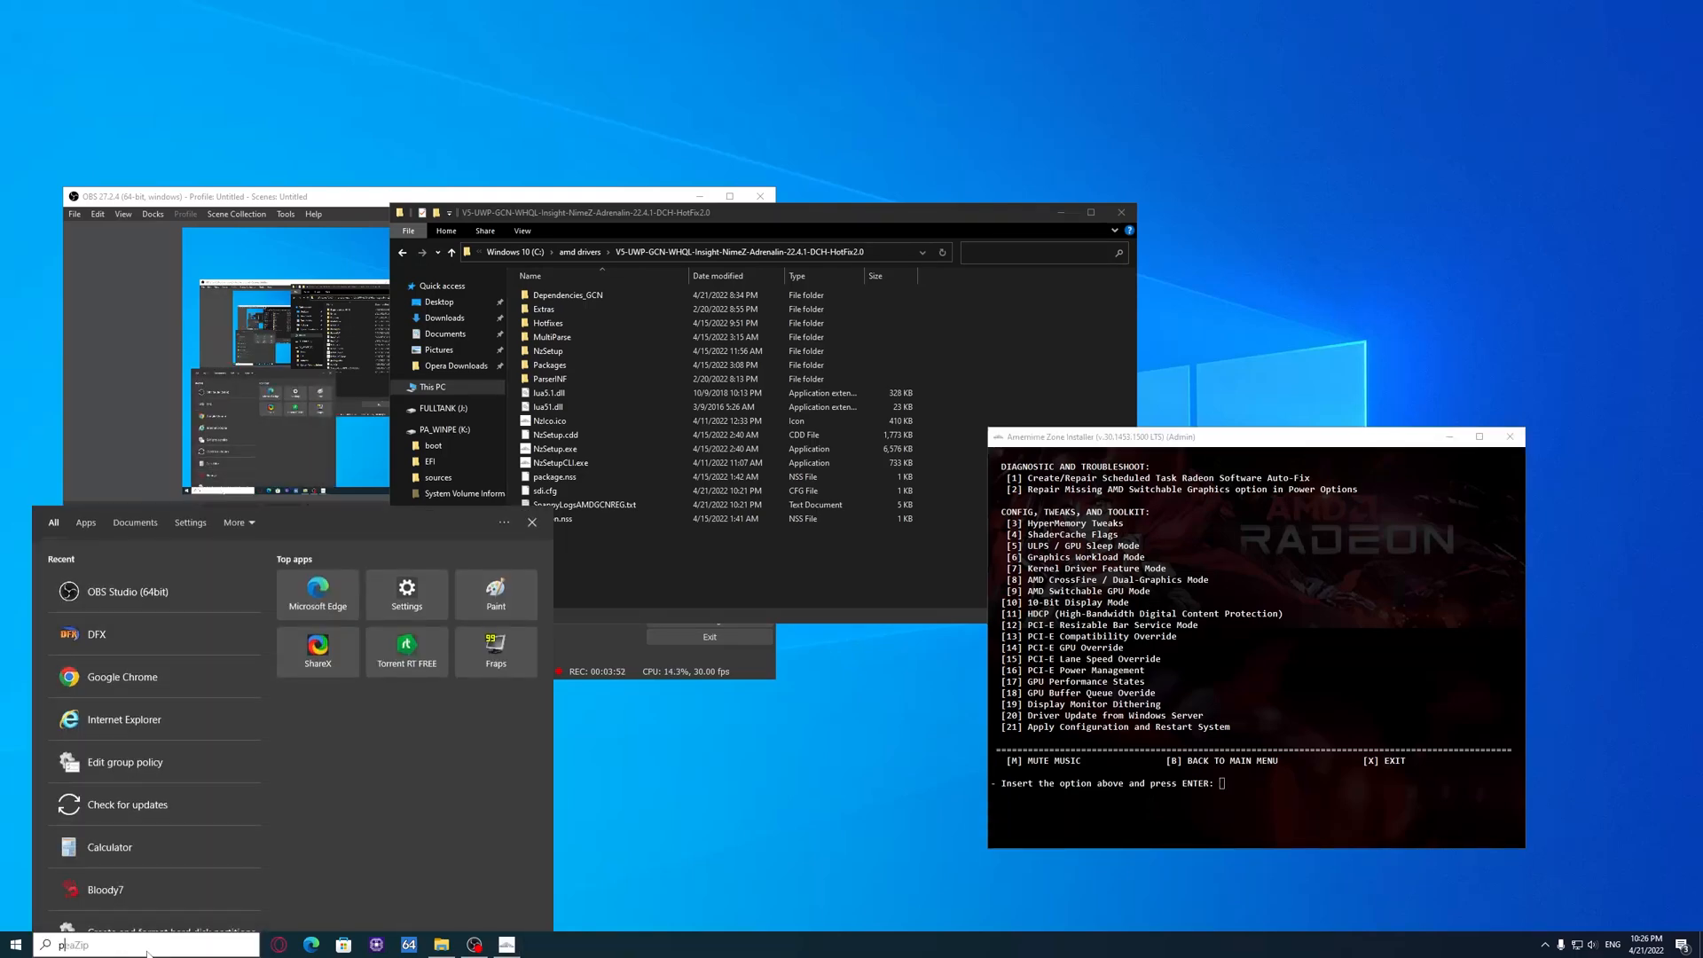
text(power)
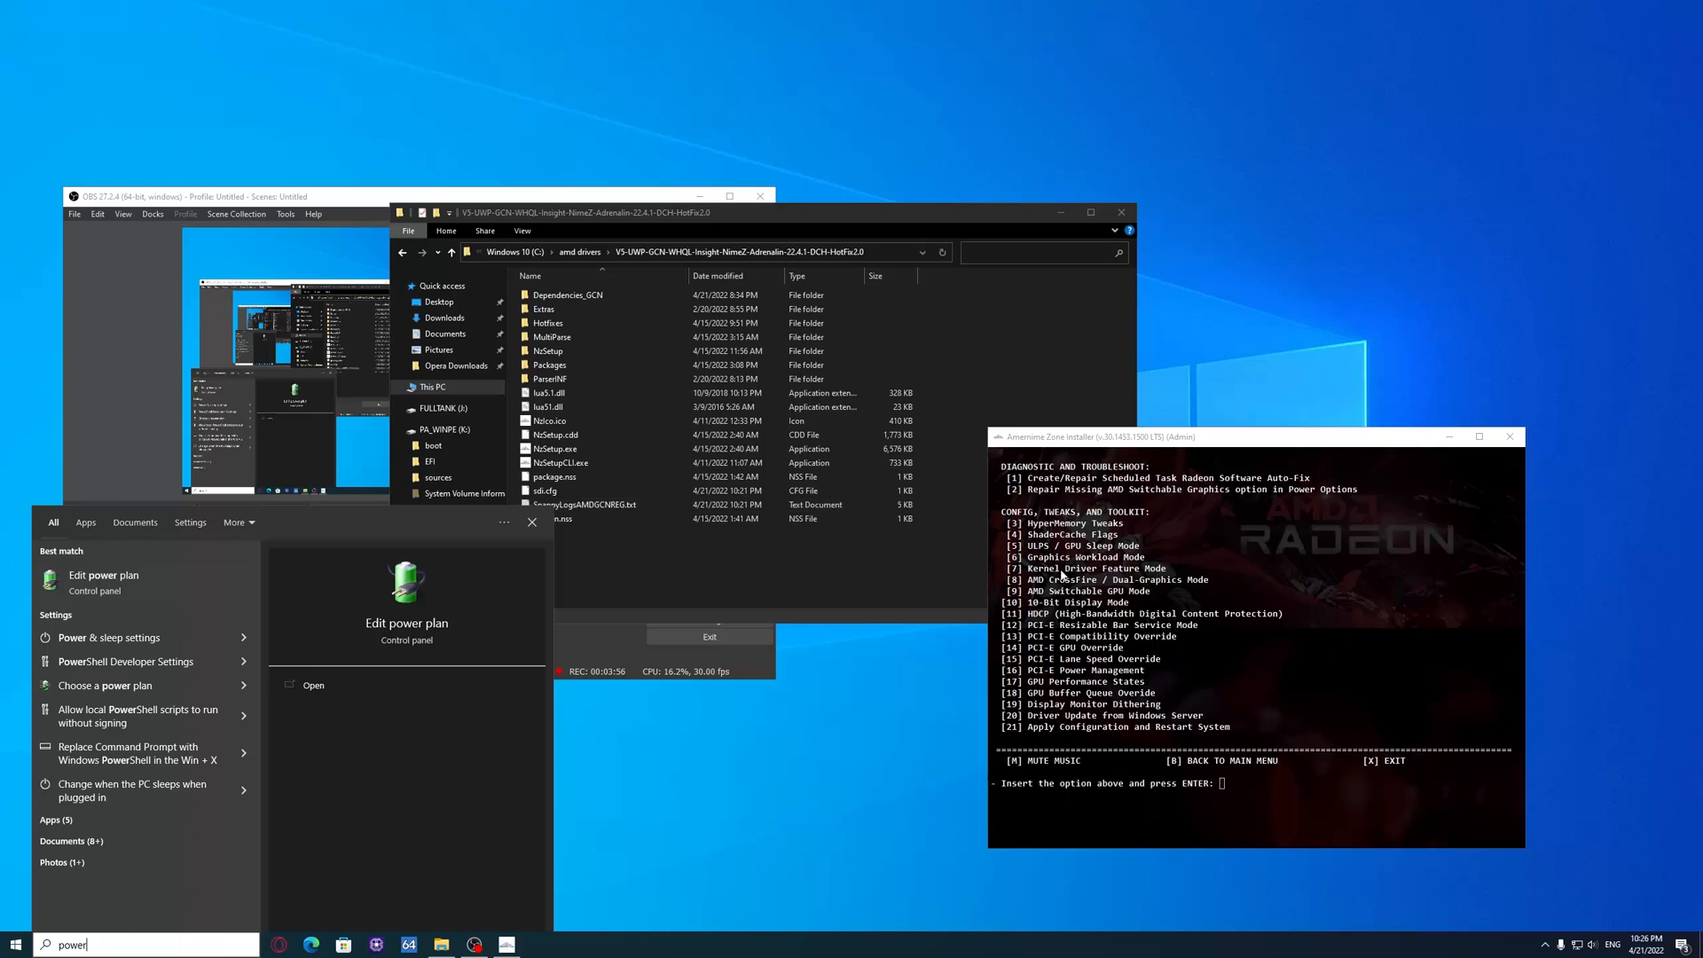
mouse_move(135, 584)
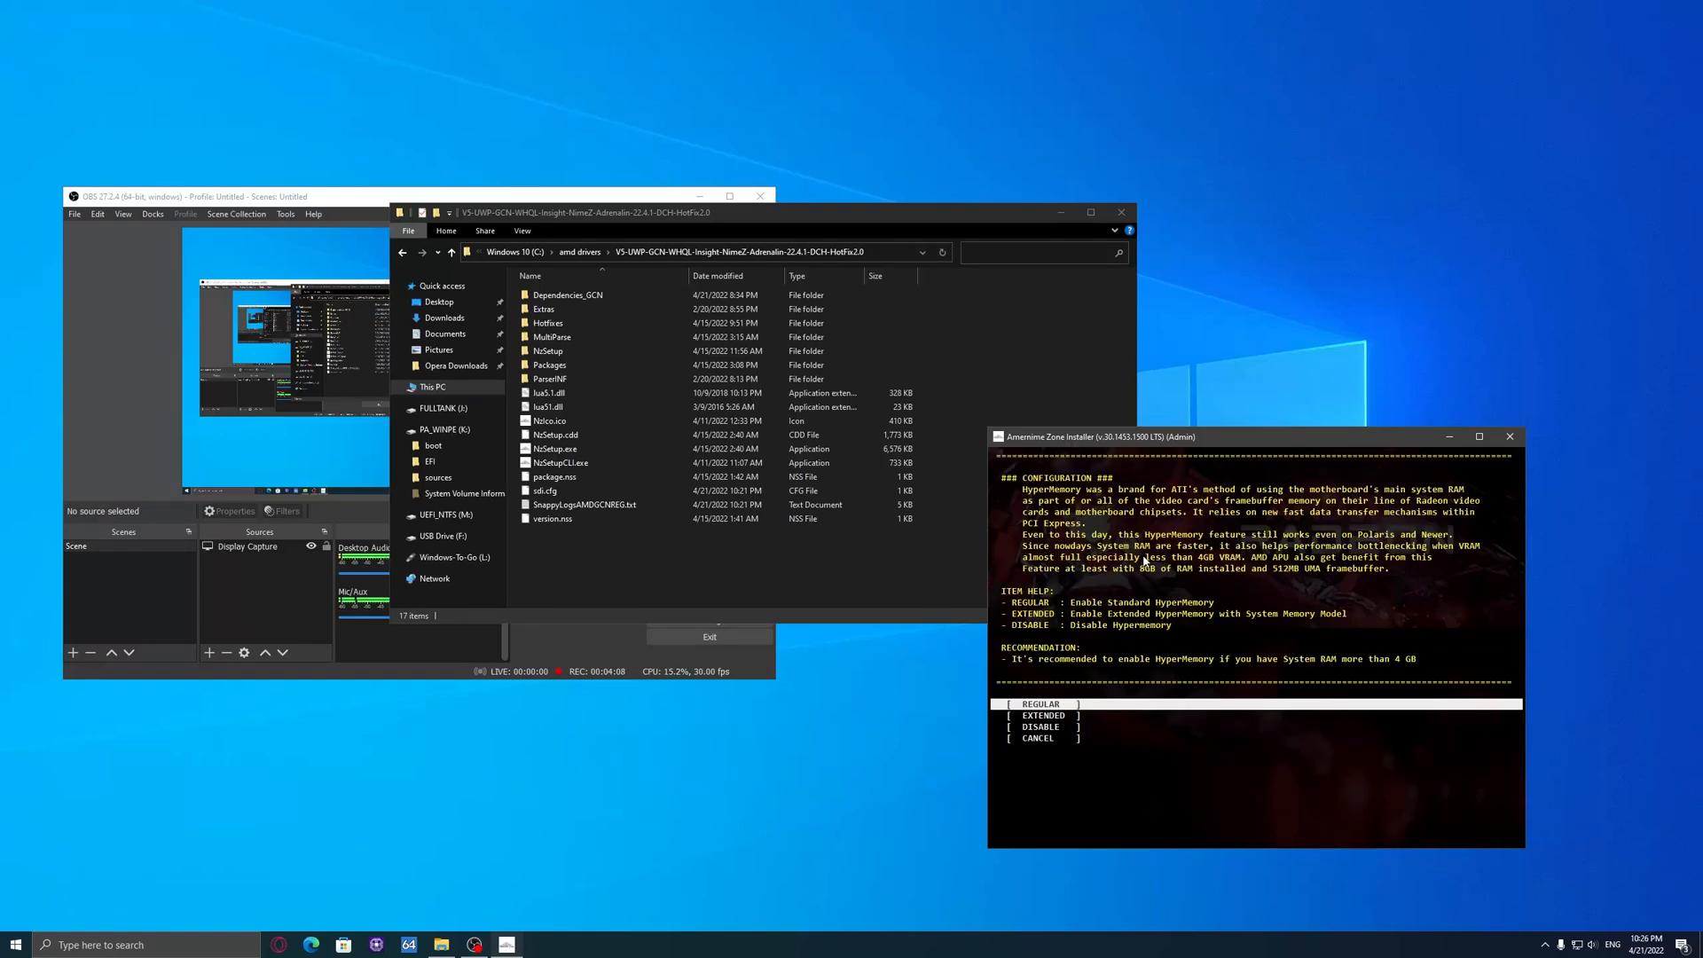
mouse_move(1167, 652)
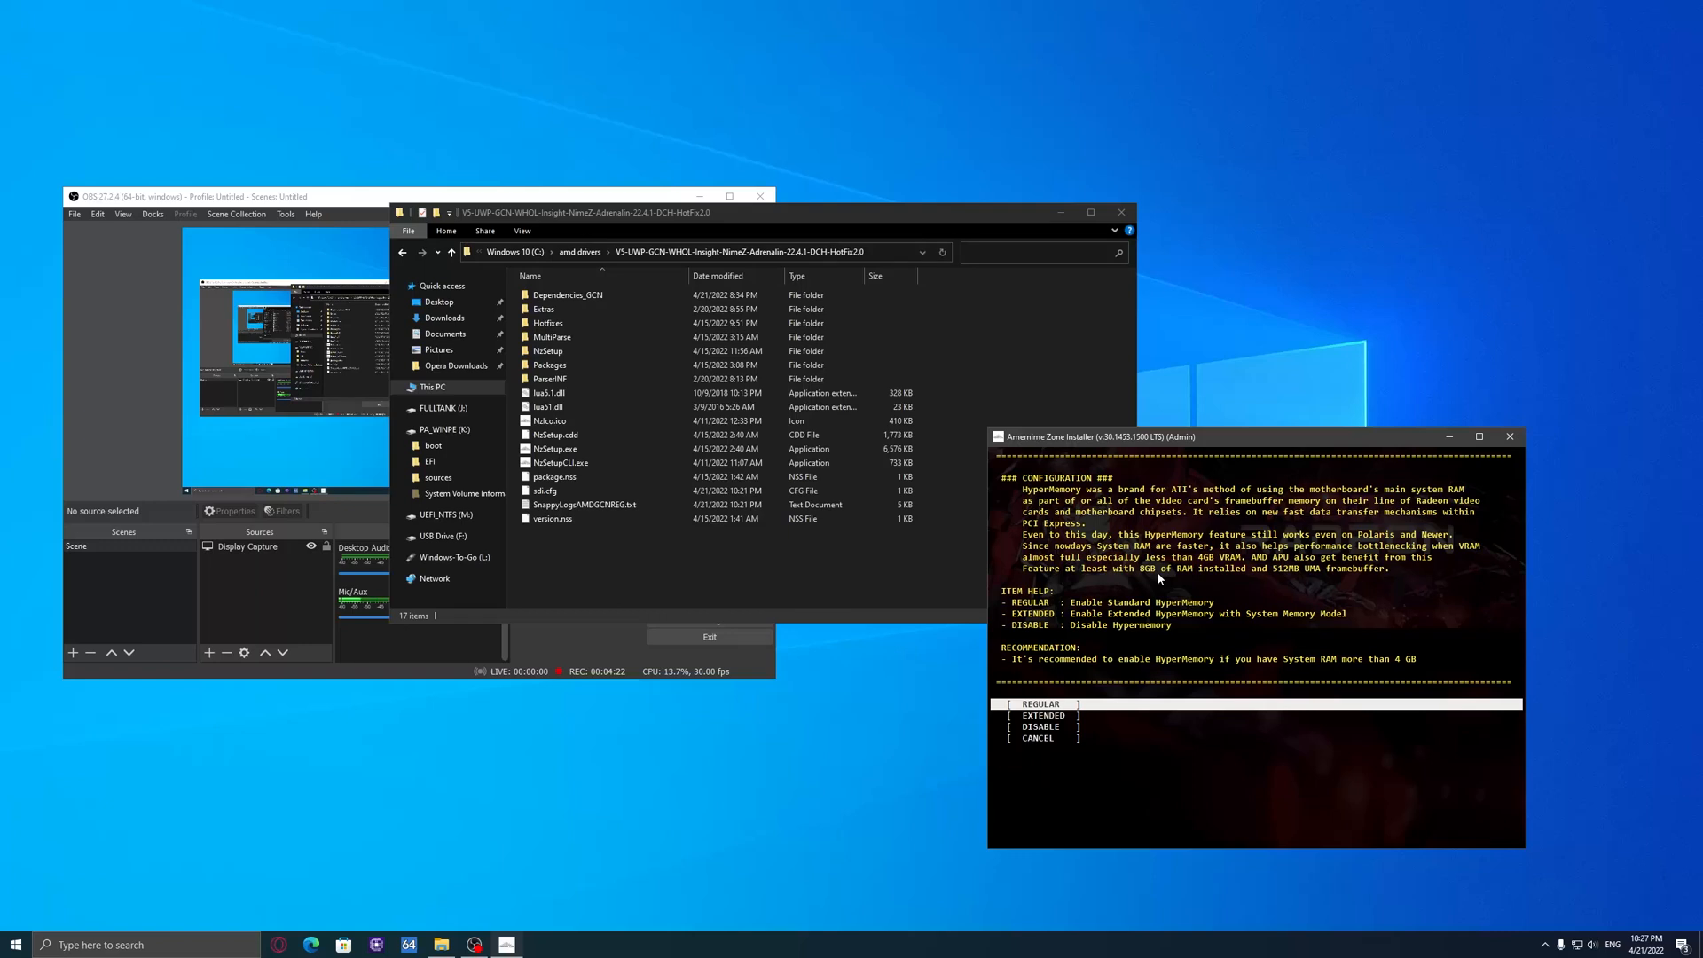
mouse_move(1216, 567)
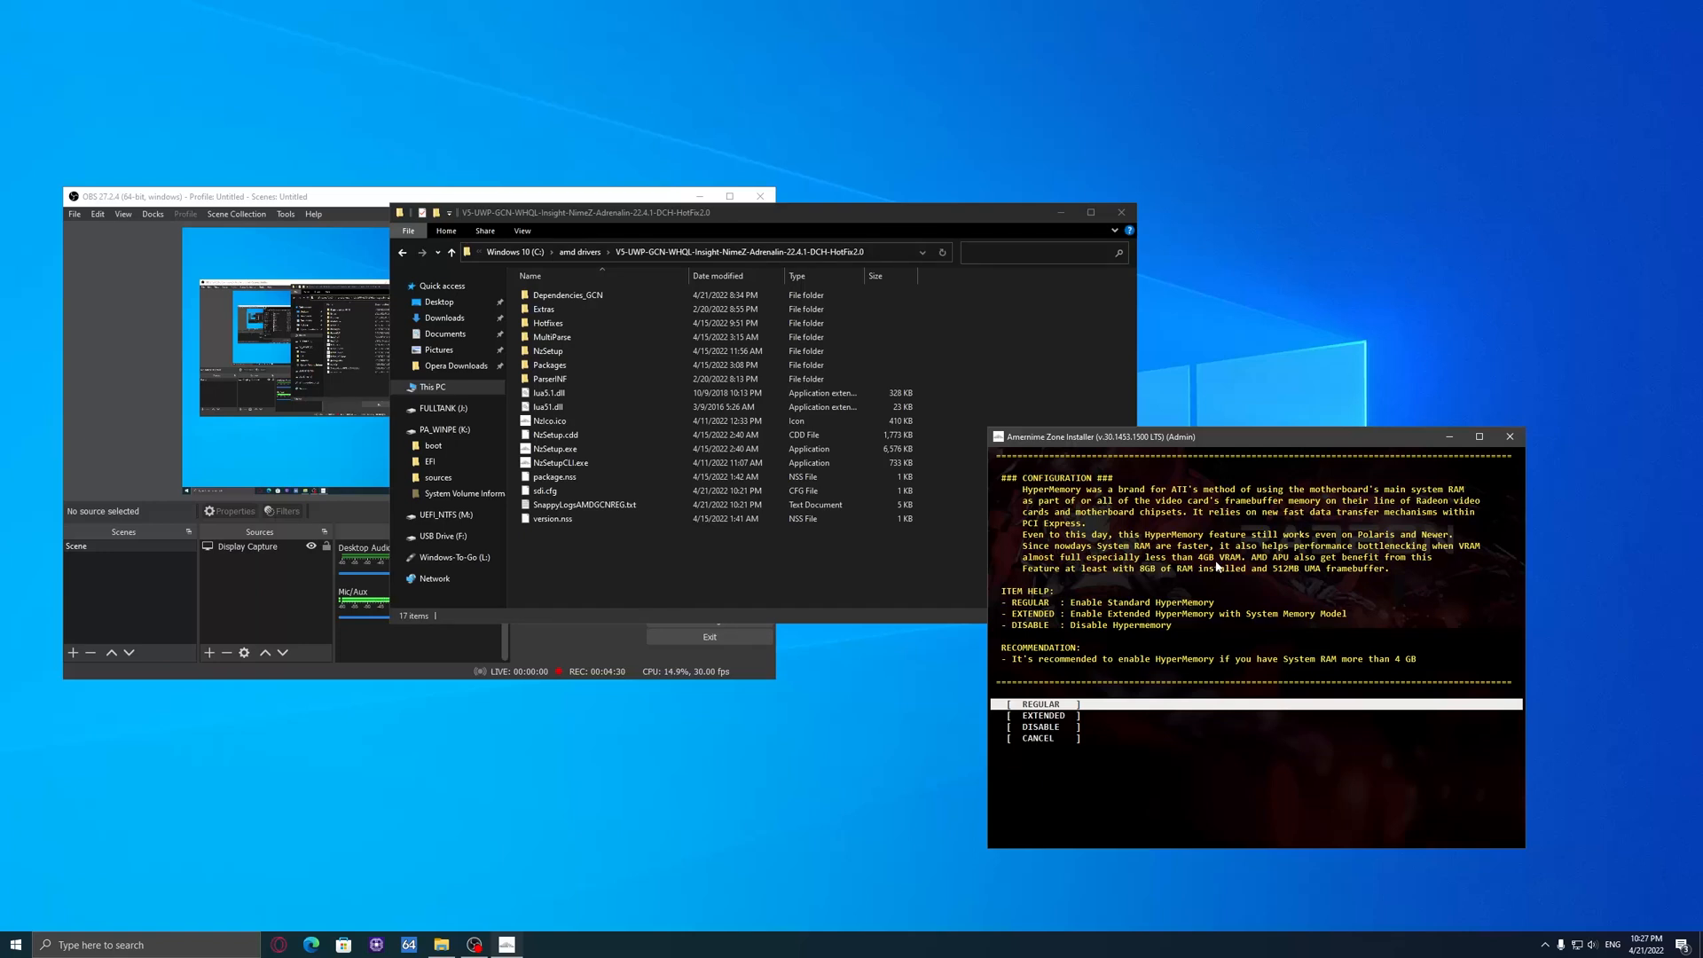
Step: Leave the Regular, Extended and Disable HyperMemory options for the toolkit menu
key(Down)
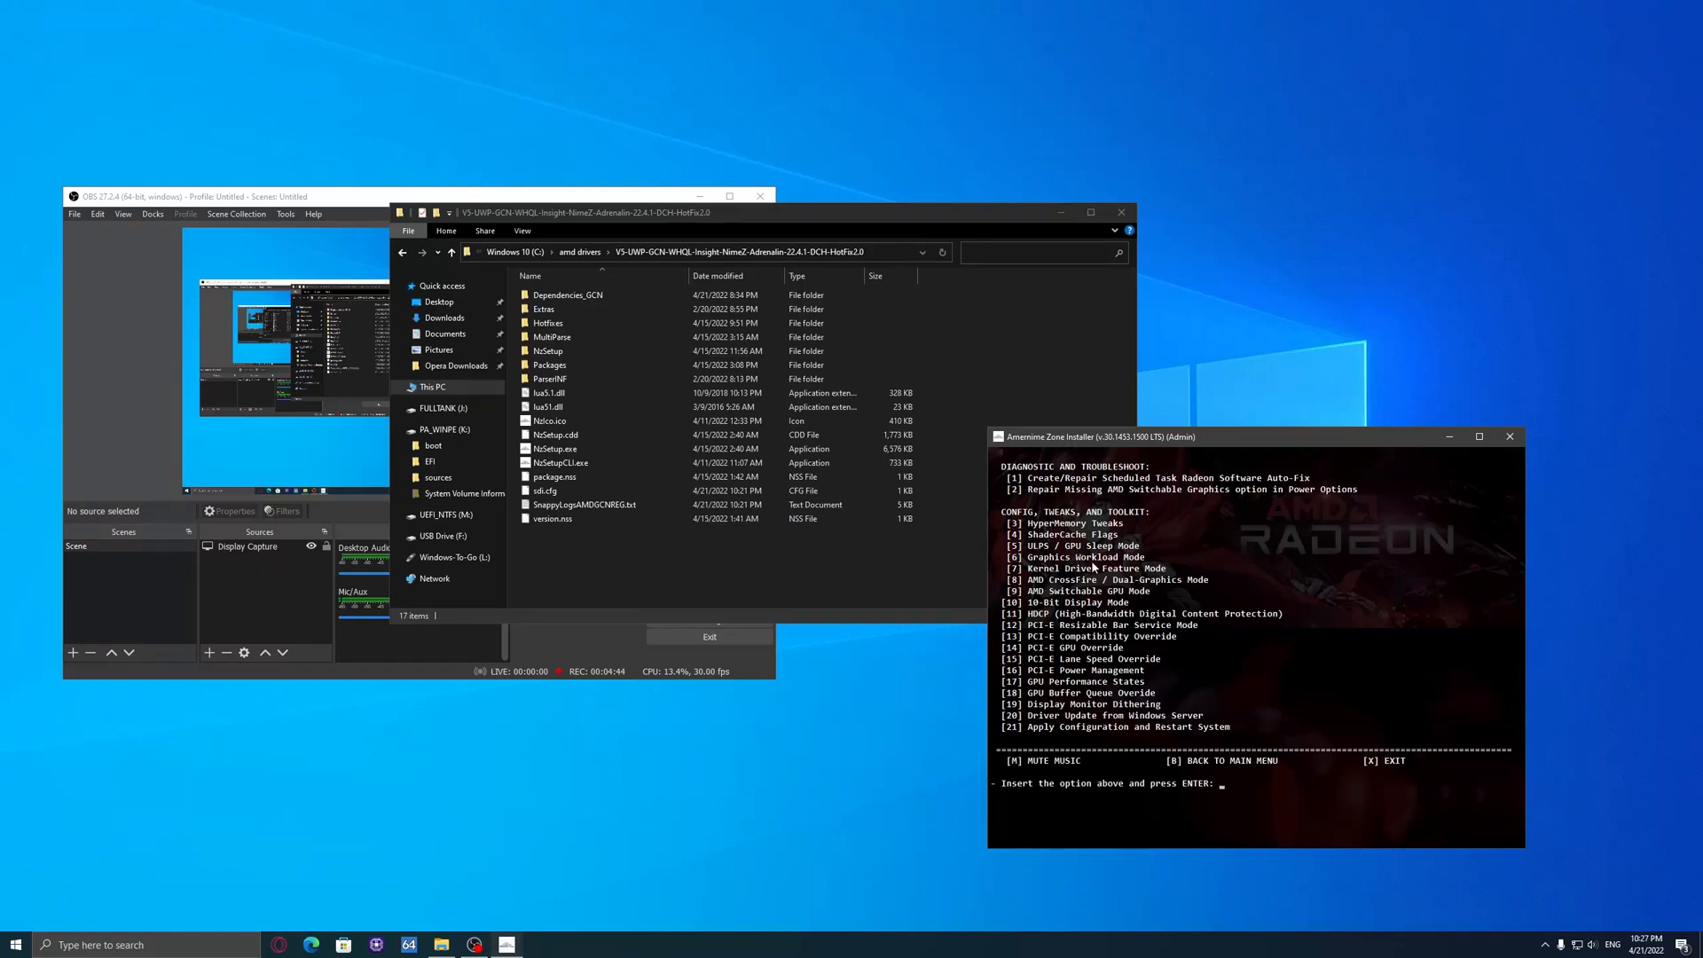
text(6)
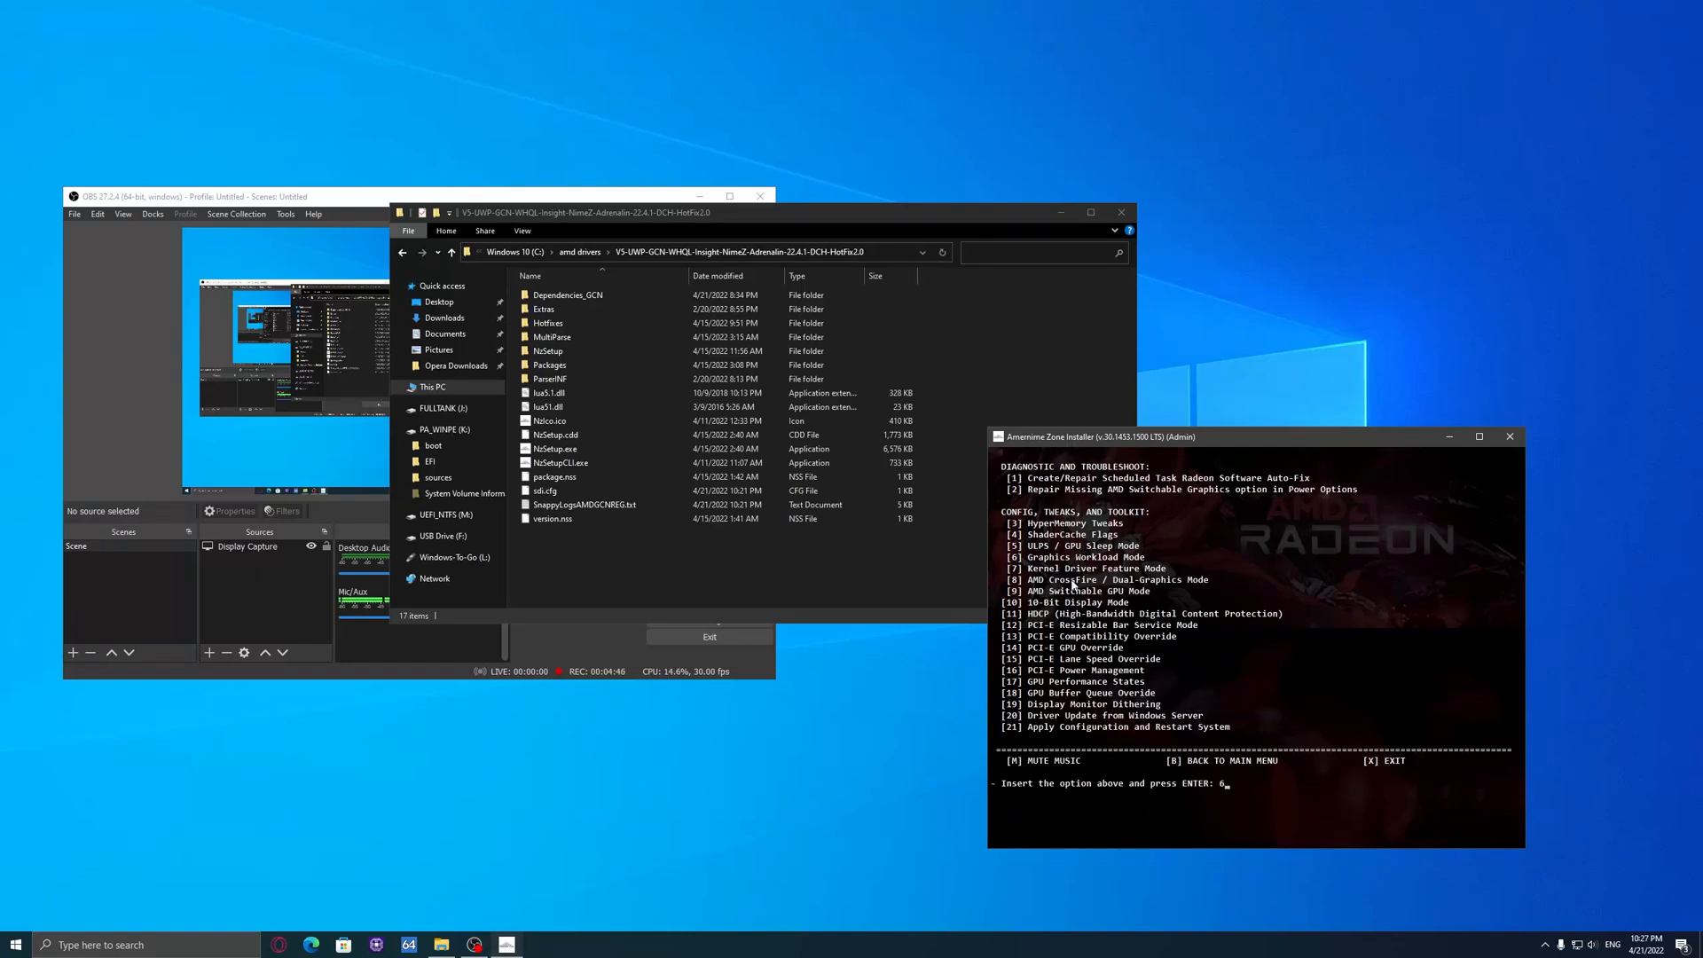
key(enter)
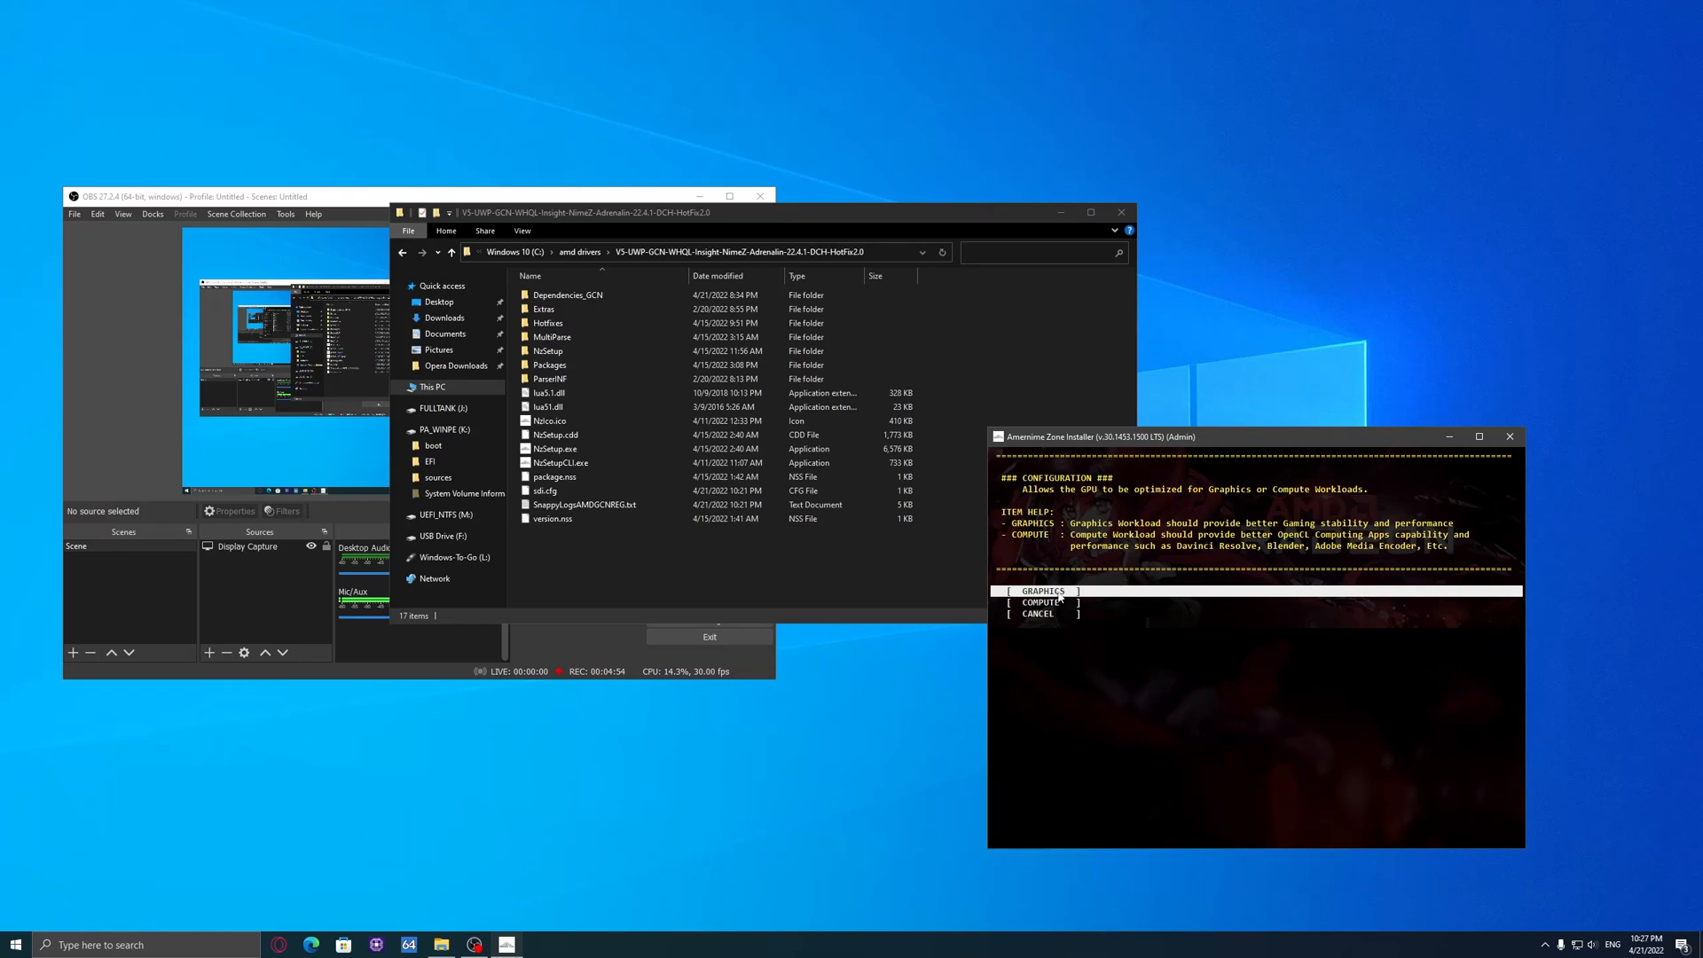
click(1038, 601)
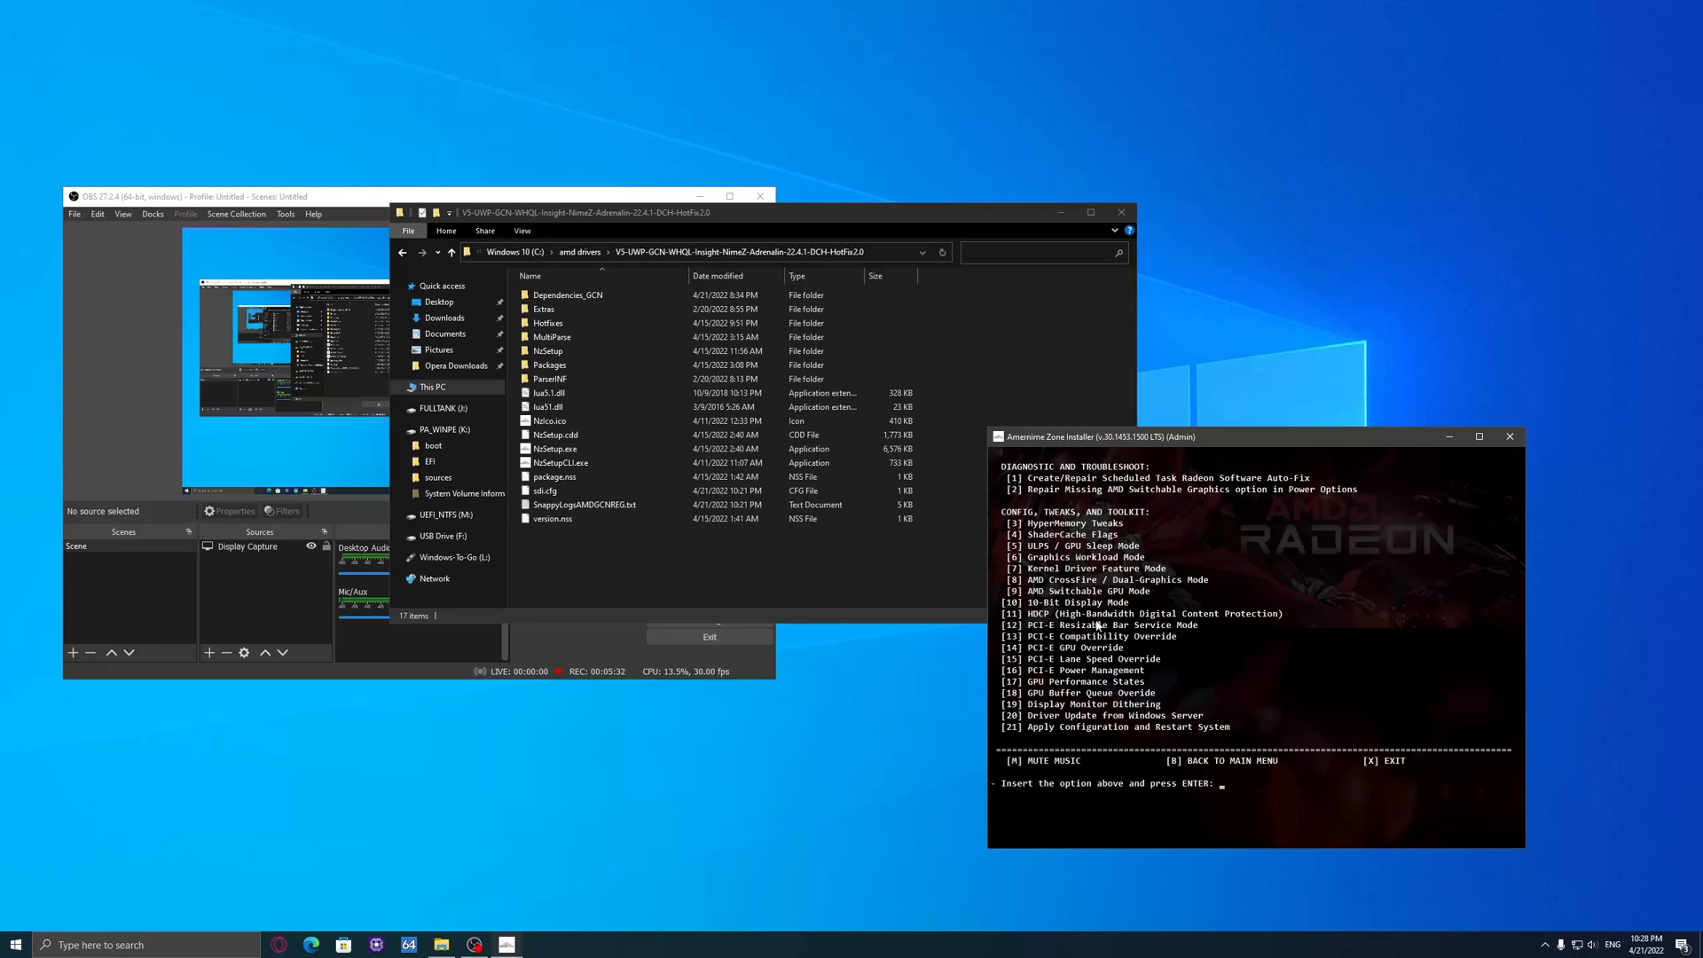
Step: Open option 12 and compare ReBAR Enable, legacy ASIC Enable and Disable, then back out
text(12)
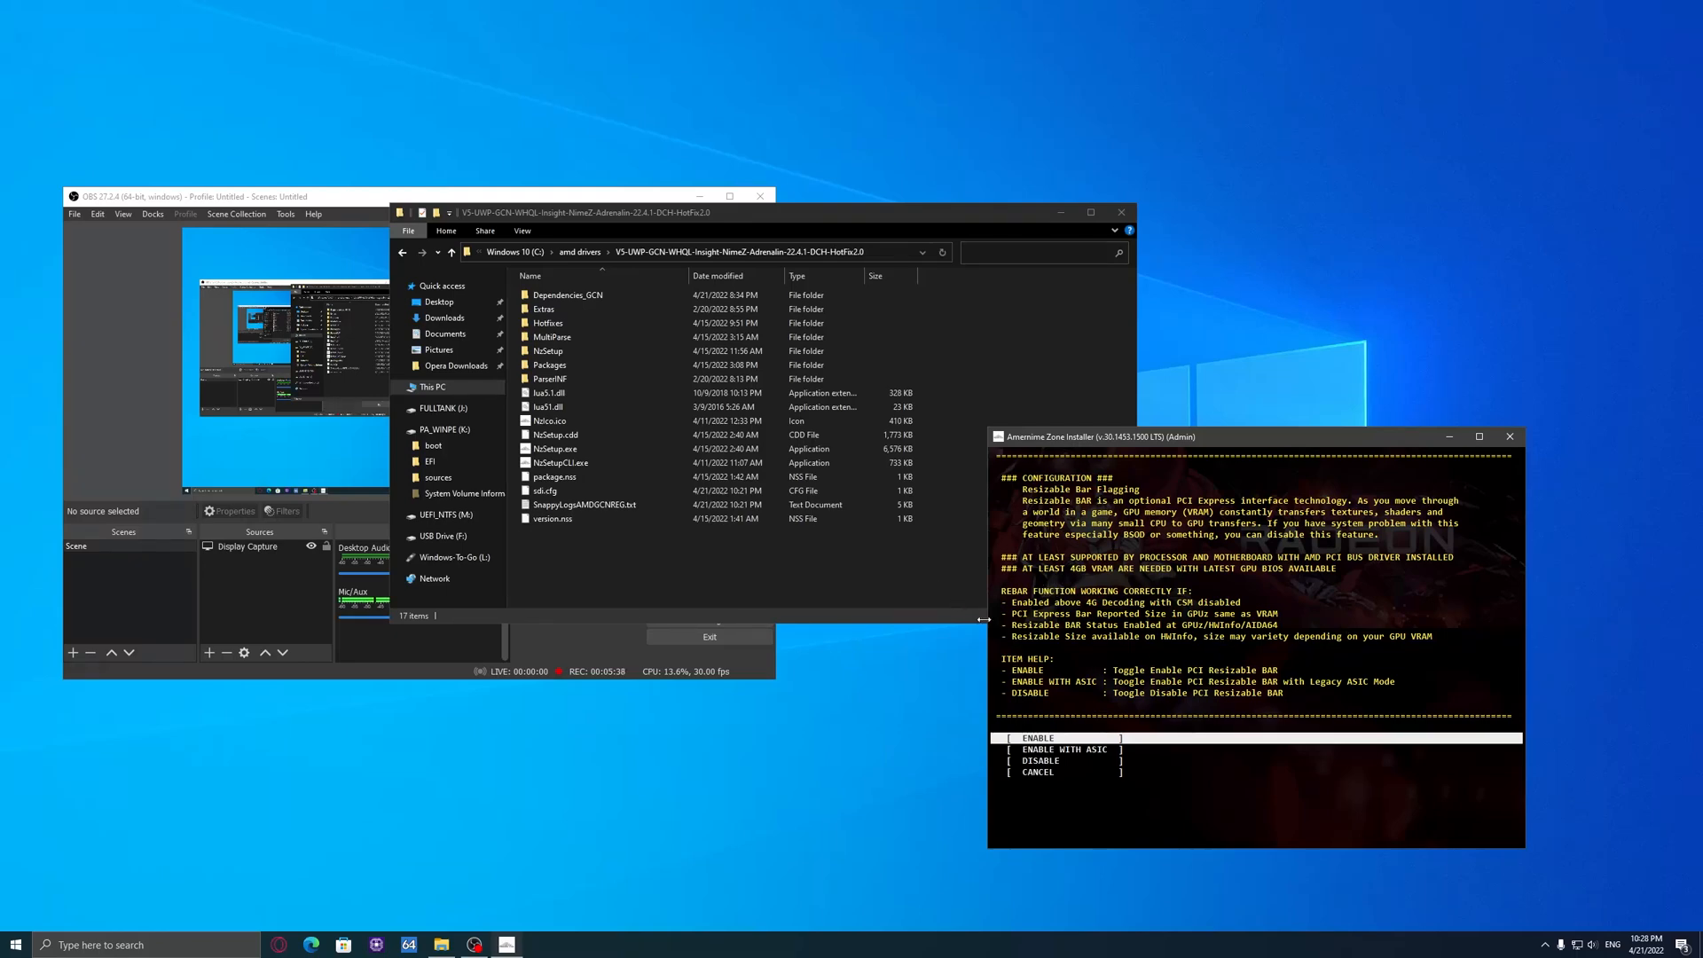
mouse_move(1426, 648)
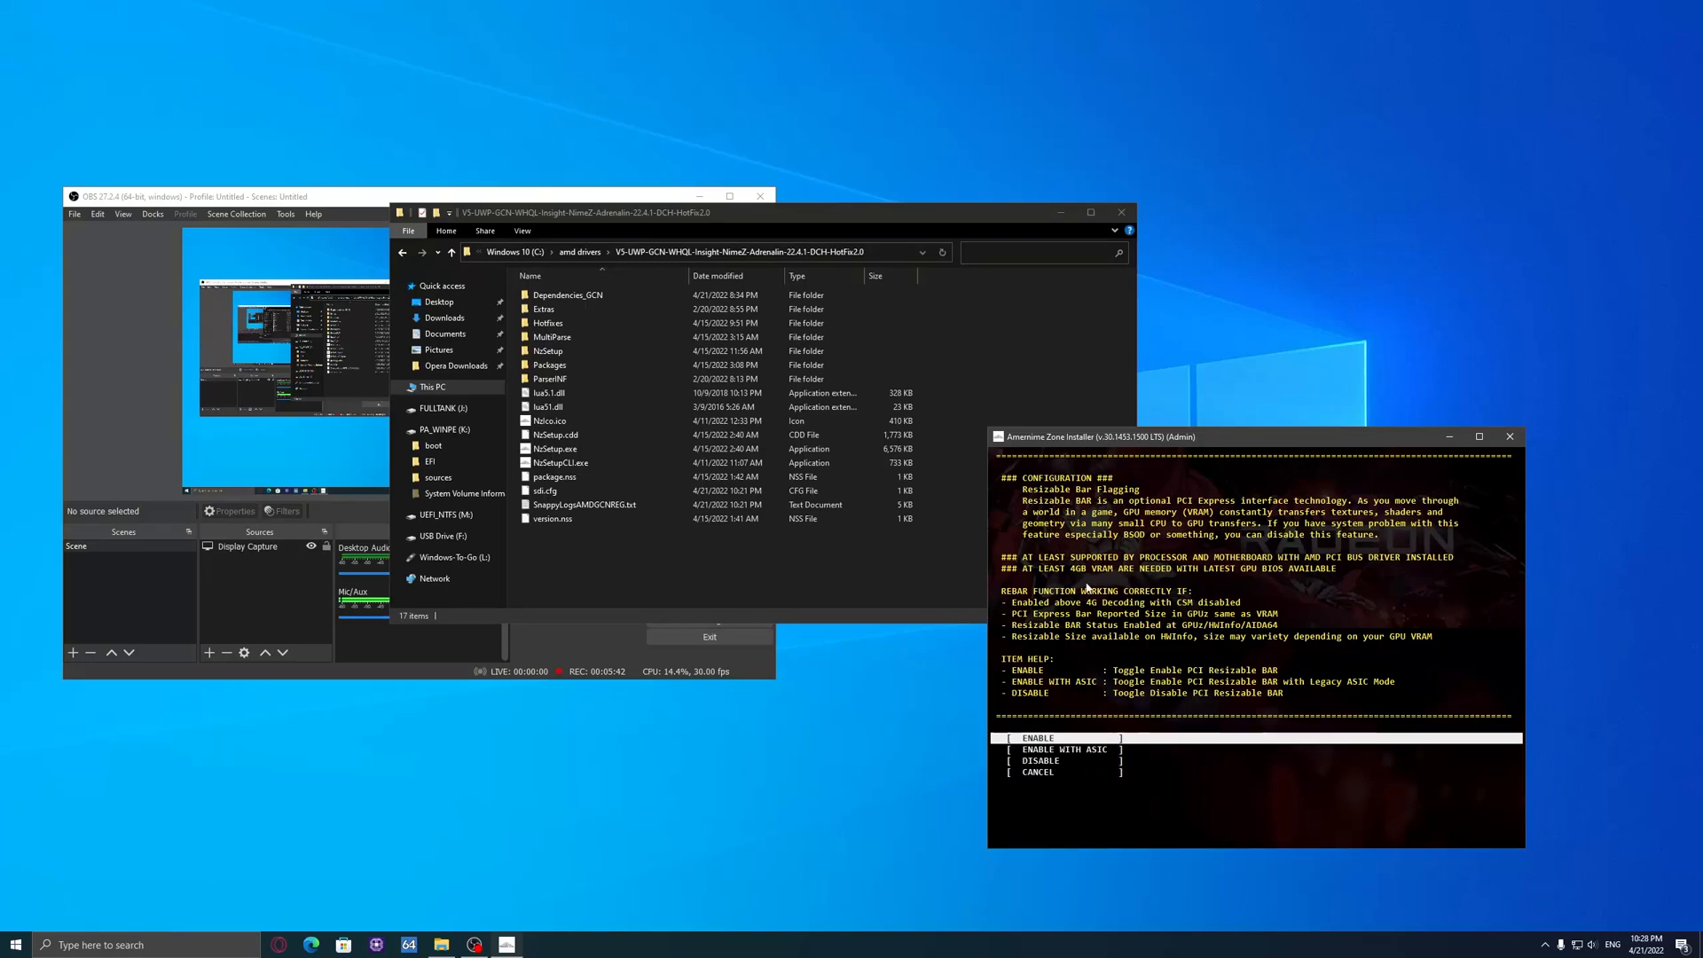
mouse_move(1008, 637)
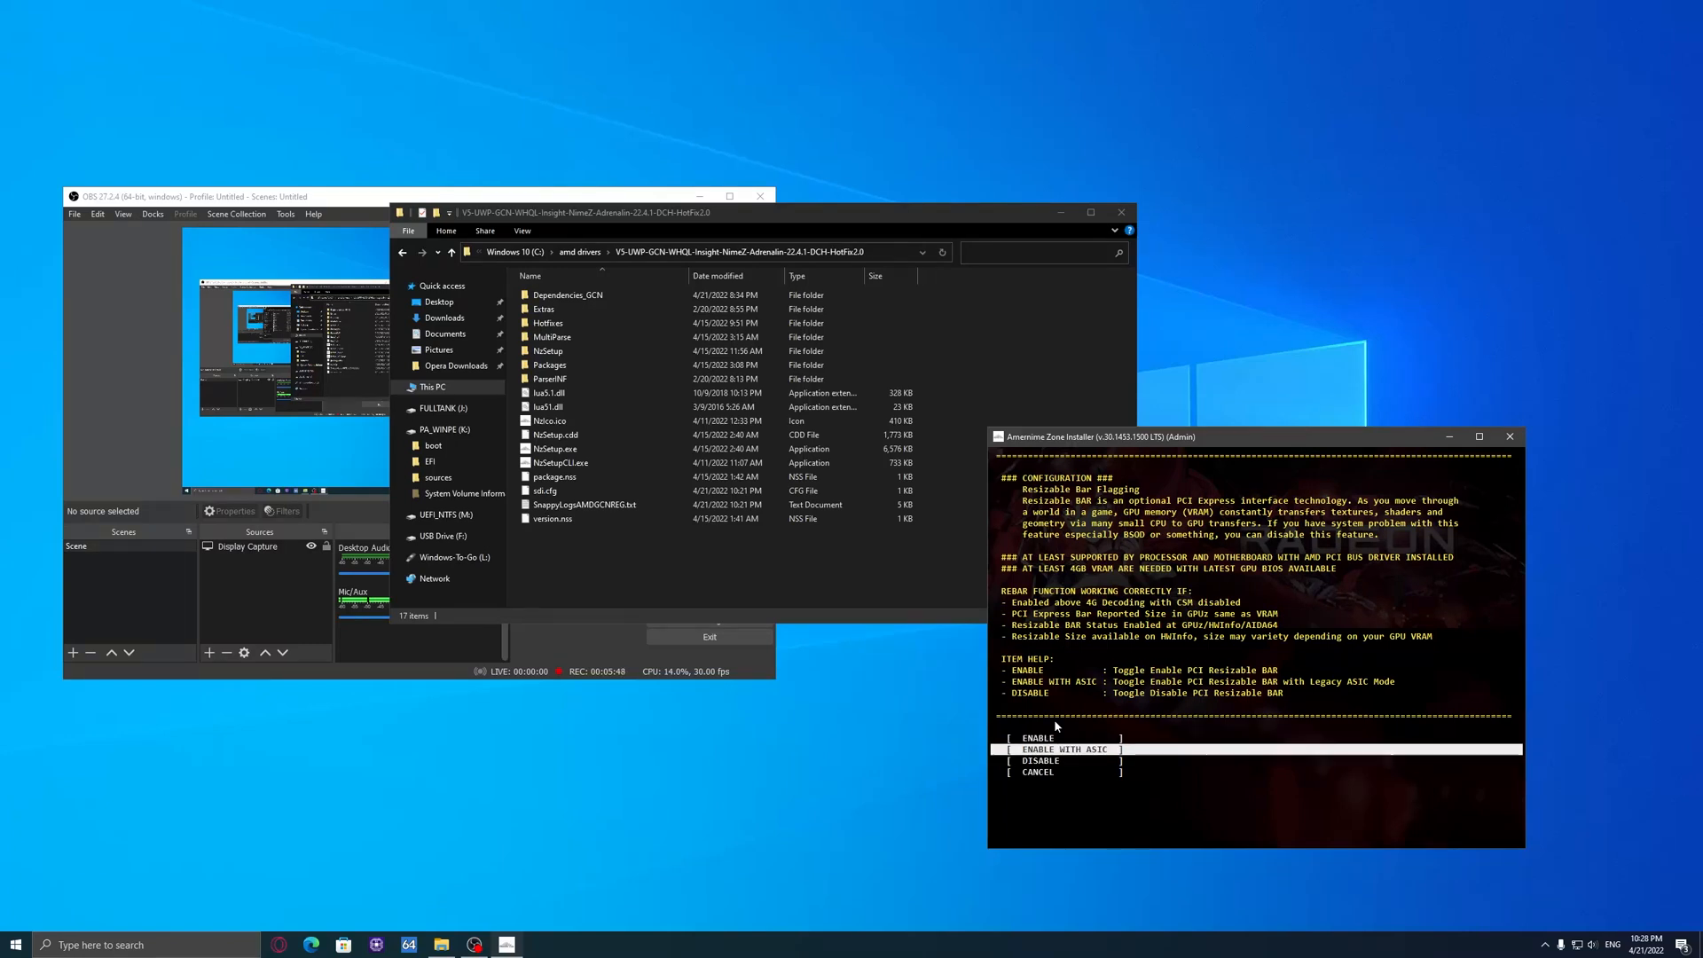
key(Up)
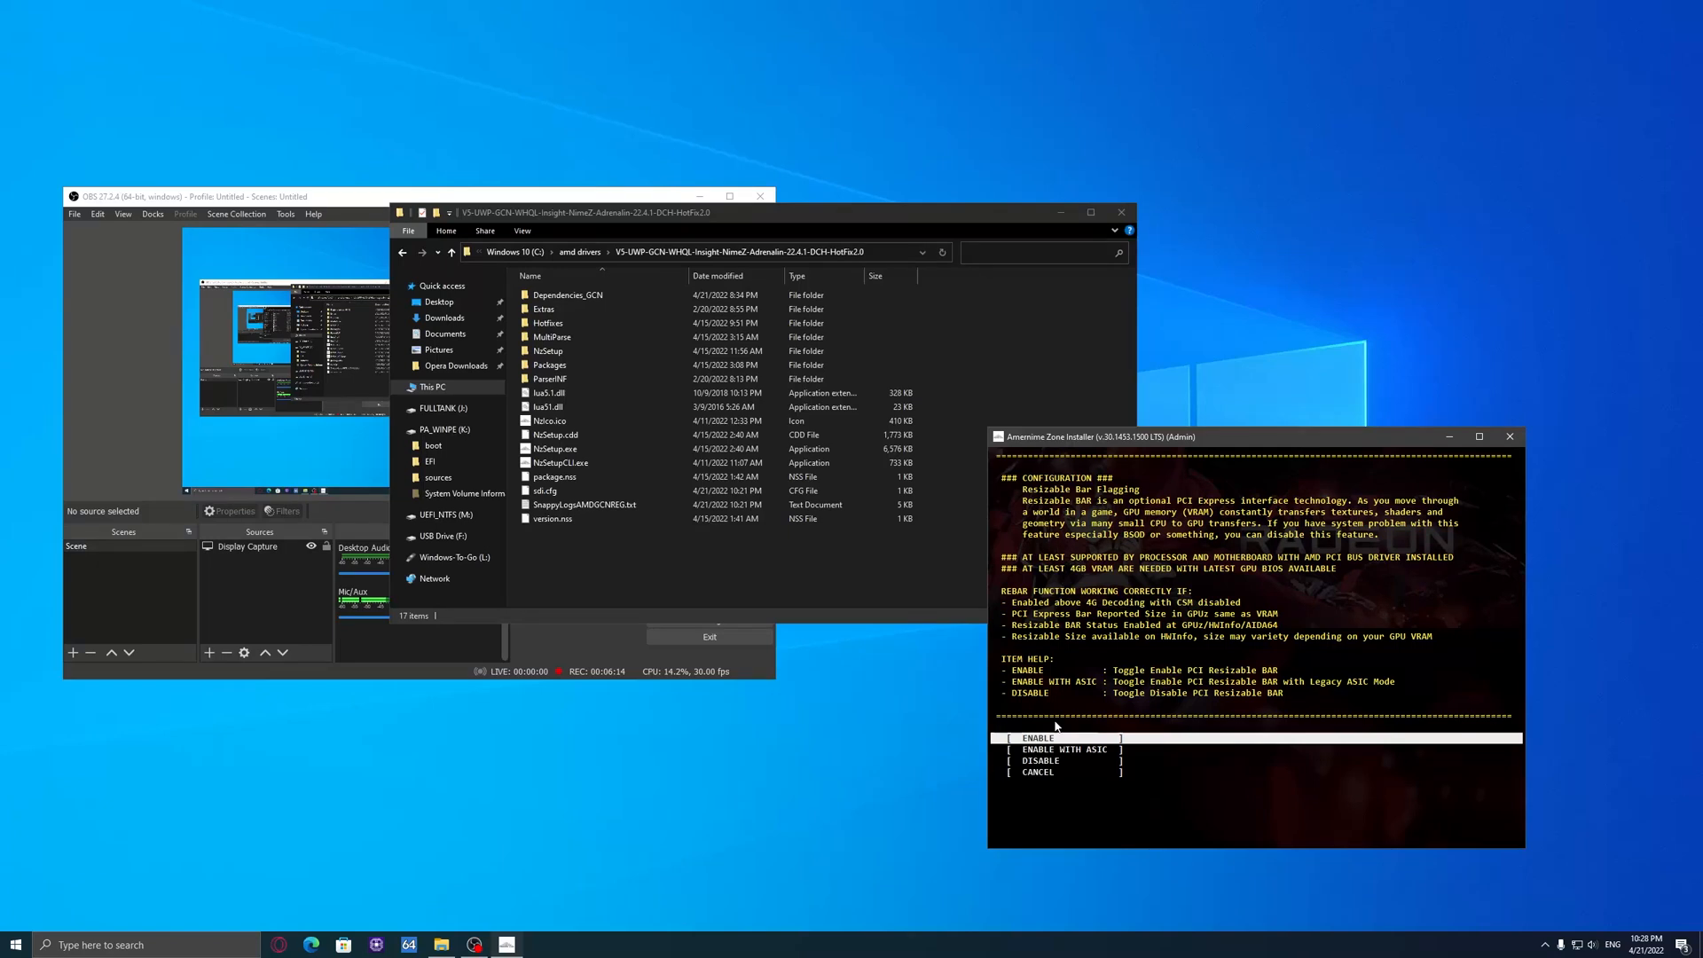
key(Down)
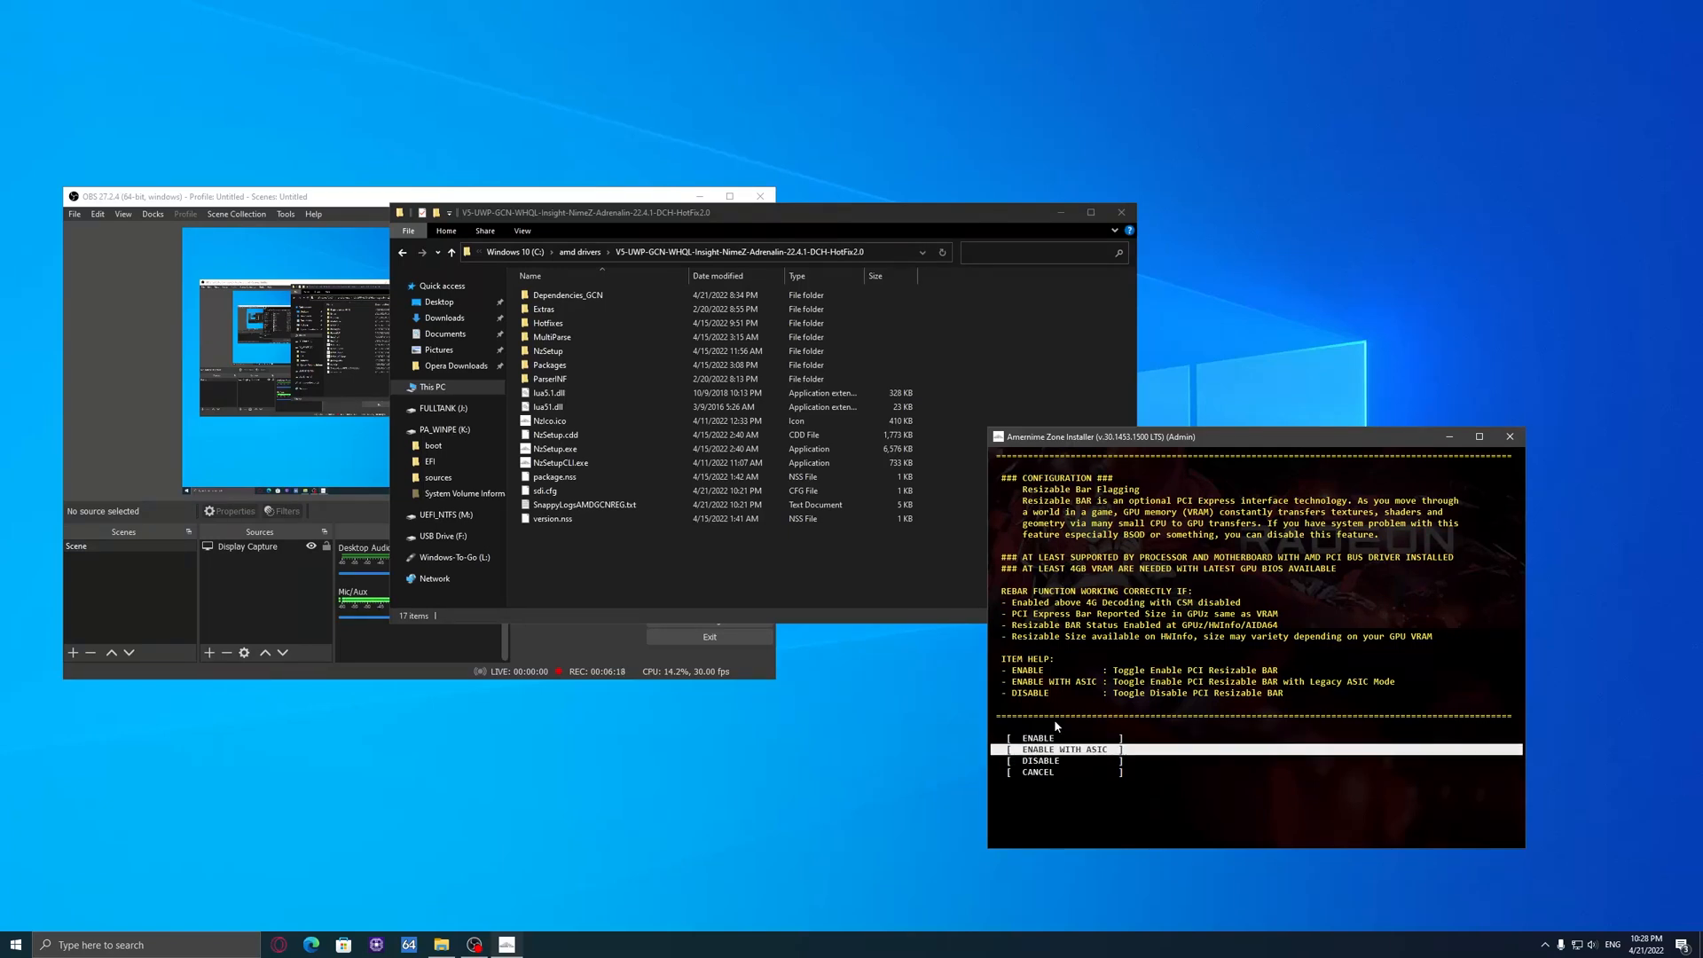
key(down)
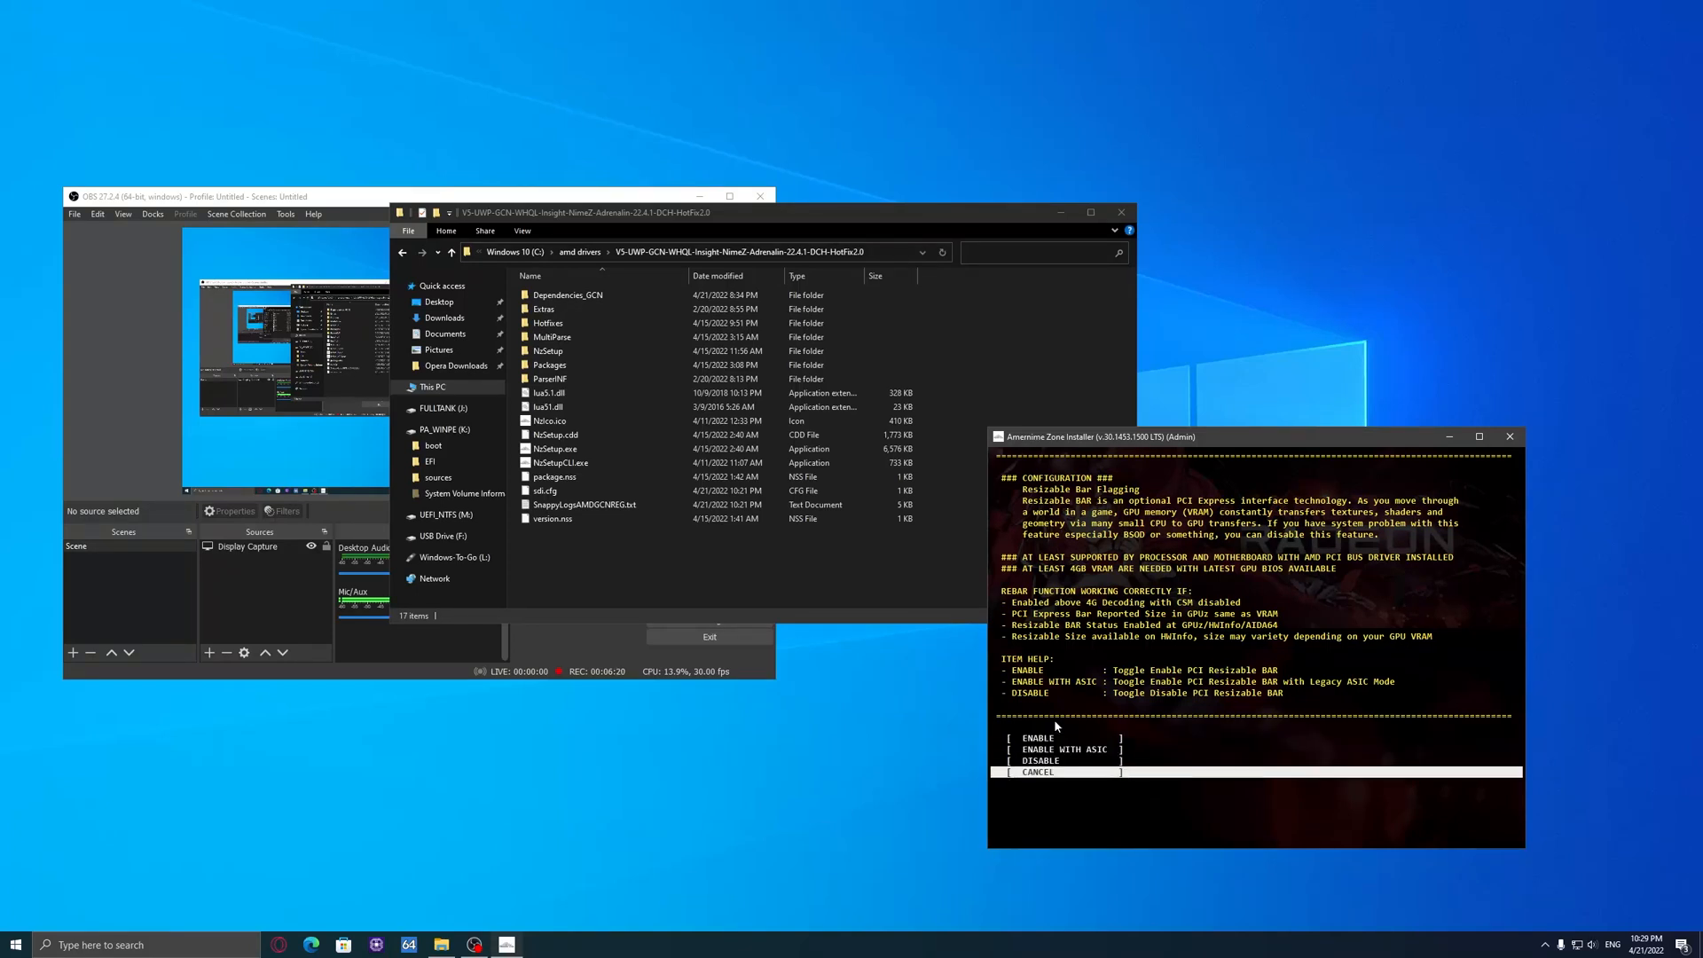
key(up)
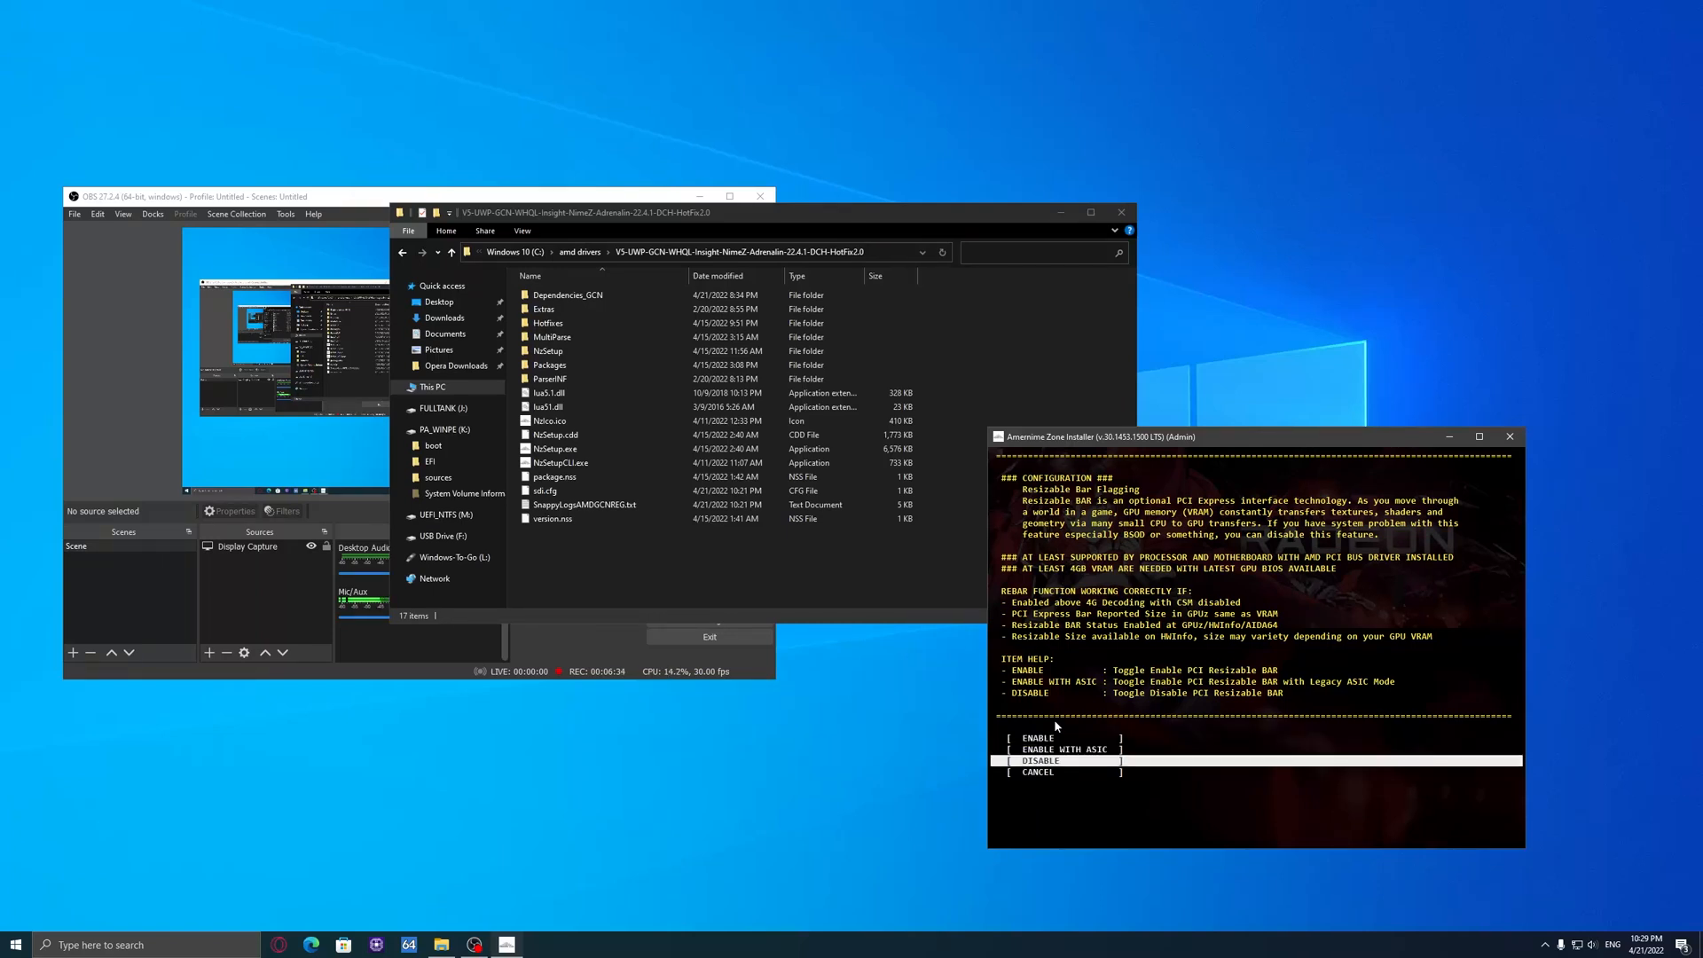
key(Down)
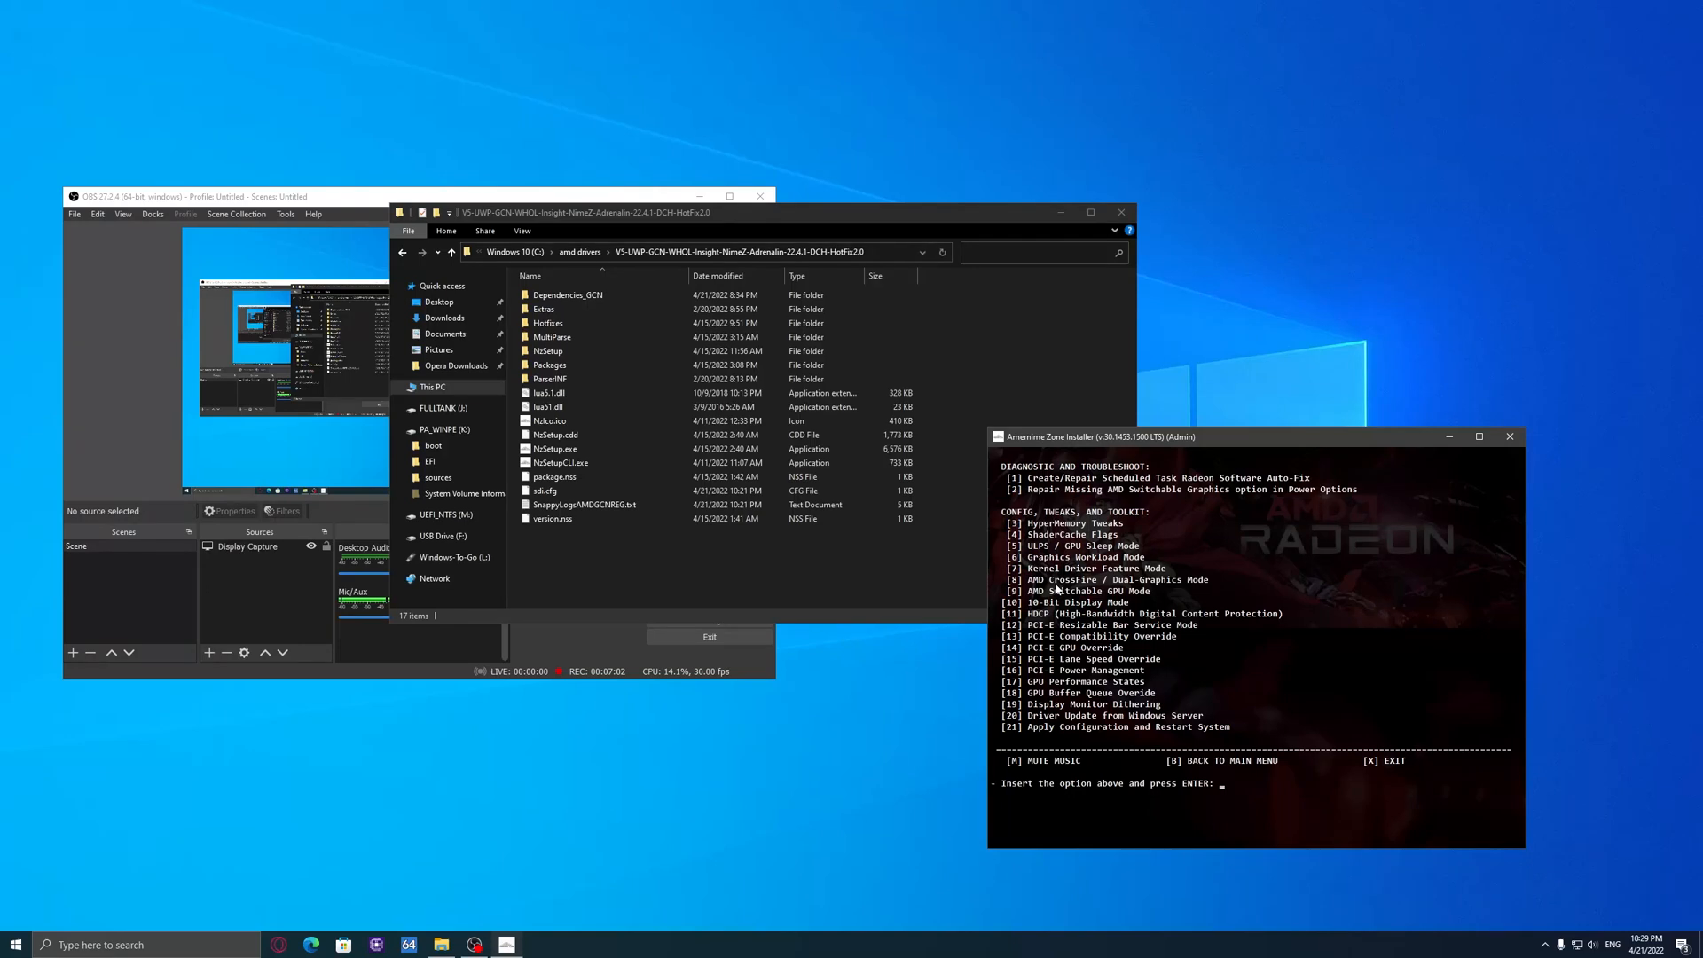
mouse_move(809, 727)
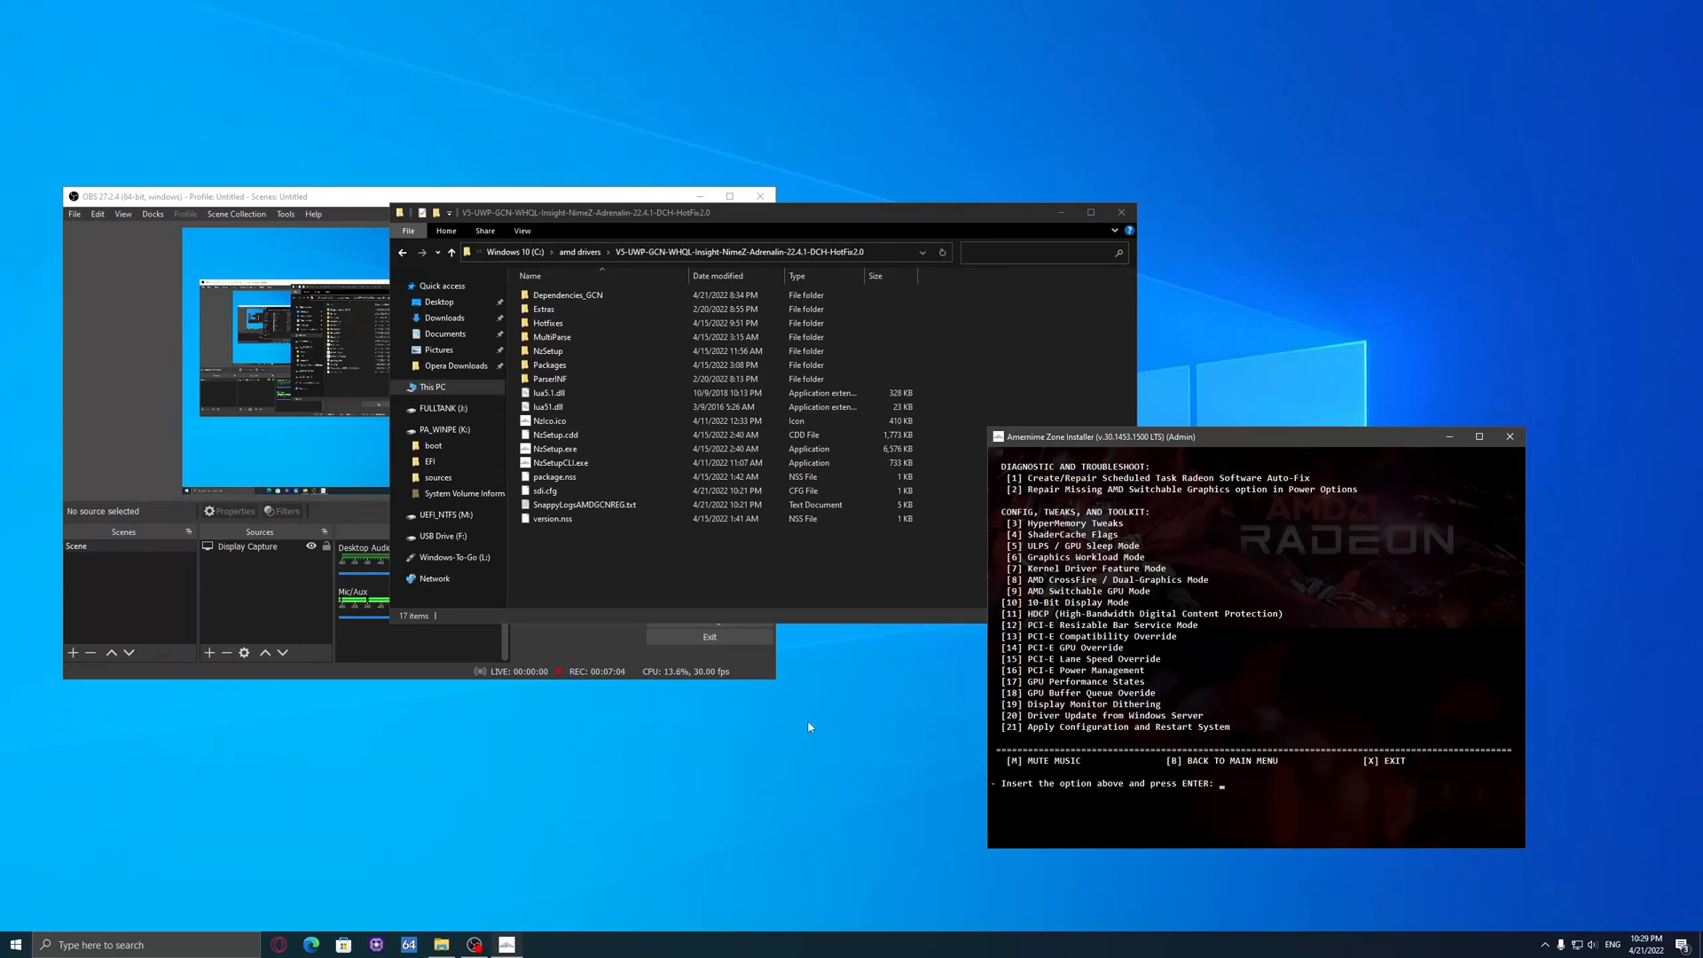
mouse_move(1398, 883)
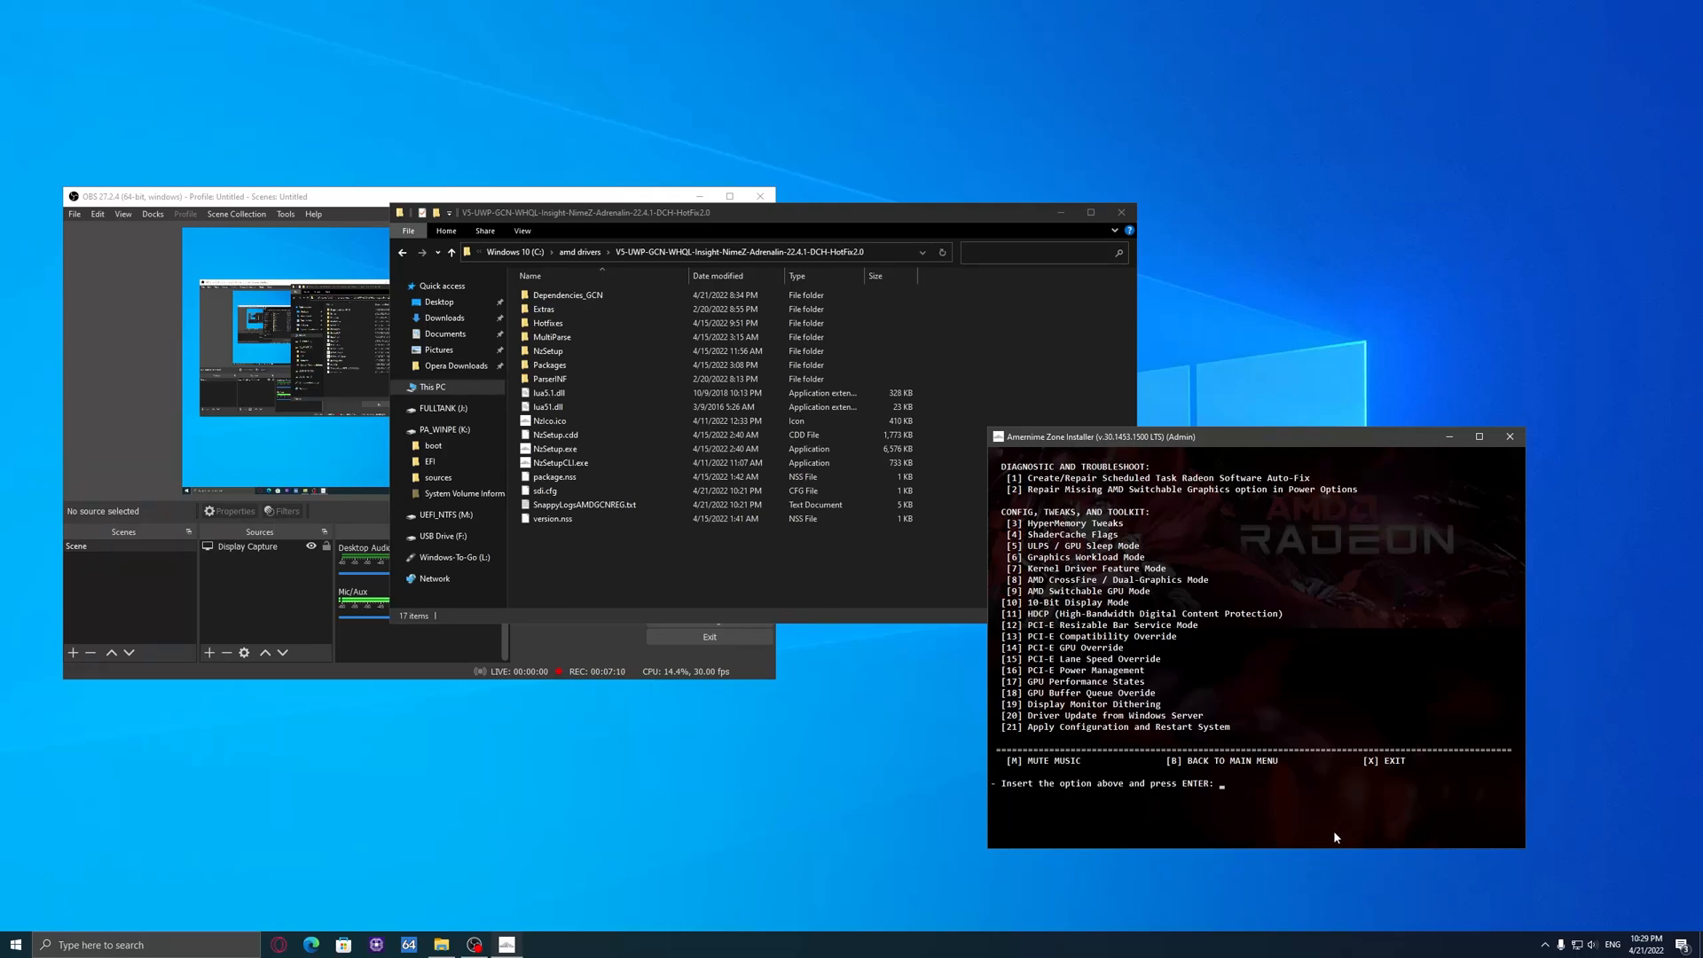
mouse_move(1290, 832)
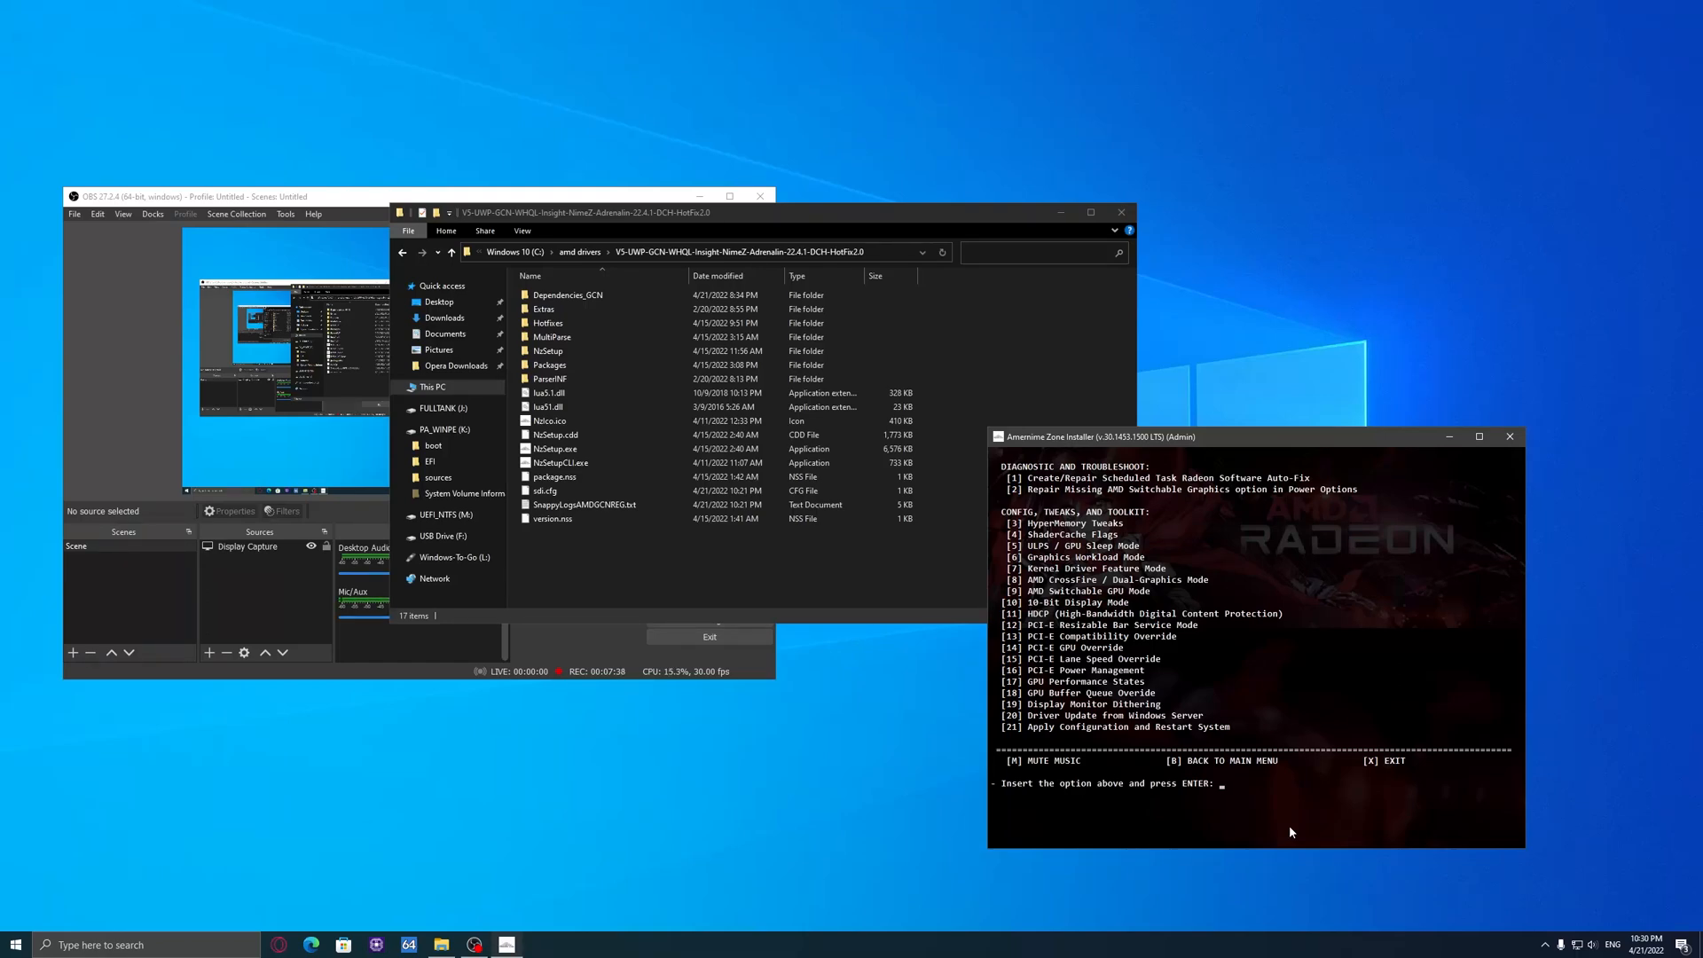
mouse_move(1262, 822)
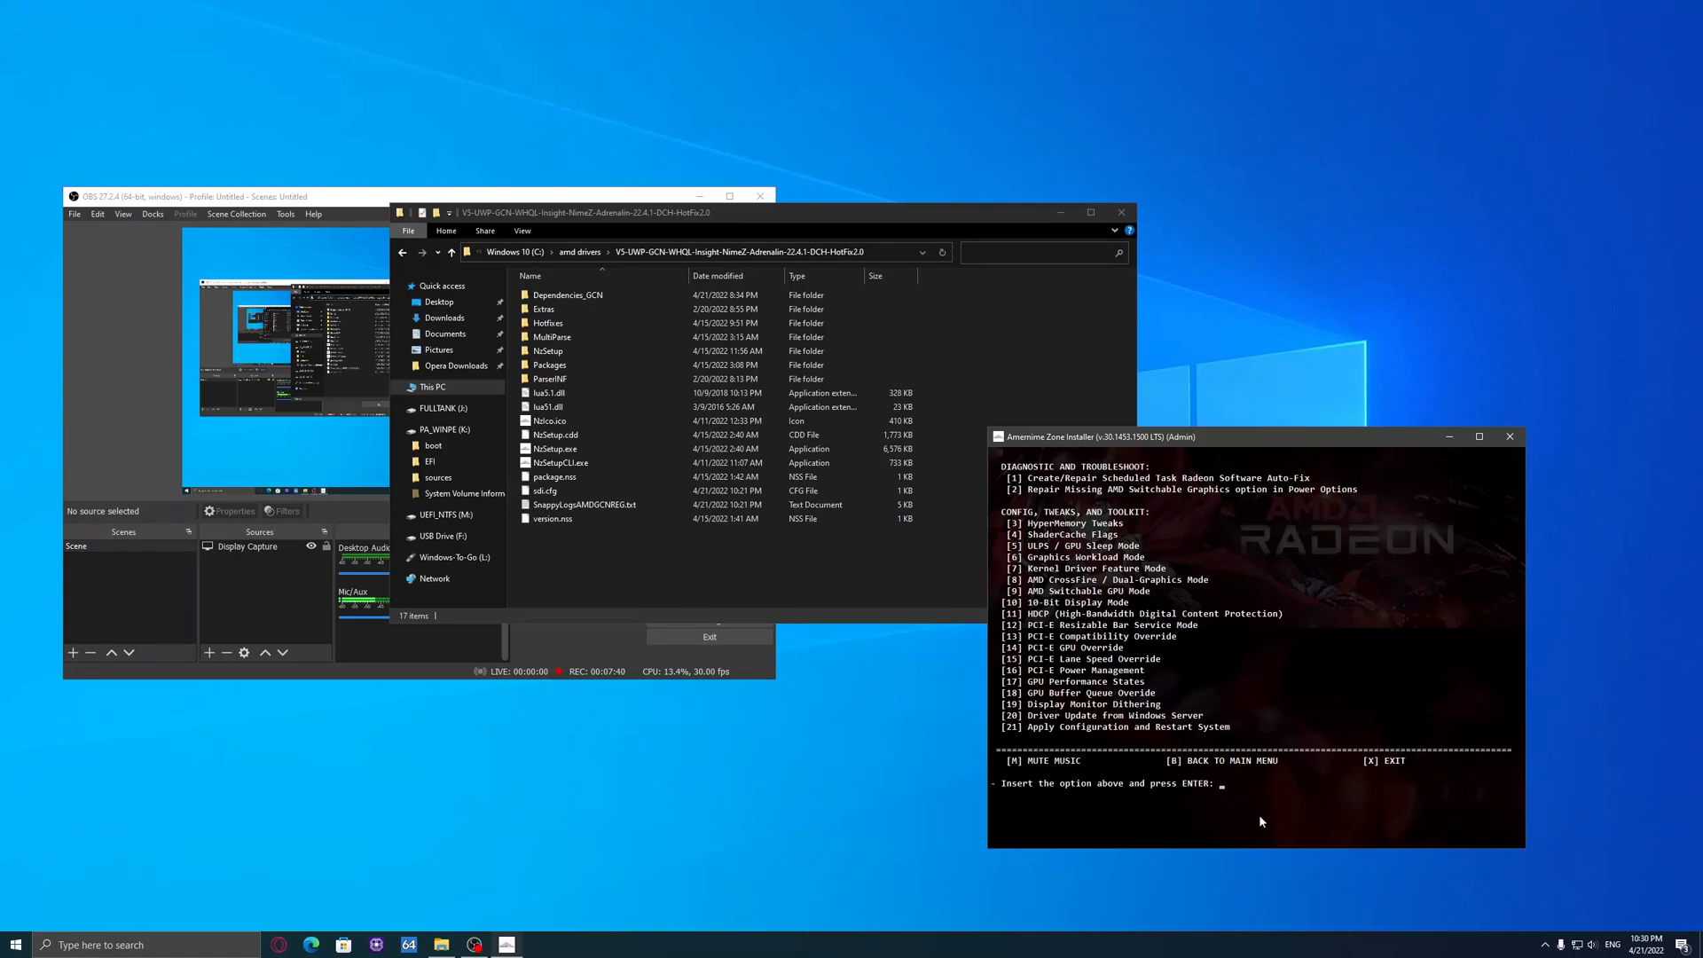